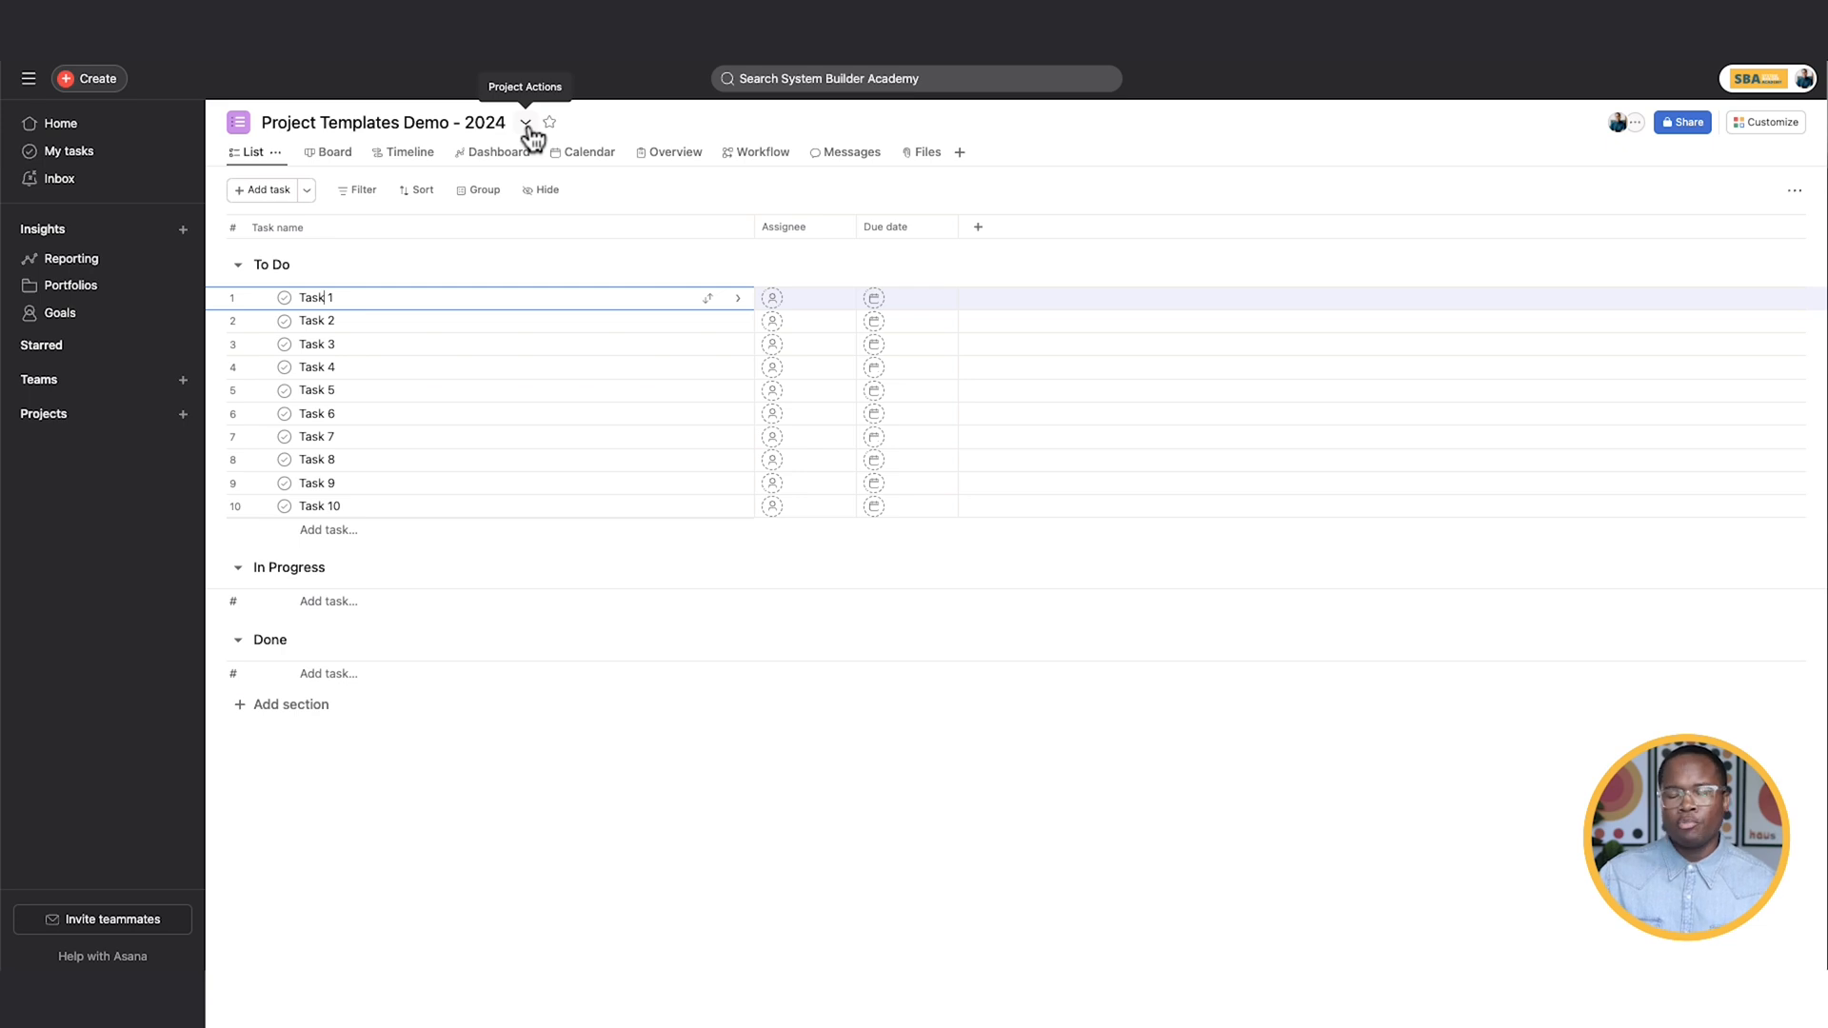
- Open the Project Templates Demo - 2024 actions menu, then its project details dialog
click(526, 124)
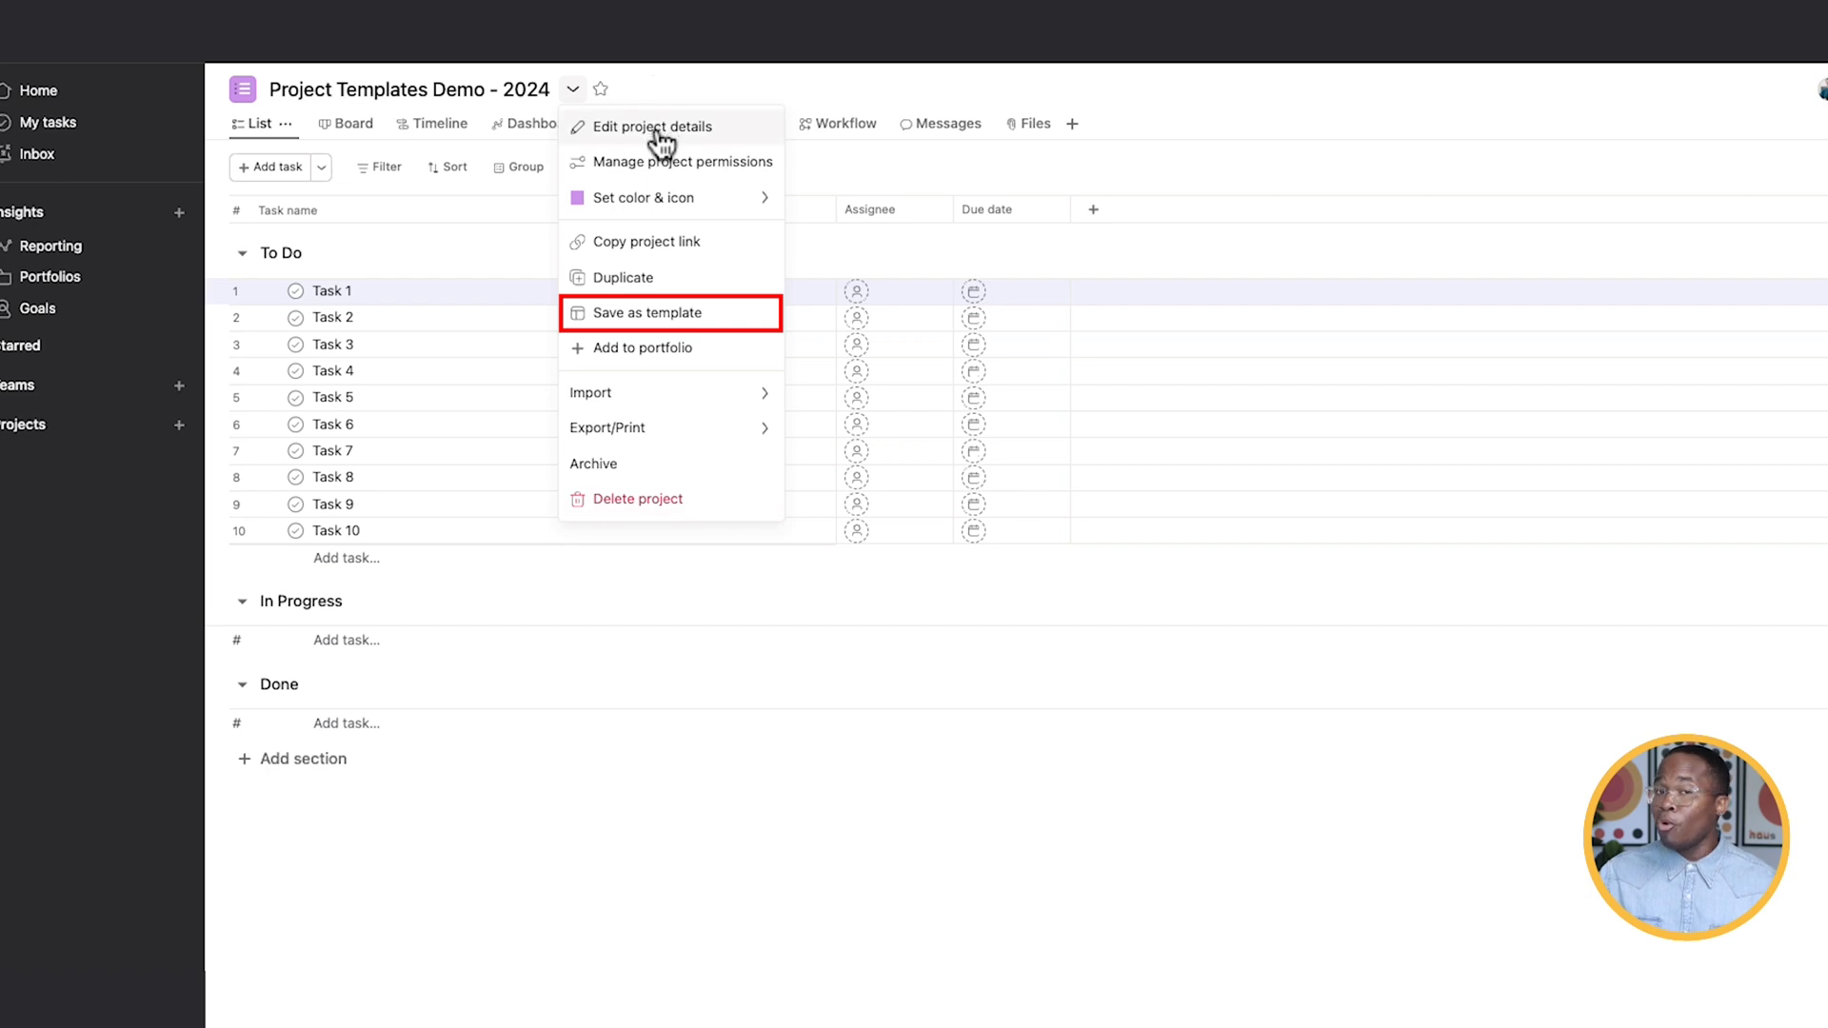
click(650, 125)
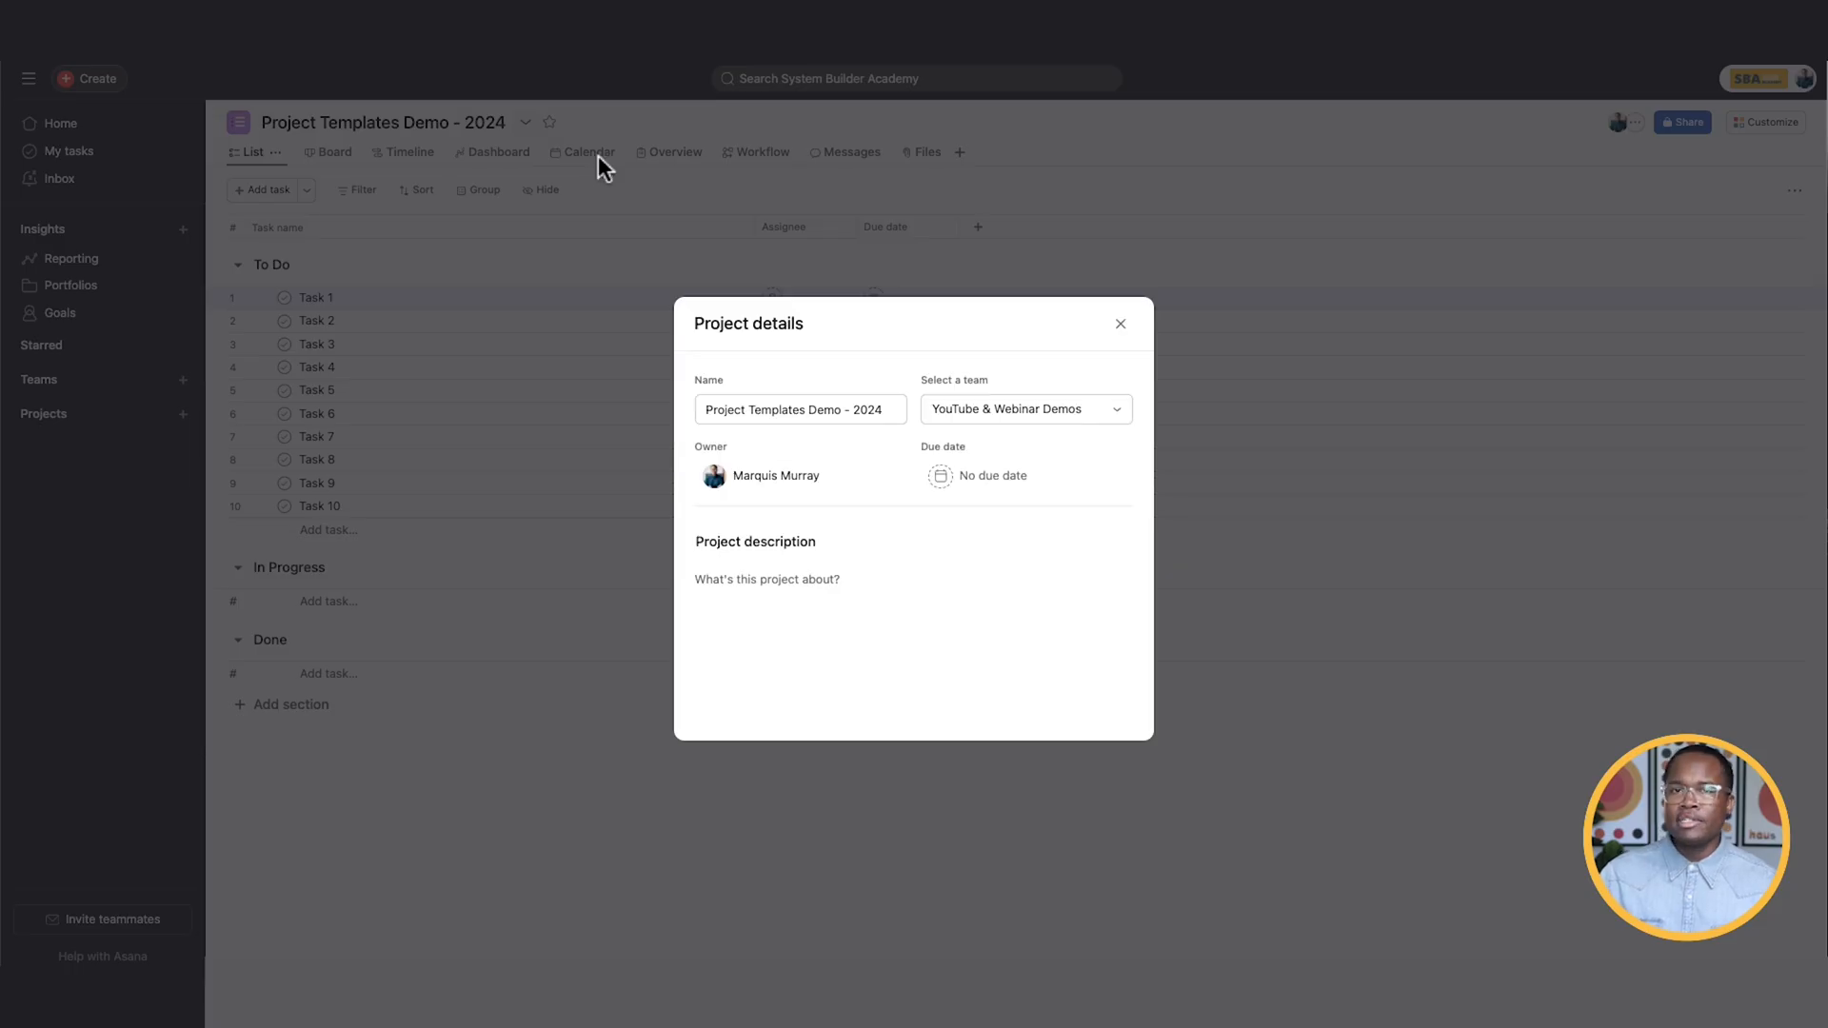
mouse_move(1028, 394)
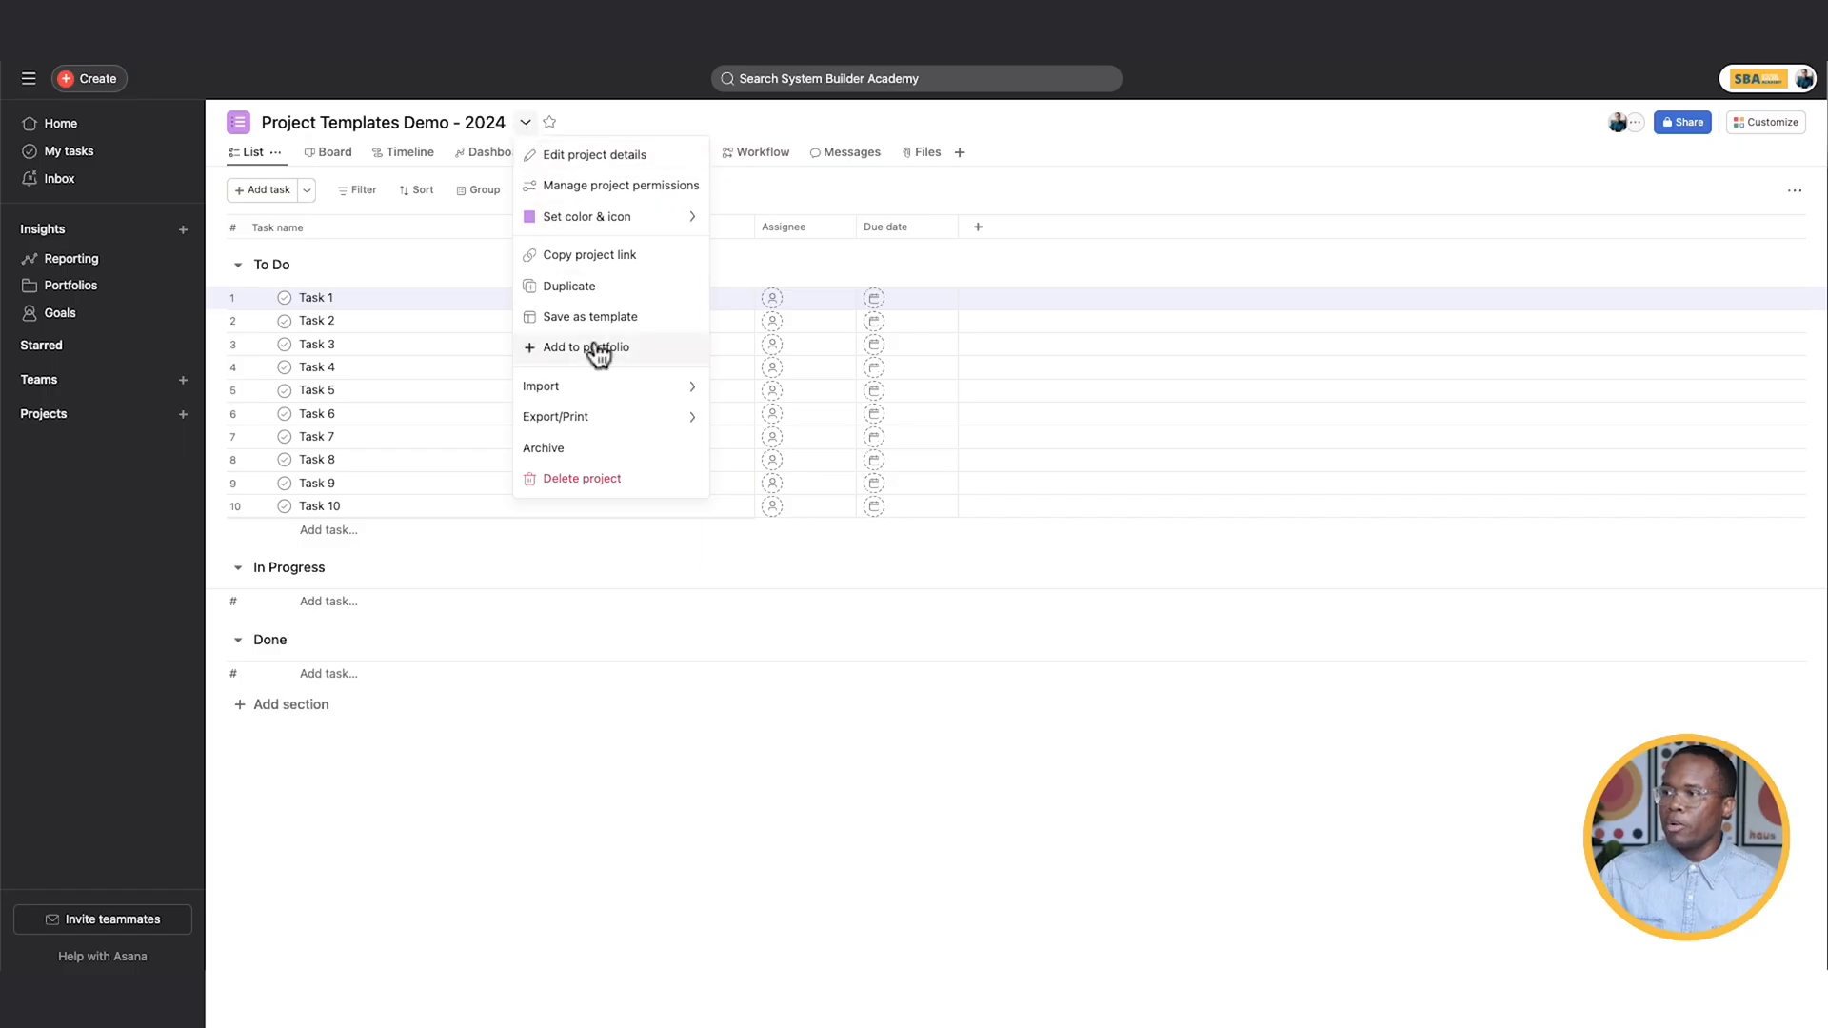
- Save as template 'Project Templates {Project Type} - 2024', usable by anyone in the team
click(592, 316)
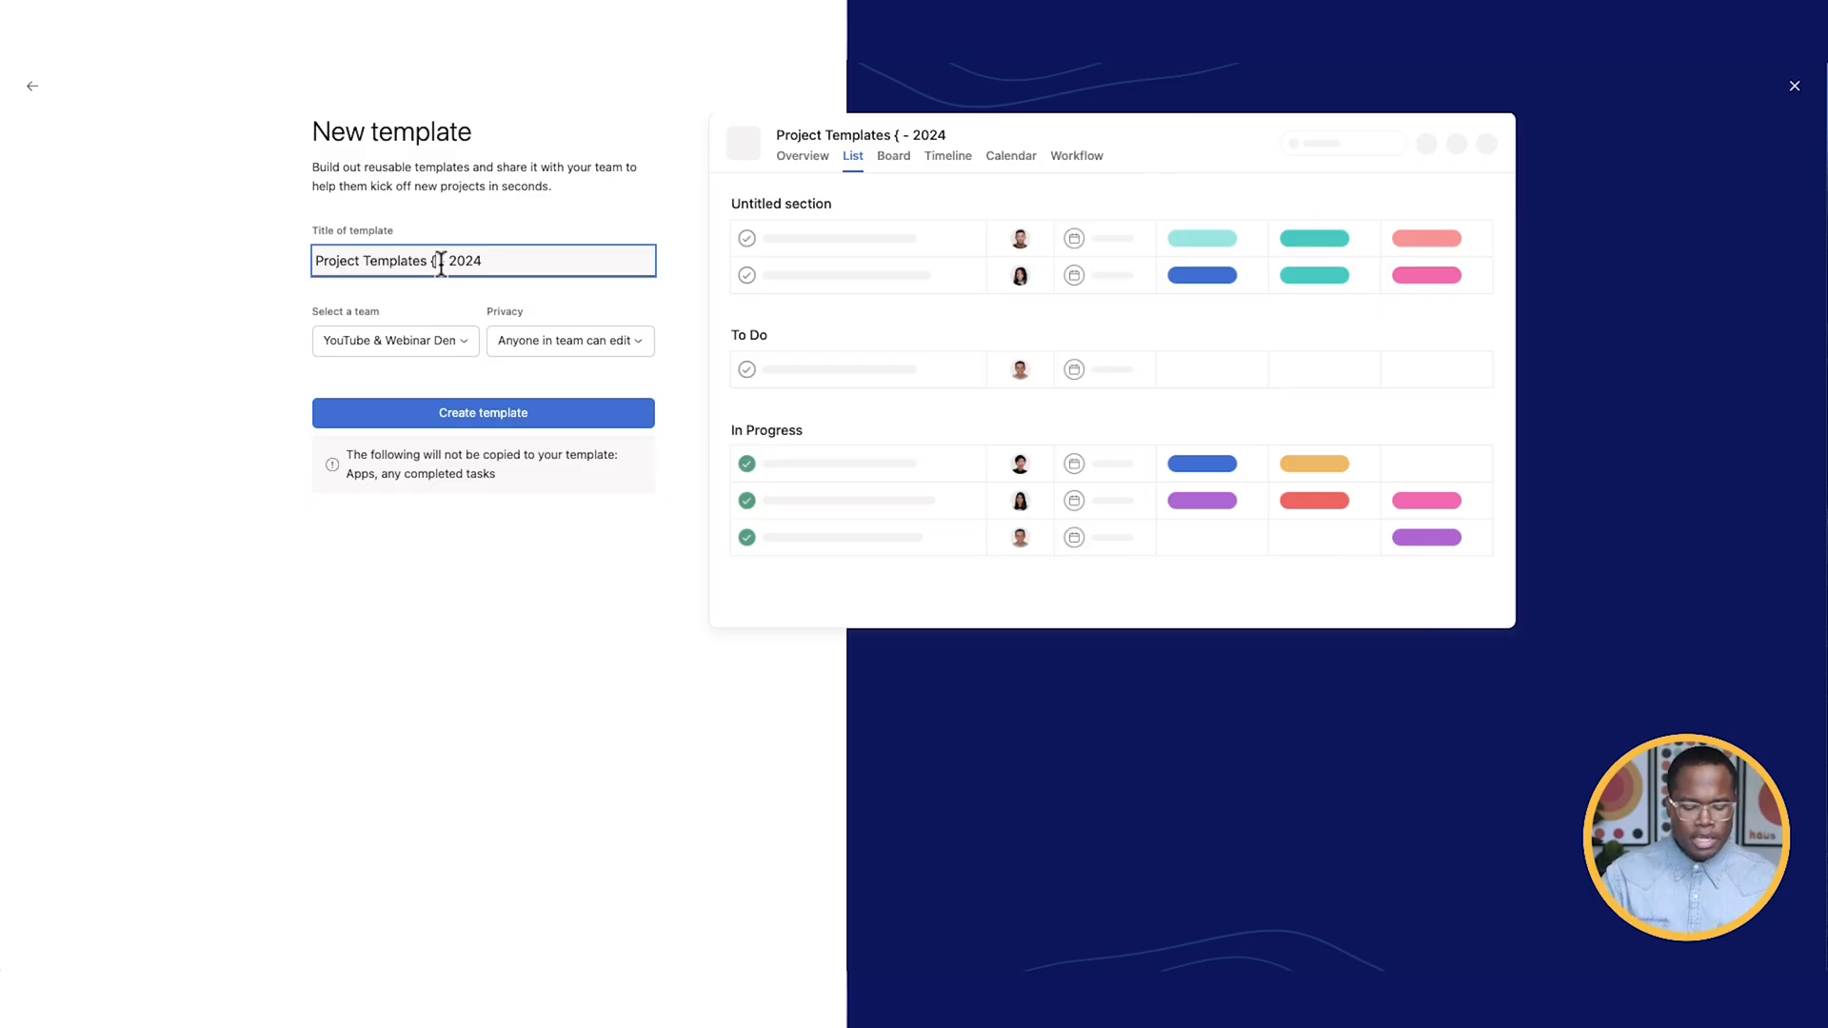
text(Project Type})
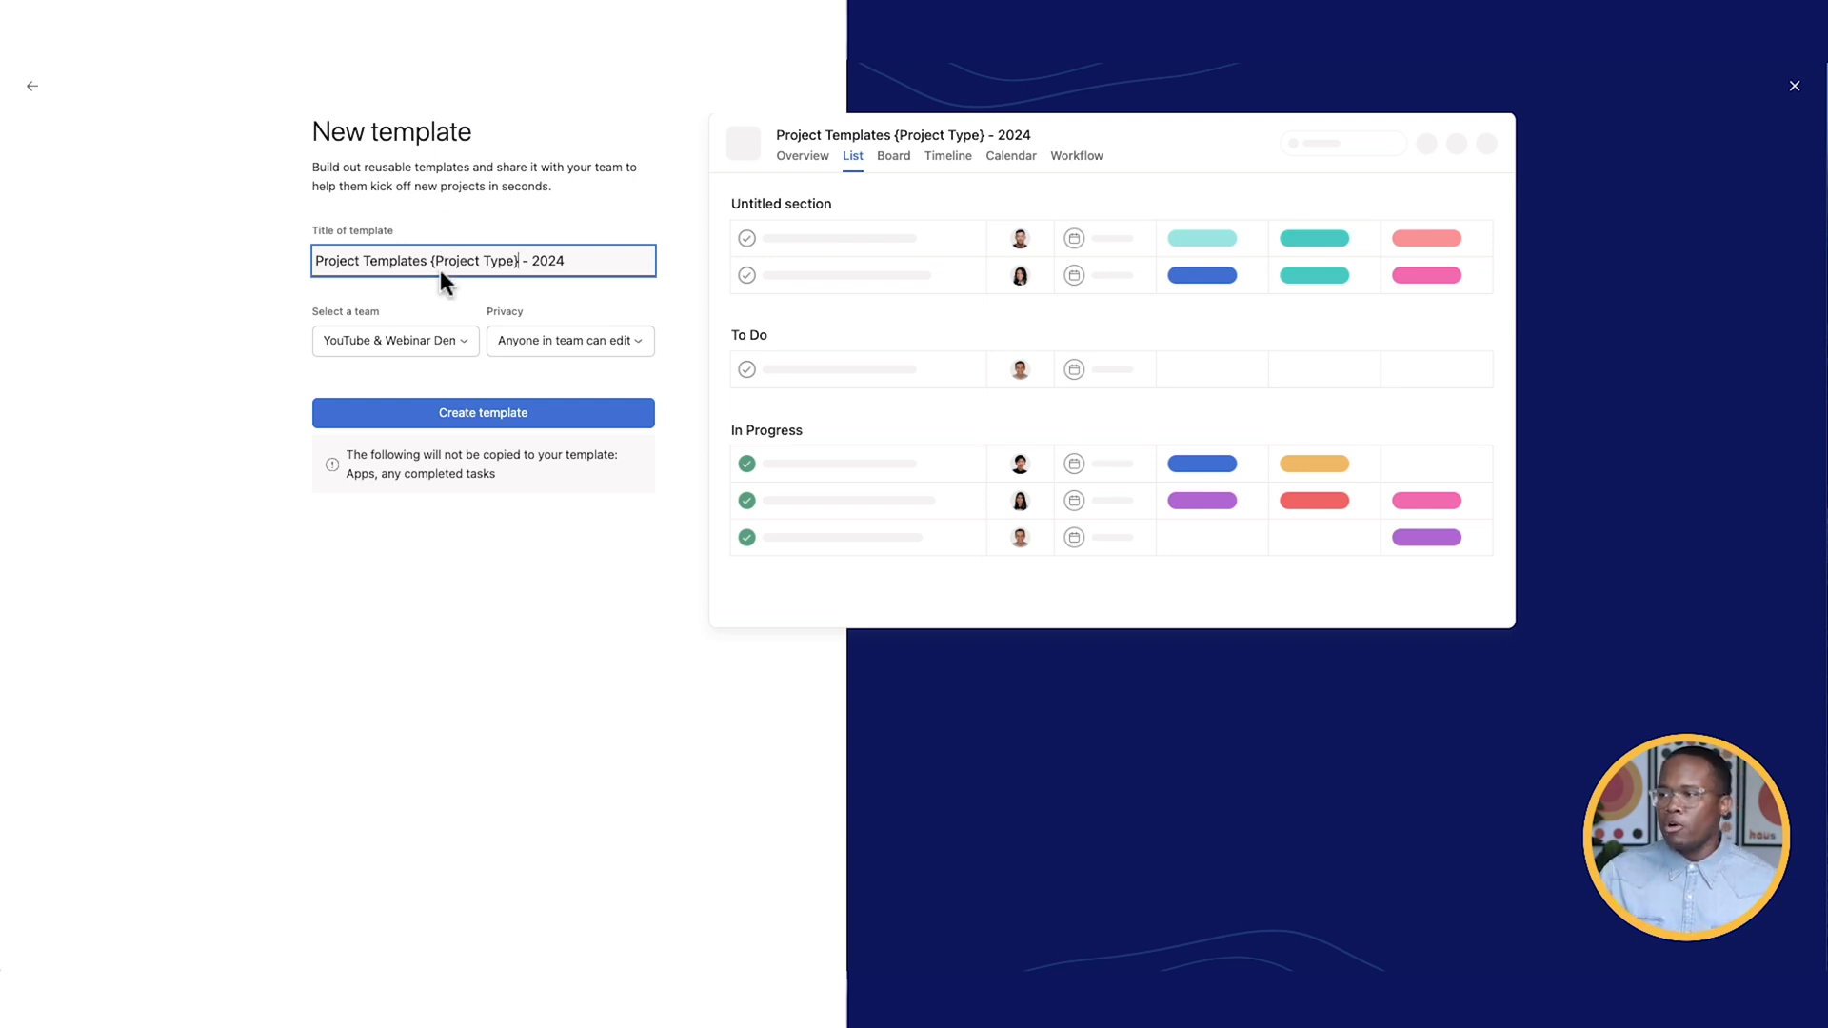
mouse_move(551, 562)
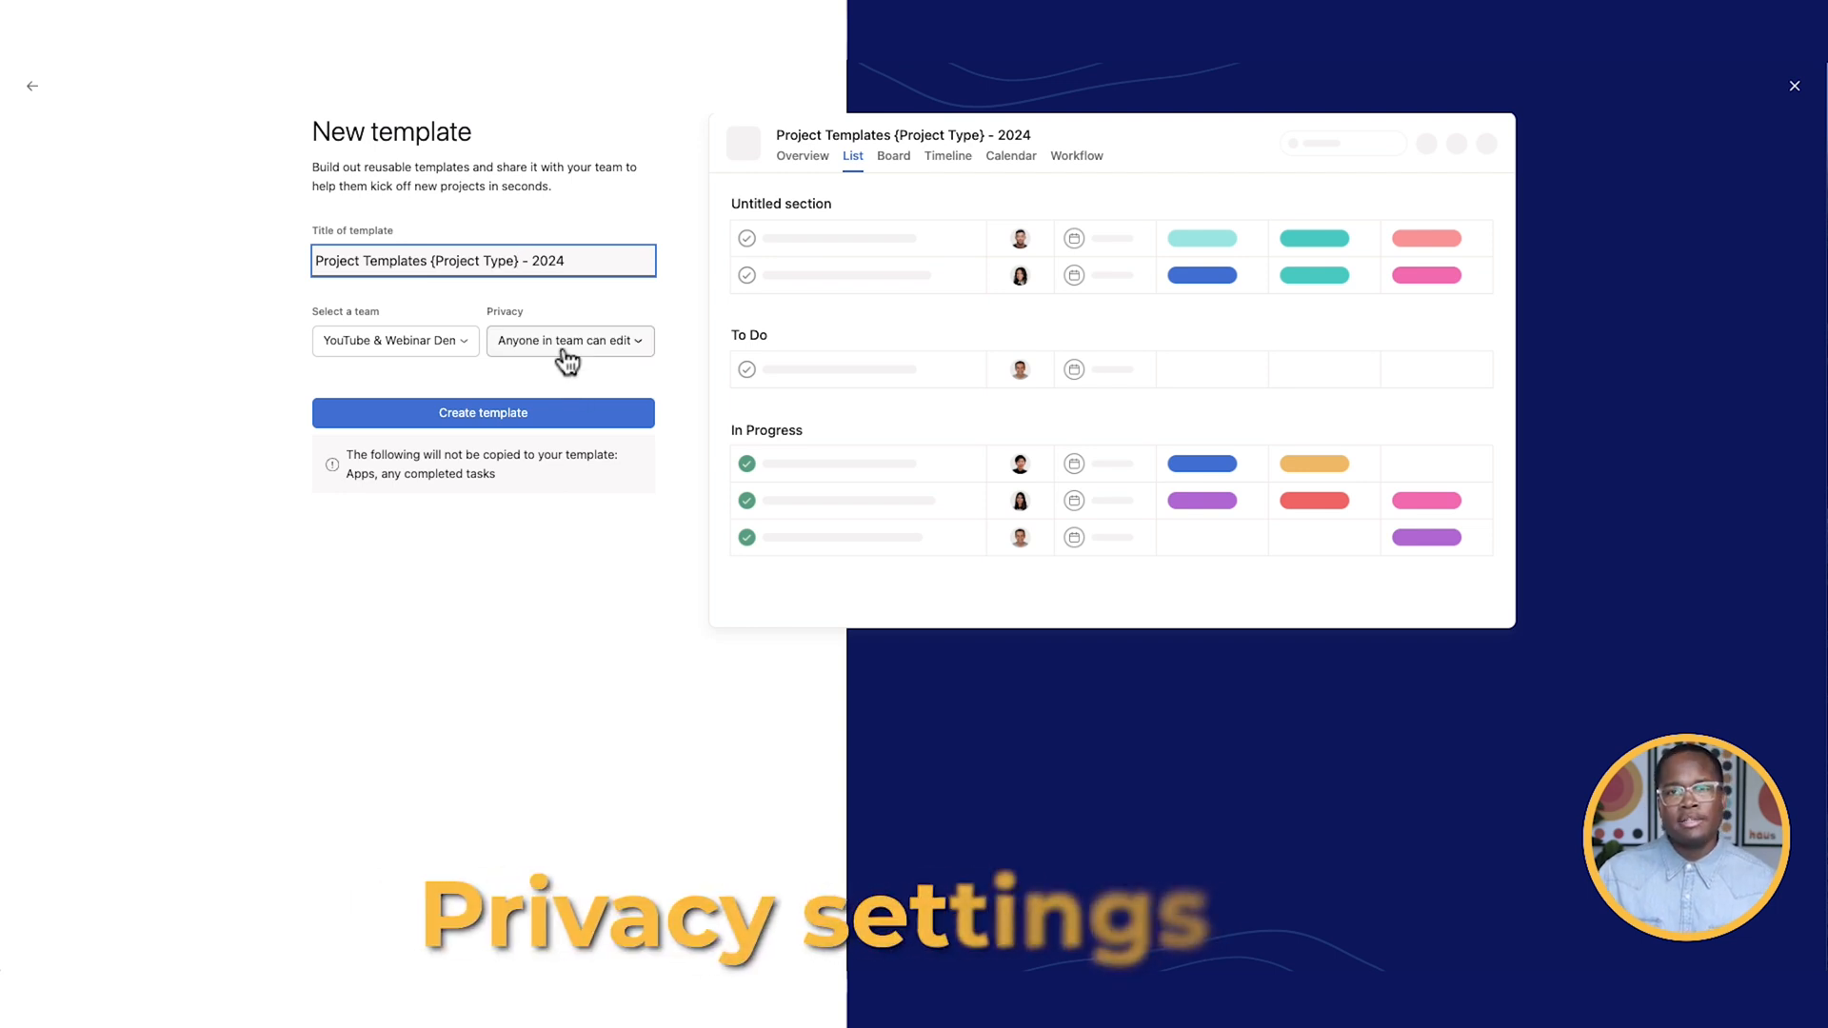
click(570, 341)
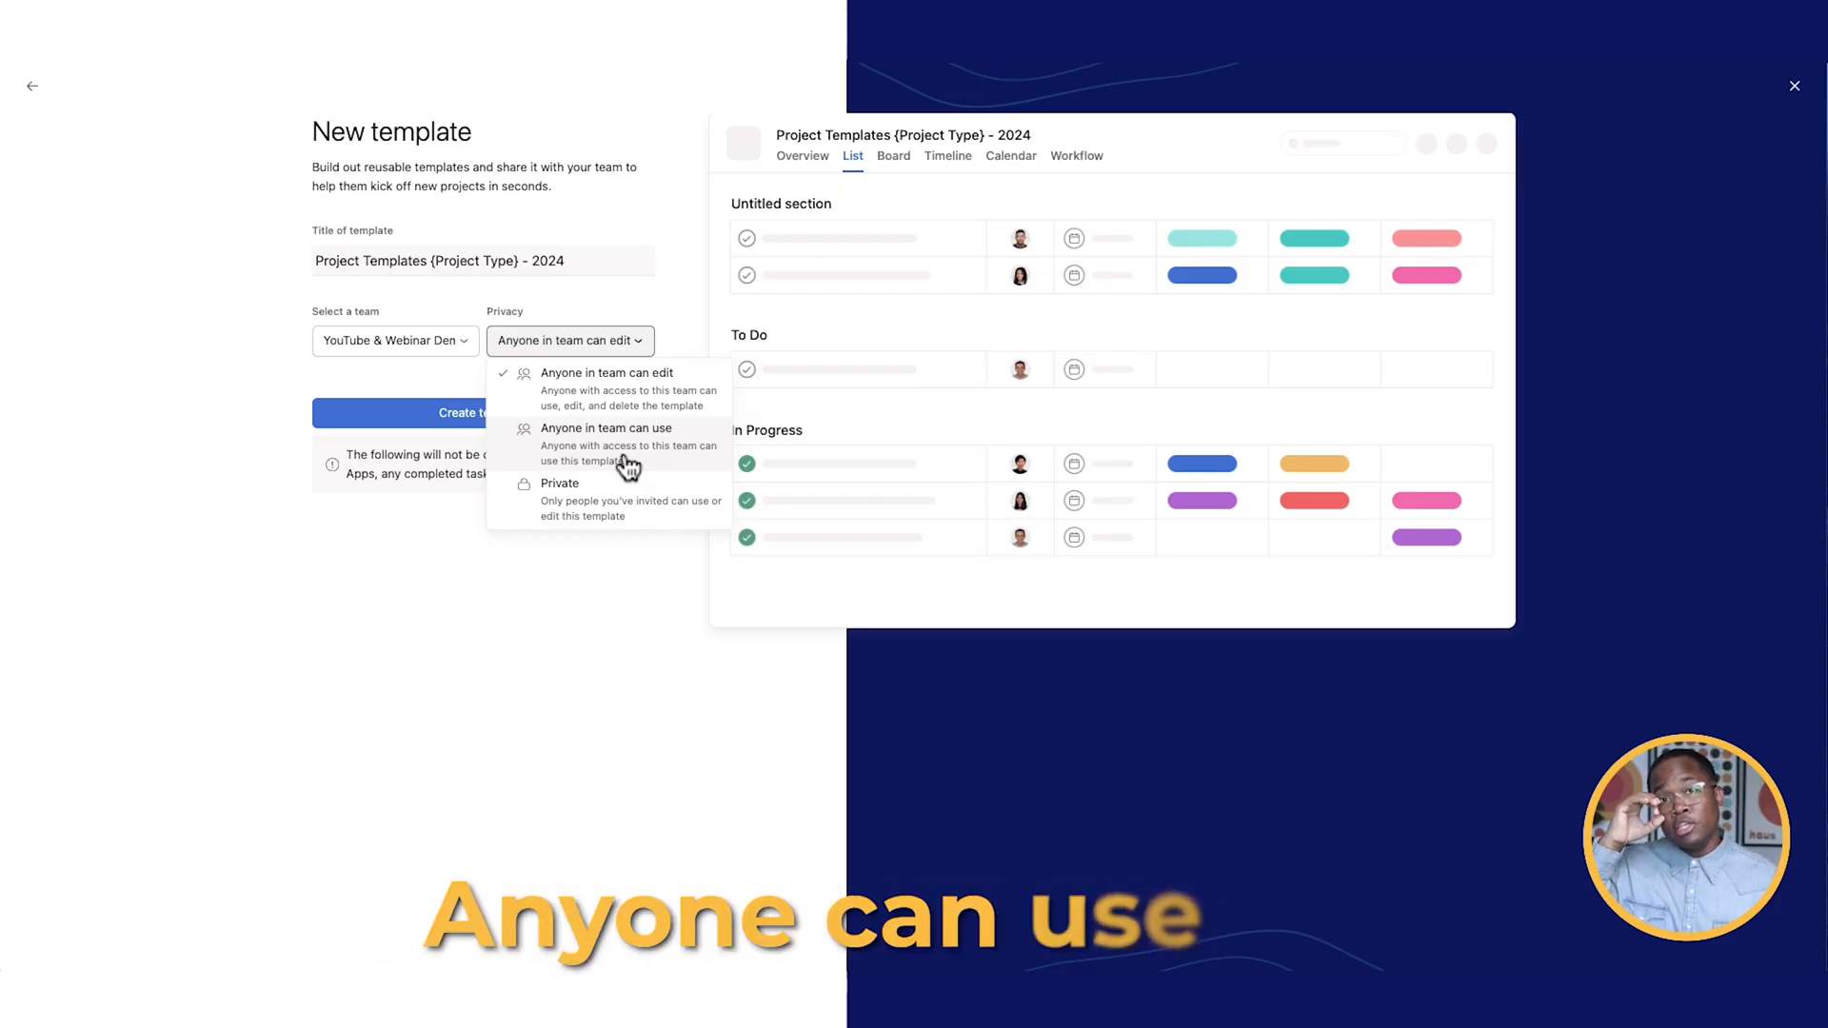
click(607, 428)
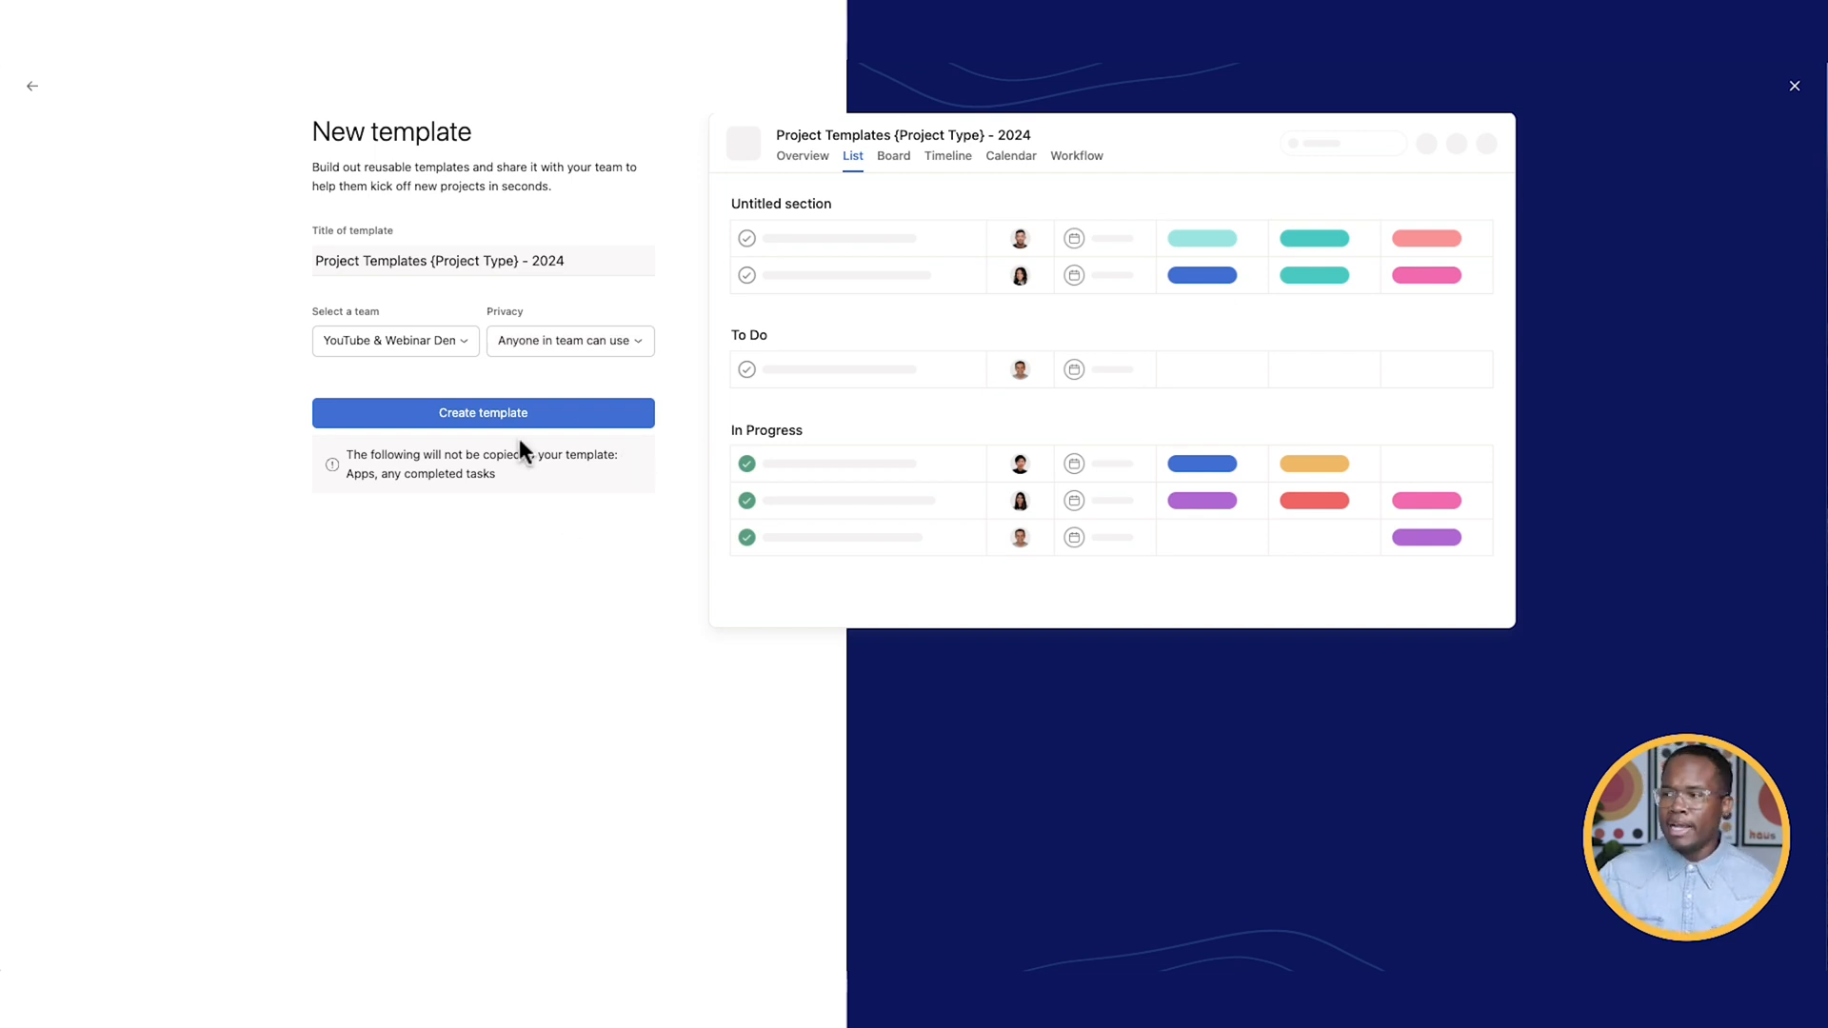
- Create the template and assign Tasks 1–5 each to a teammate
click(483, 412)
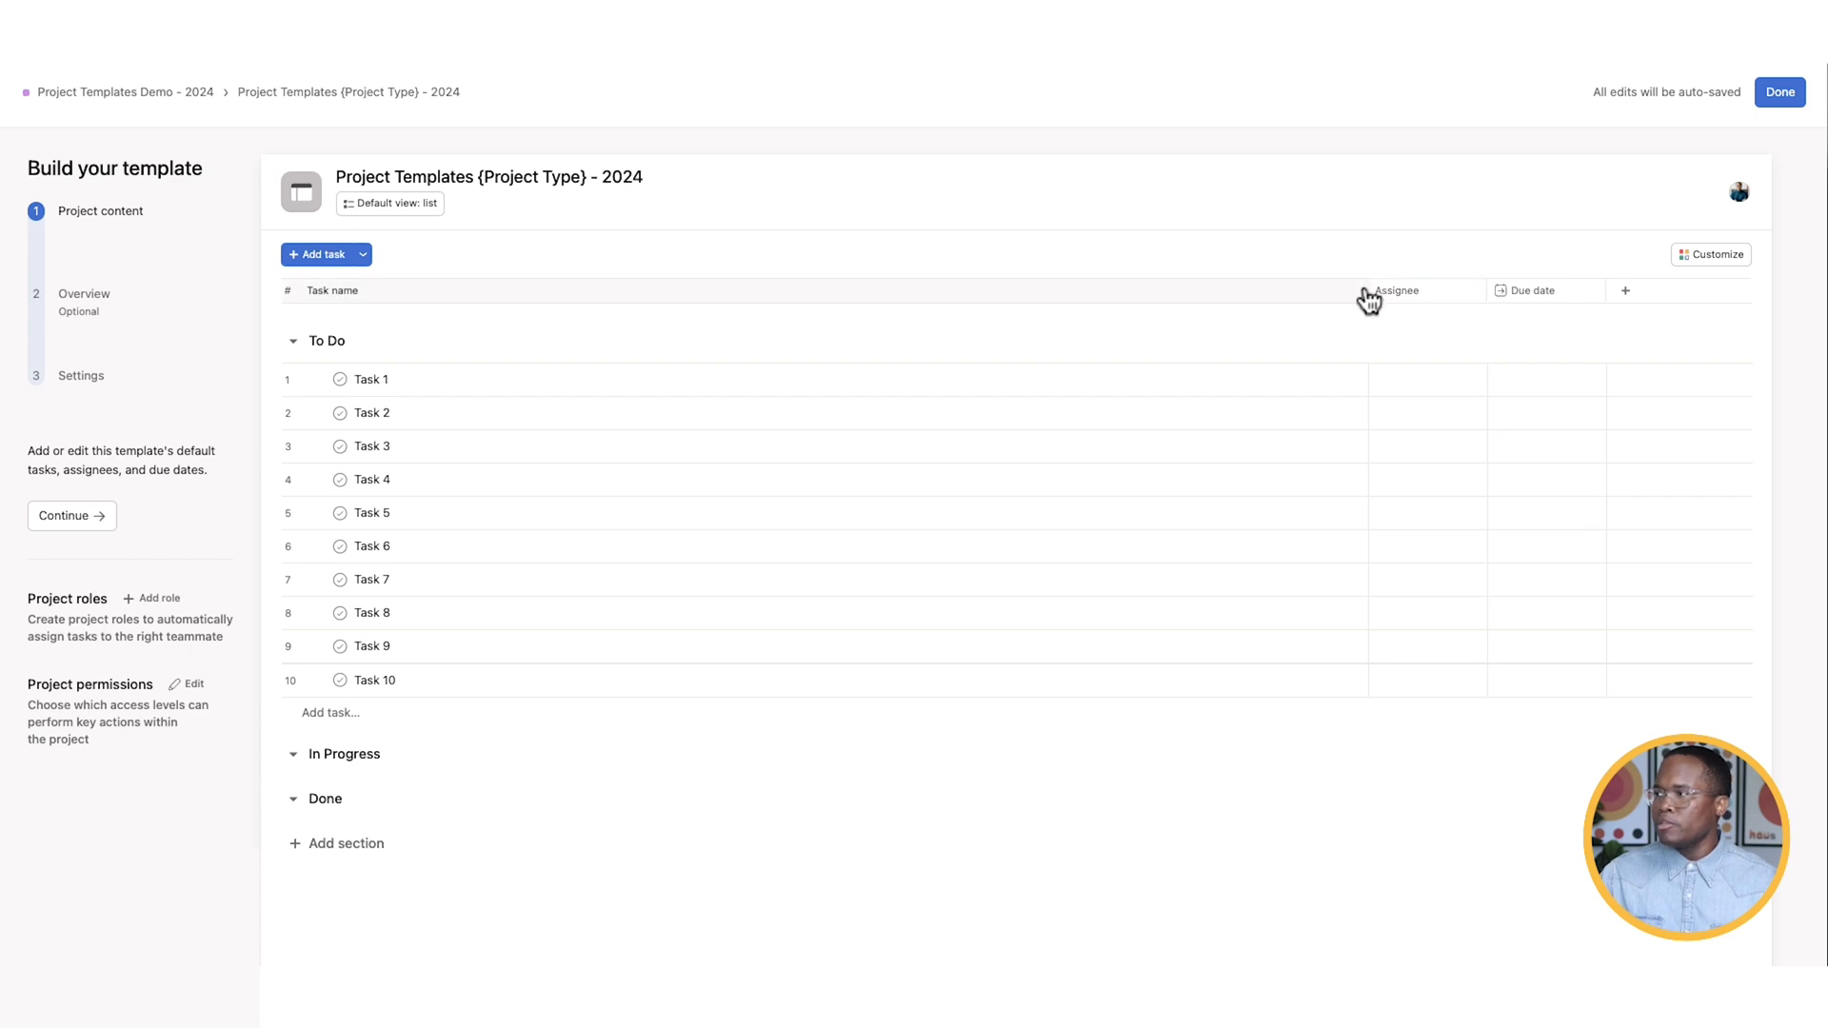
click(1427, 379)
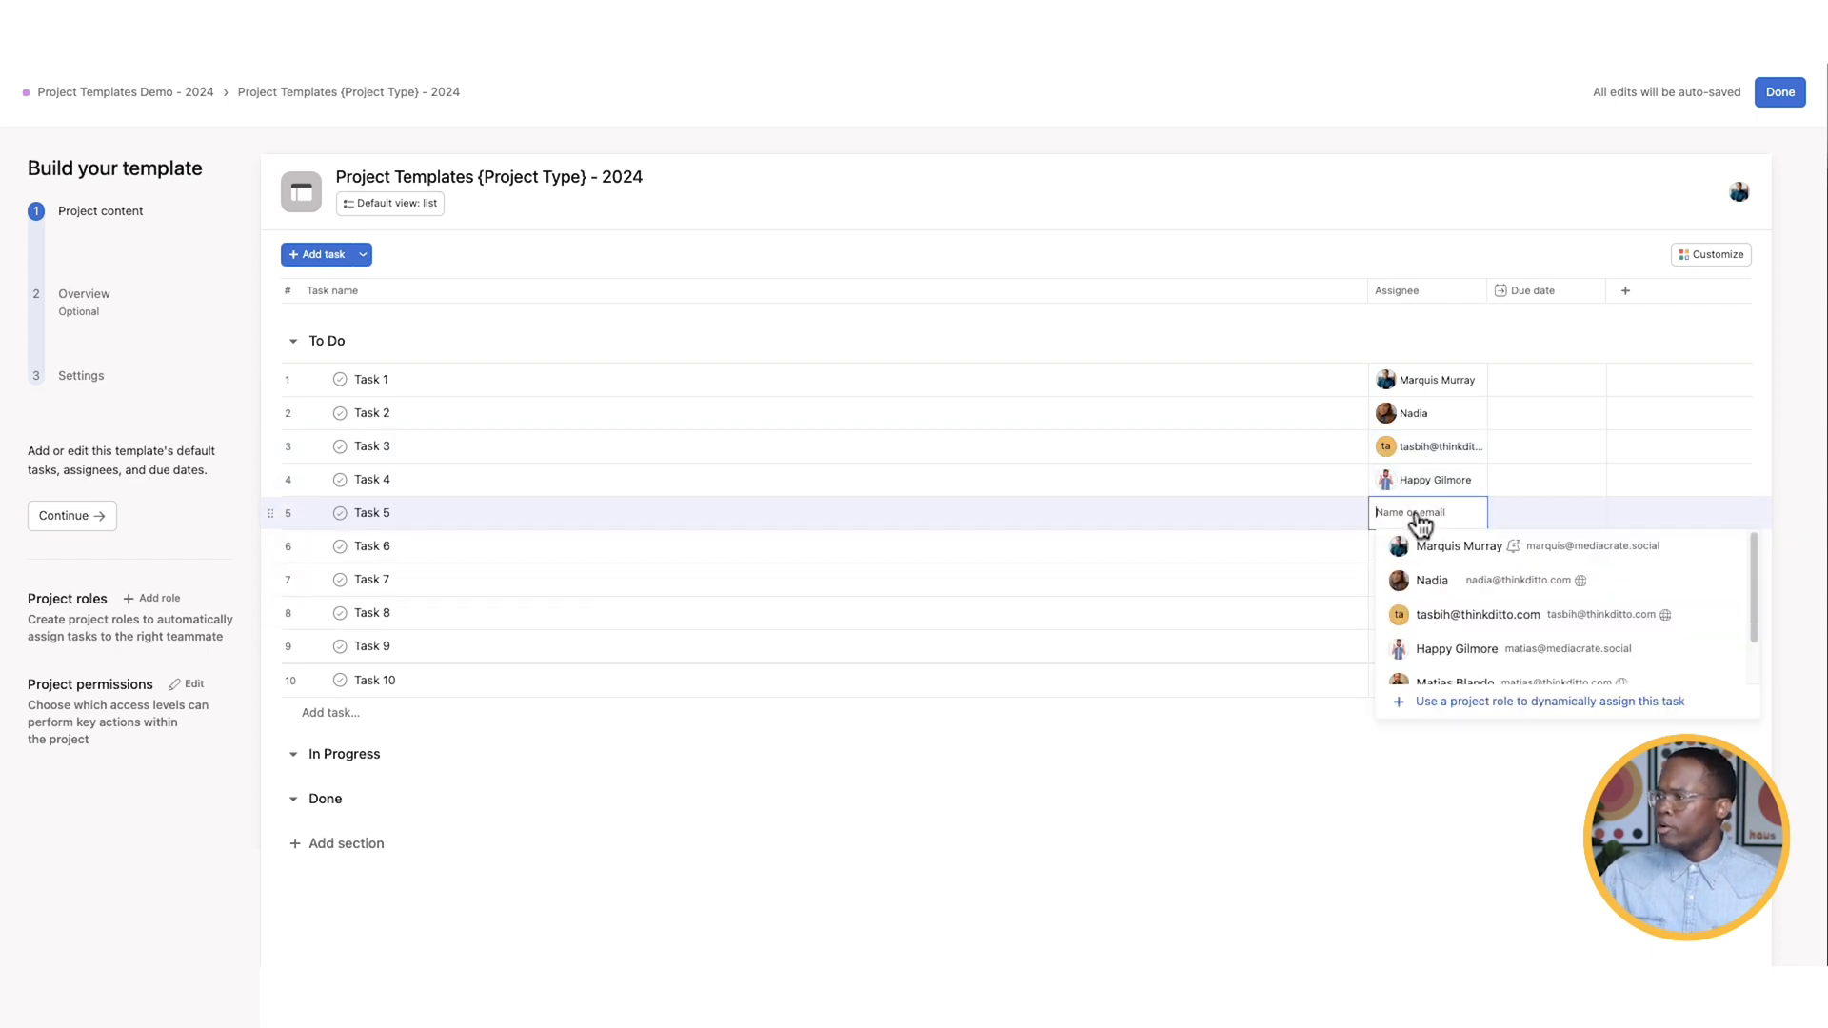
click(1455, 682)
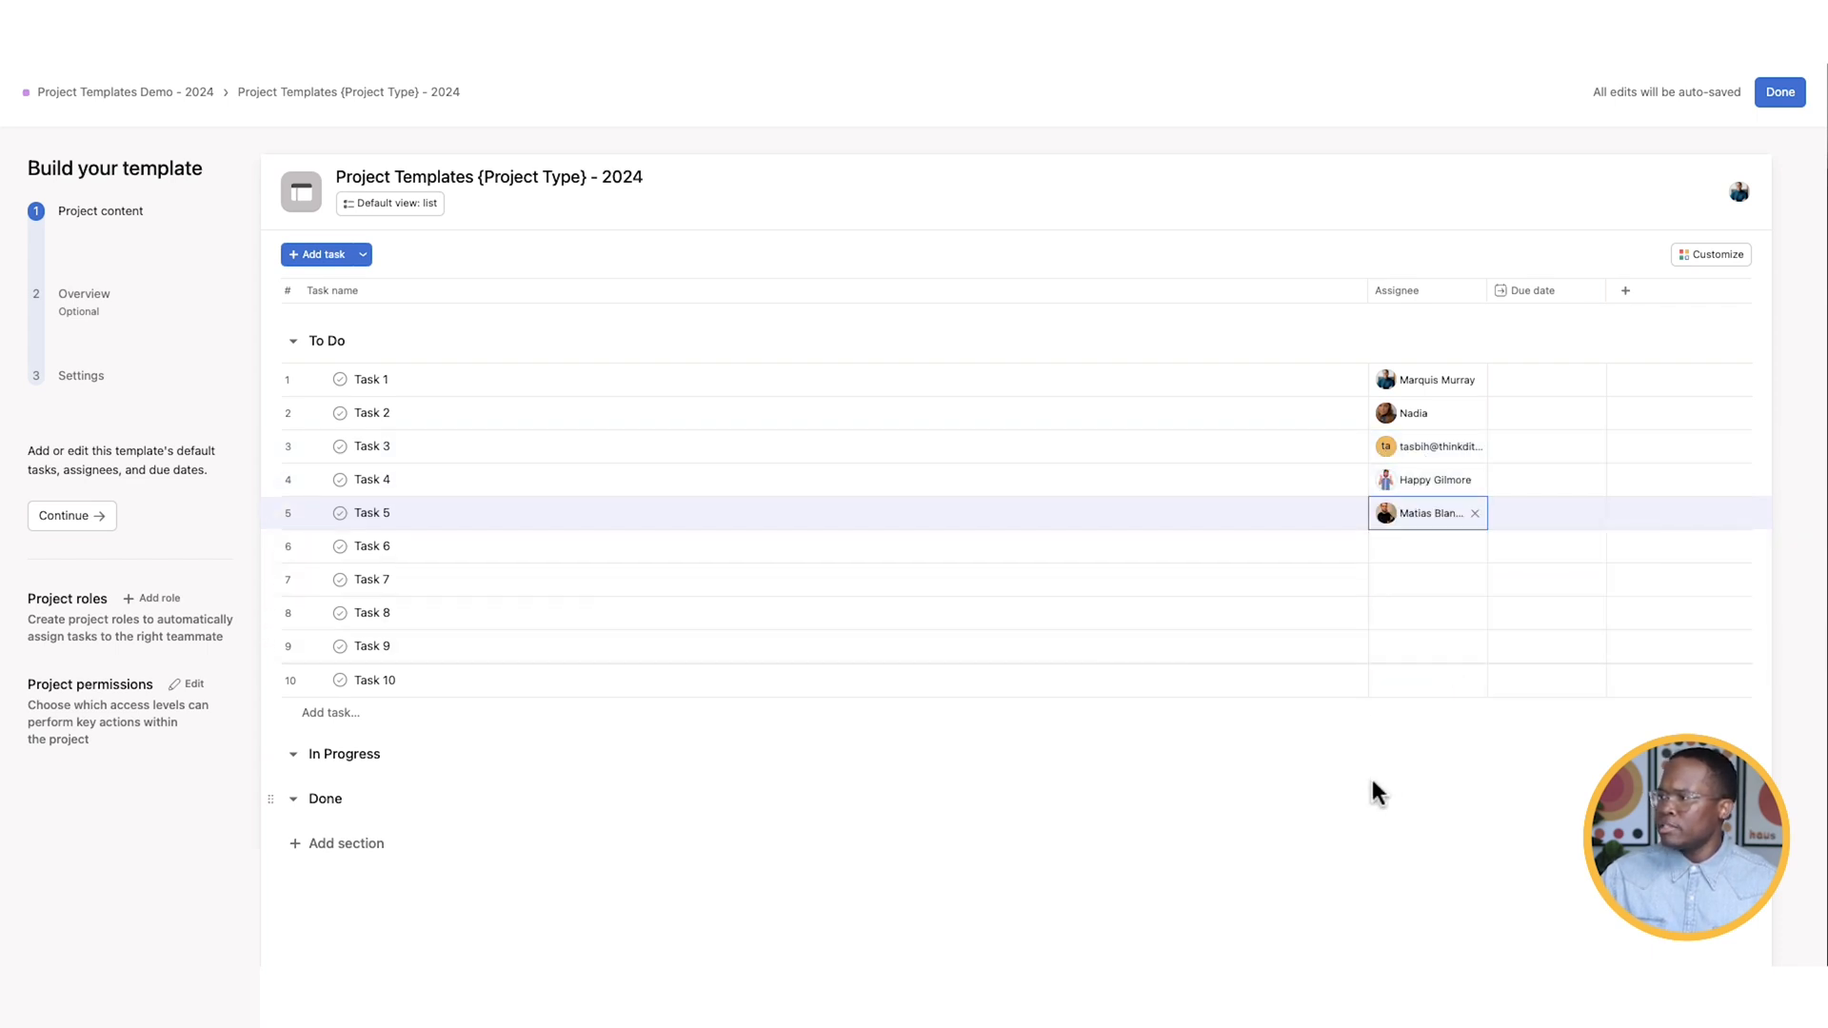
click(1548, 379)
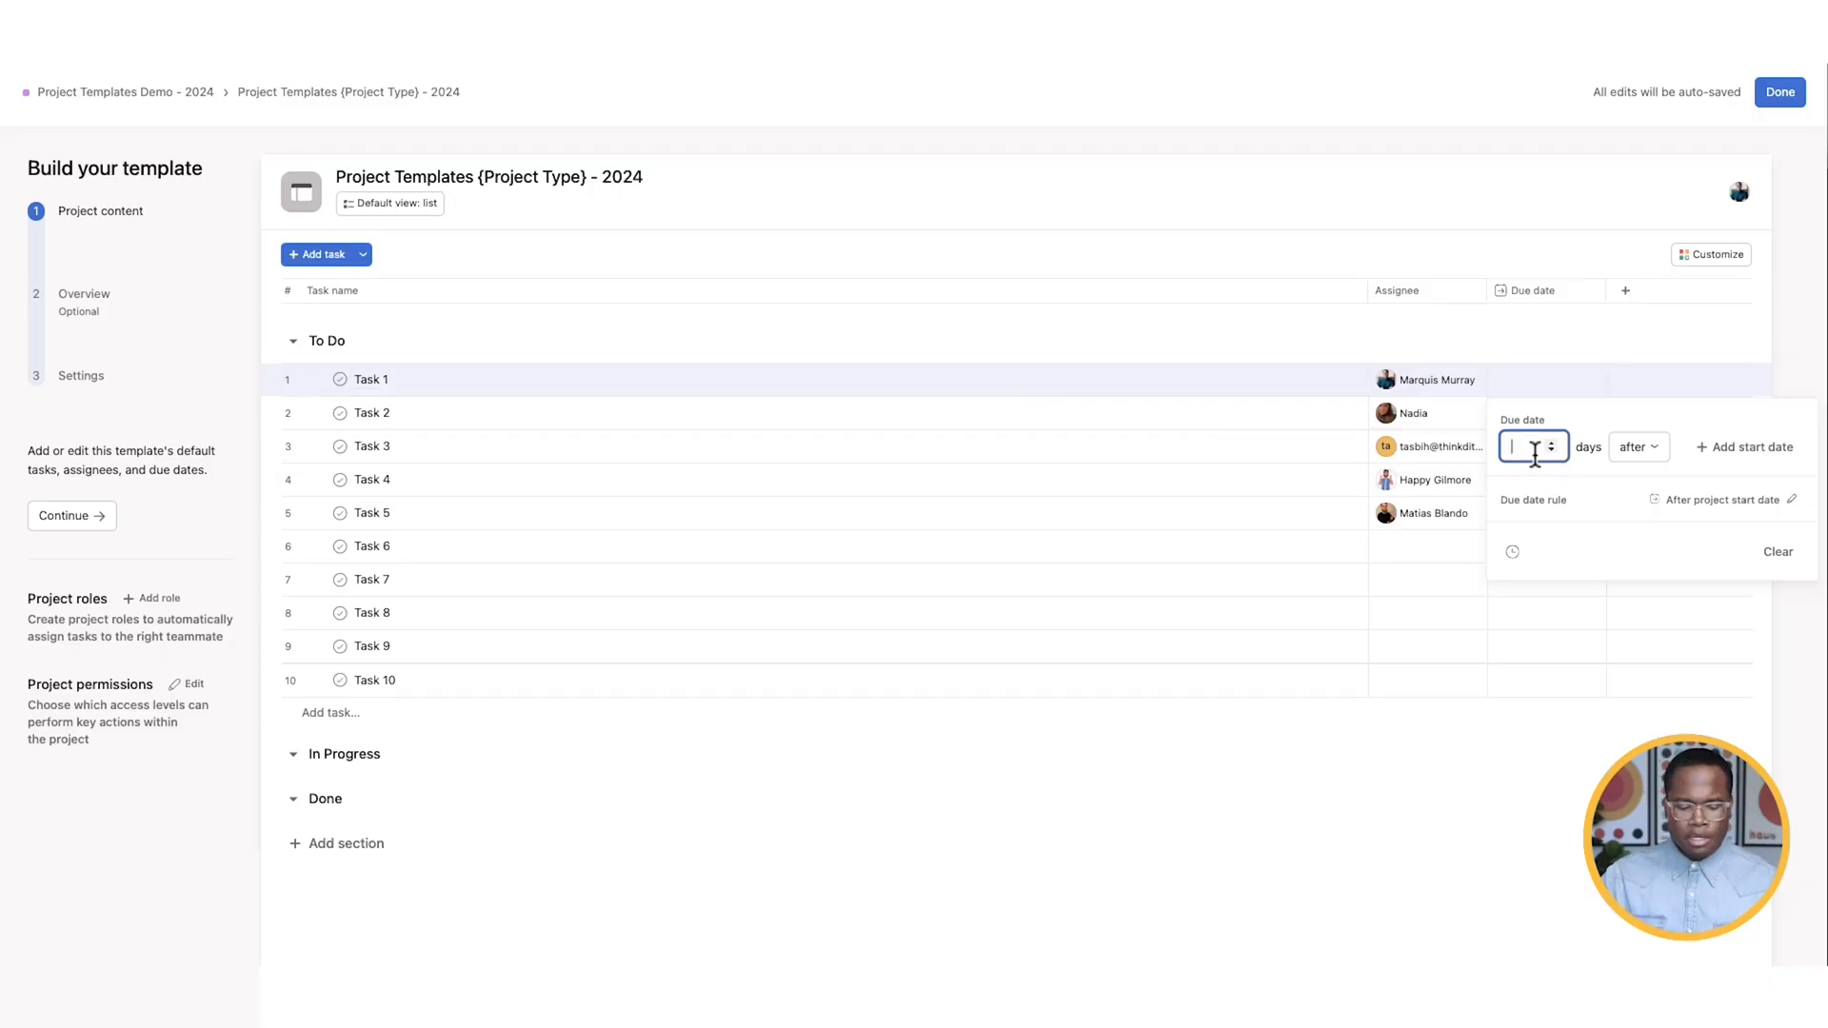
- Set Tasks 1–5 due 7, 3, 2, 6 and 5 days after project start
text(7)
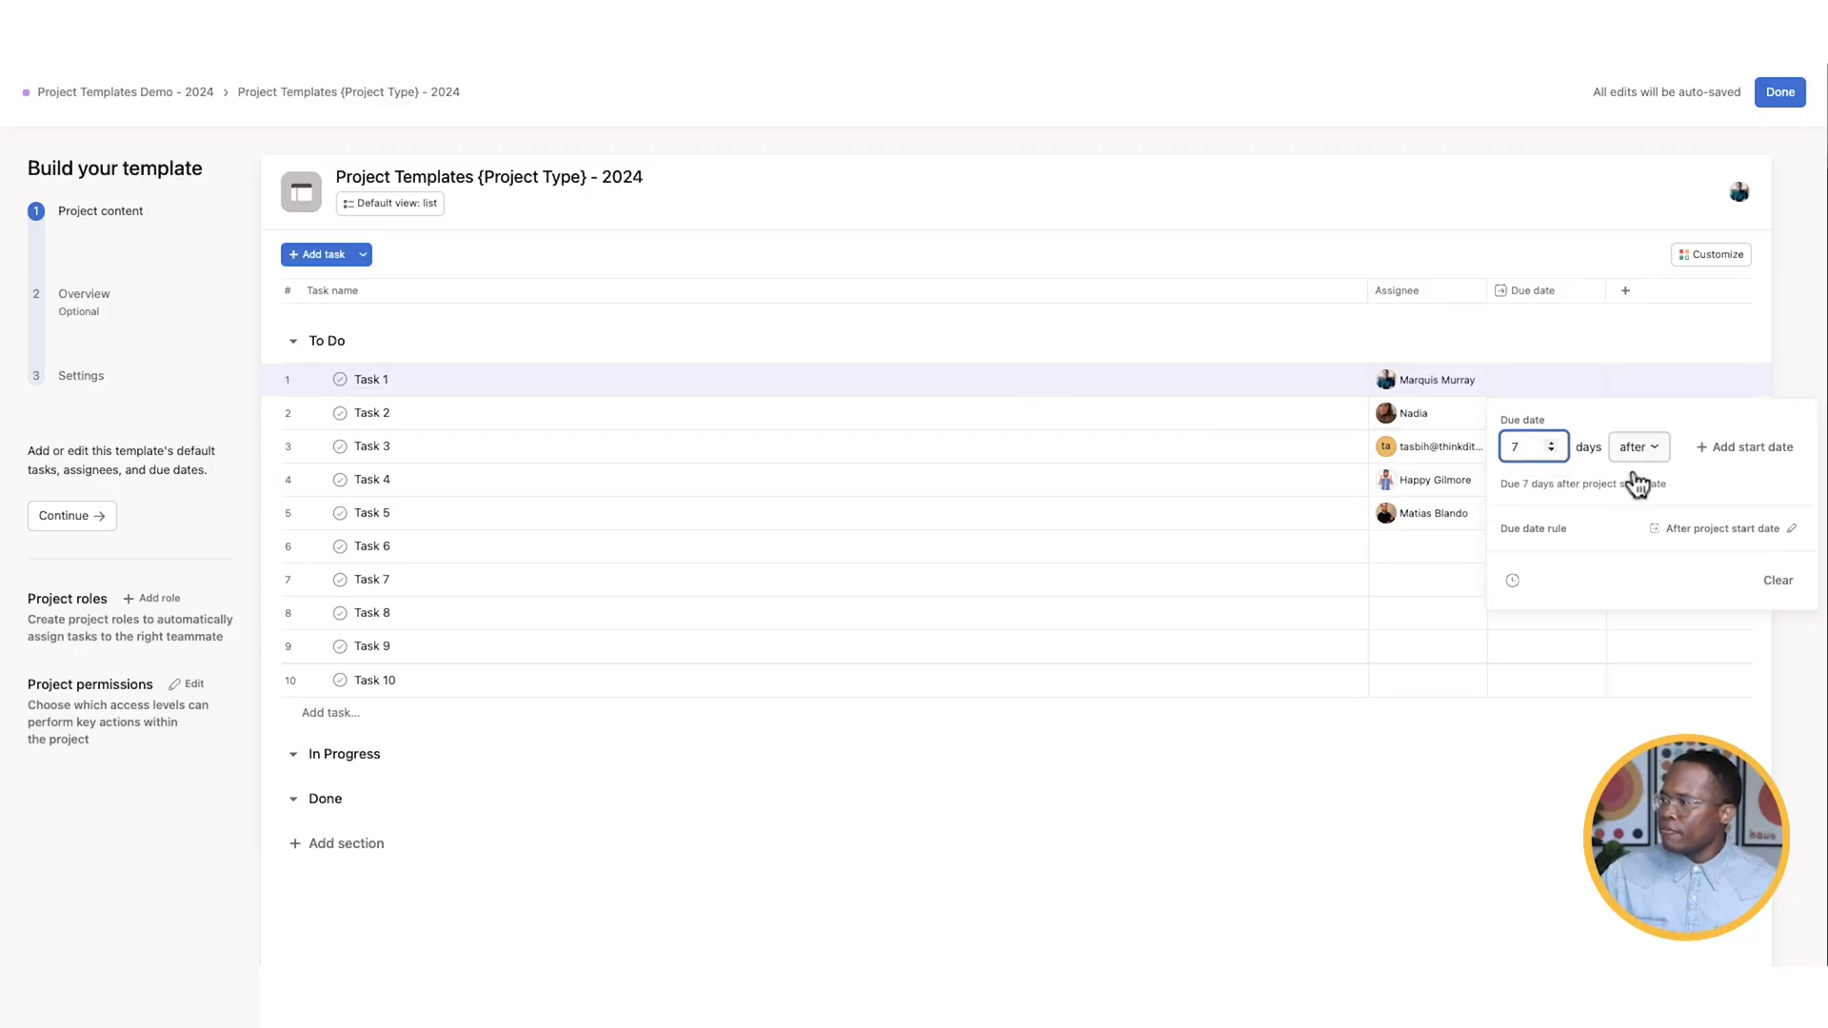
mouse_move(1496, 259)
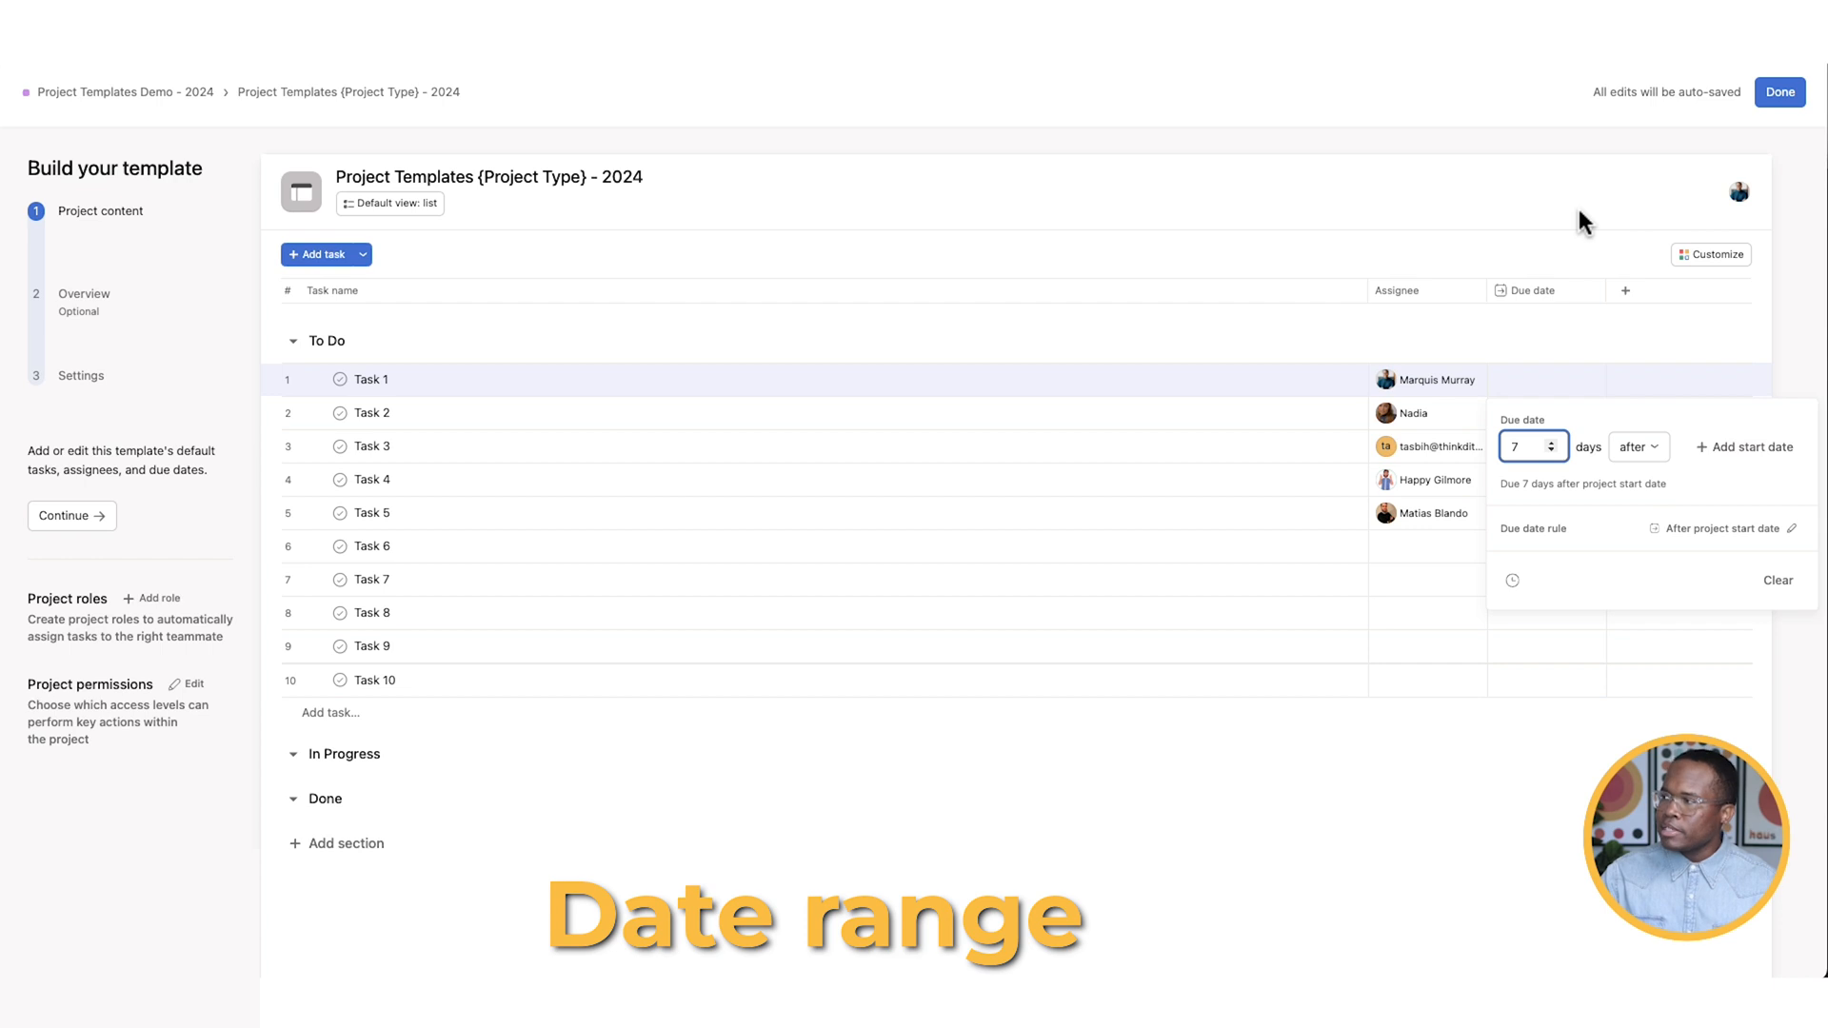
click(1545, 412)
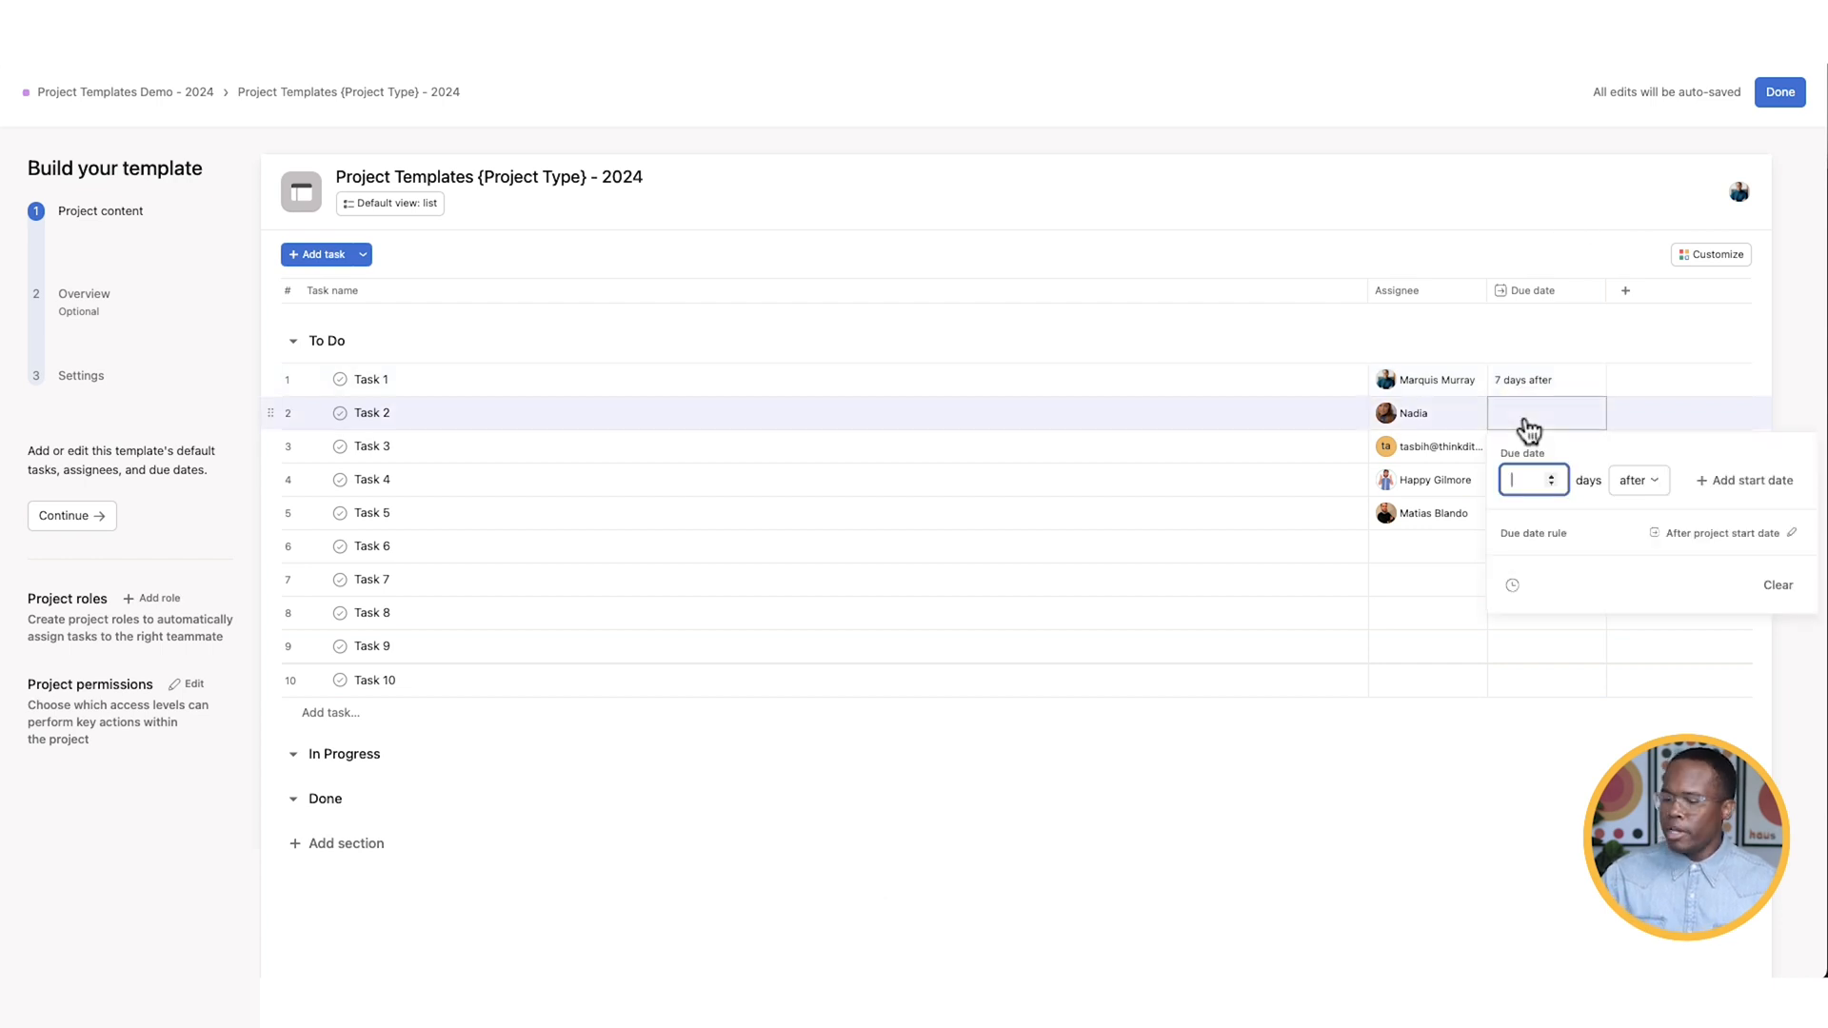
text(3 days after)
text(2)
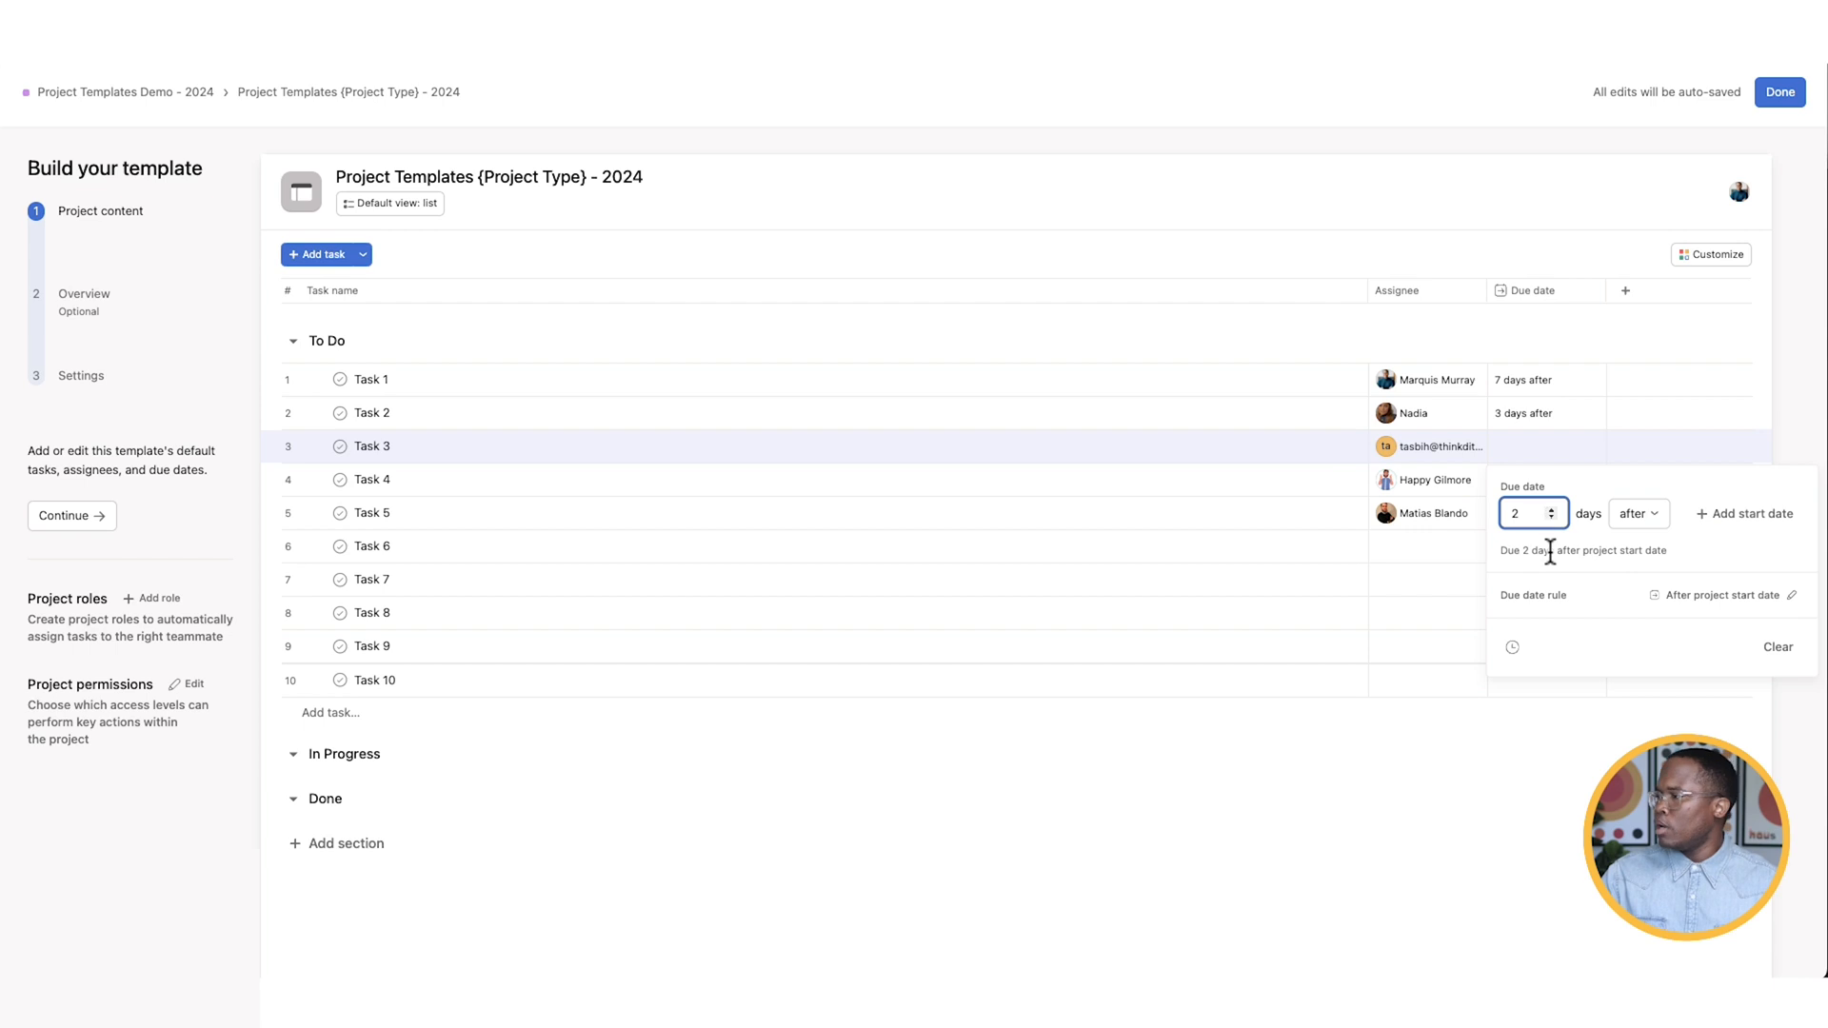
click(1516, 479)
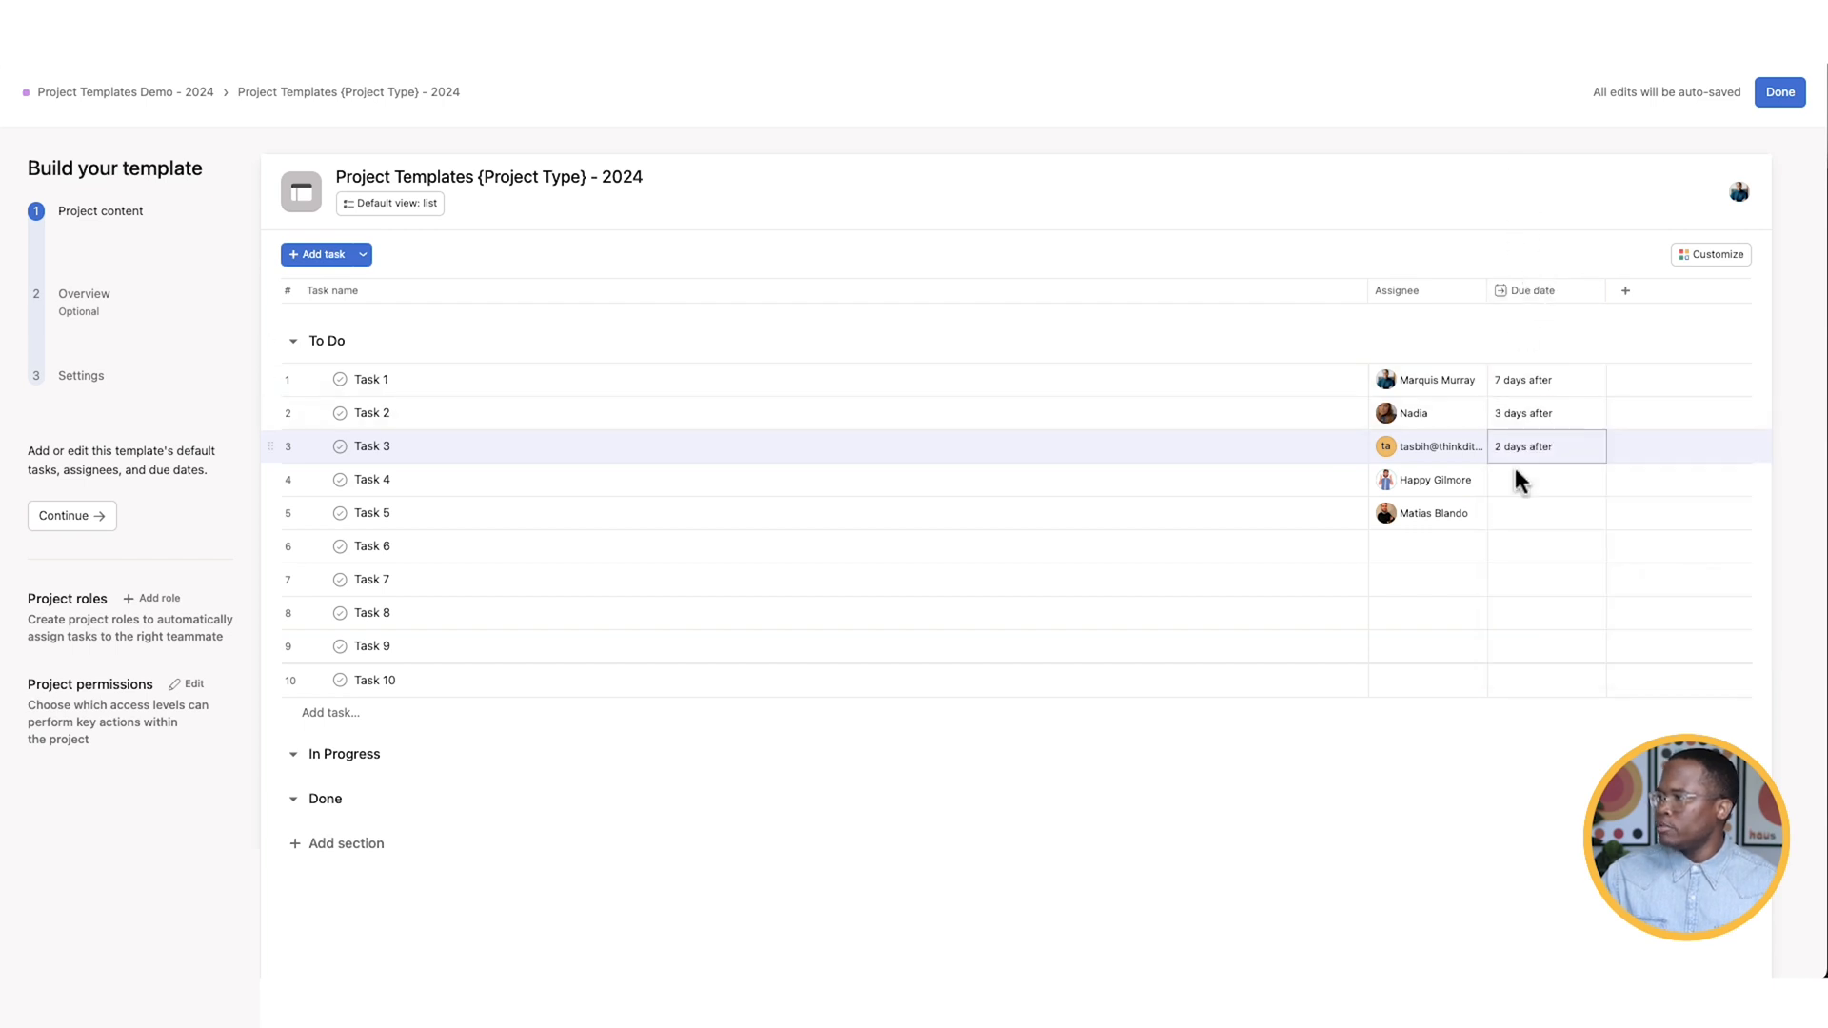
click(1545, 479)
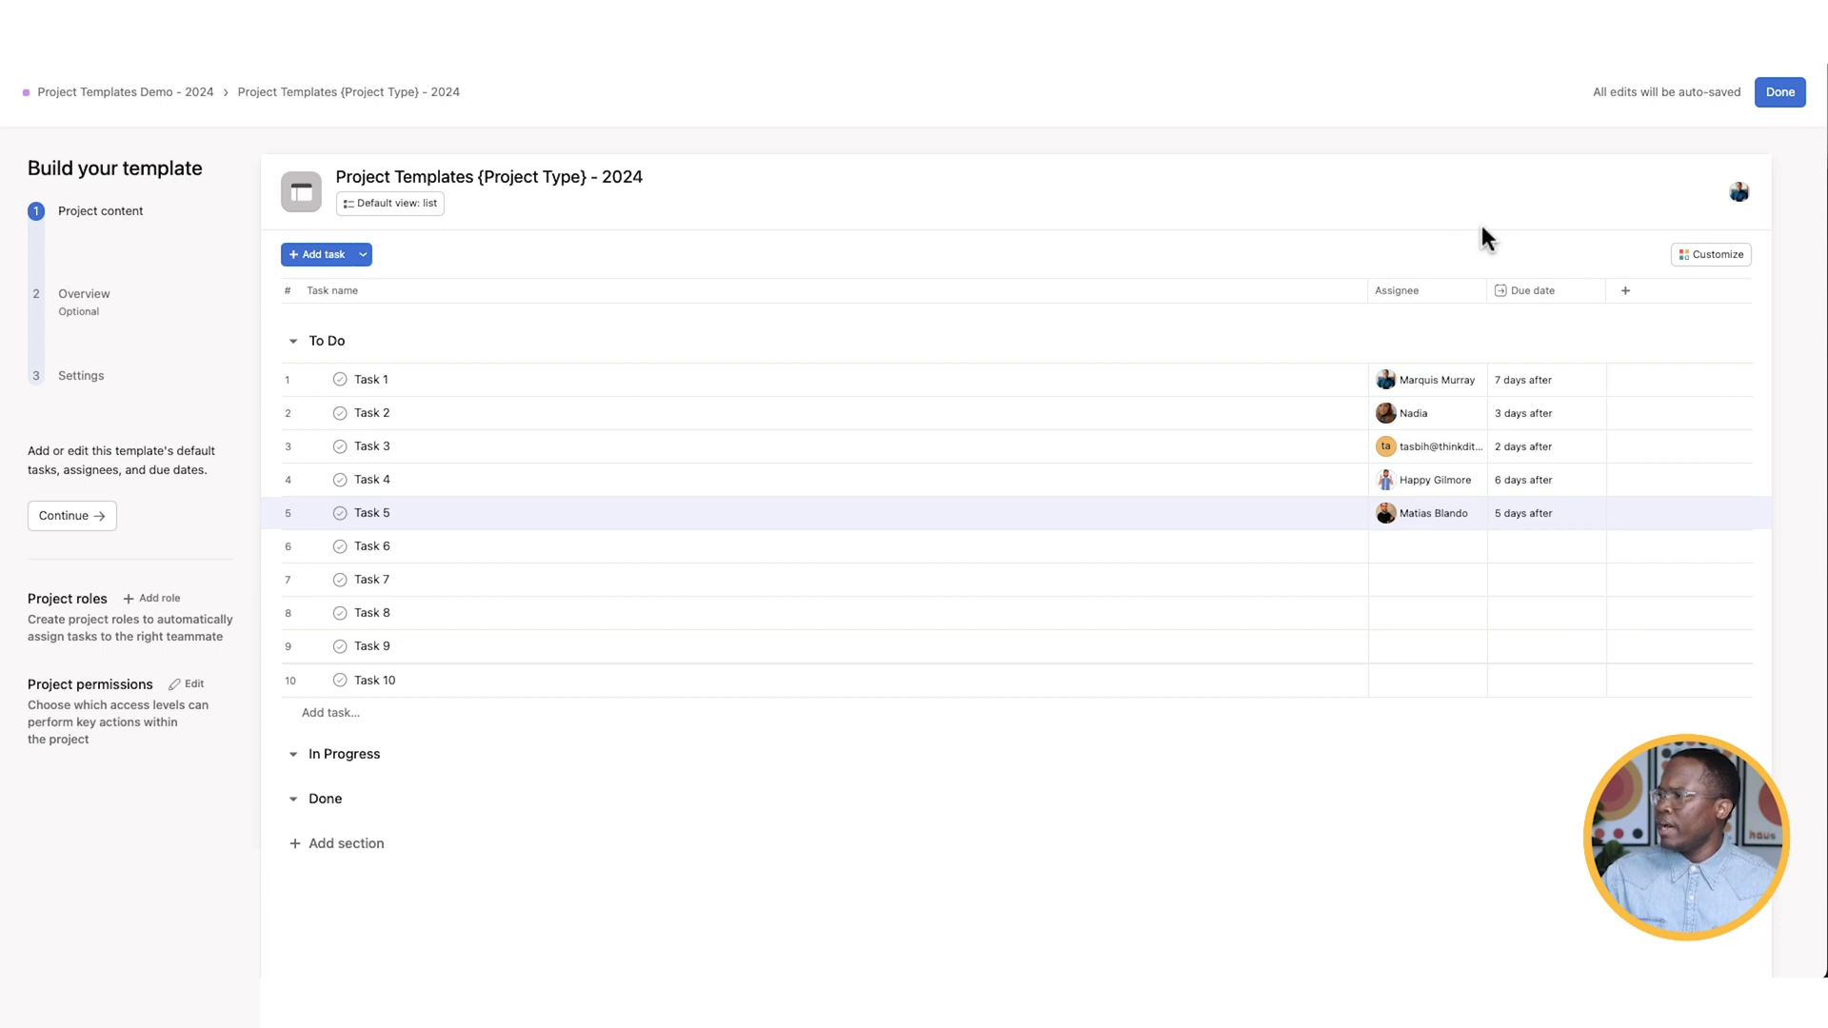
mouse_move(1707, 287)
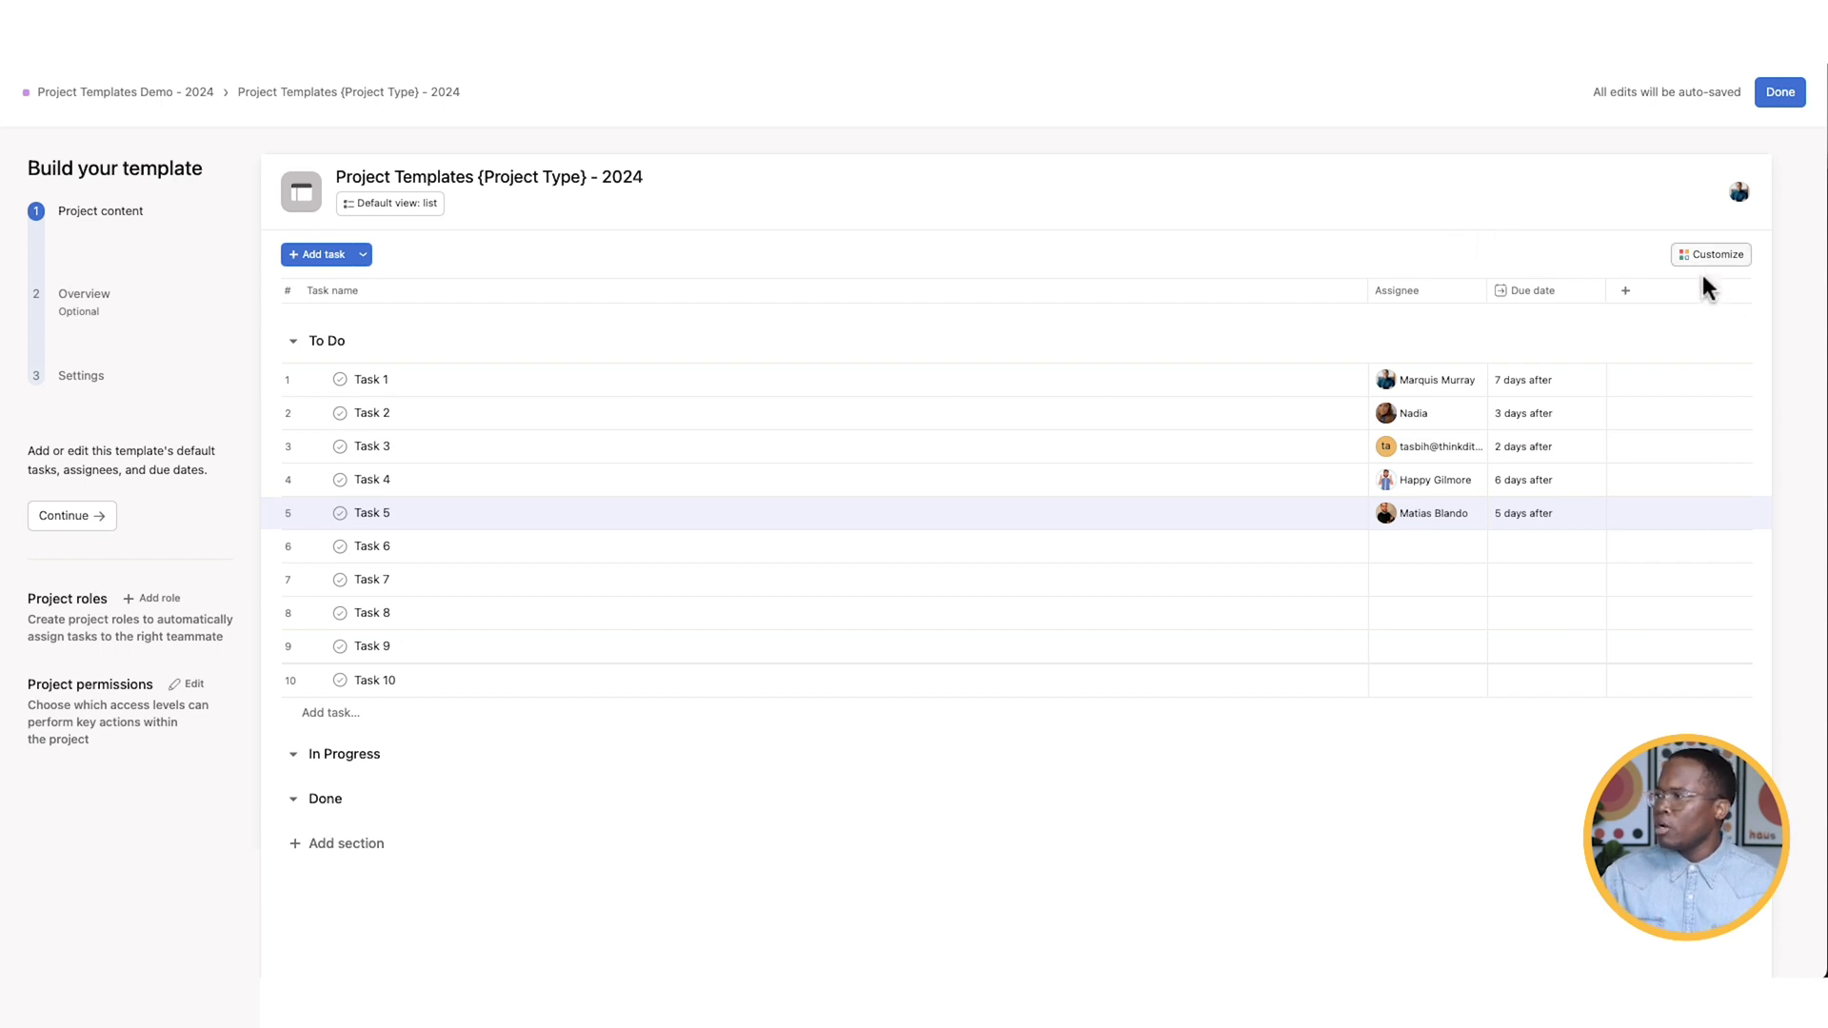
click(1710, 254)
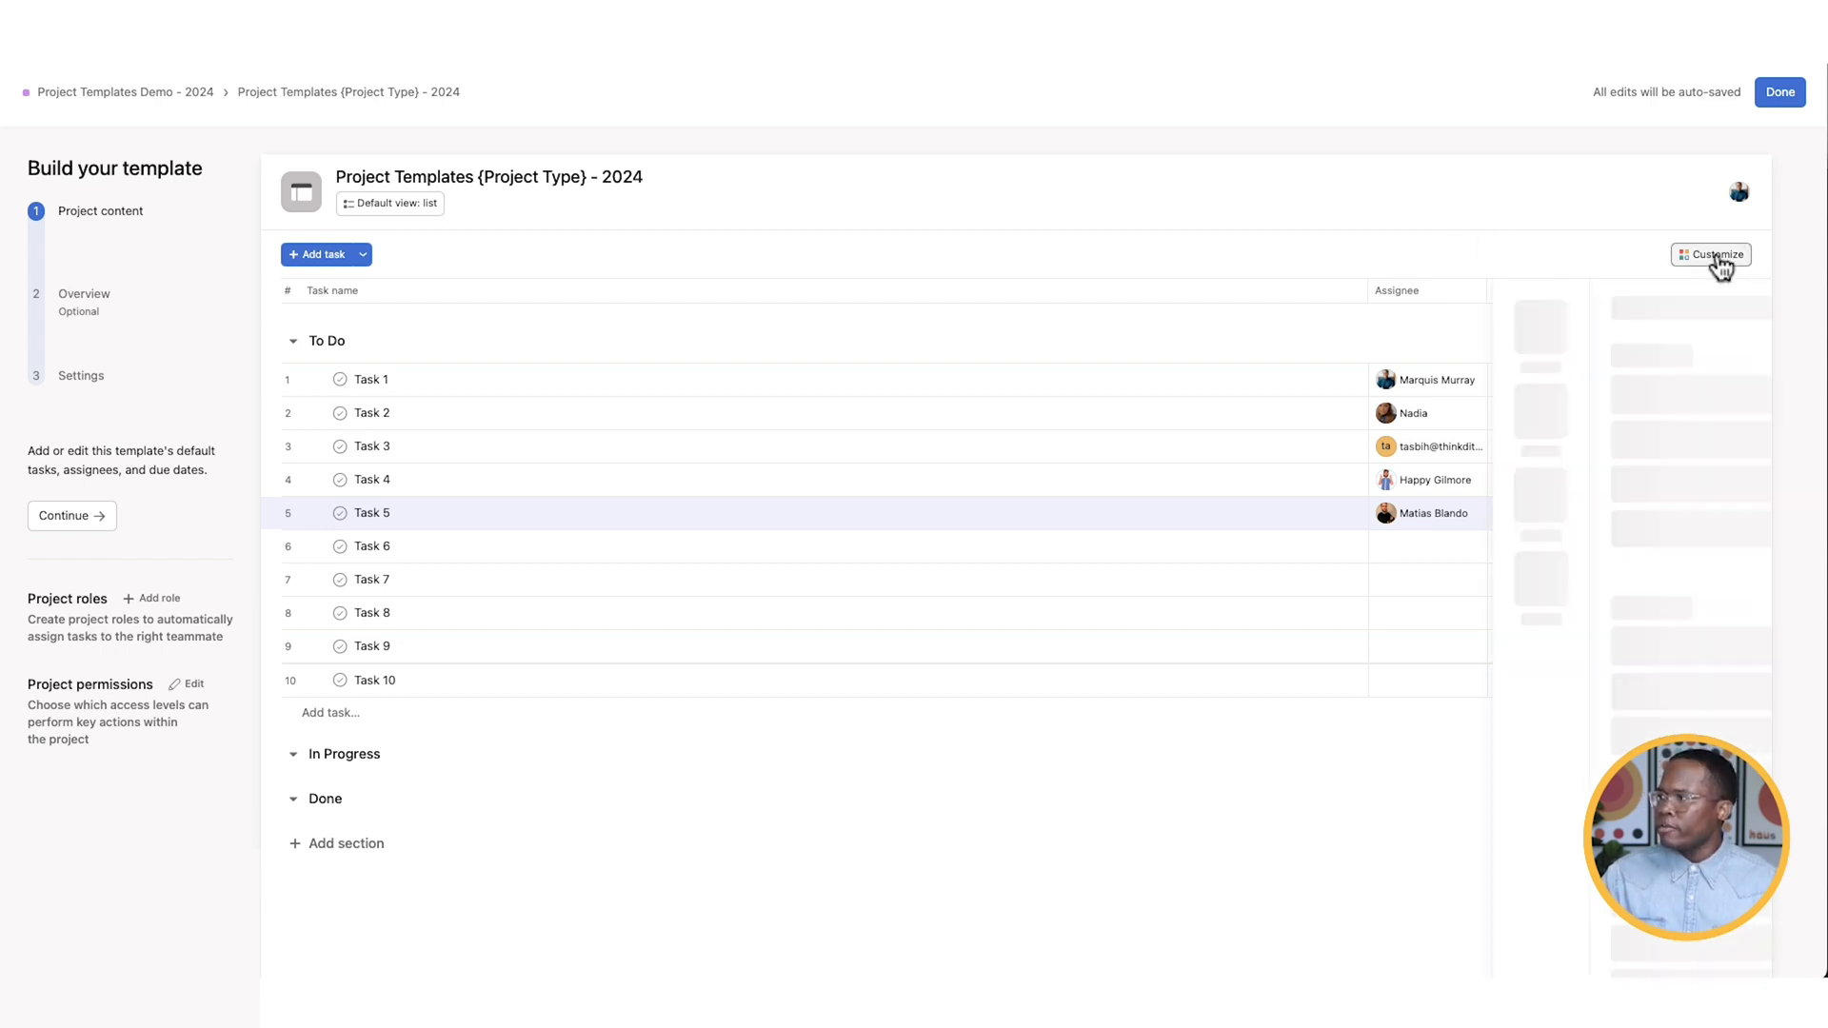
click(1710, 254)
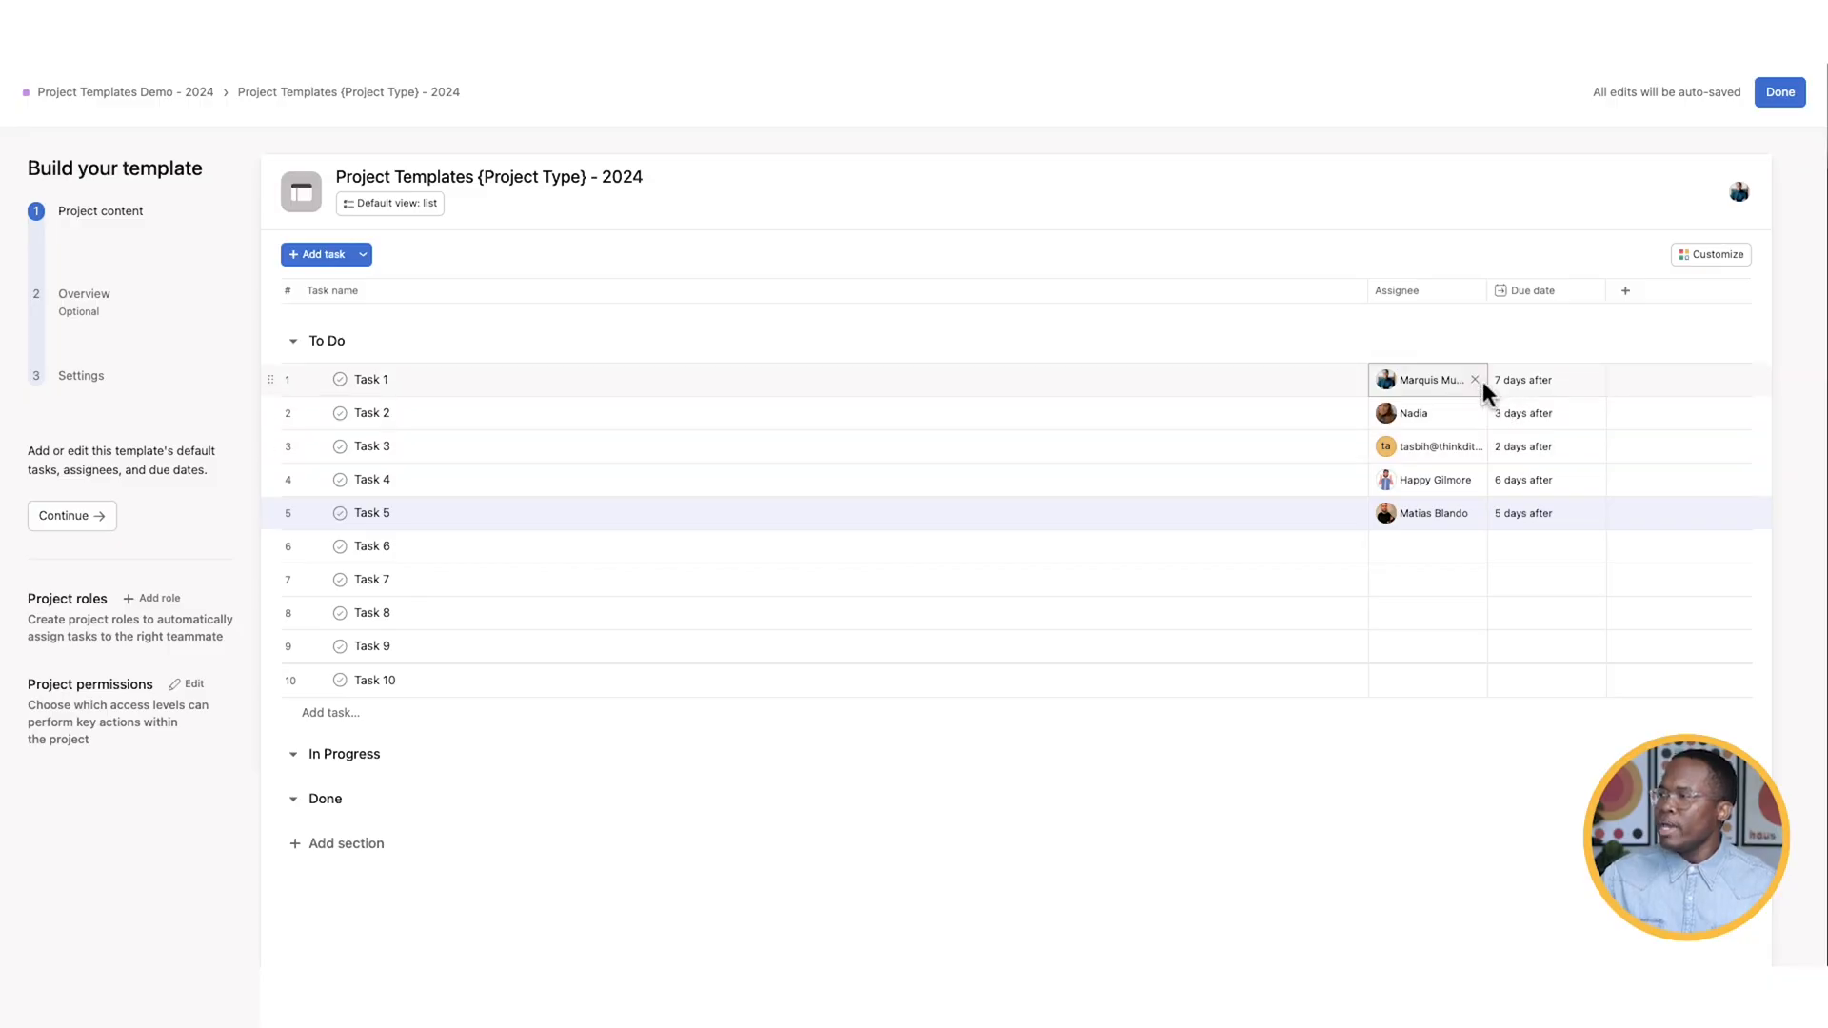
- Make Task 10 a rocket-emoji Campaign Launch milestone, due 30 days after start, assigned
click(375, 680)
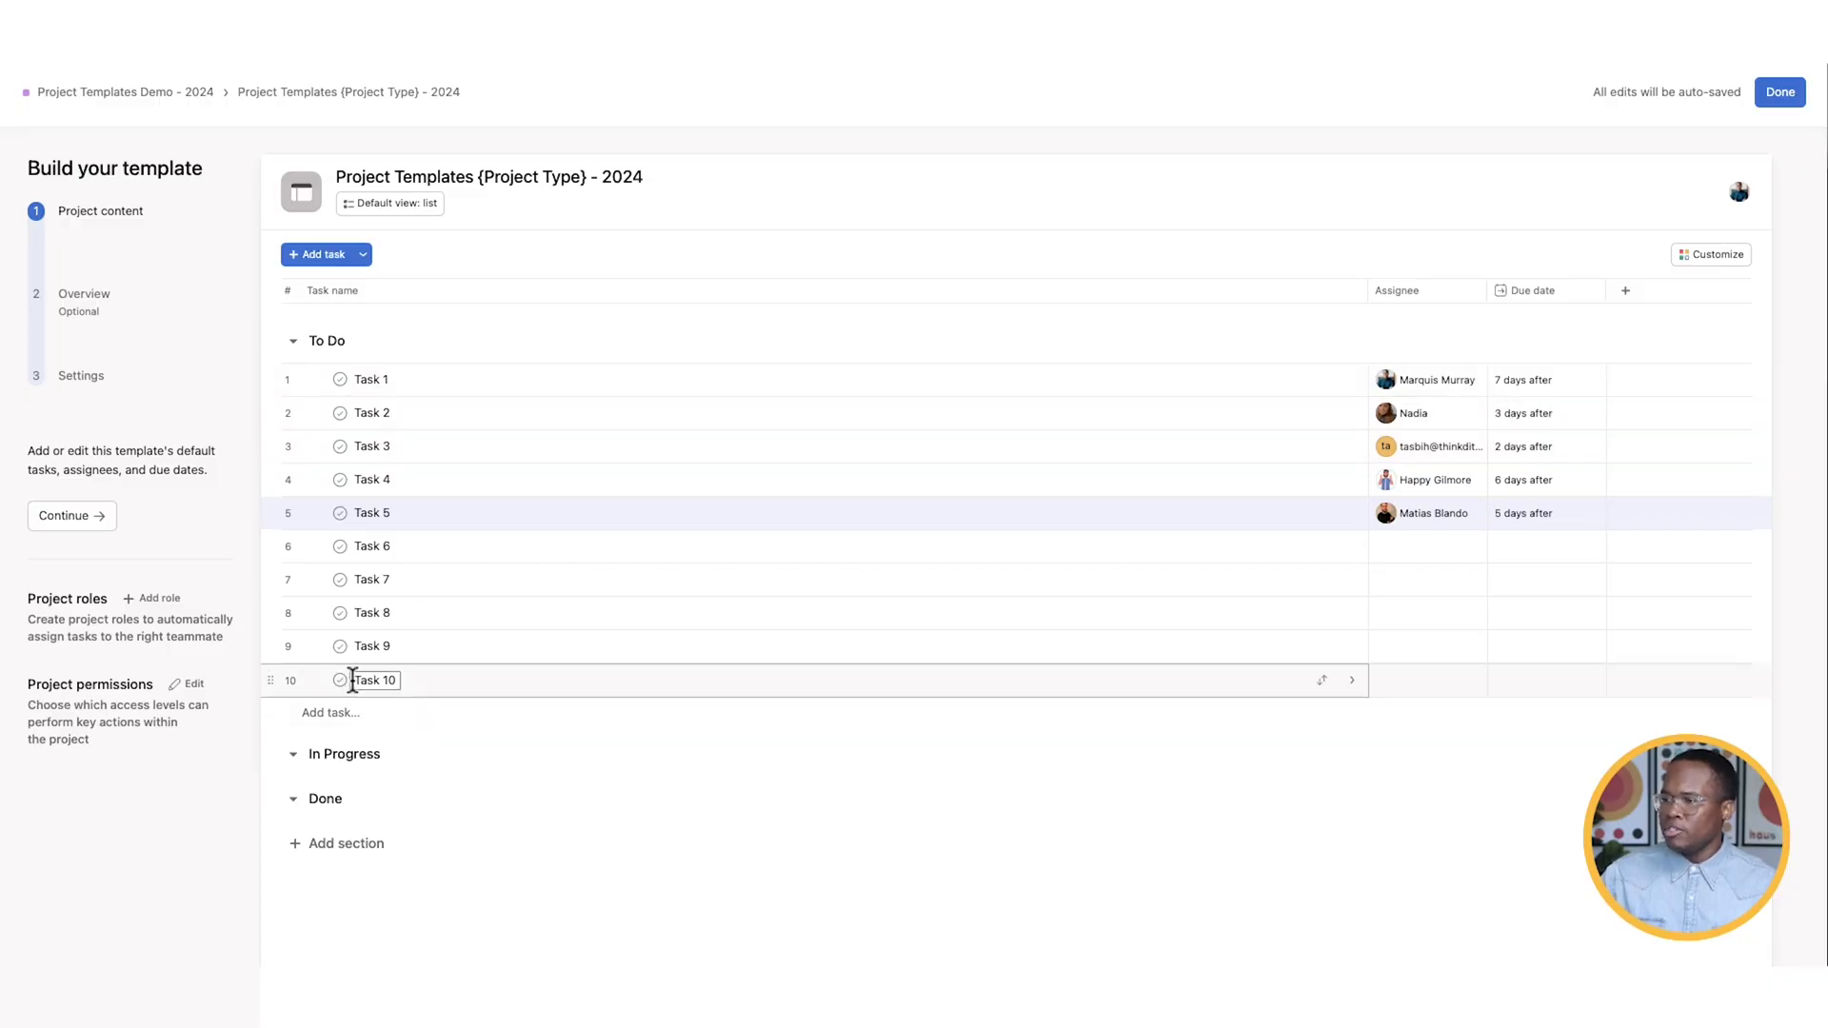
click(341, 680)
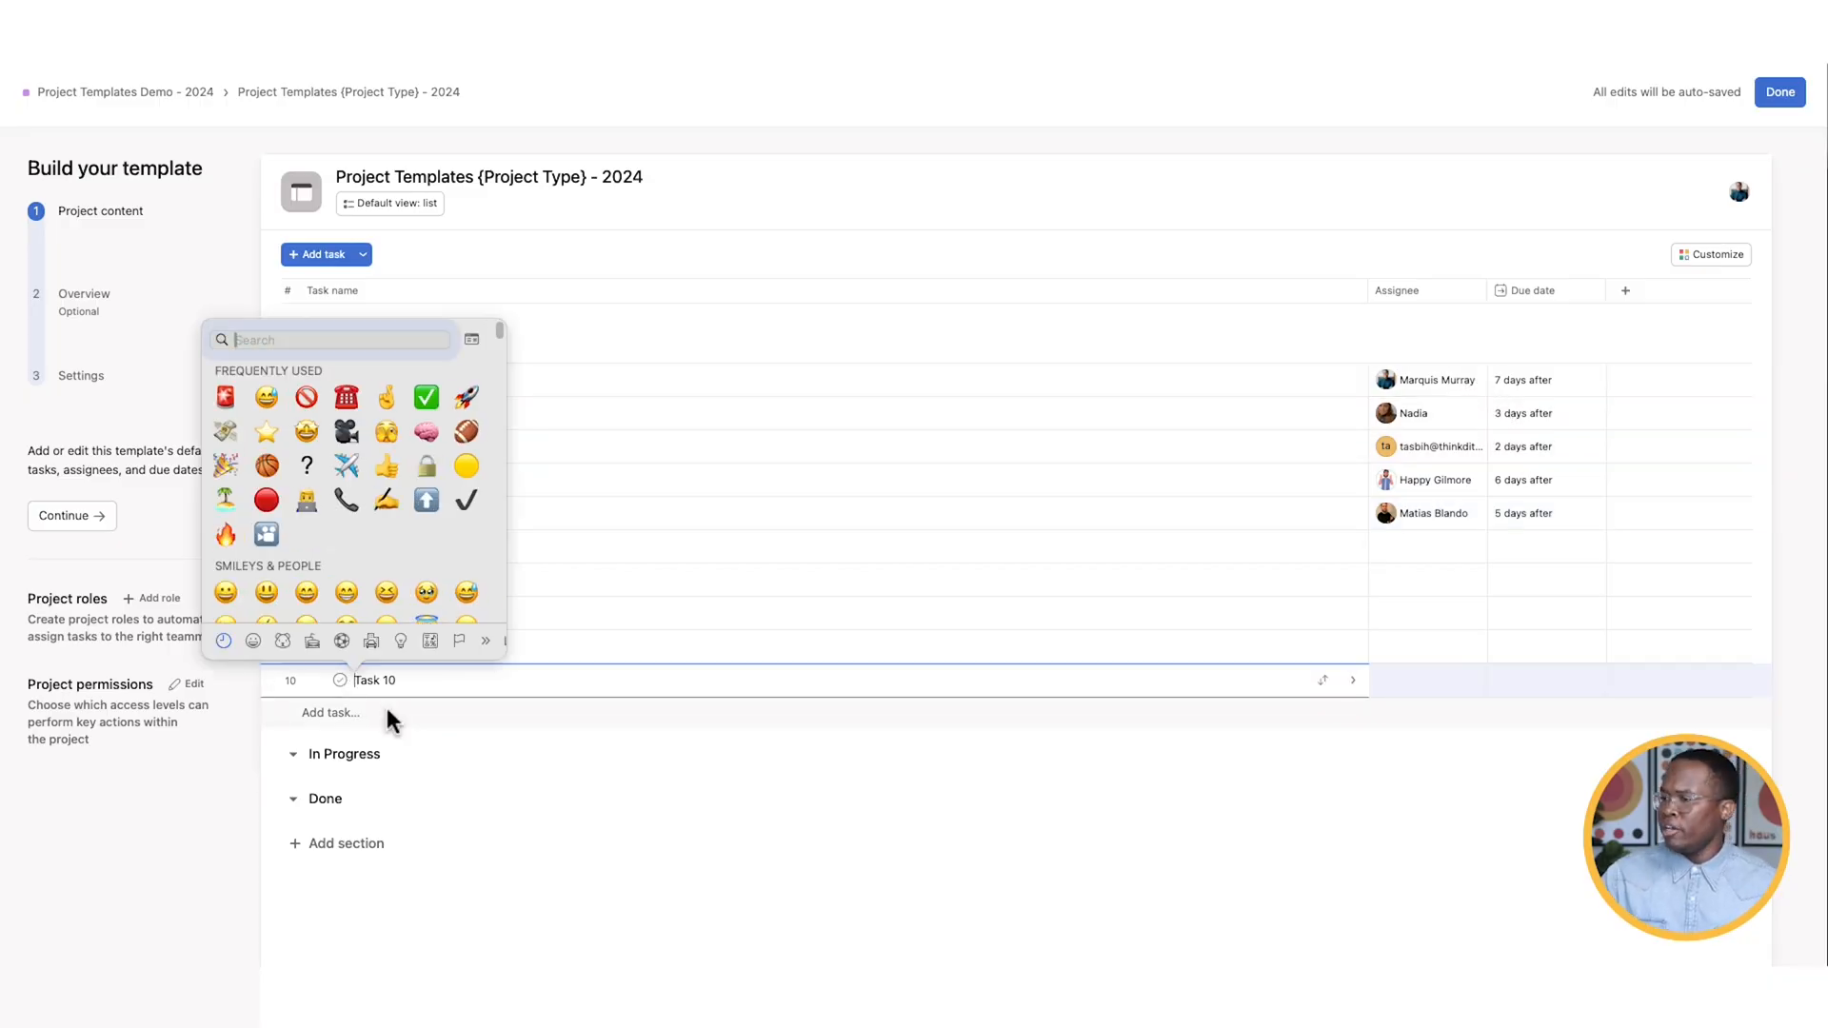
click(463, 395)
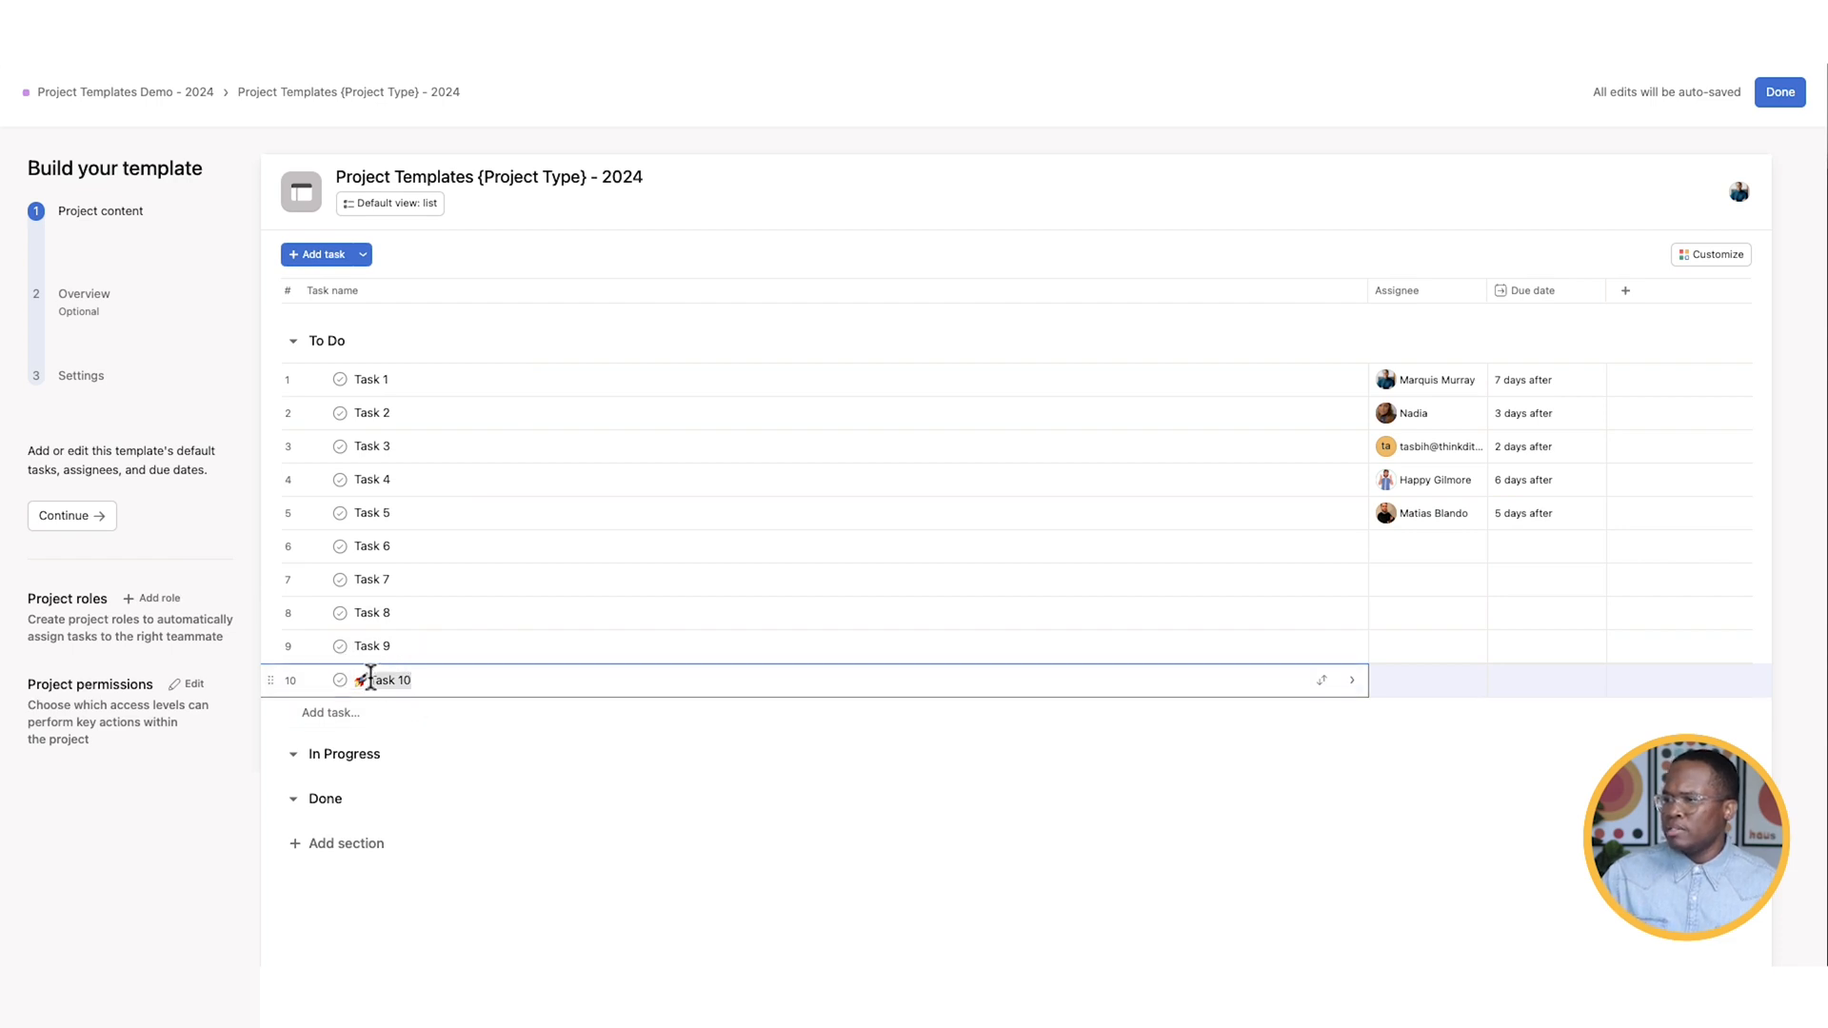
text(Project Lau)
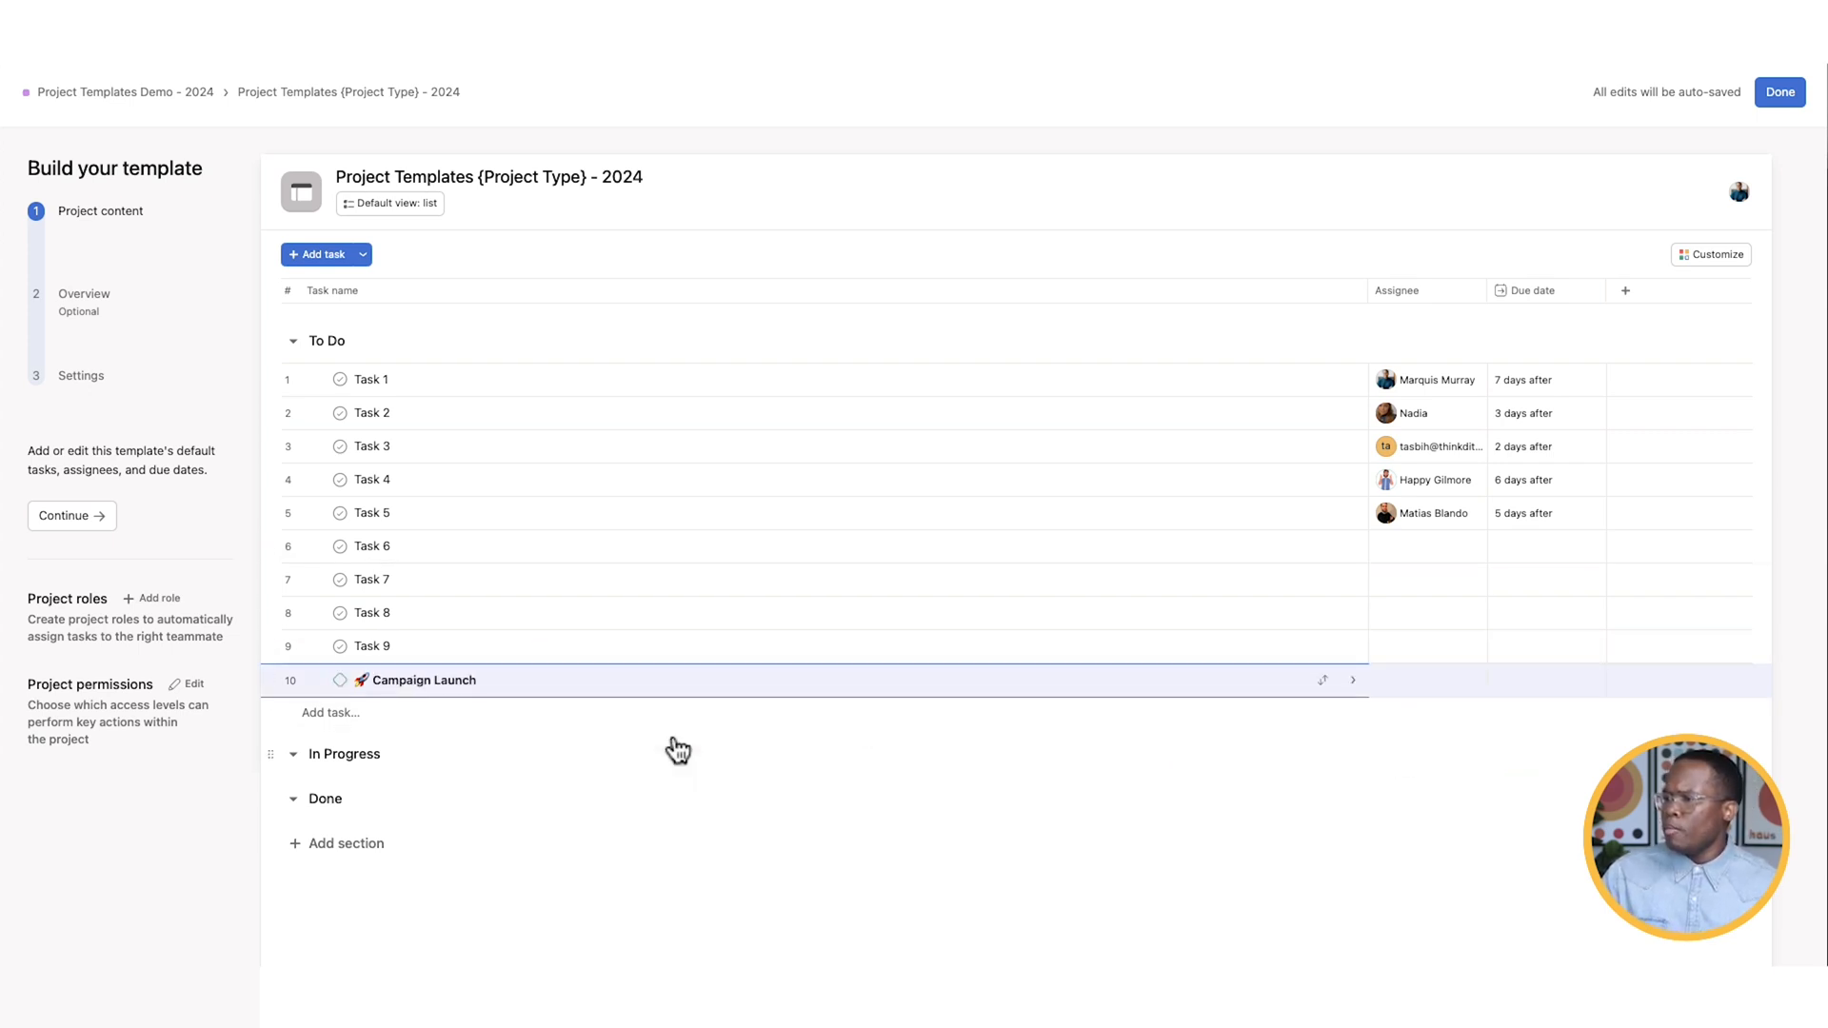
mouse_move(676, 748)
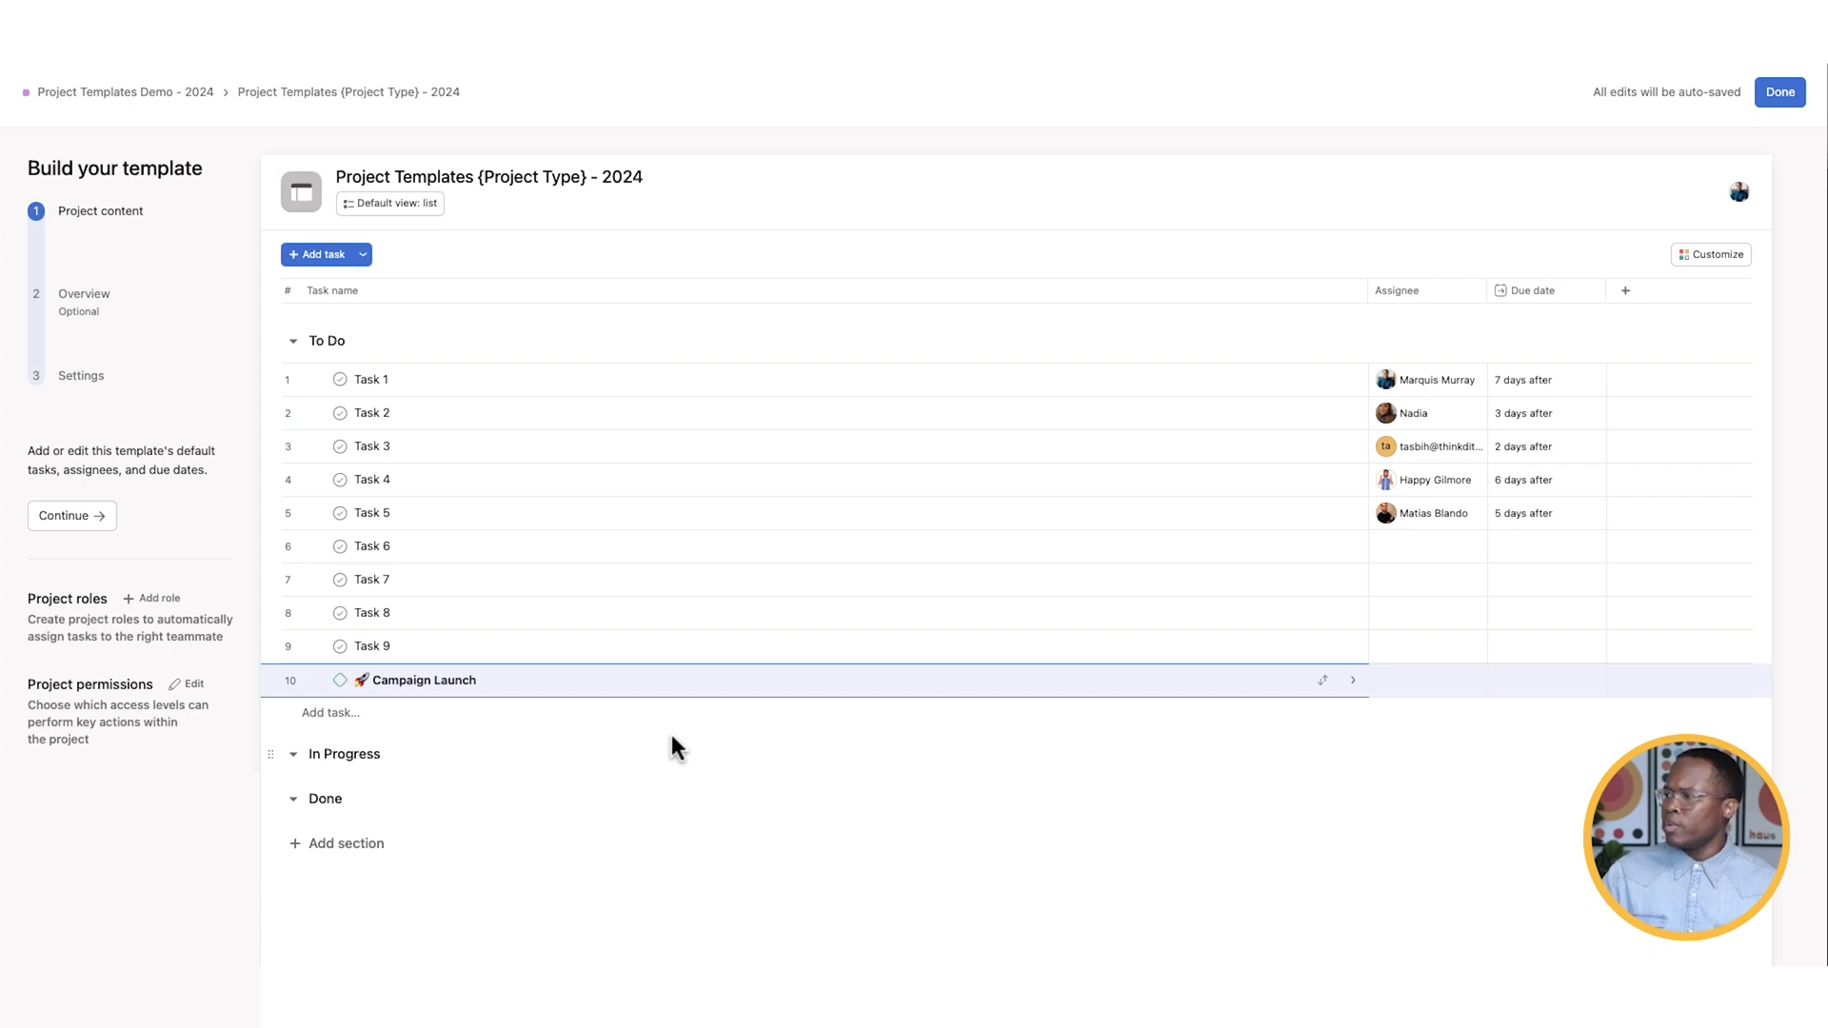
click(1546, 680)
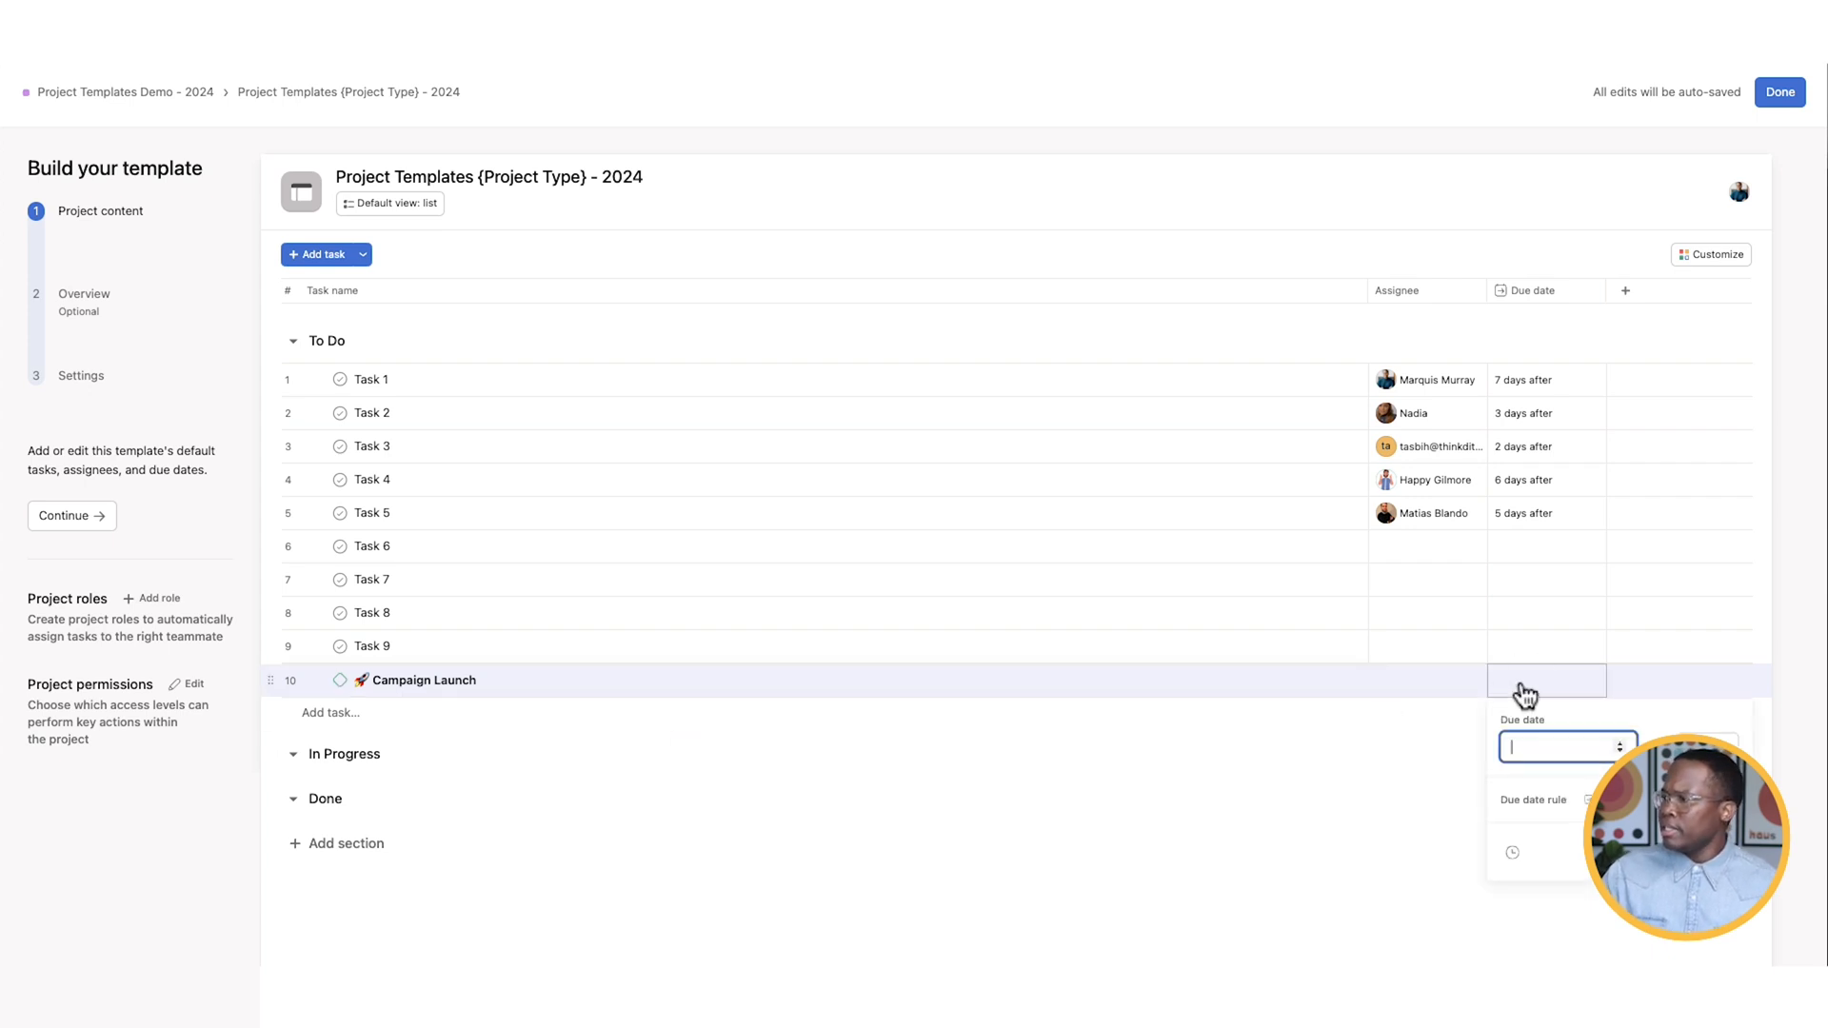
text(30 days after)
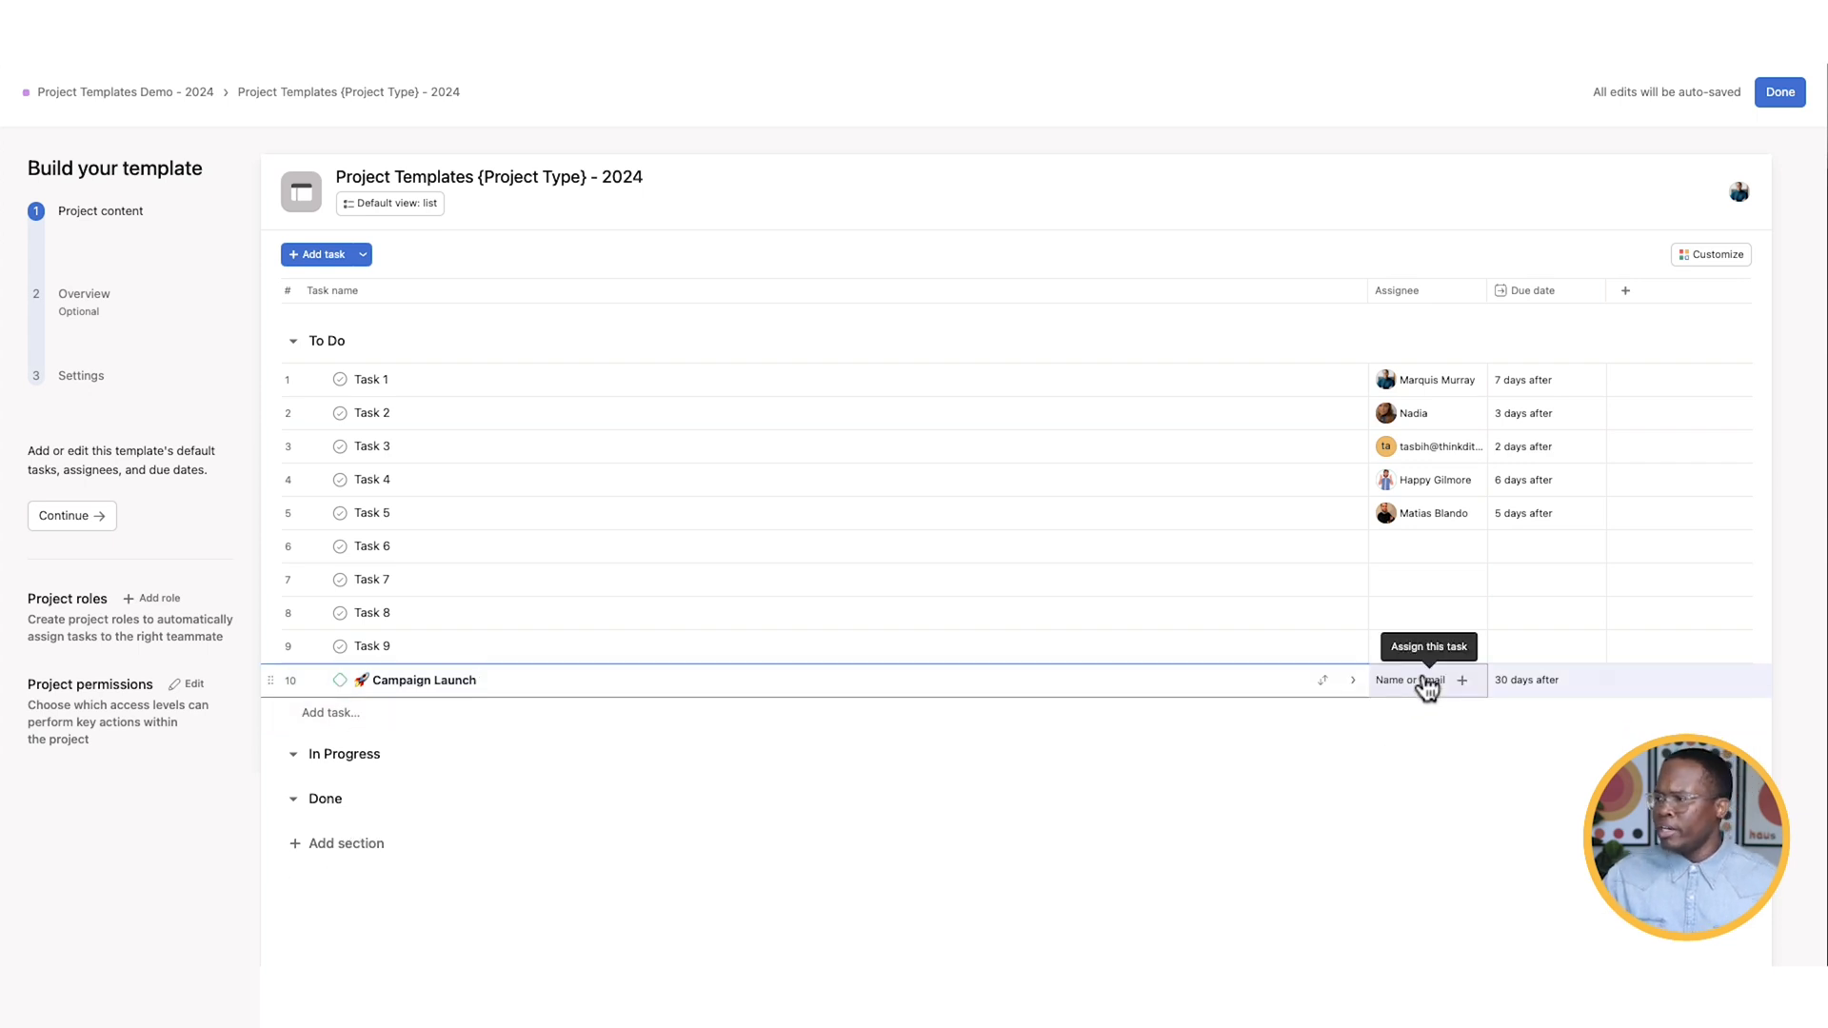
click(1428, 680)
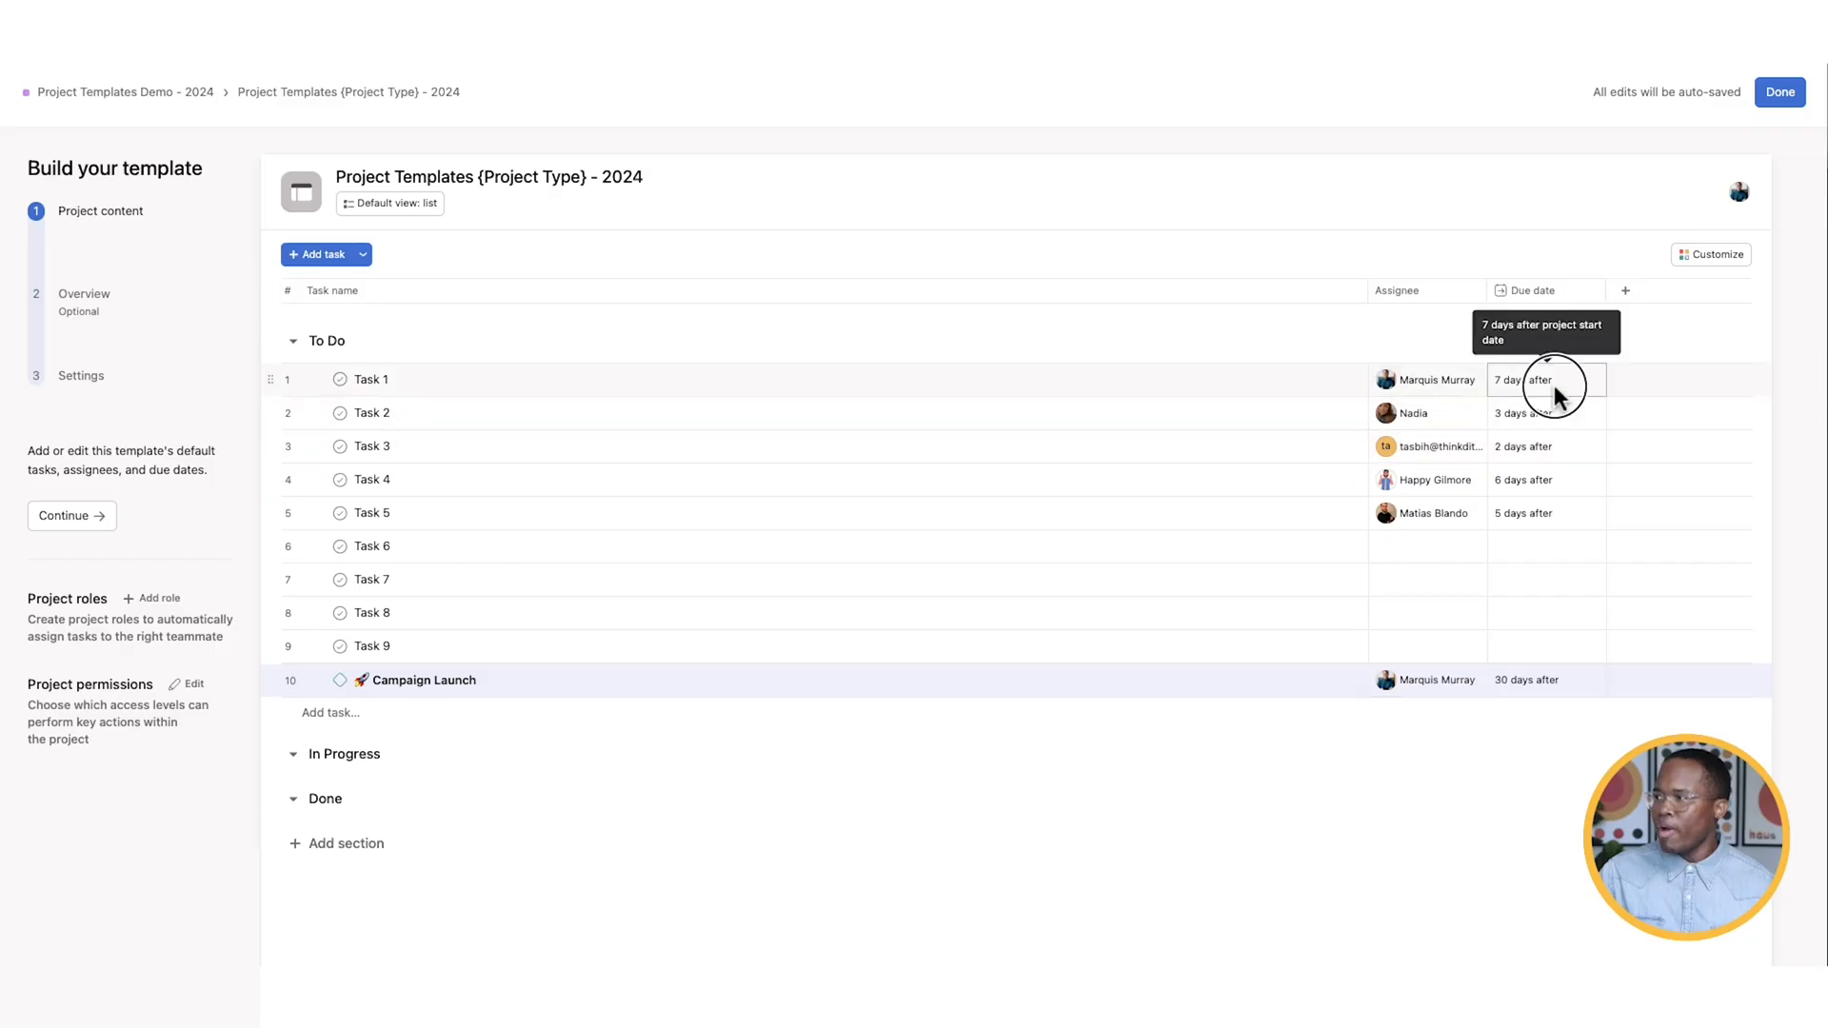
- Change Task 1 to fall 7 days before the project start date
click(1522, 379)
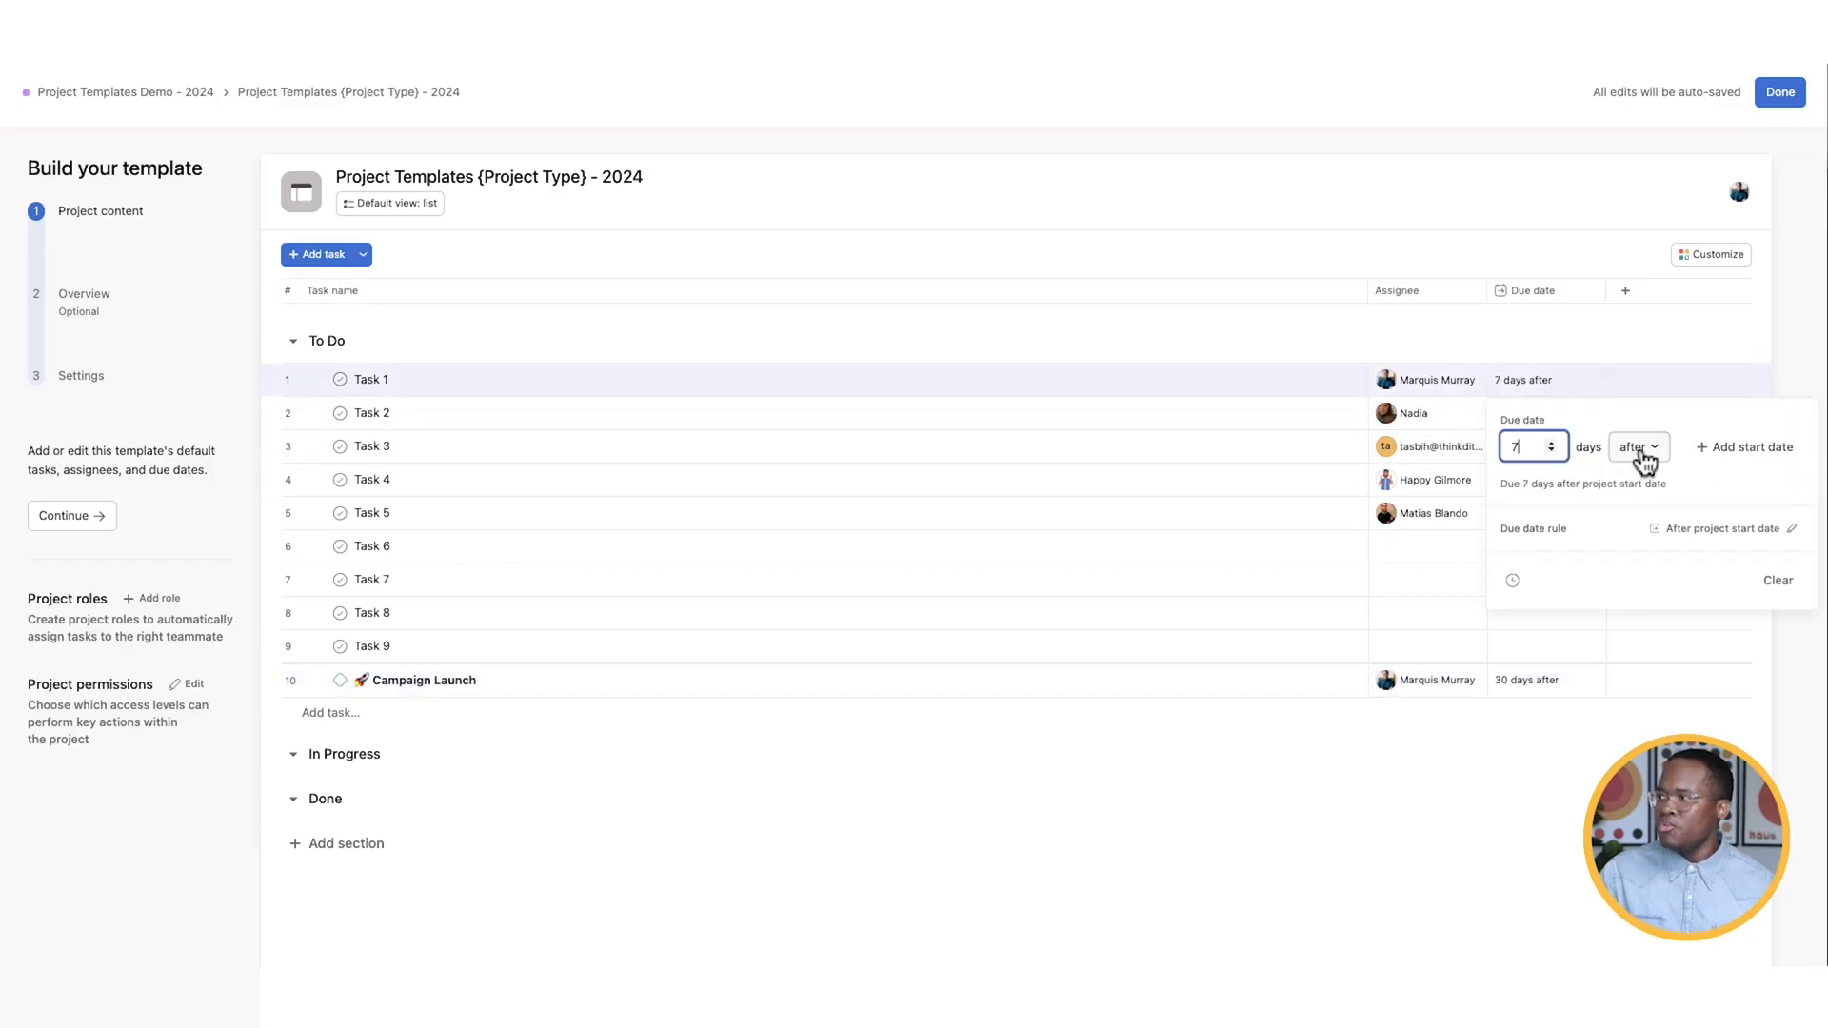
click(1637, 446)
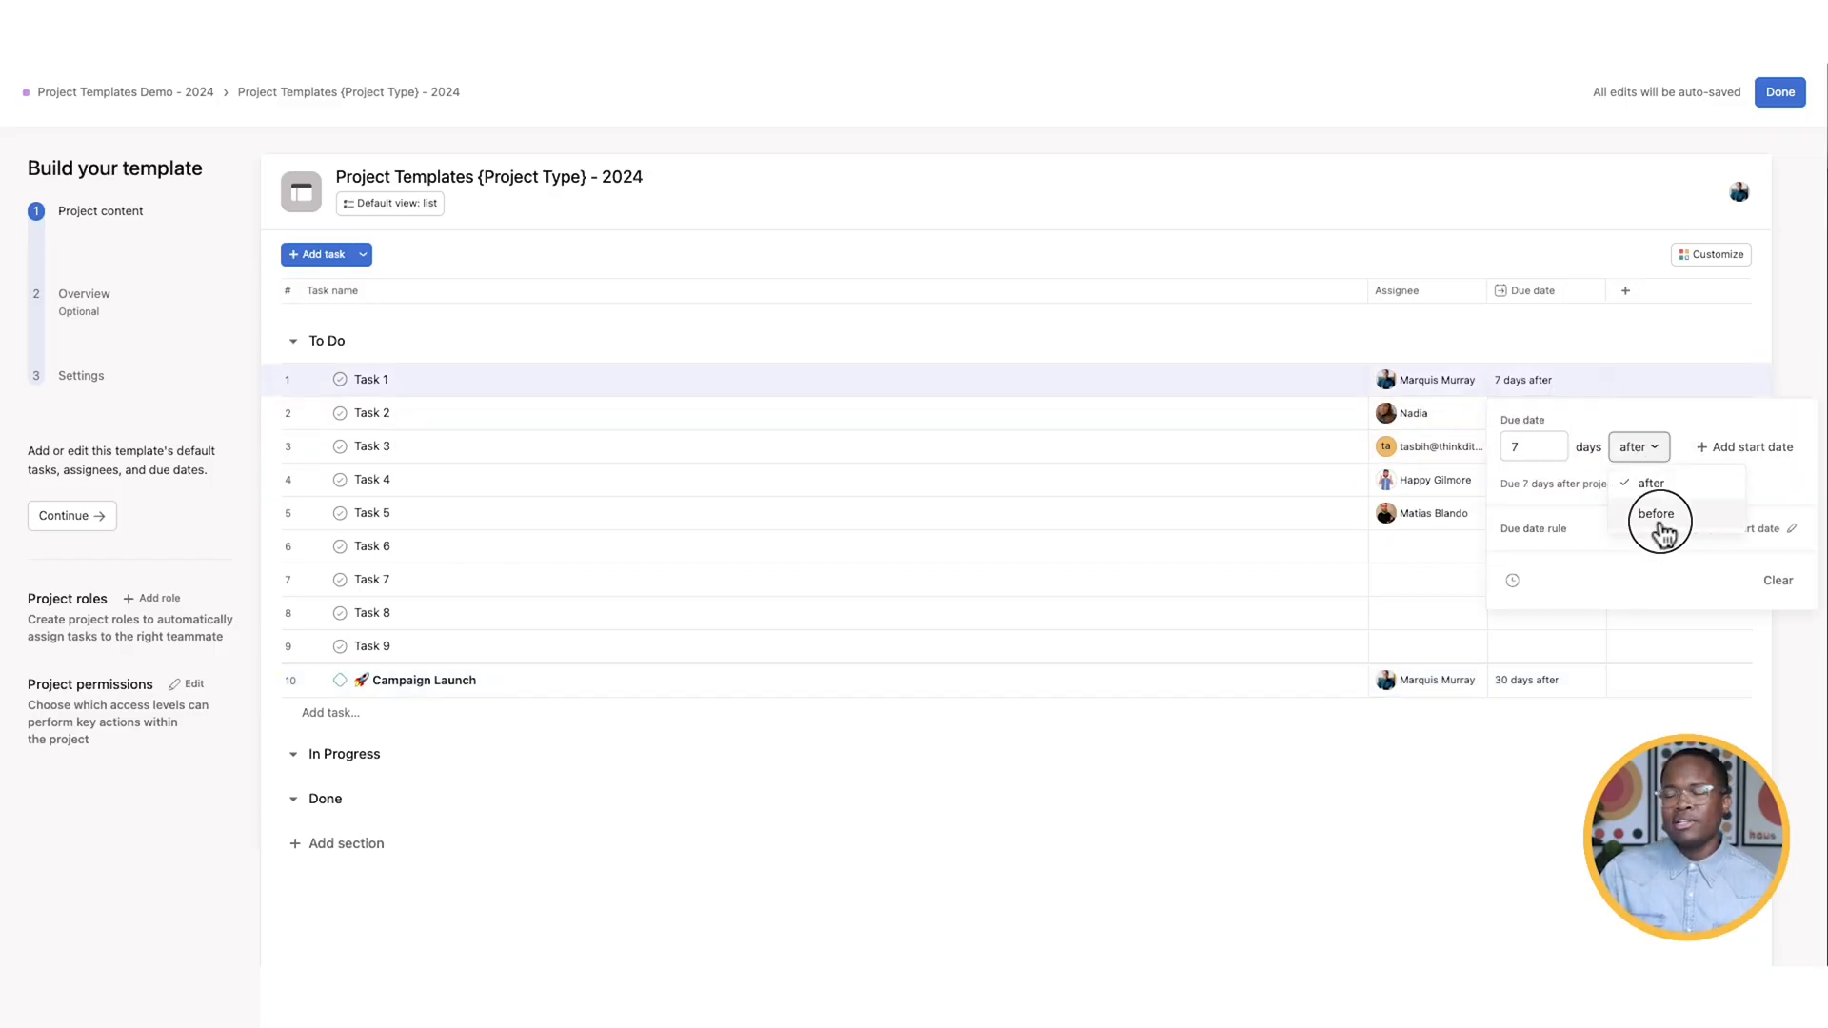
click(1657, 514)
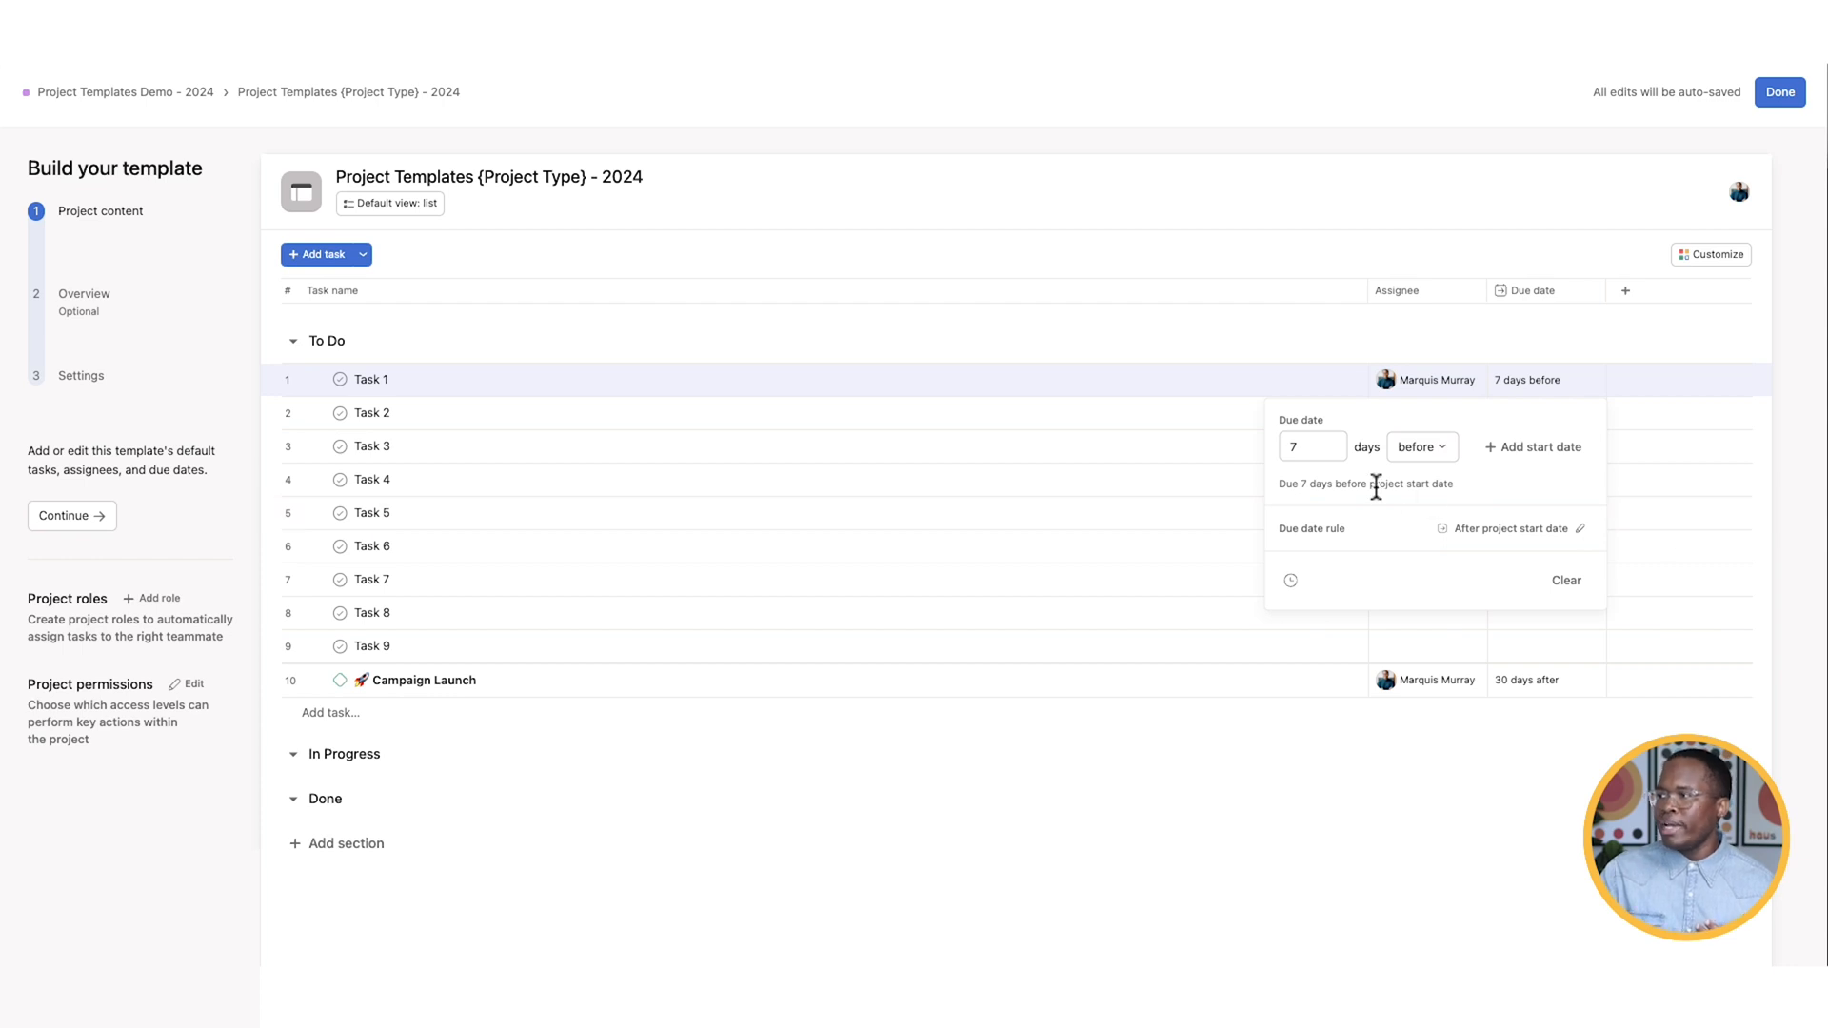
double_click(1400, 484)
text(5)
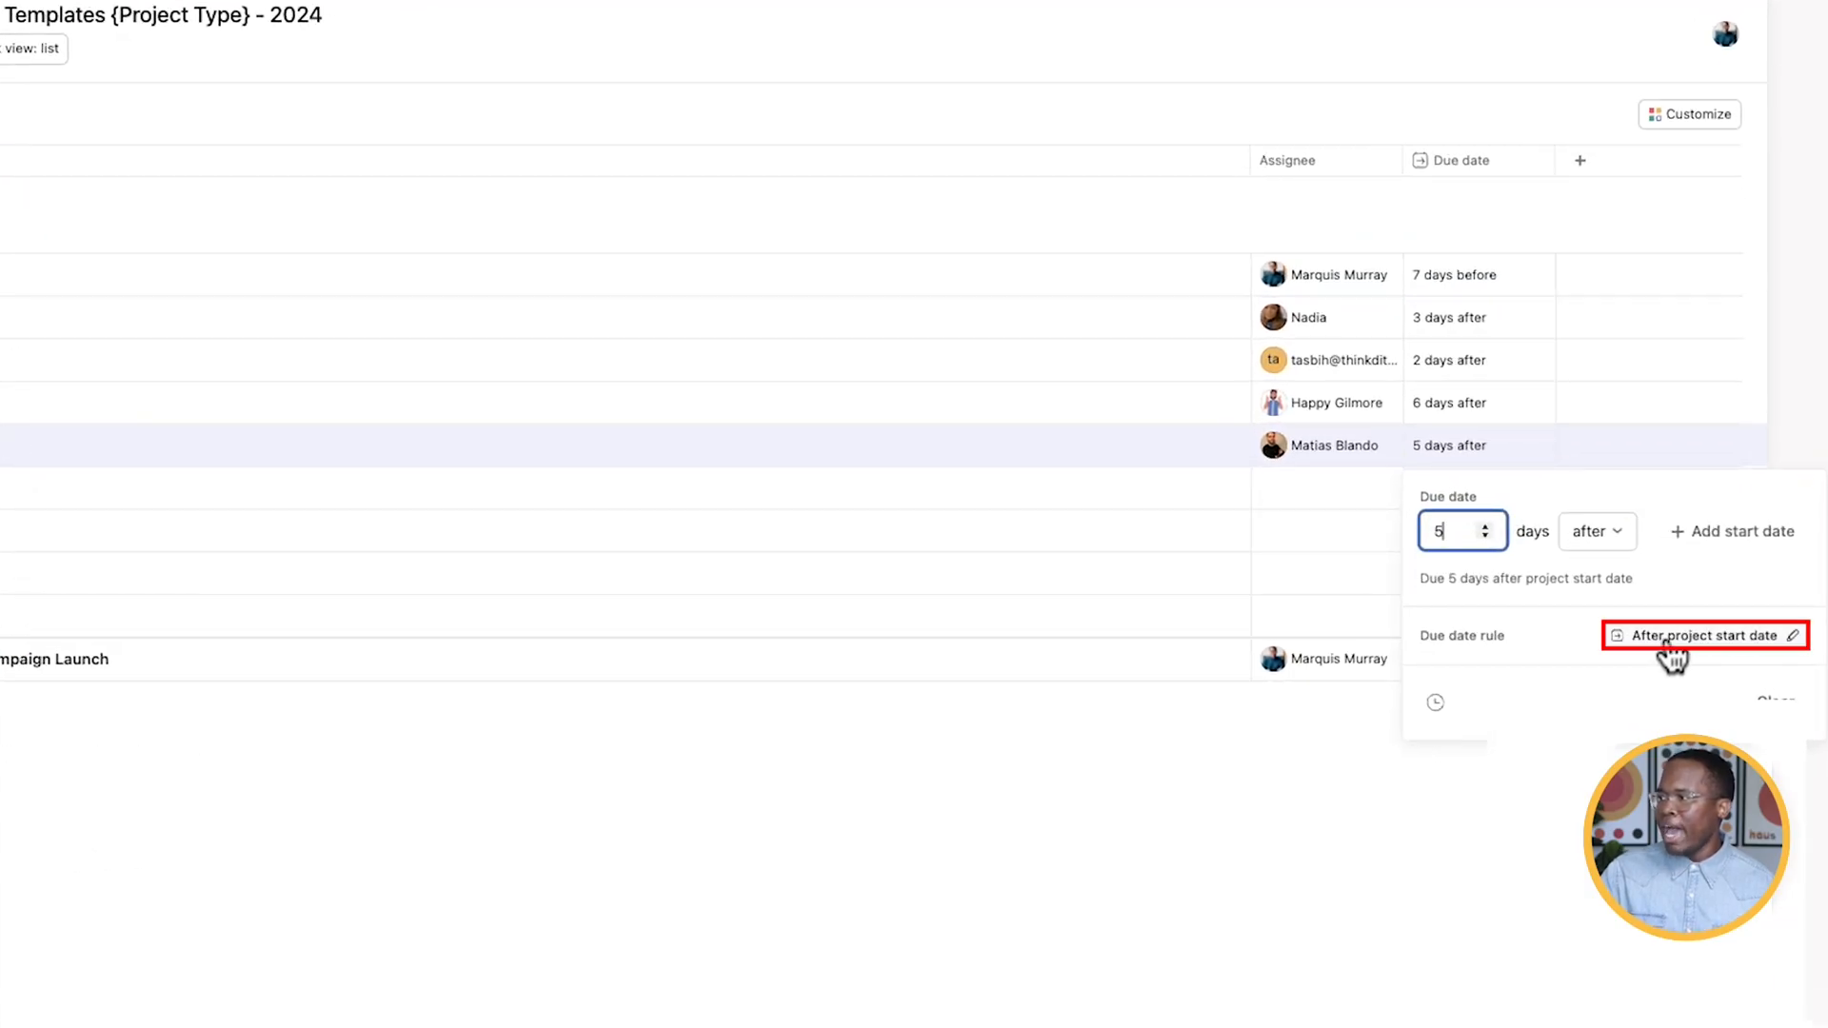
- Schedule all tasks before the project due date with weekends skipped, updating all tasks
click(1697, 635)
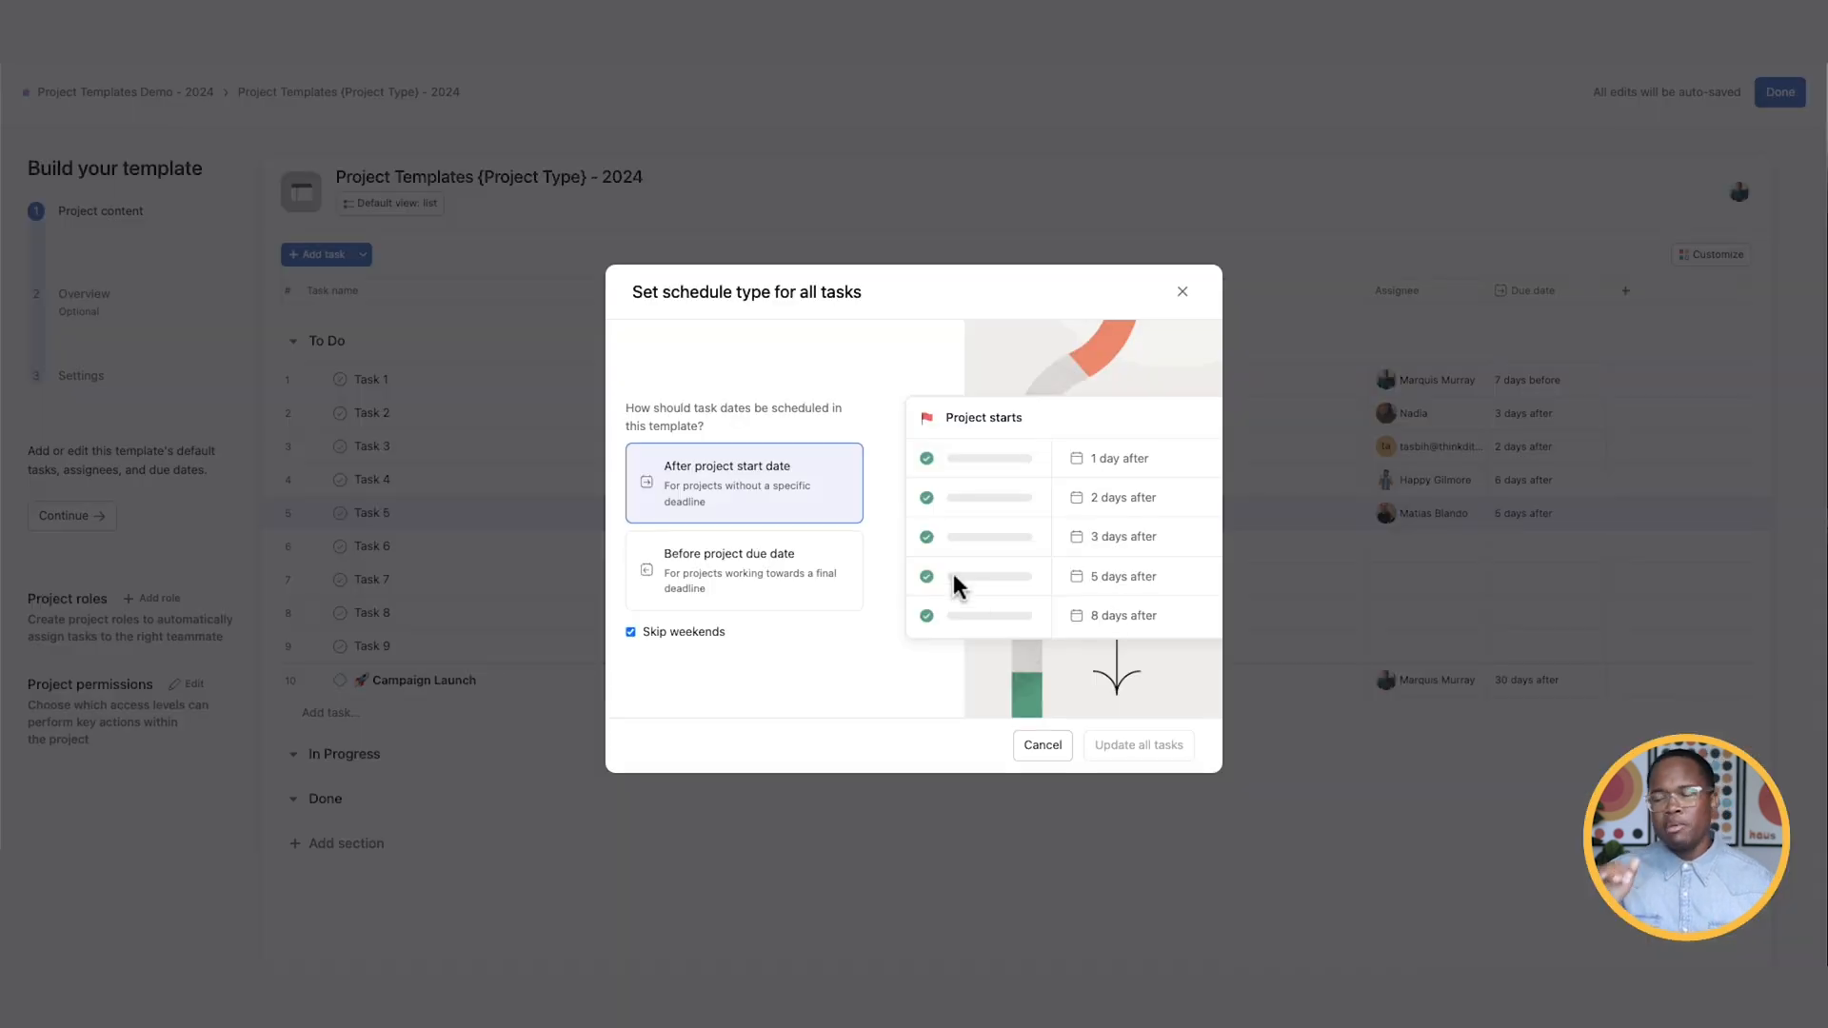
mouse_move(802, 509)
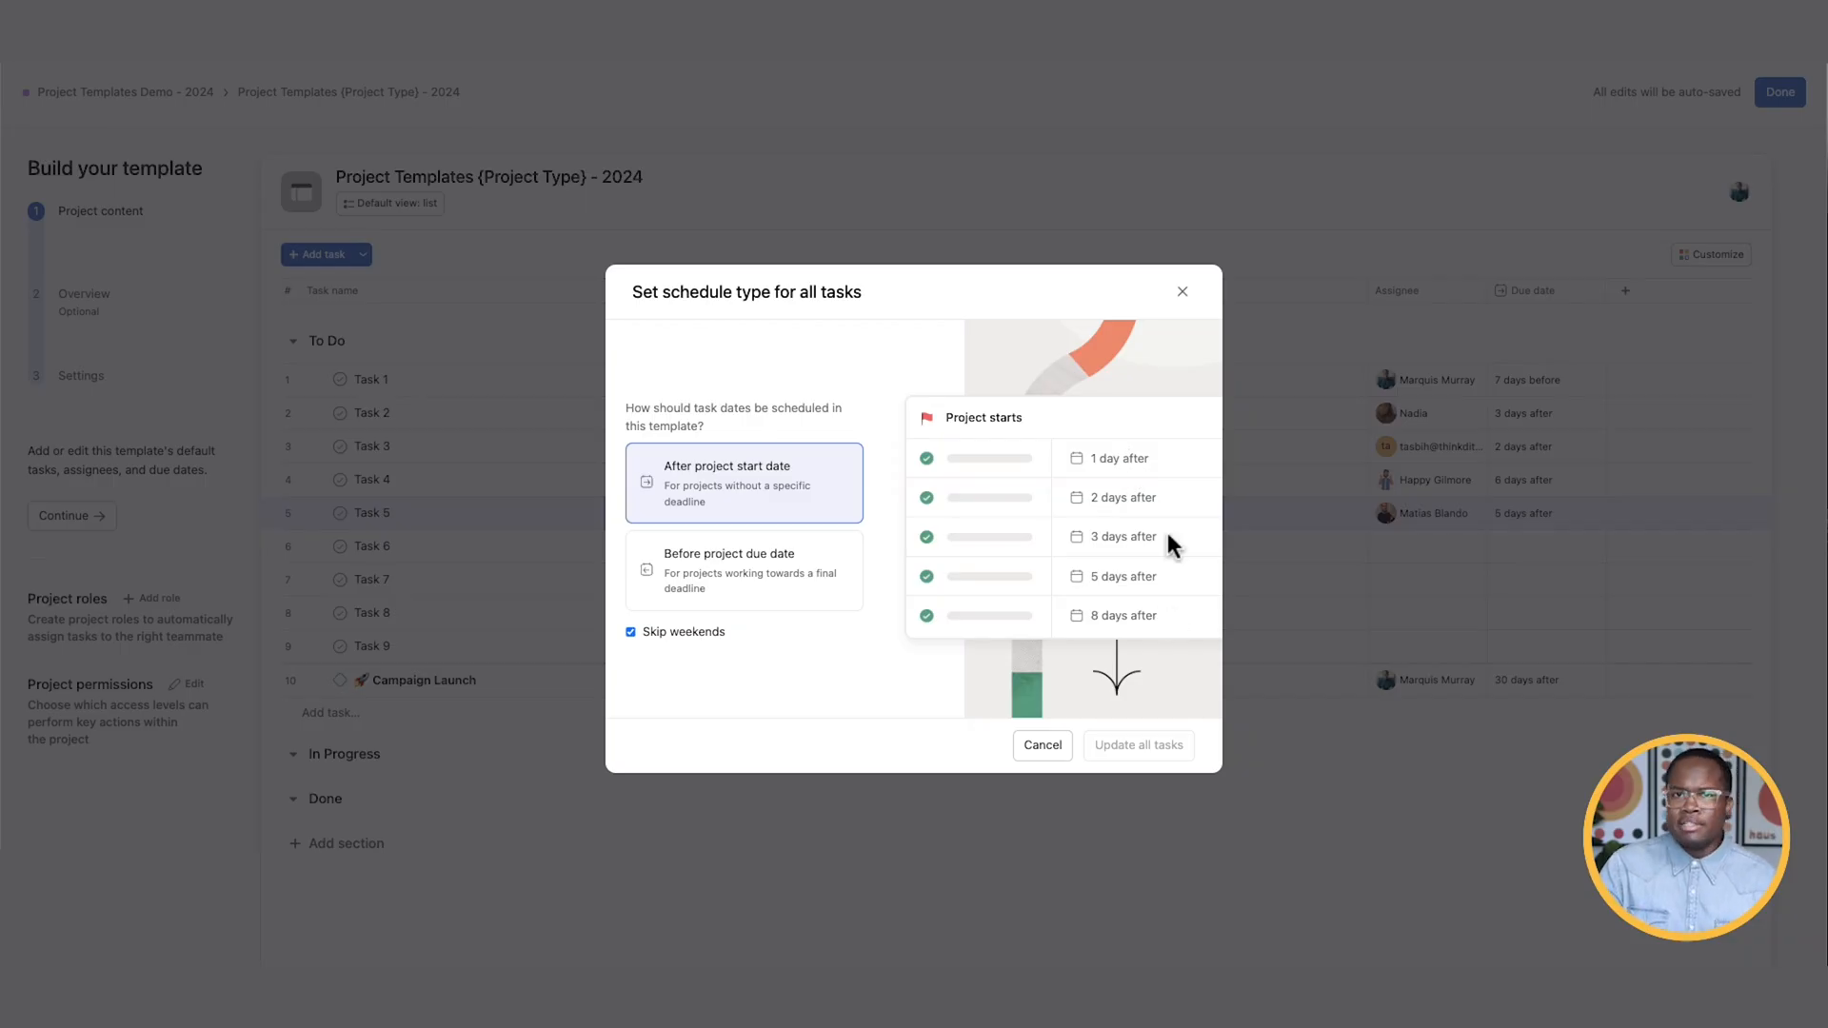
click(744, 571)
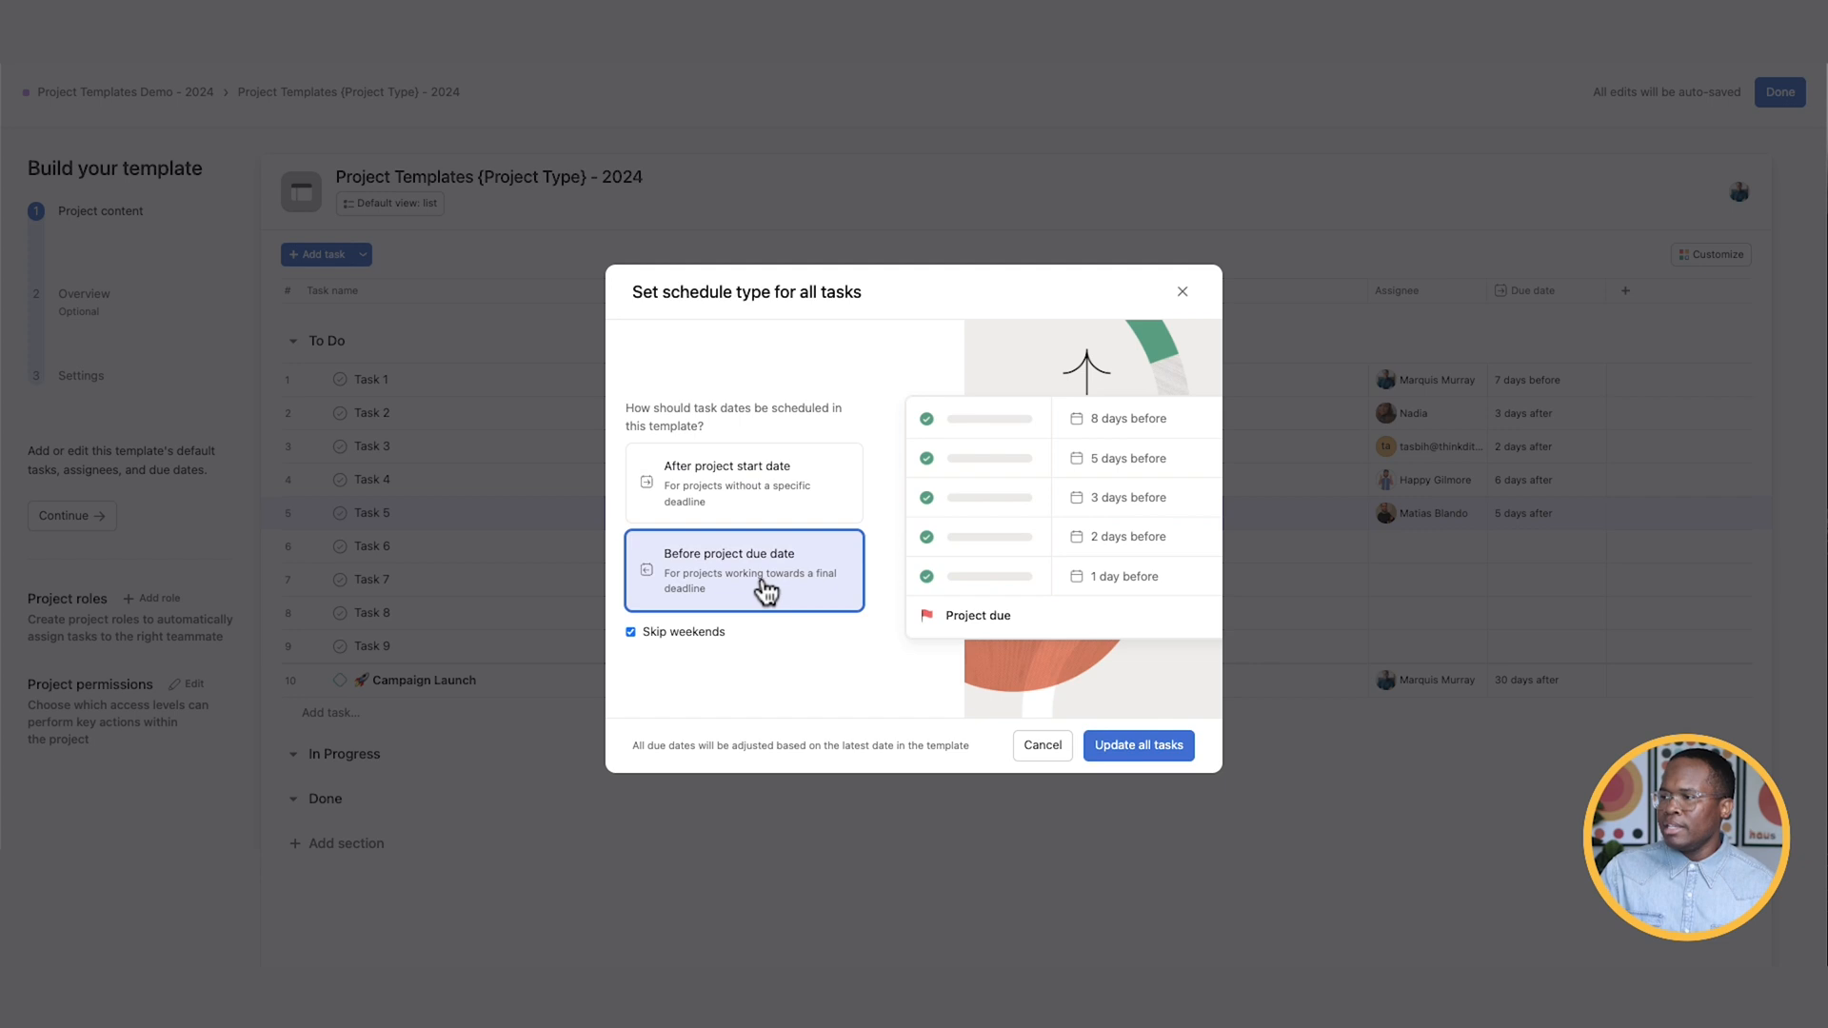
mouse_move(747, 580)
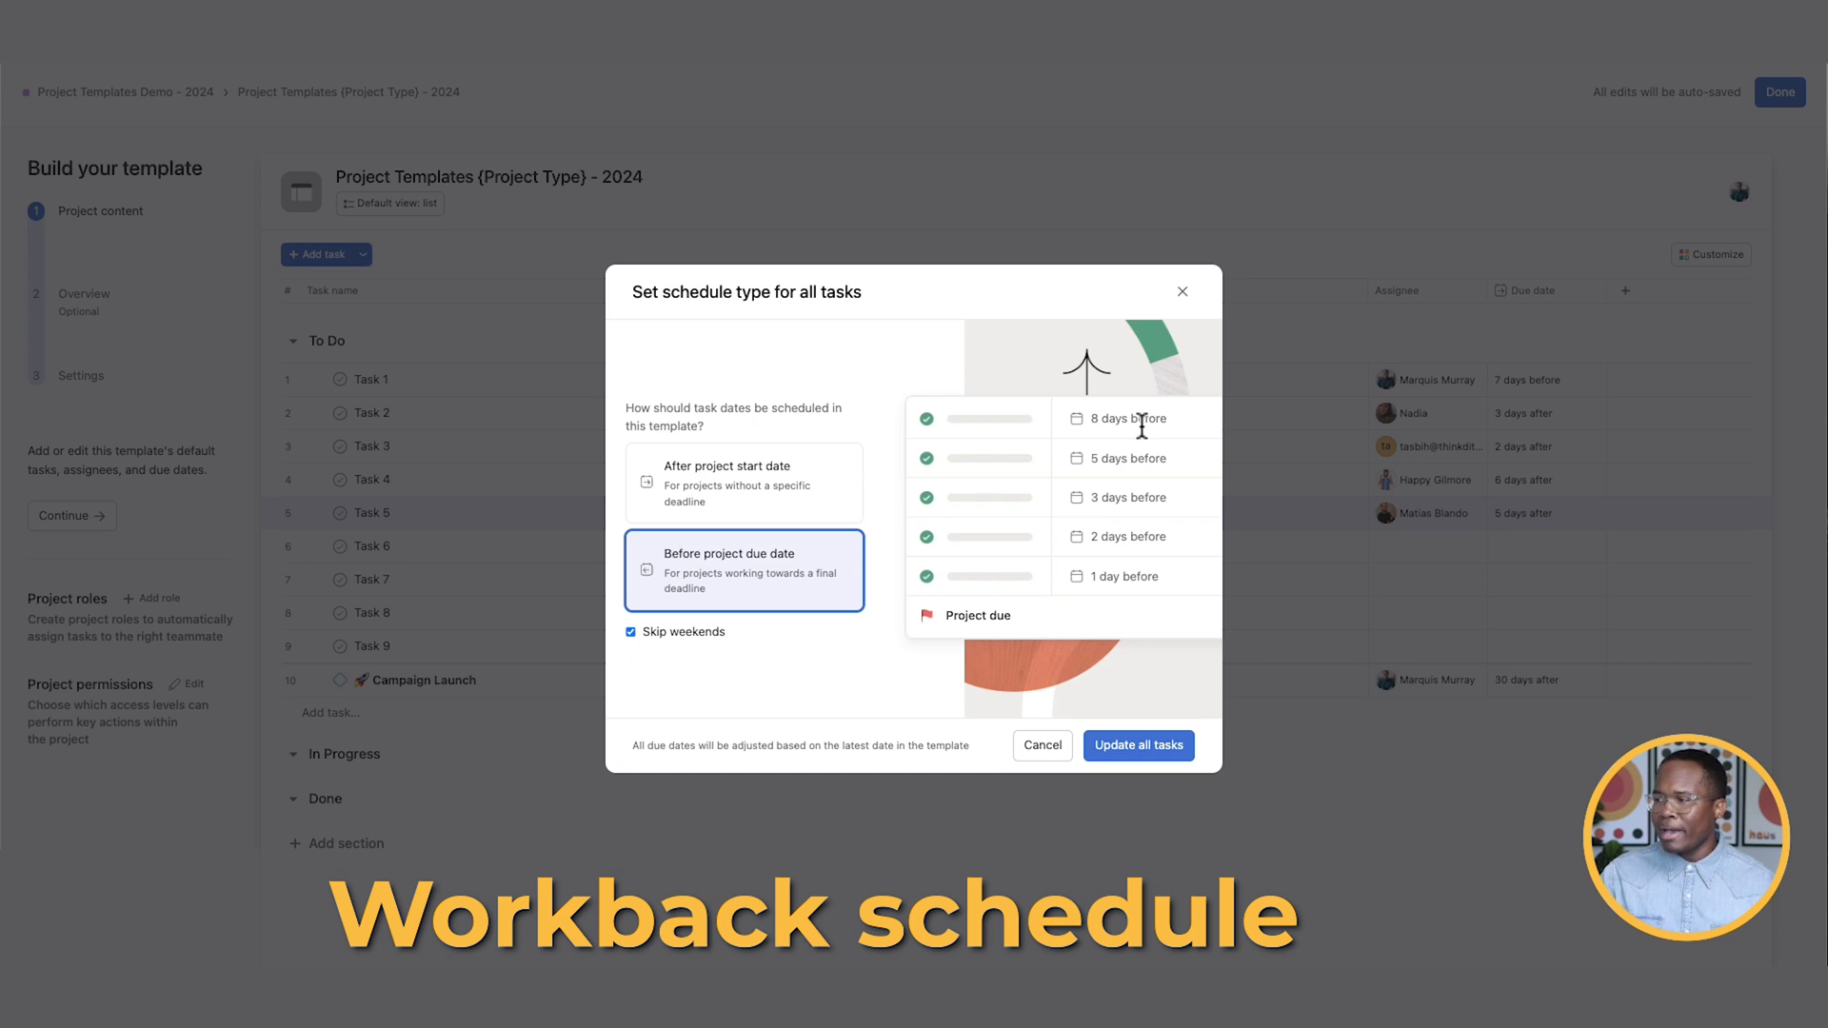
click(630, 632)
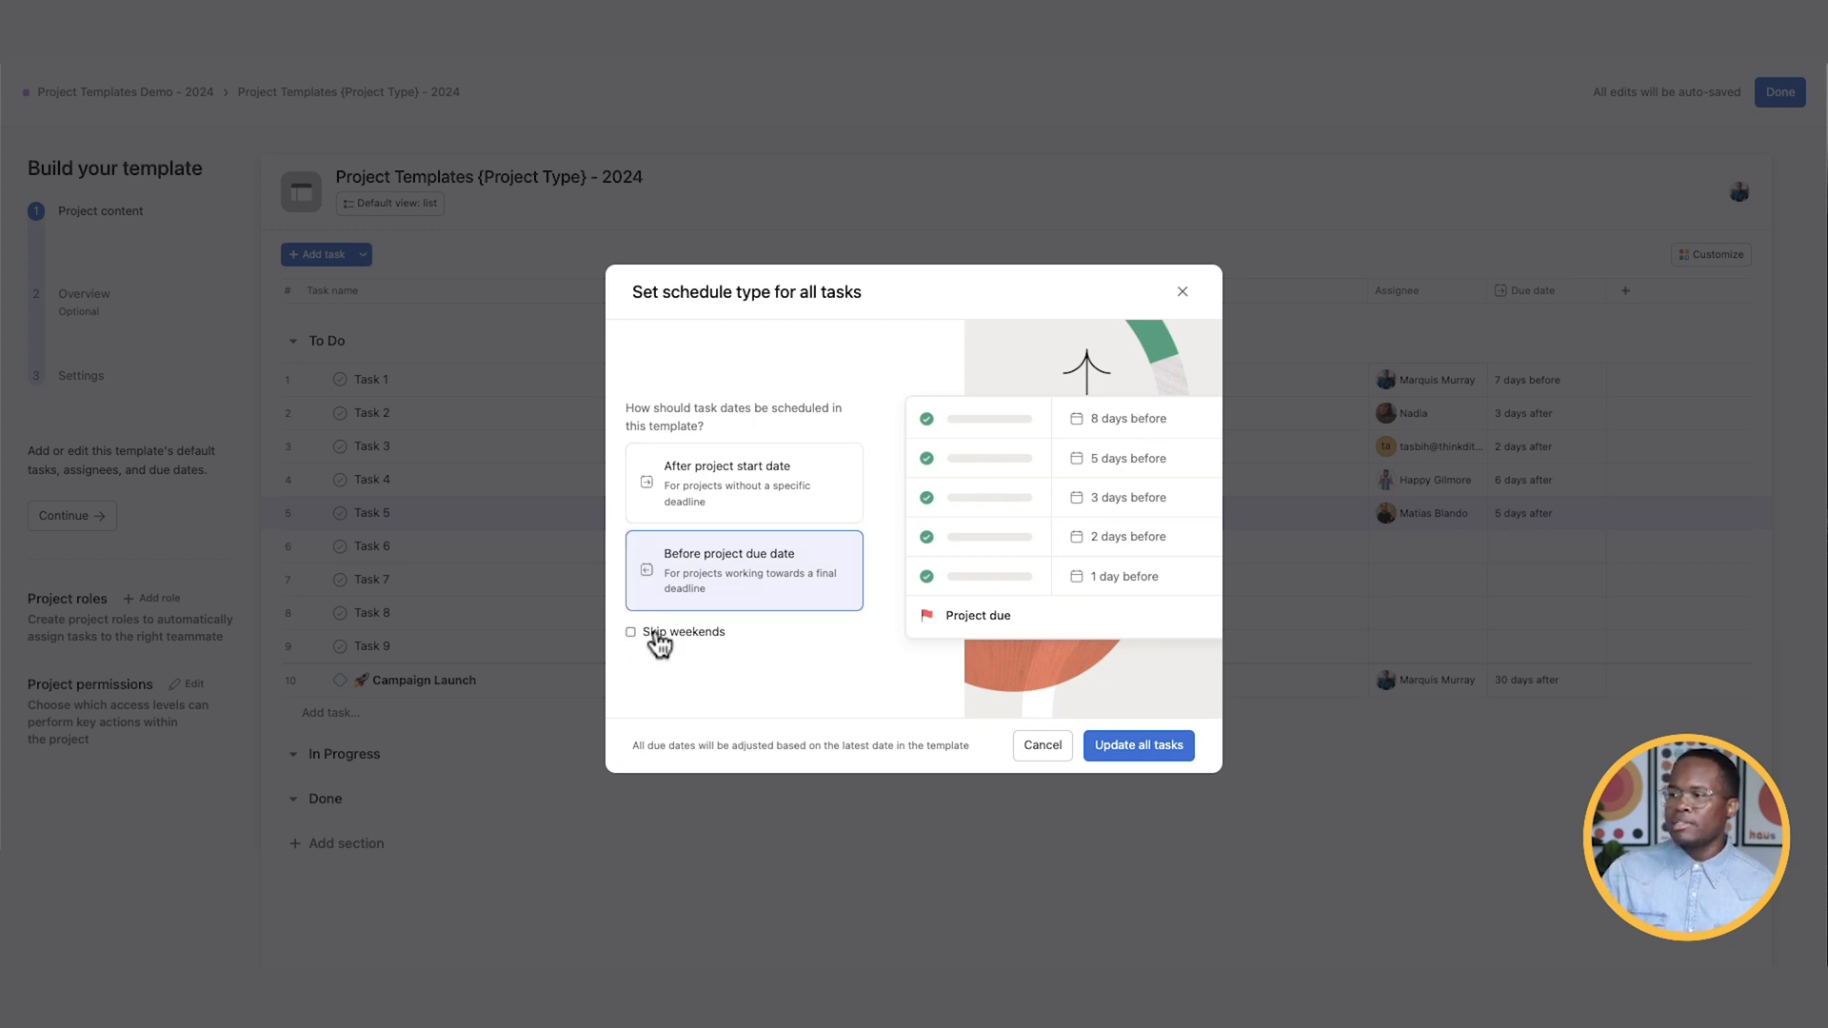
click(630, 632)
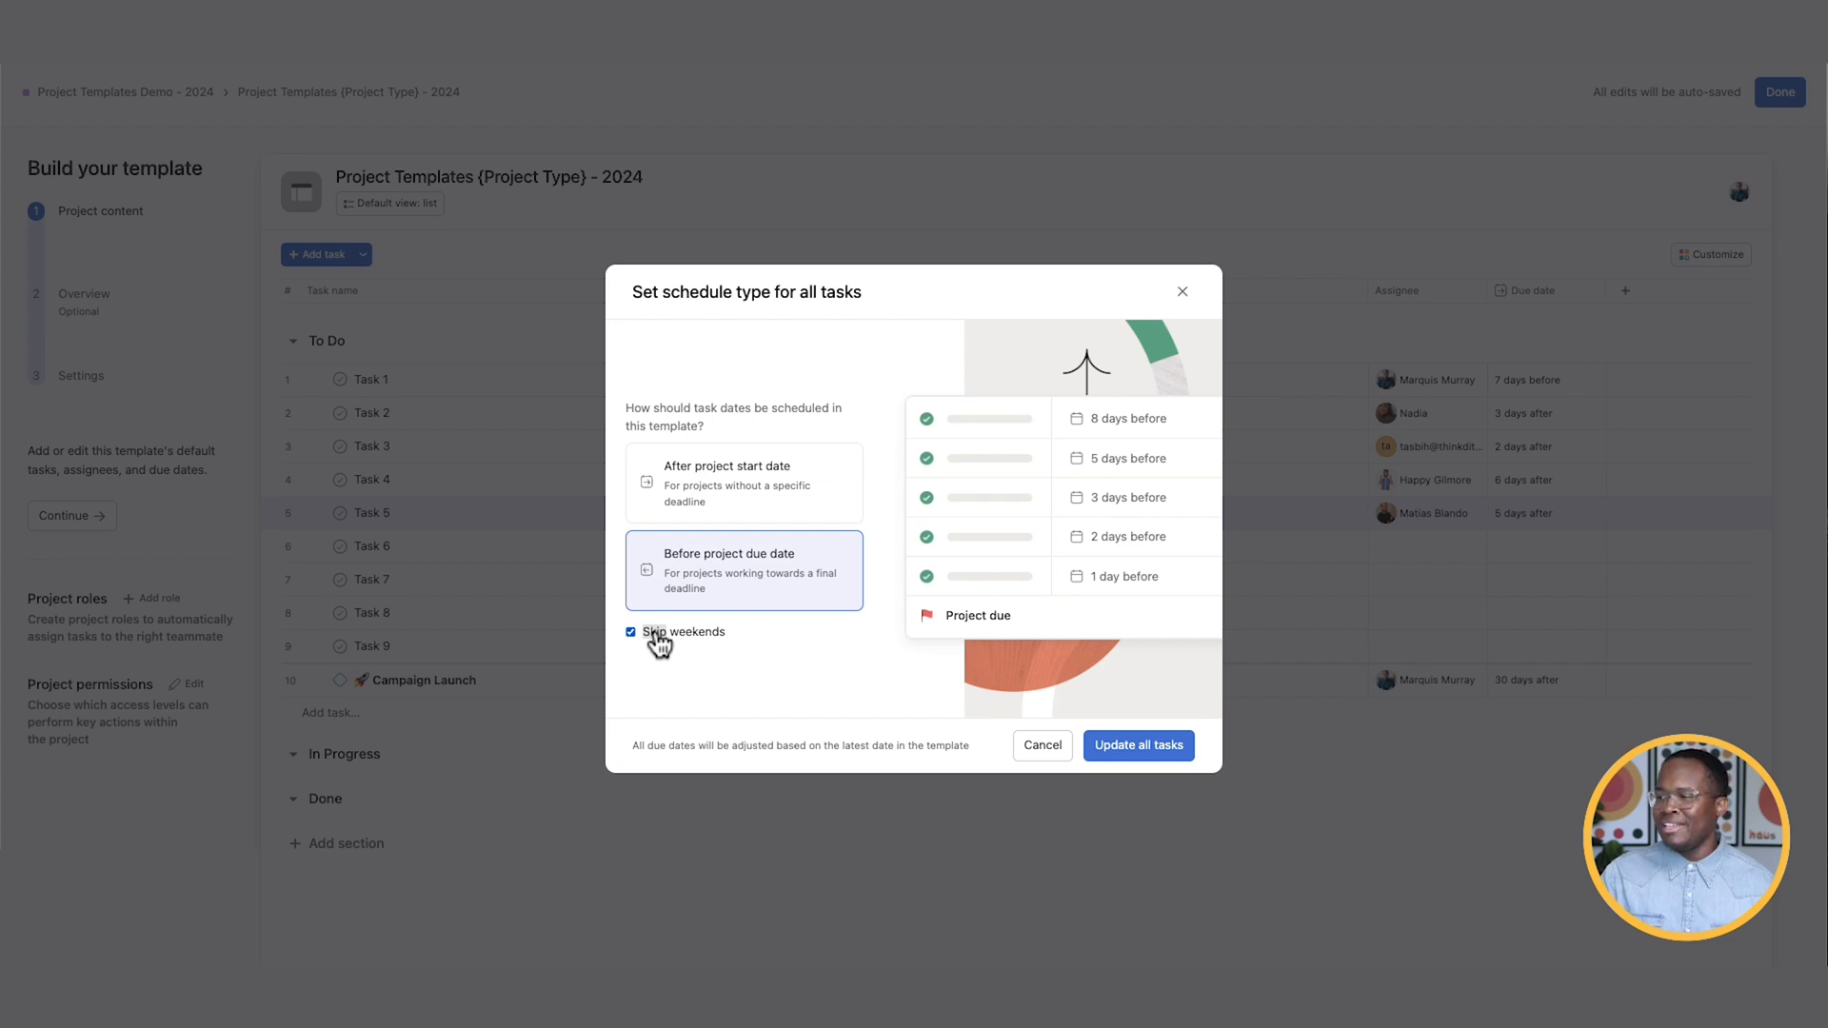
mouse_move(1040, 764)
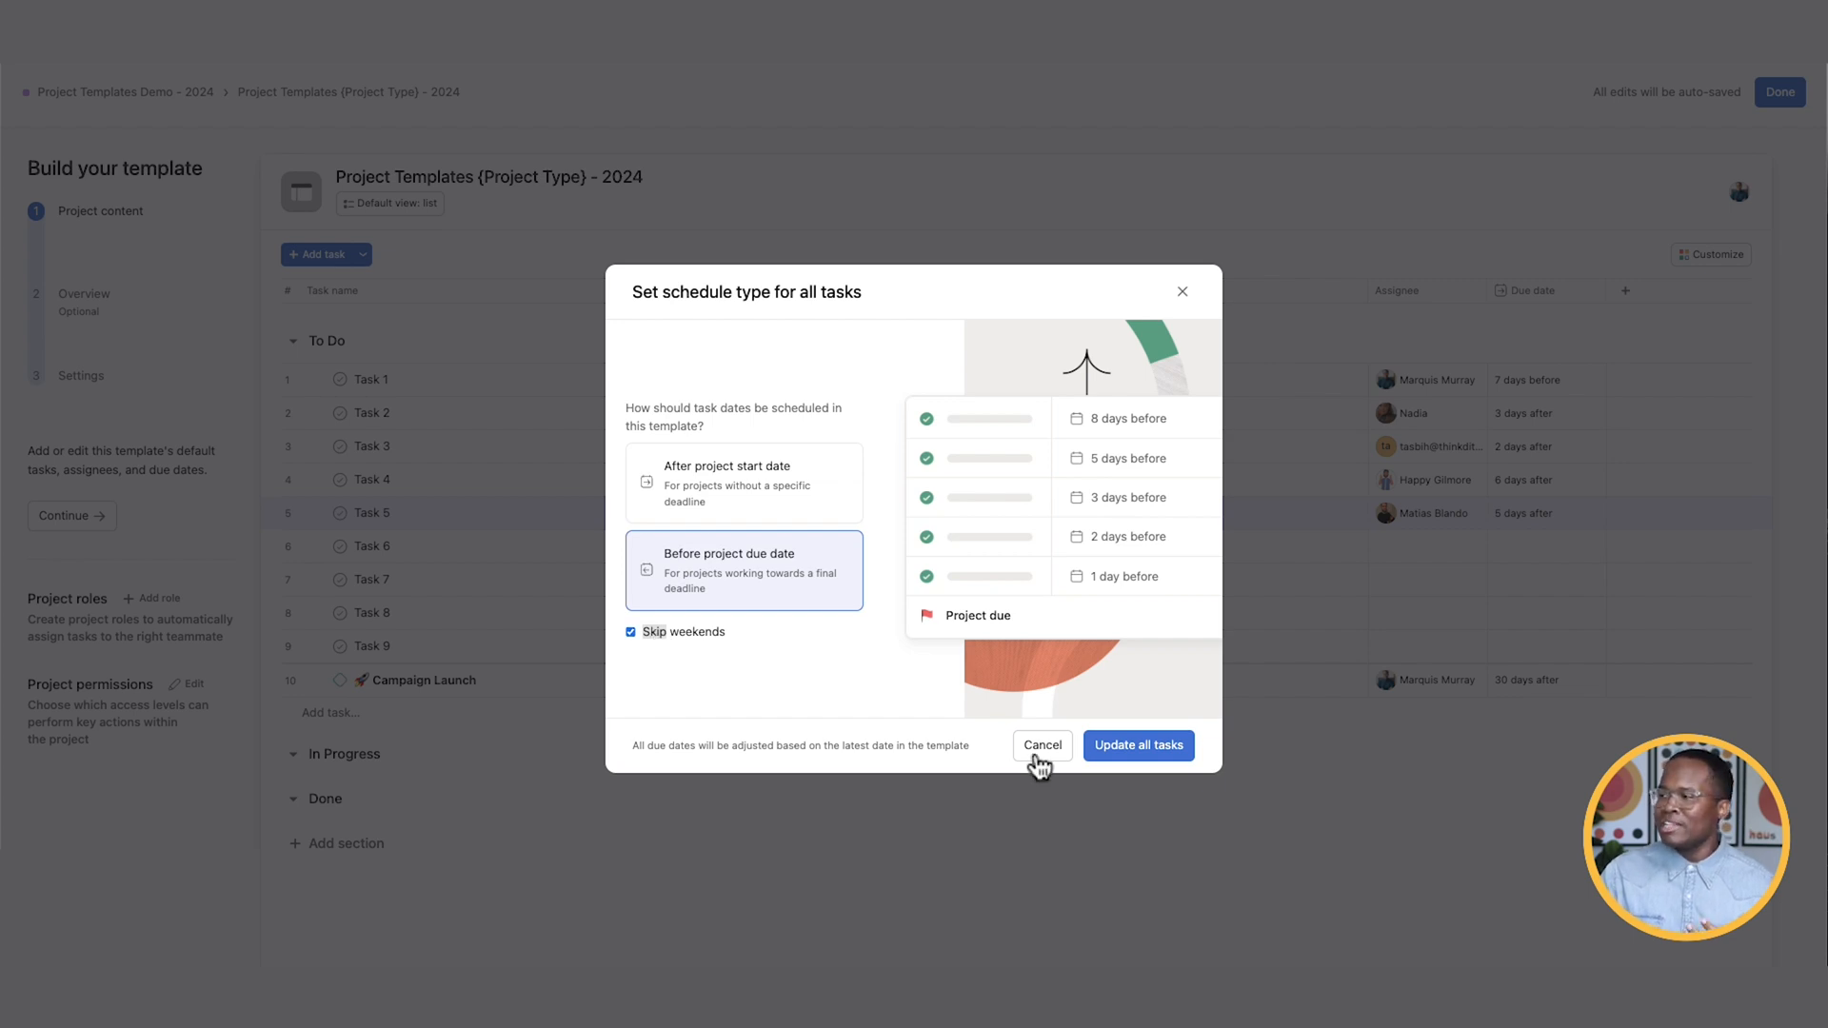
click(1138, 745)
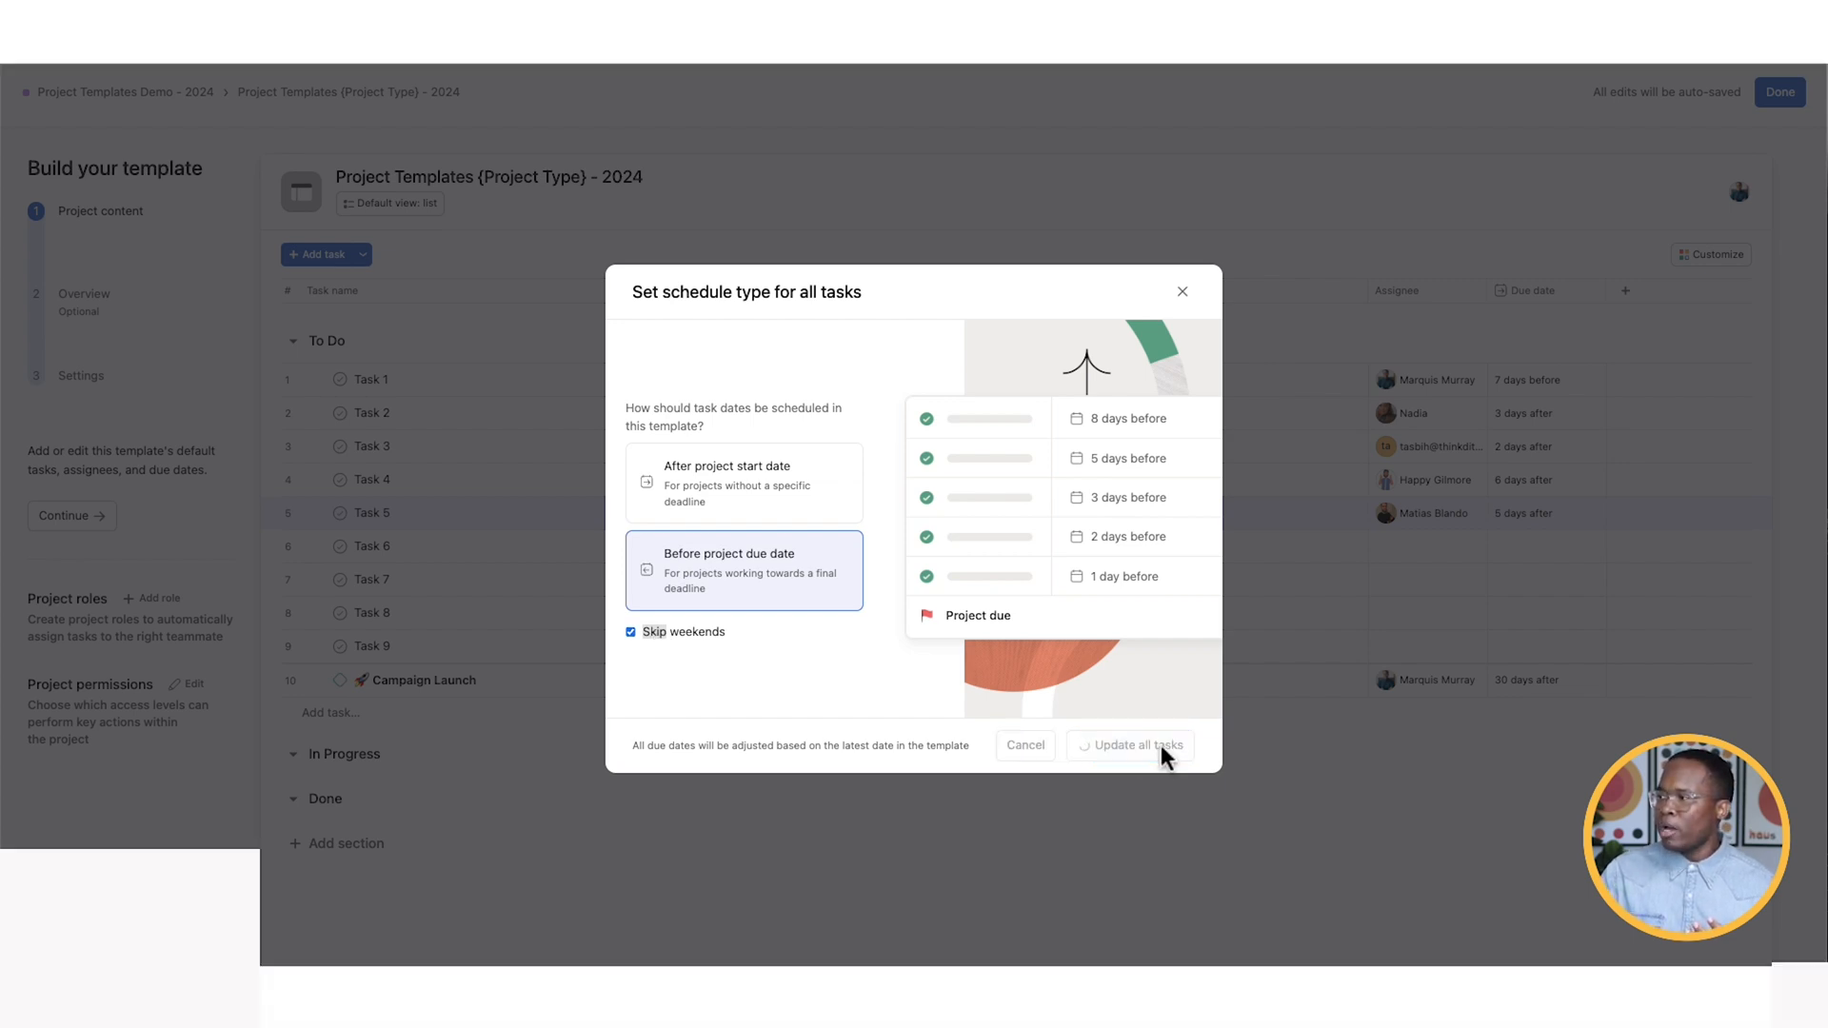
click(1128, 745)
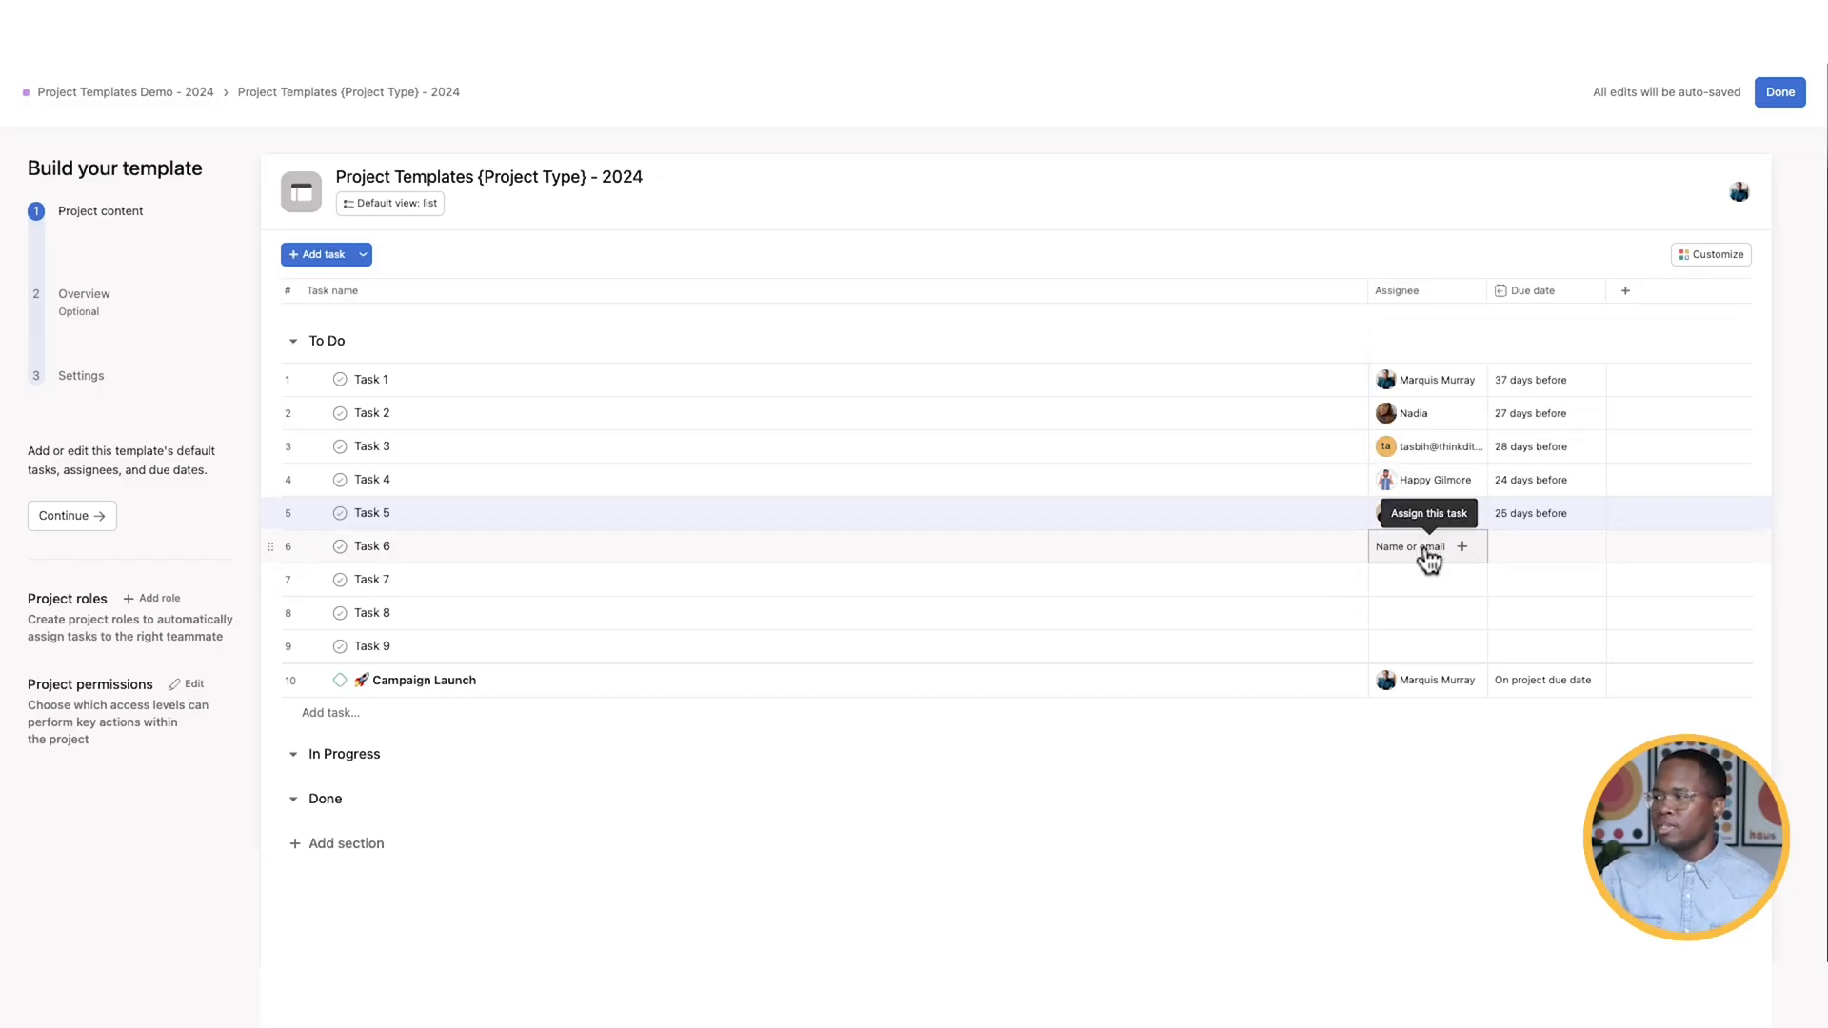
- Create Designer, Project Manager and Copy Writer roles from Task 6's assignee field
click(1427, 546)
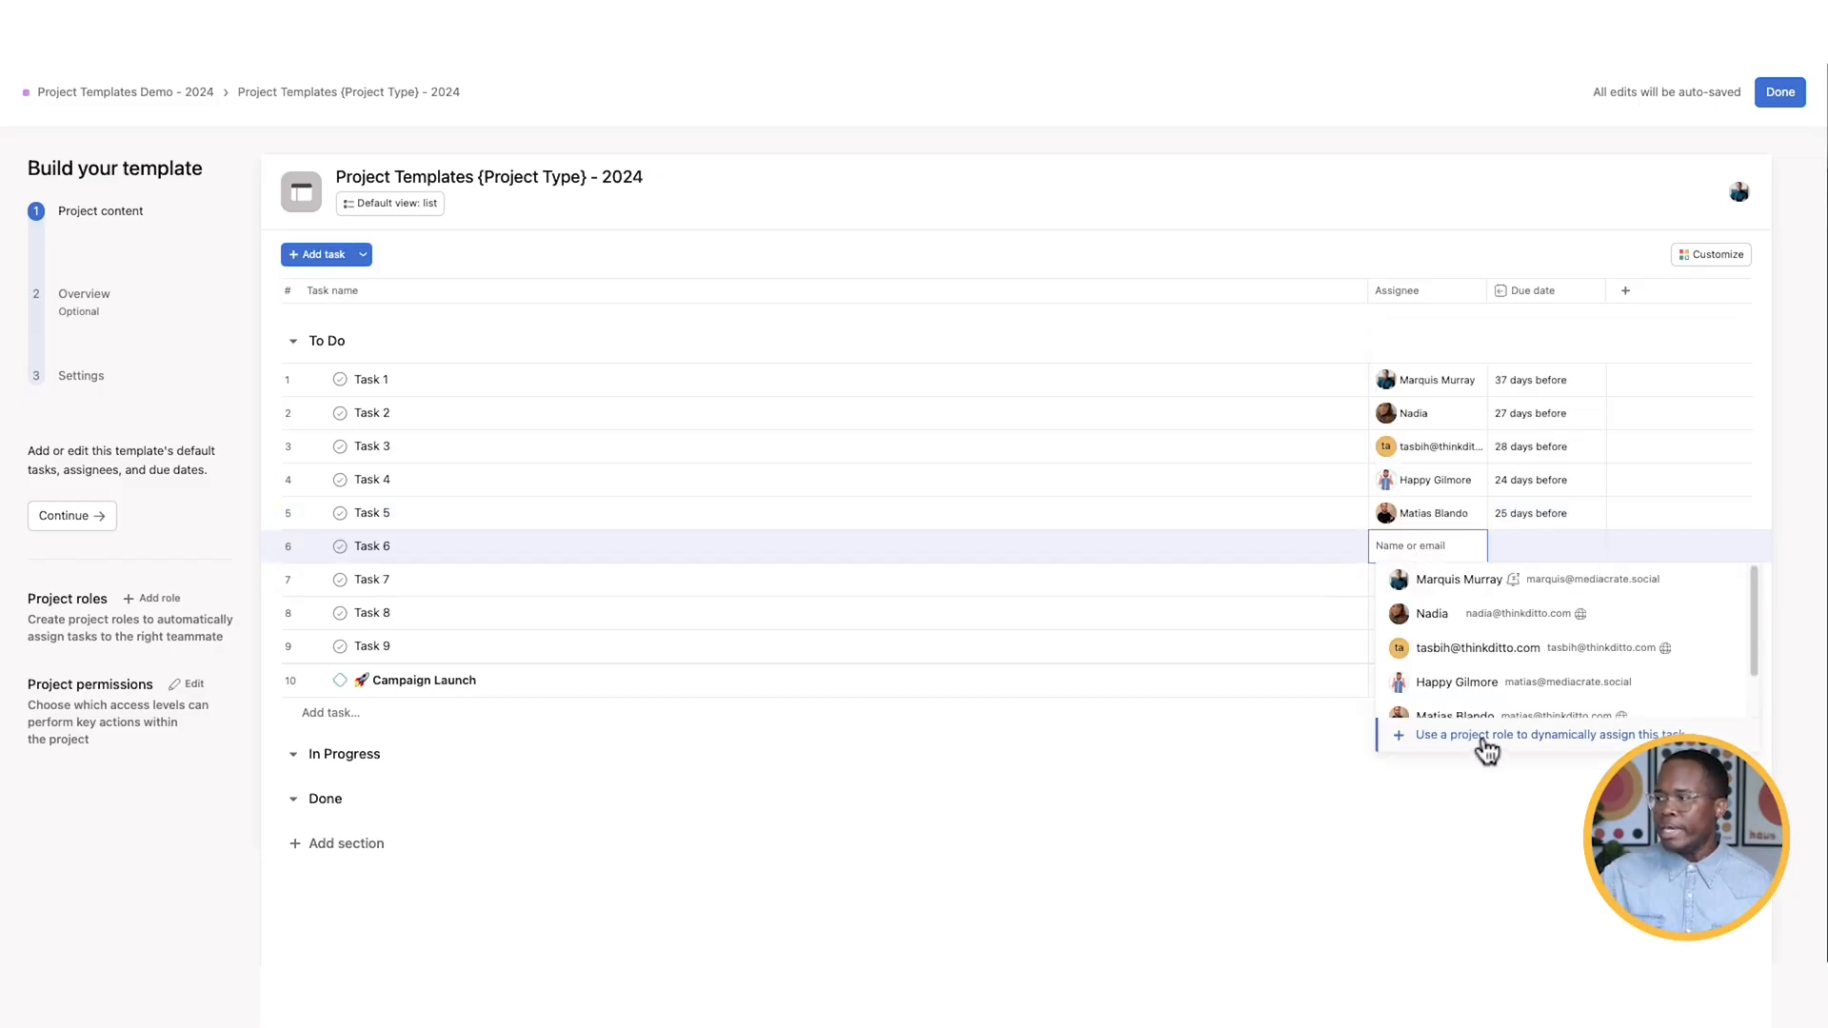
click(1533, 734)
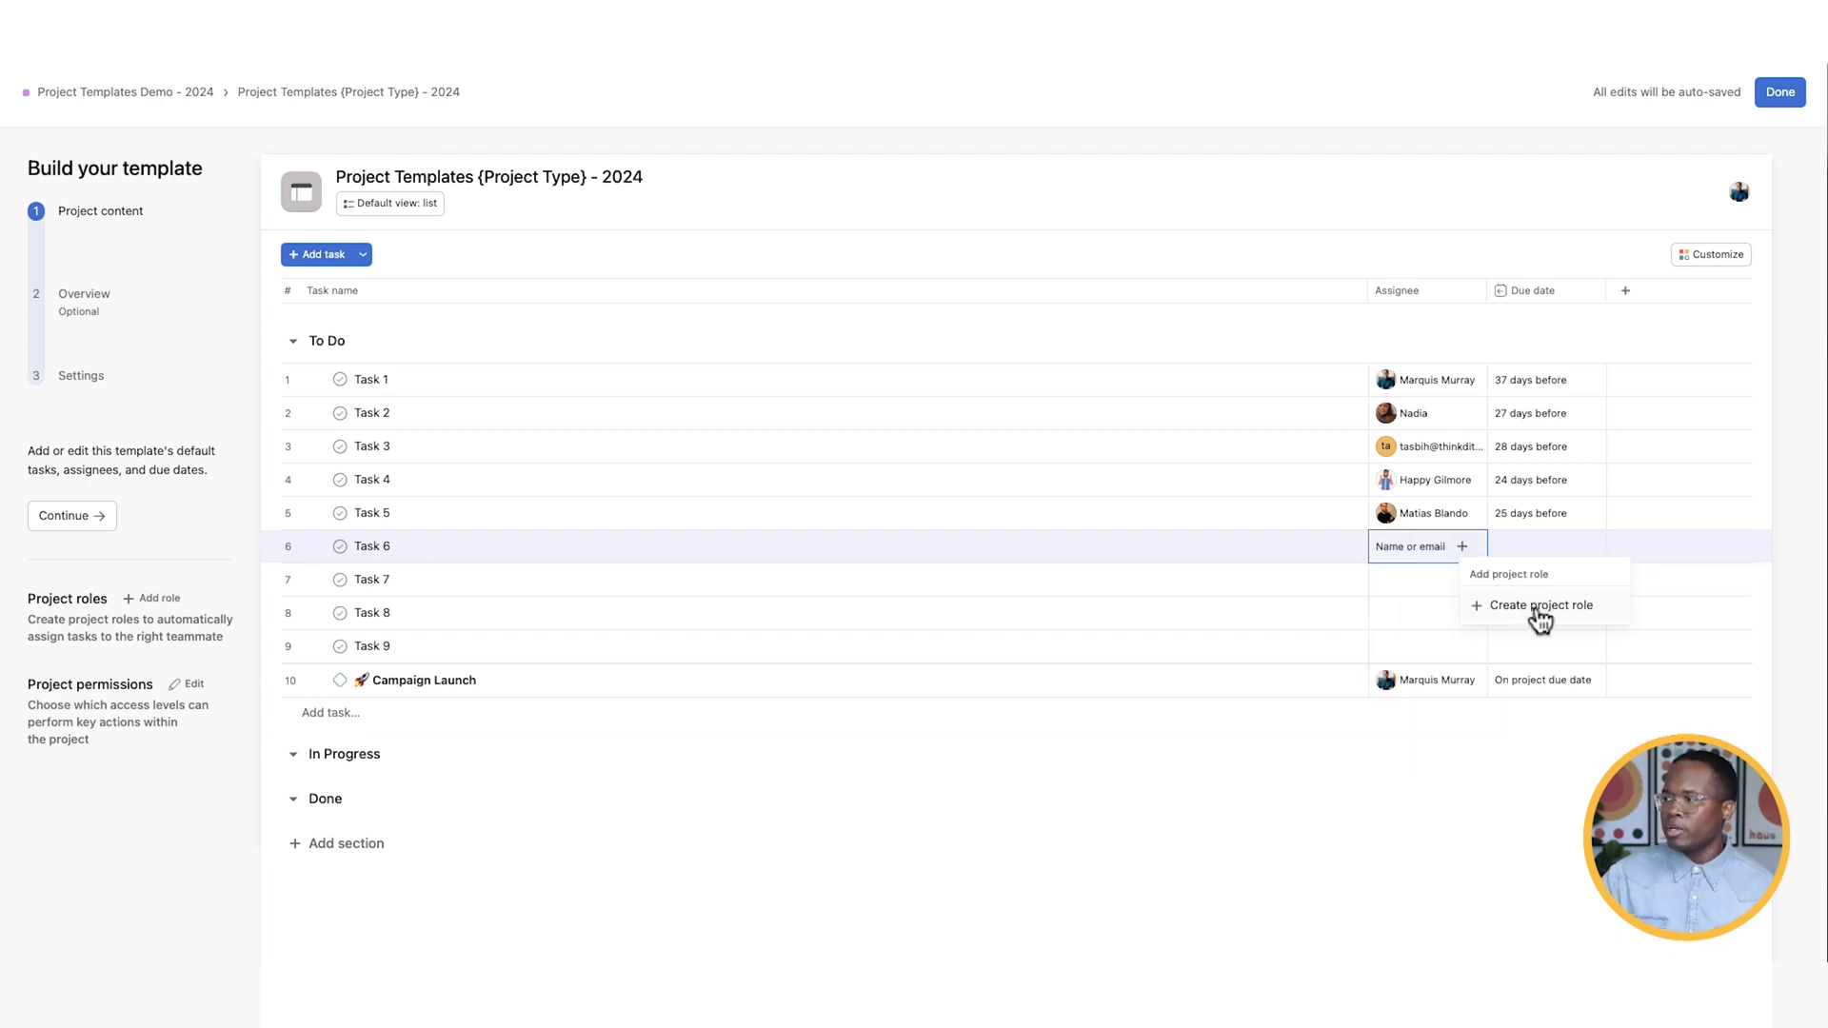
click(1537, 606)
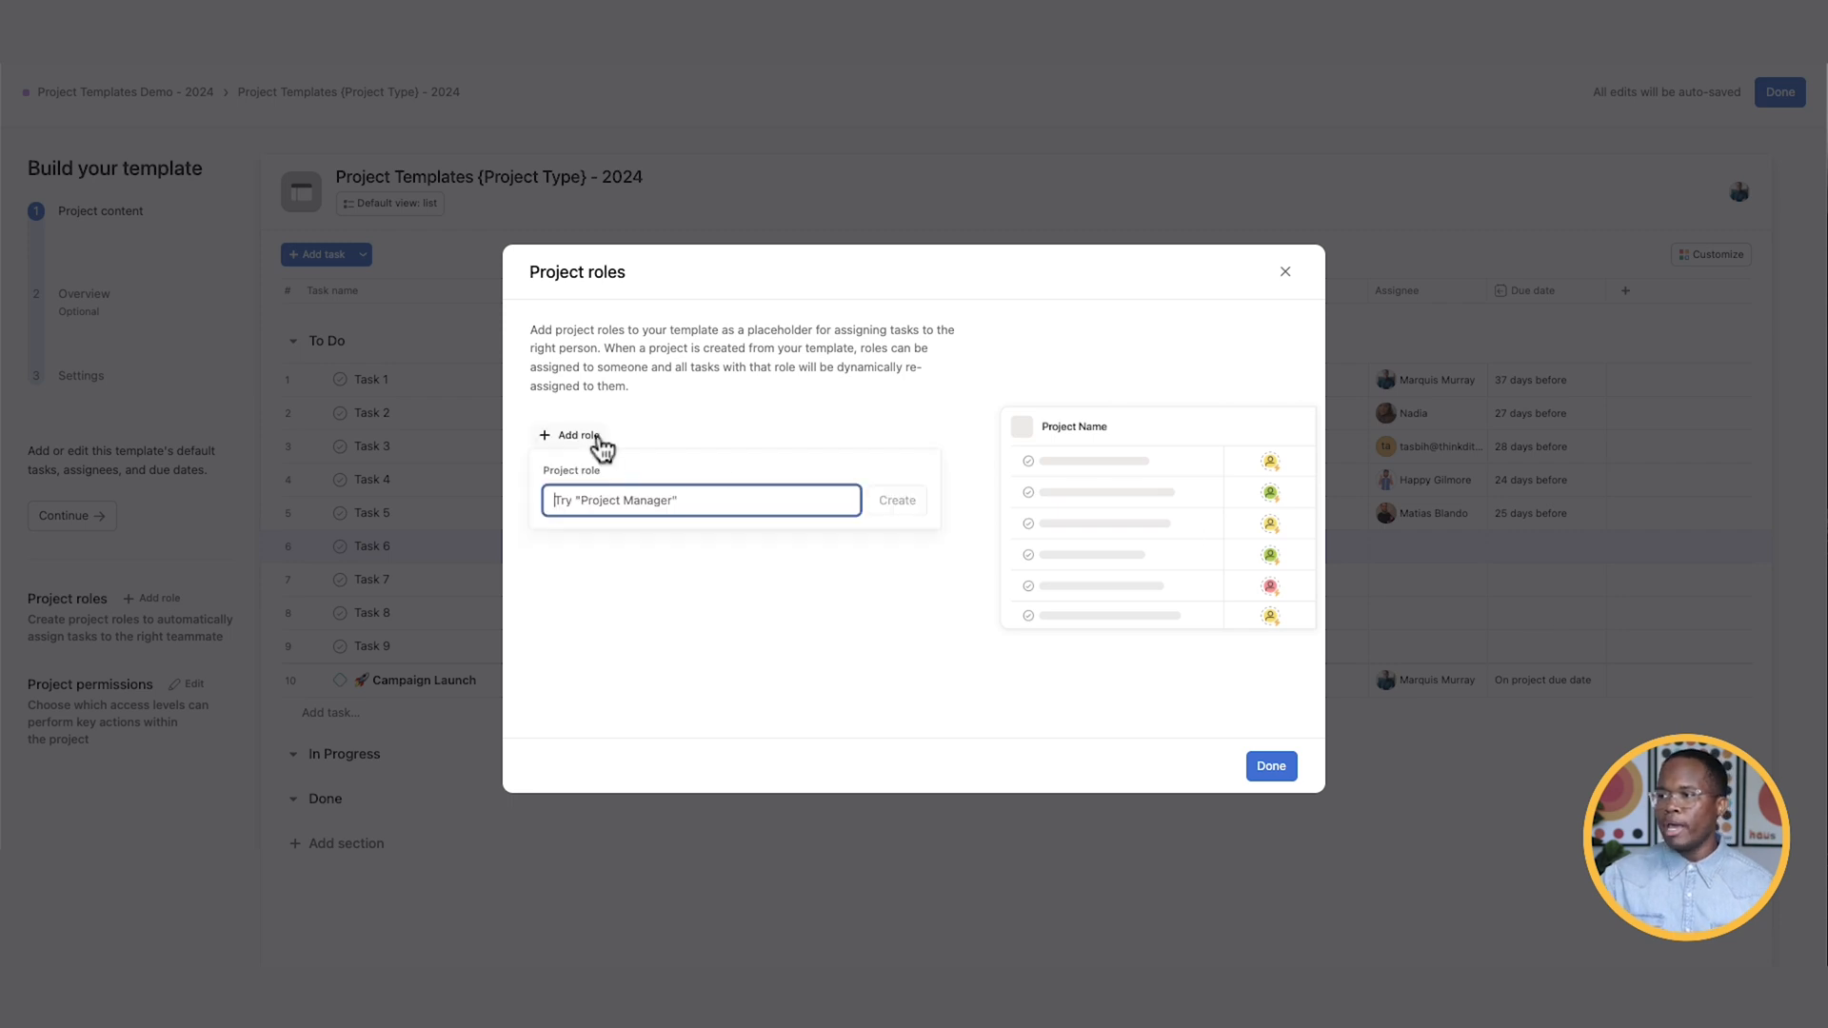
text(Design)
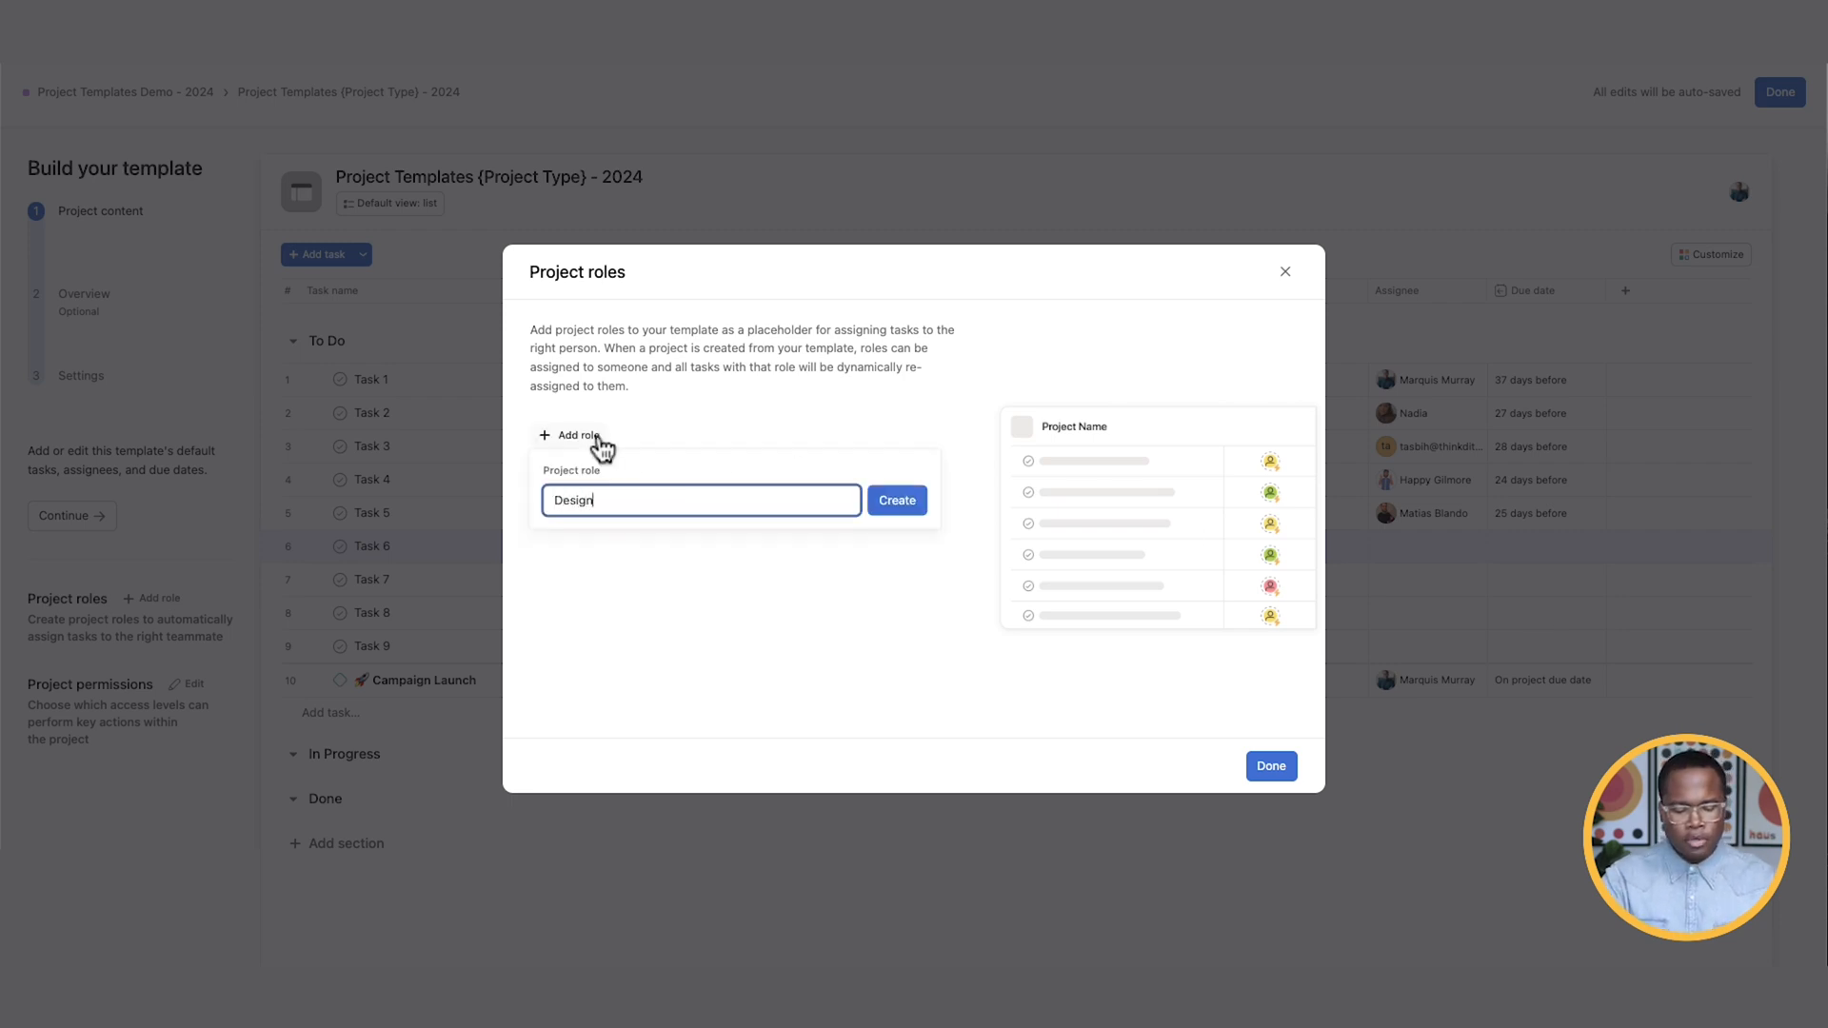
click(895, 499)
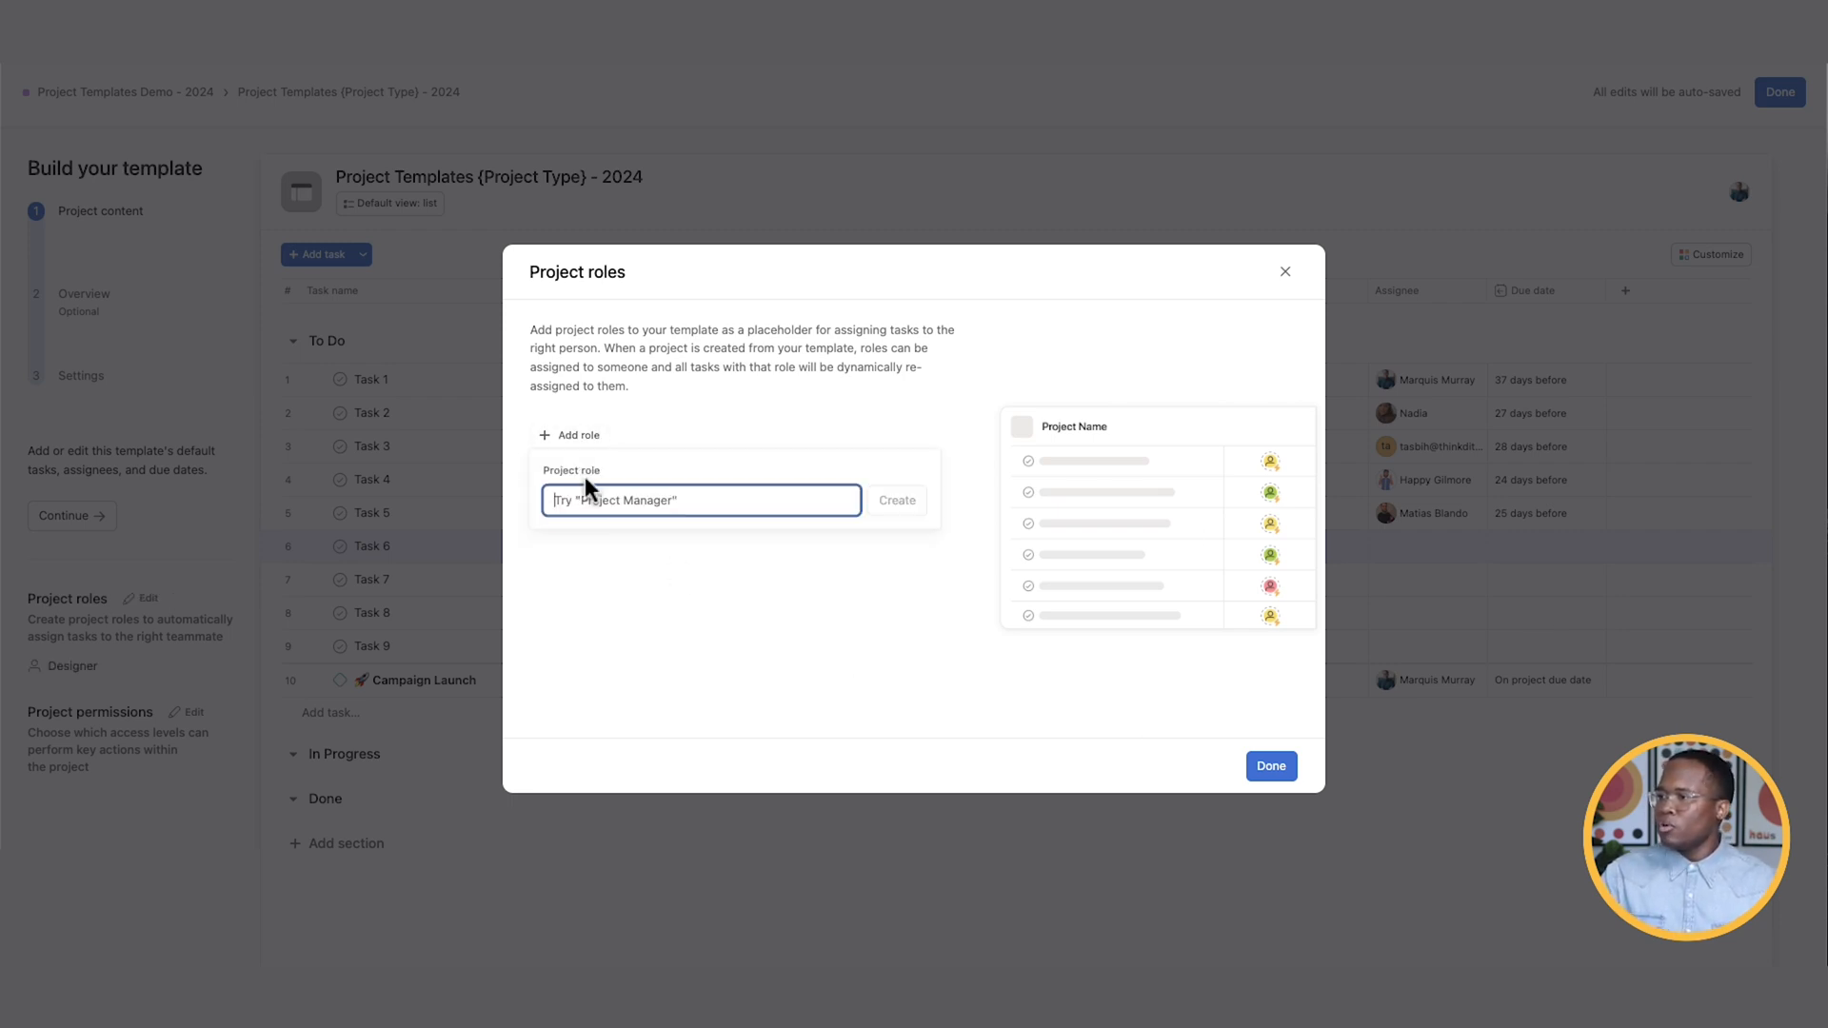
text(Project Manager)
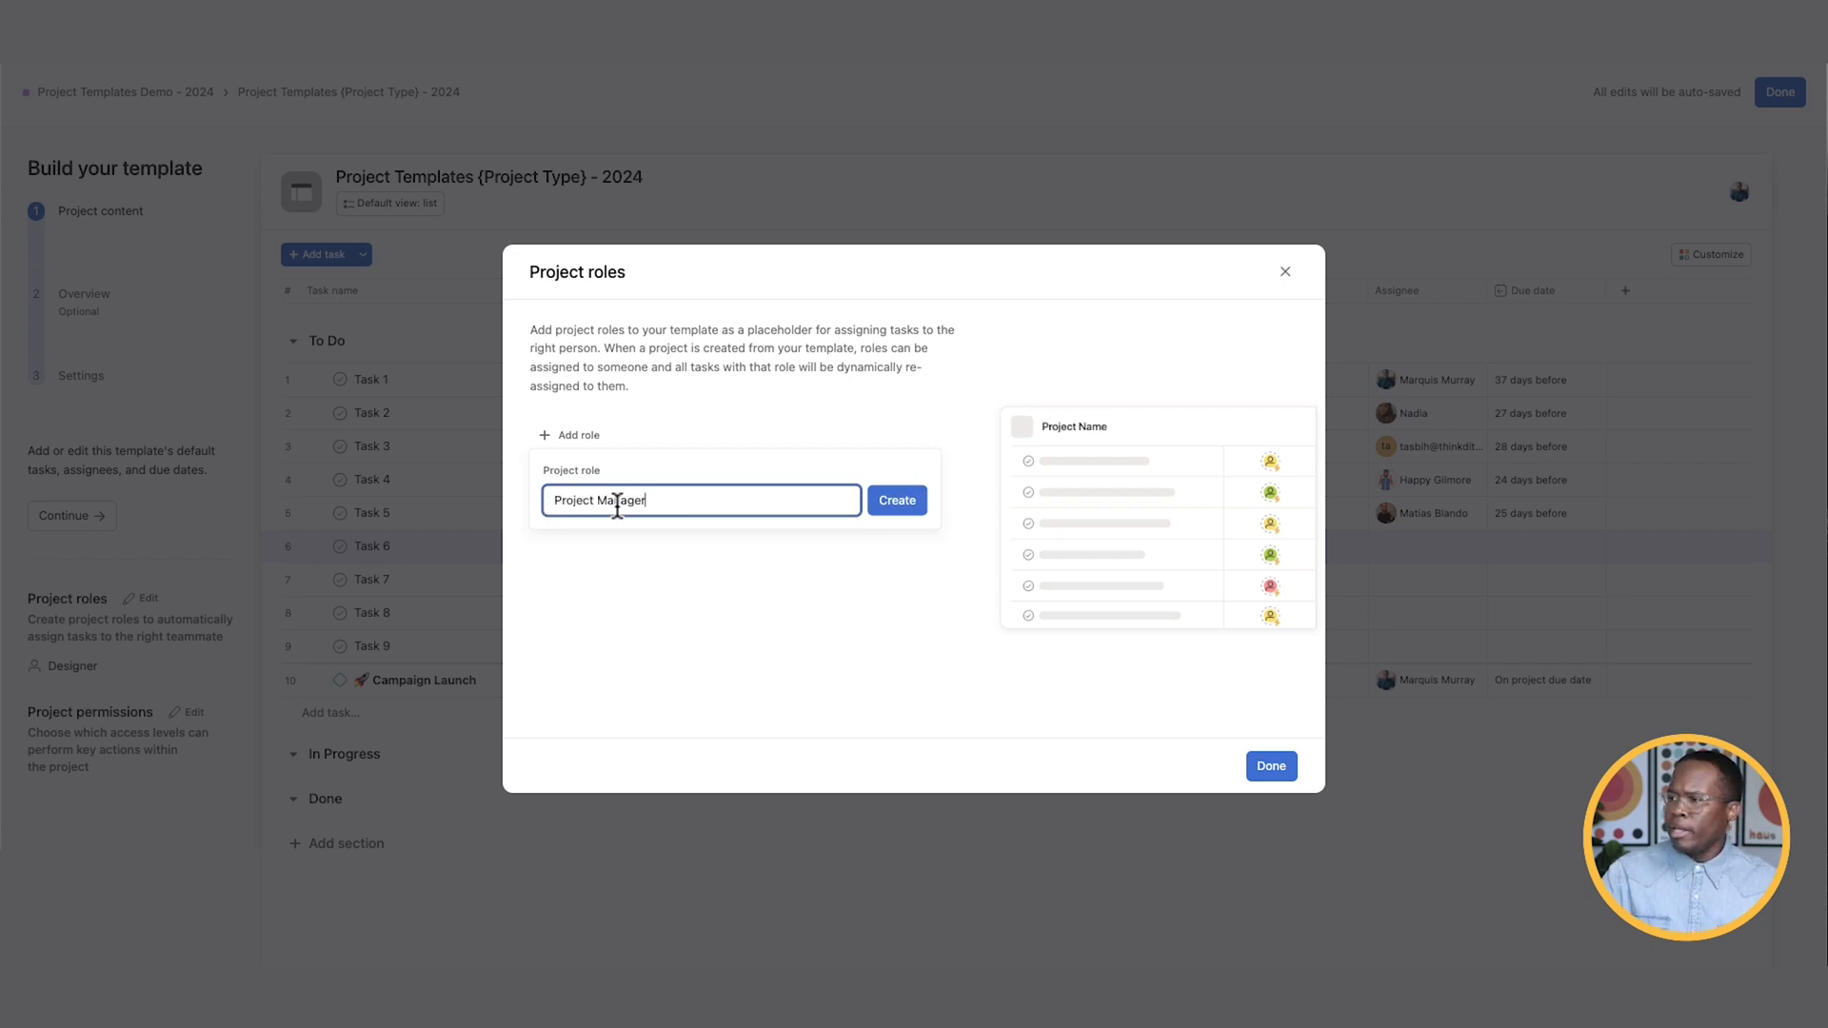
click(897, 499)
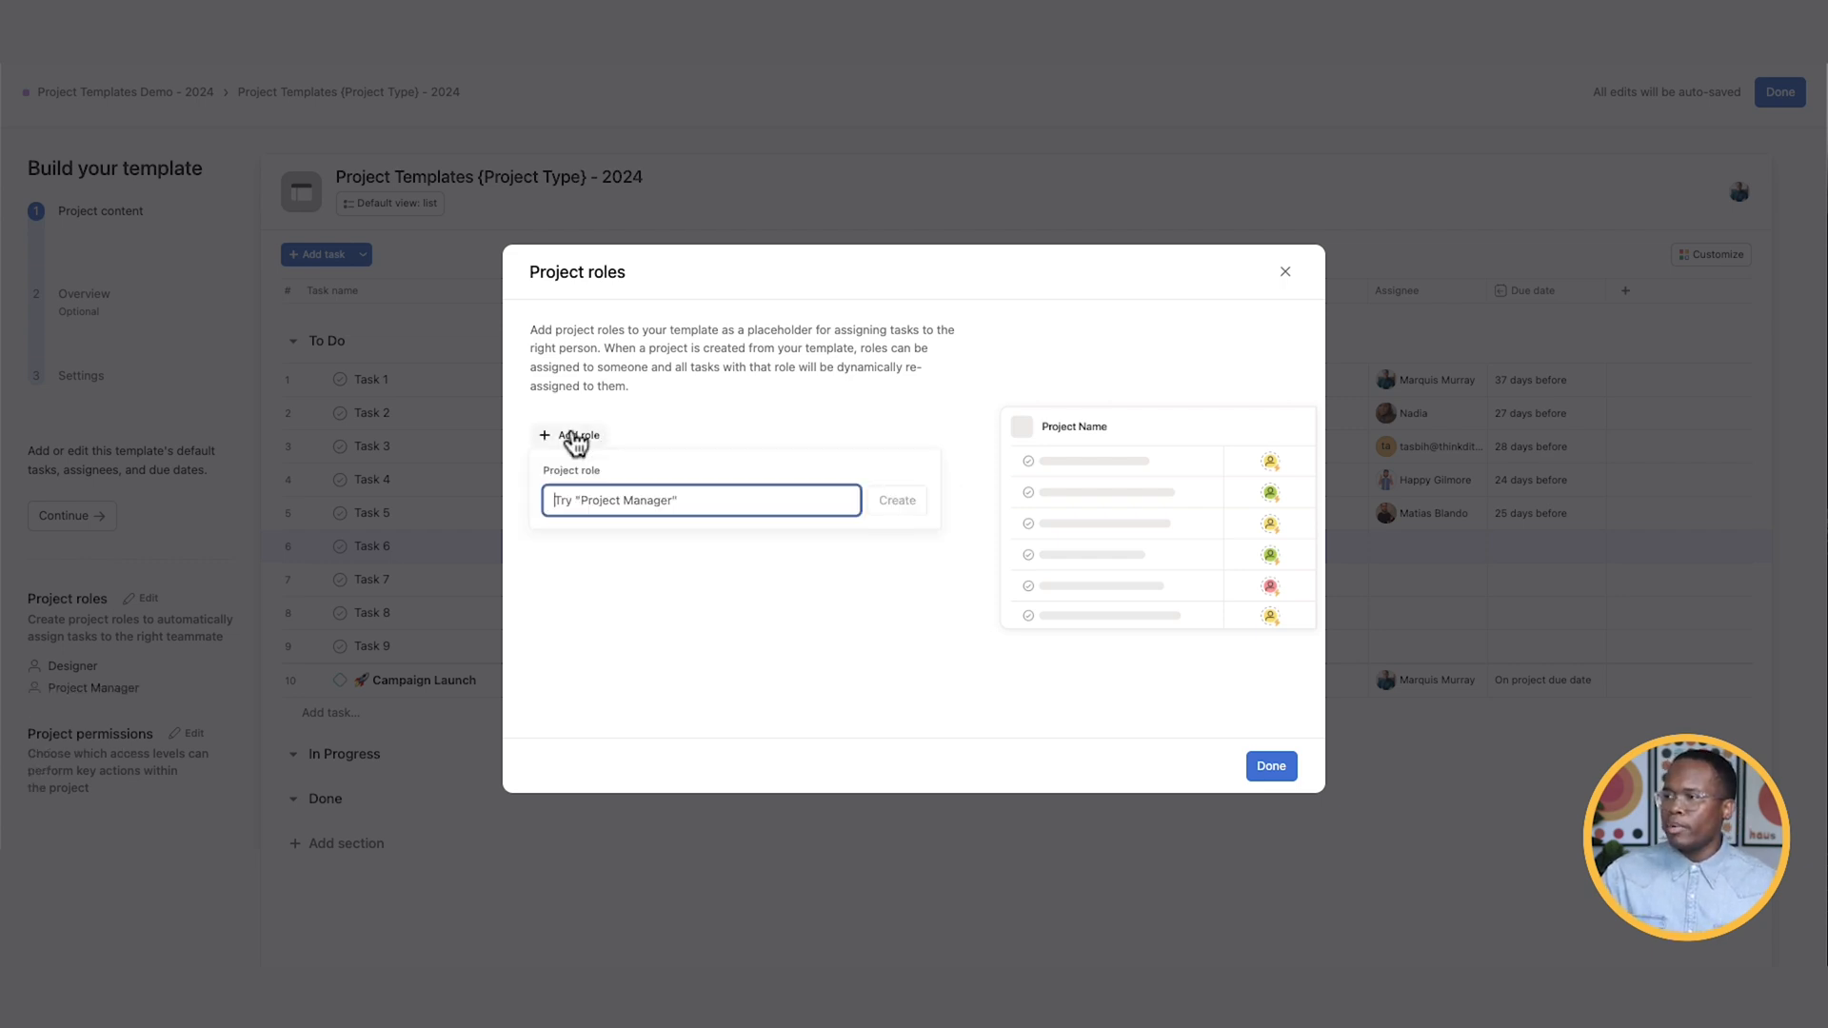
text(Copy Writ)
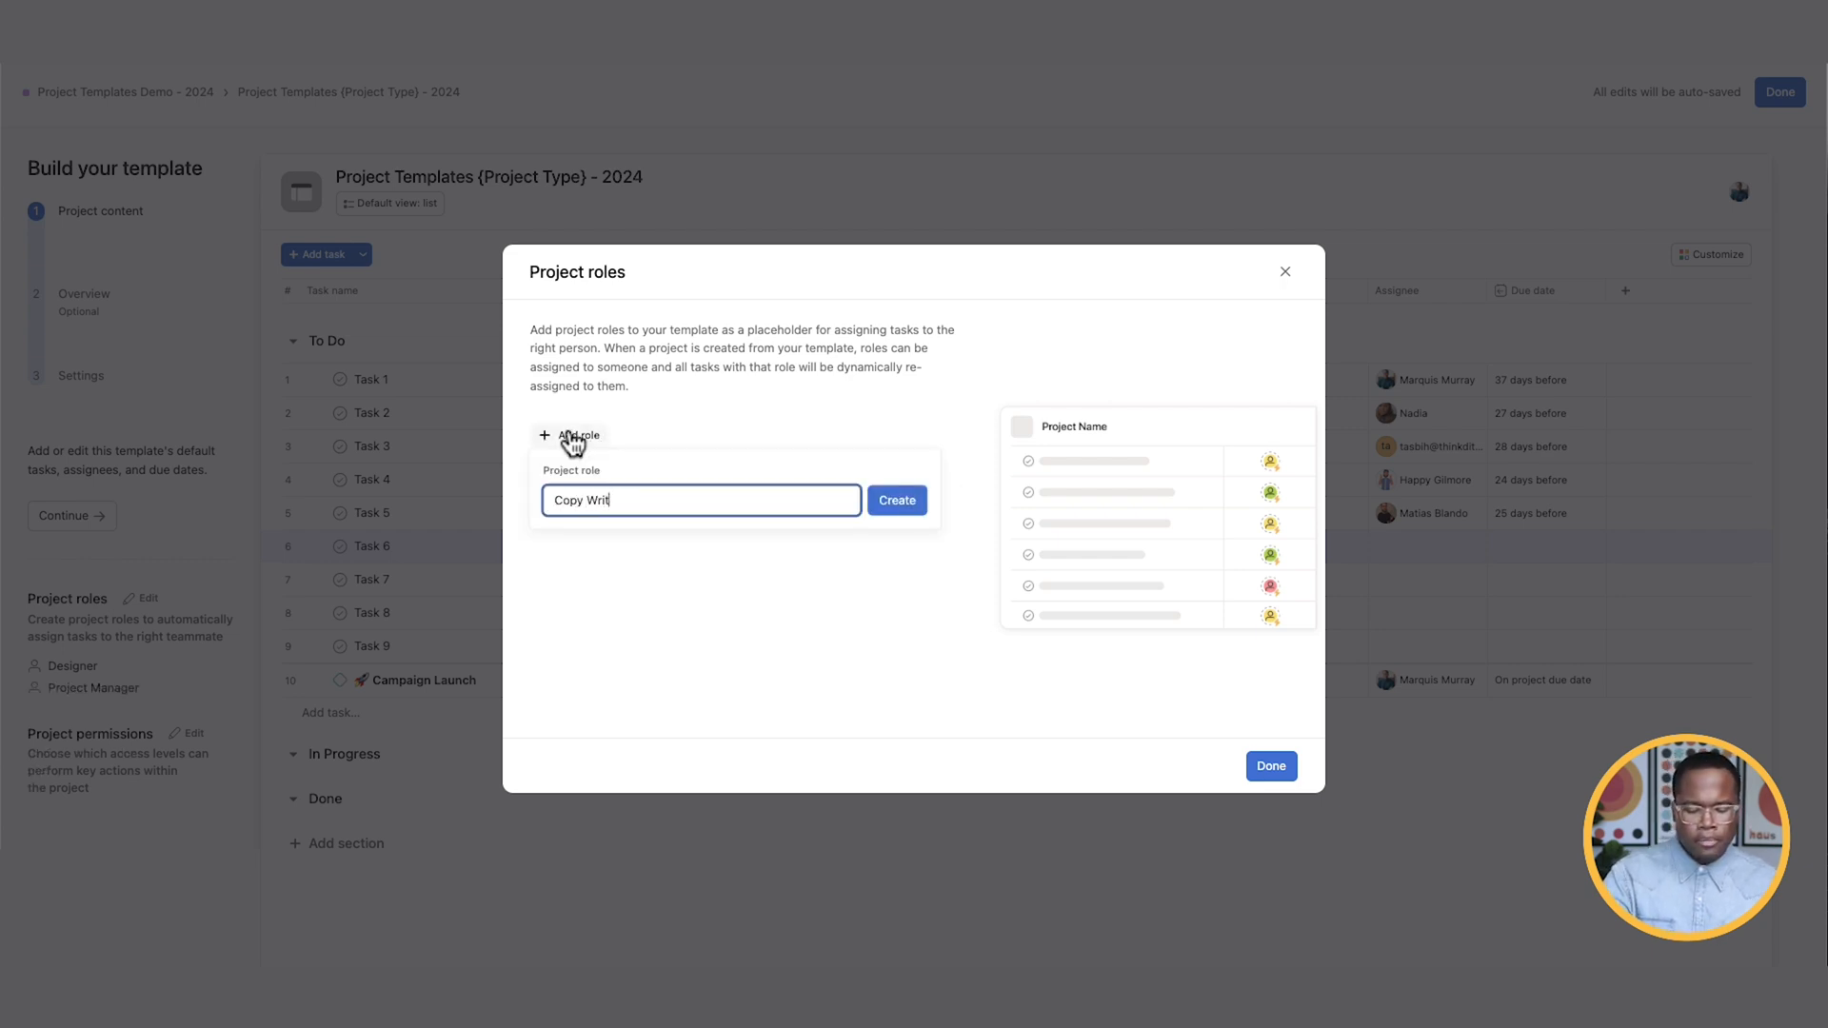
click(1269, 765)
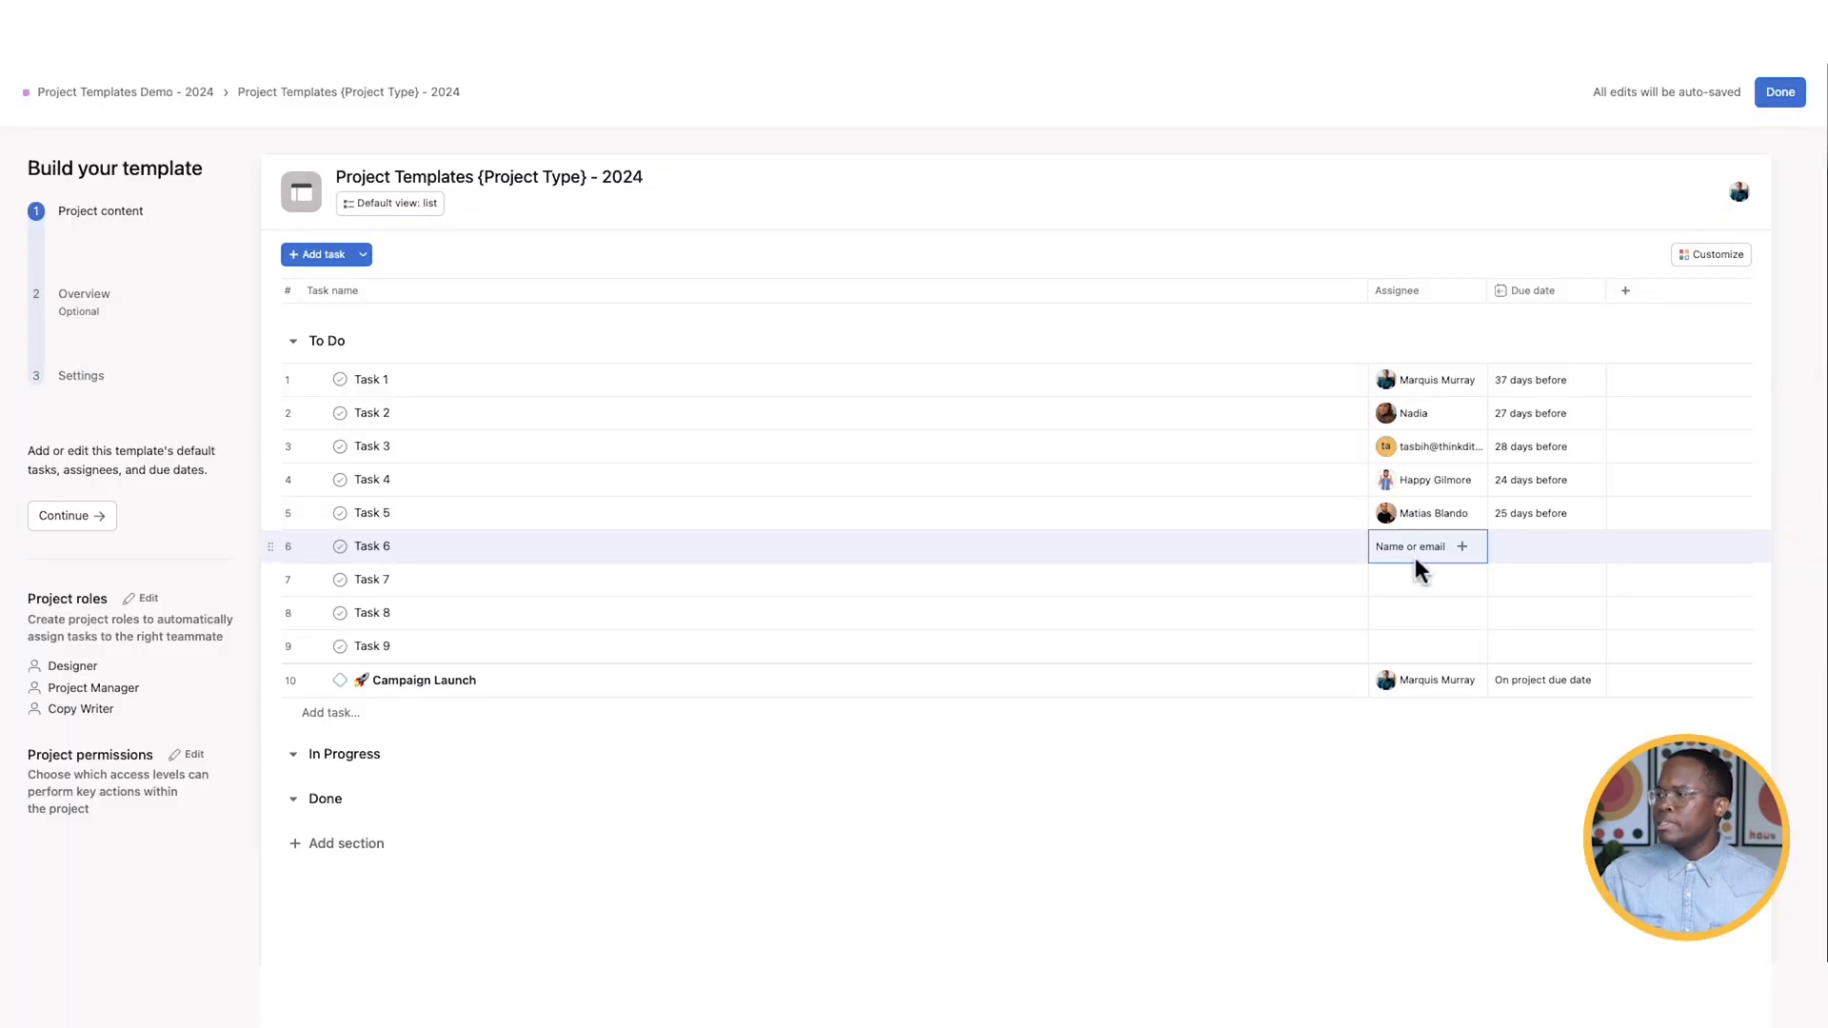
- Assign Task 6 to Designer and give Tasks 6–9 due dates 20–15 days before
click(1462, 546)
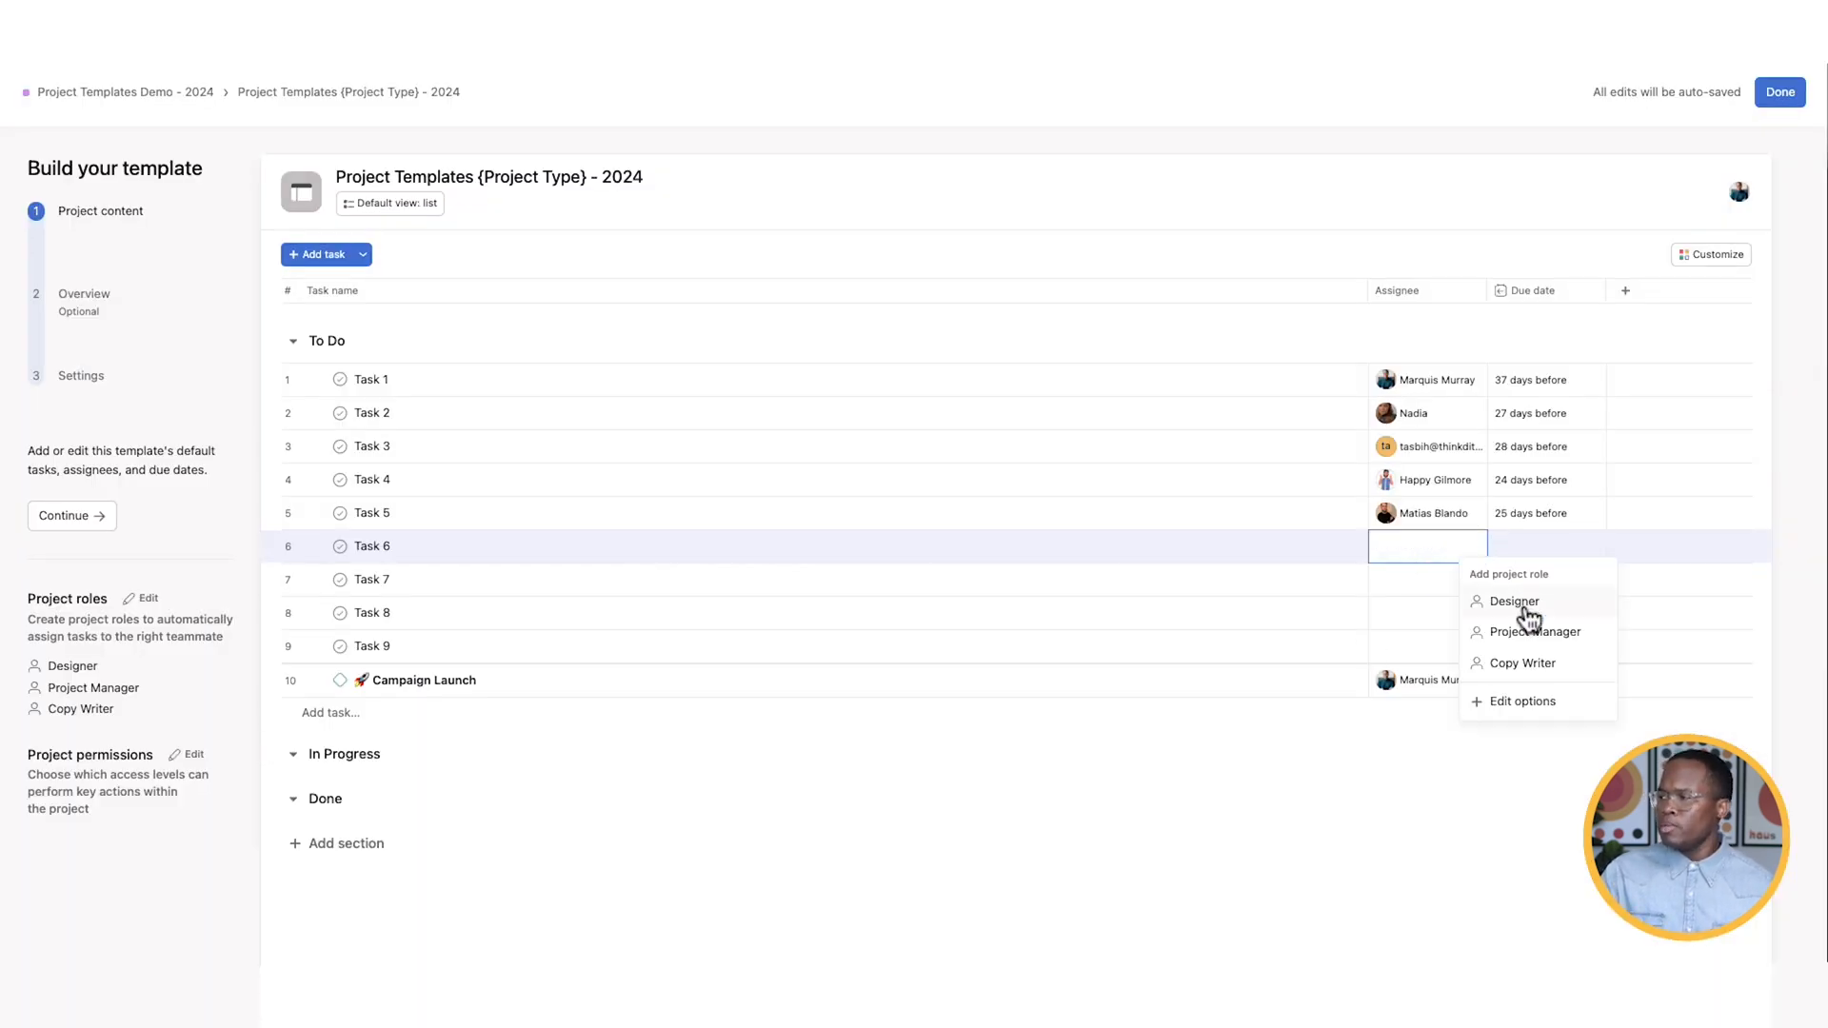
click(1515, 600)
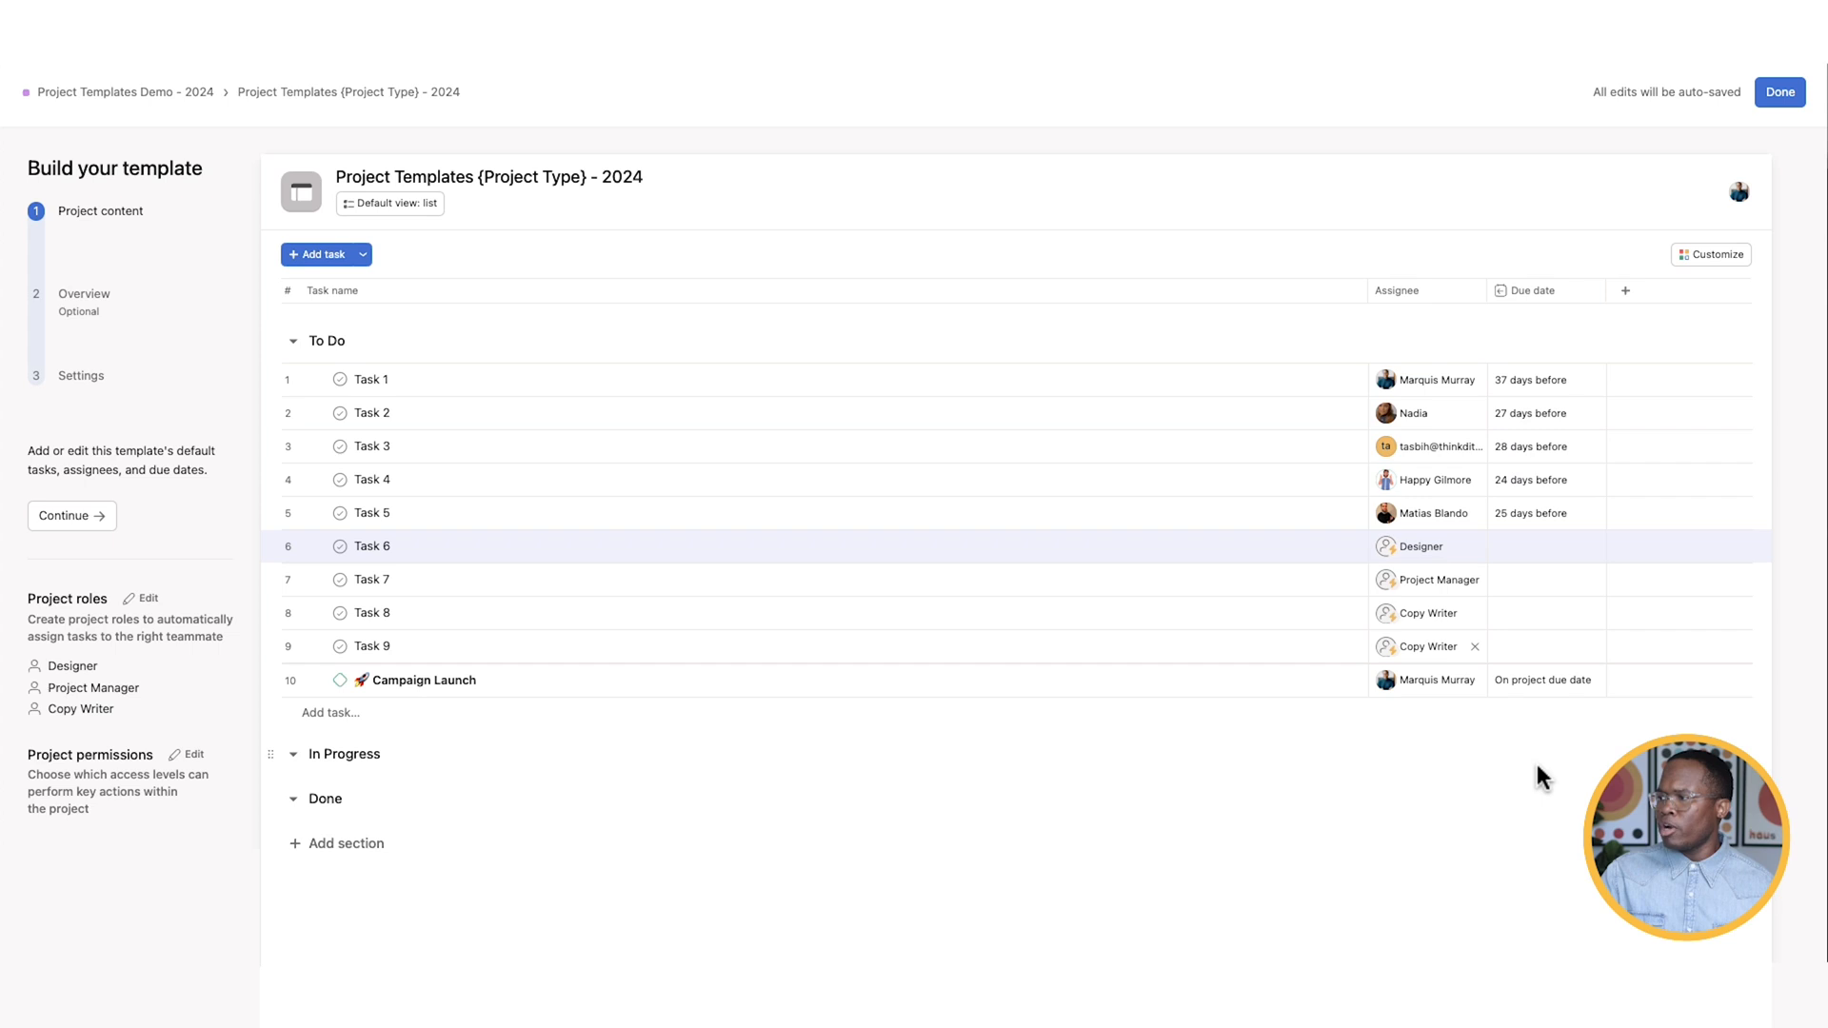
click(1547, 545)
text(20 days before)
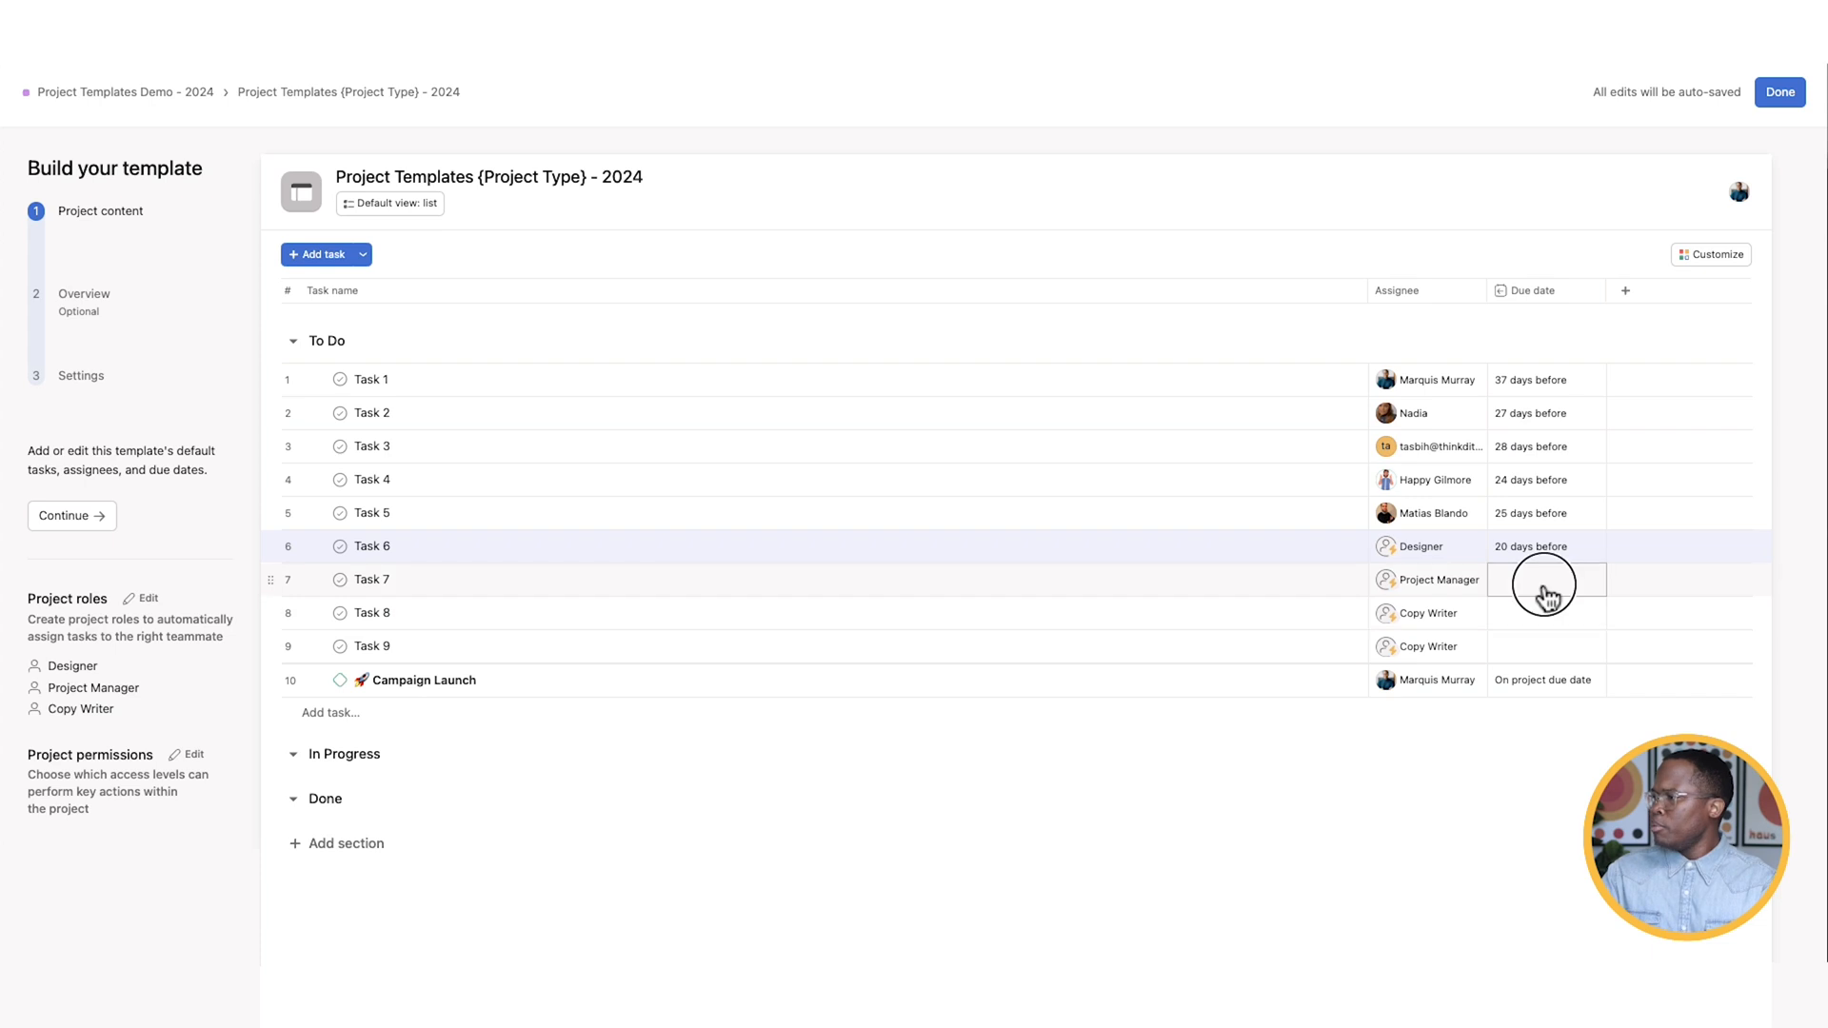
click(1546, 579)
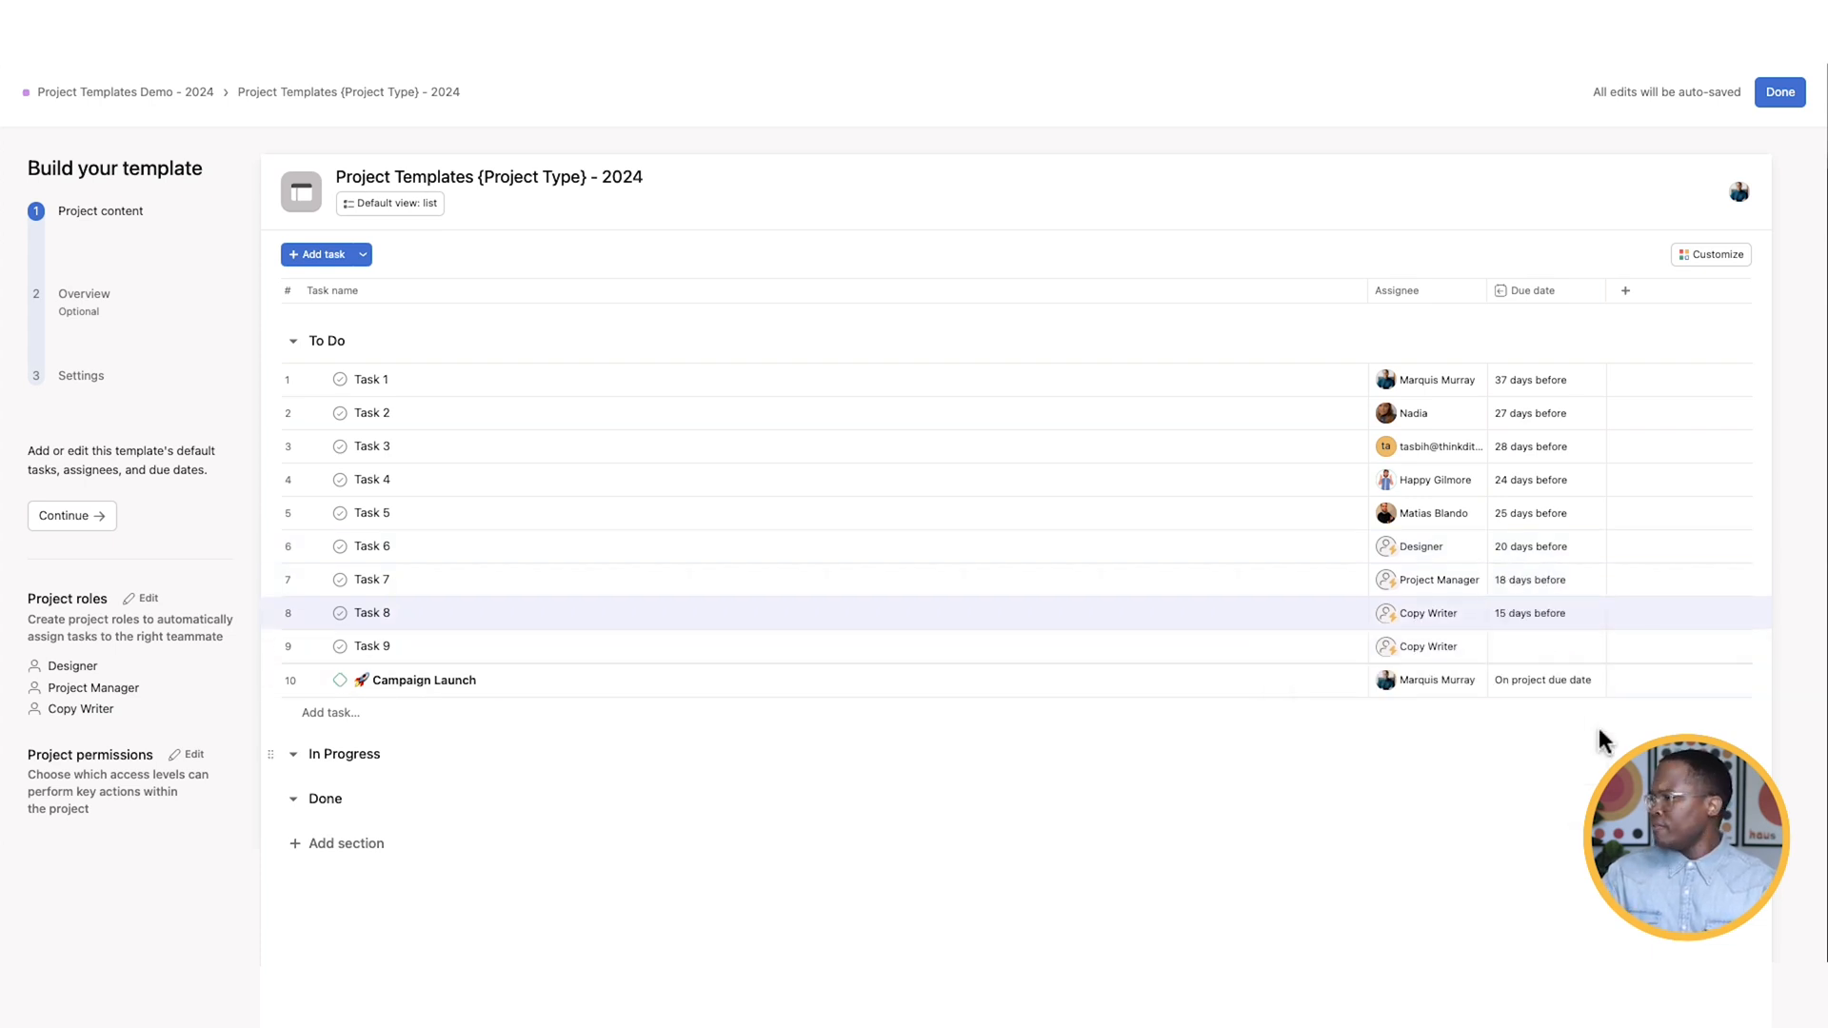
click(1545, 646)
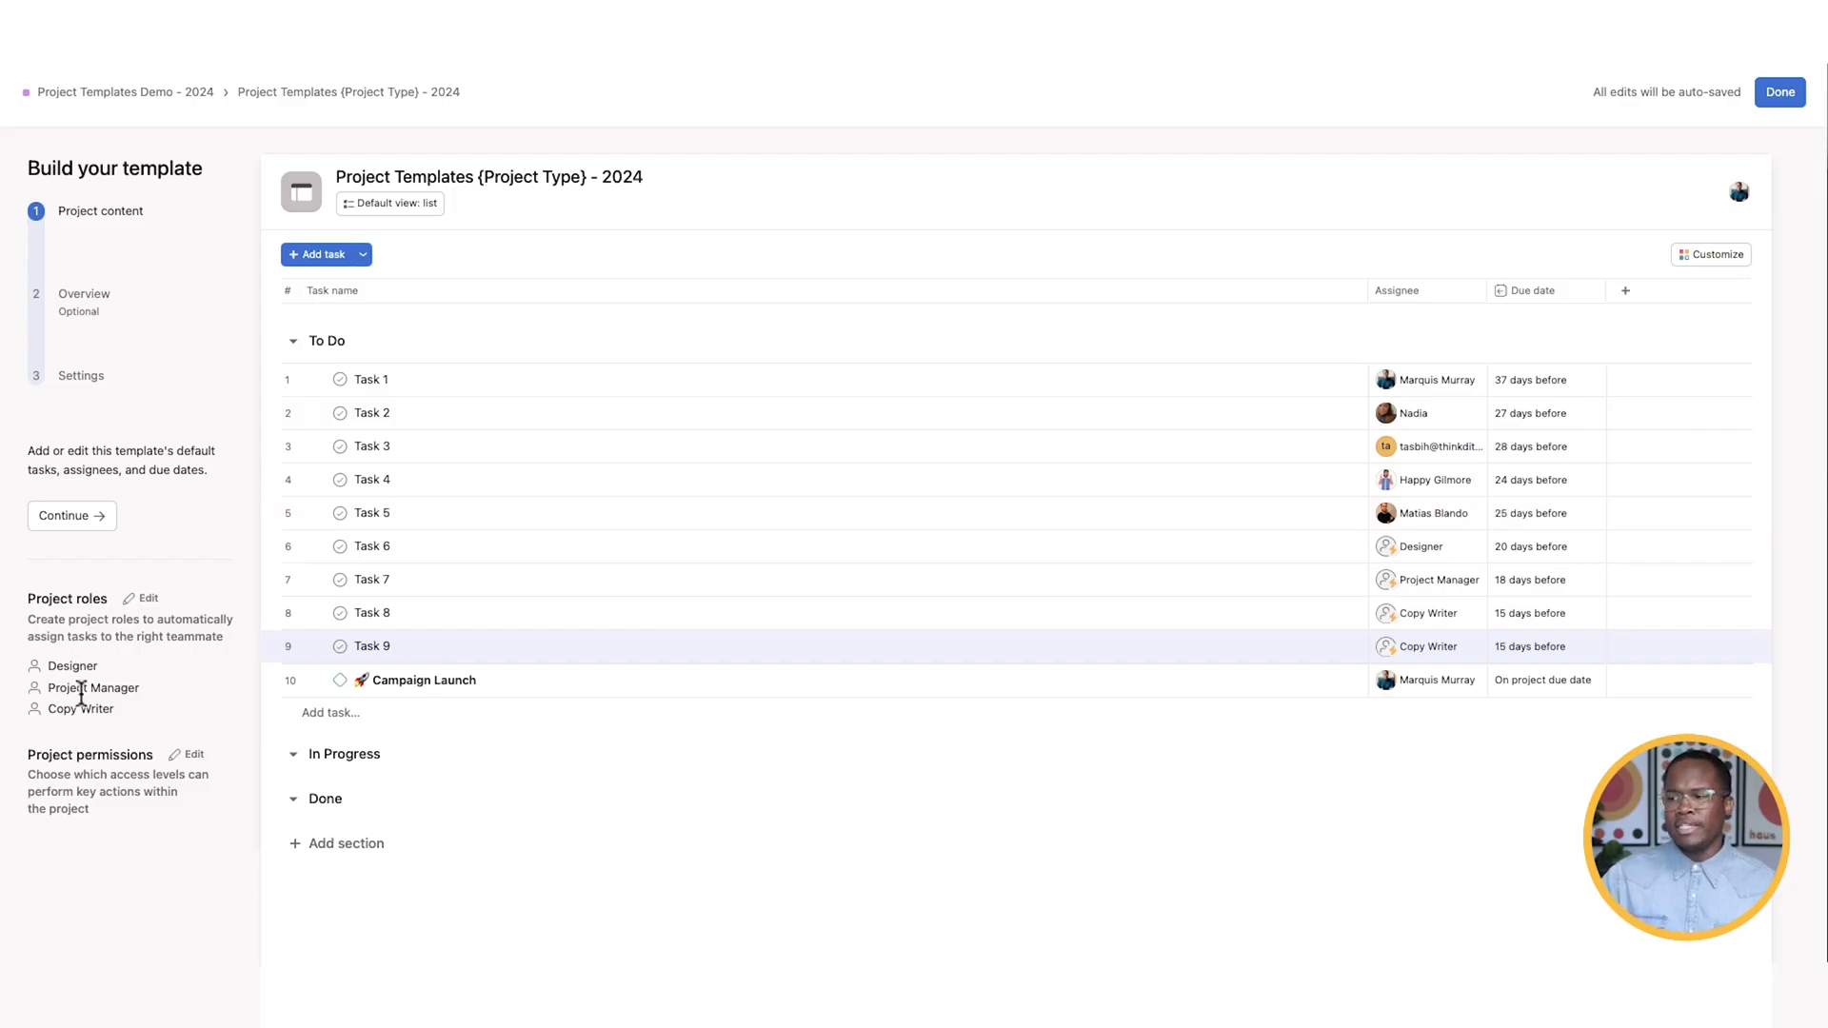
click(144, 598)
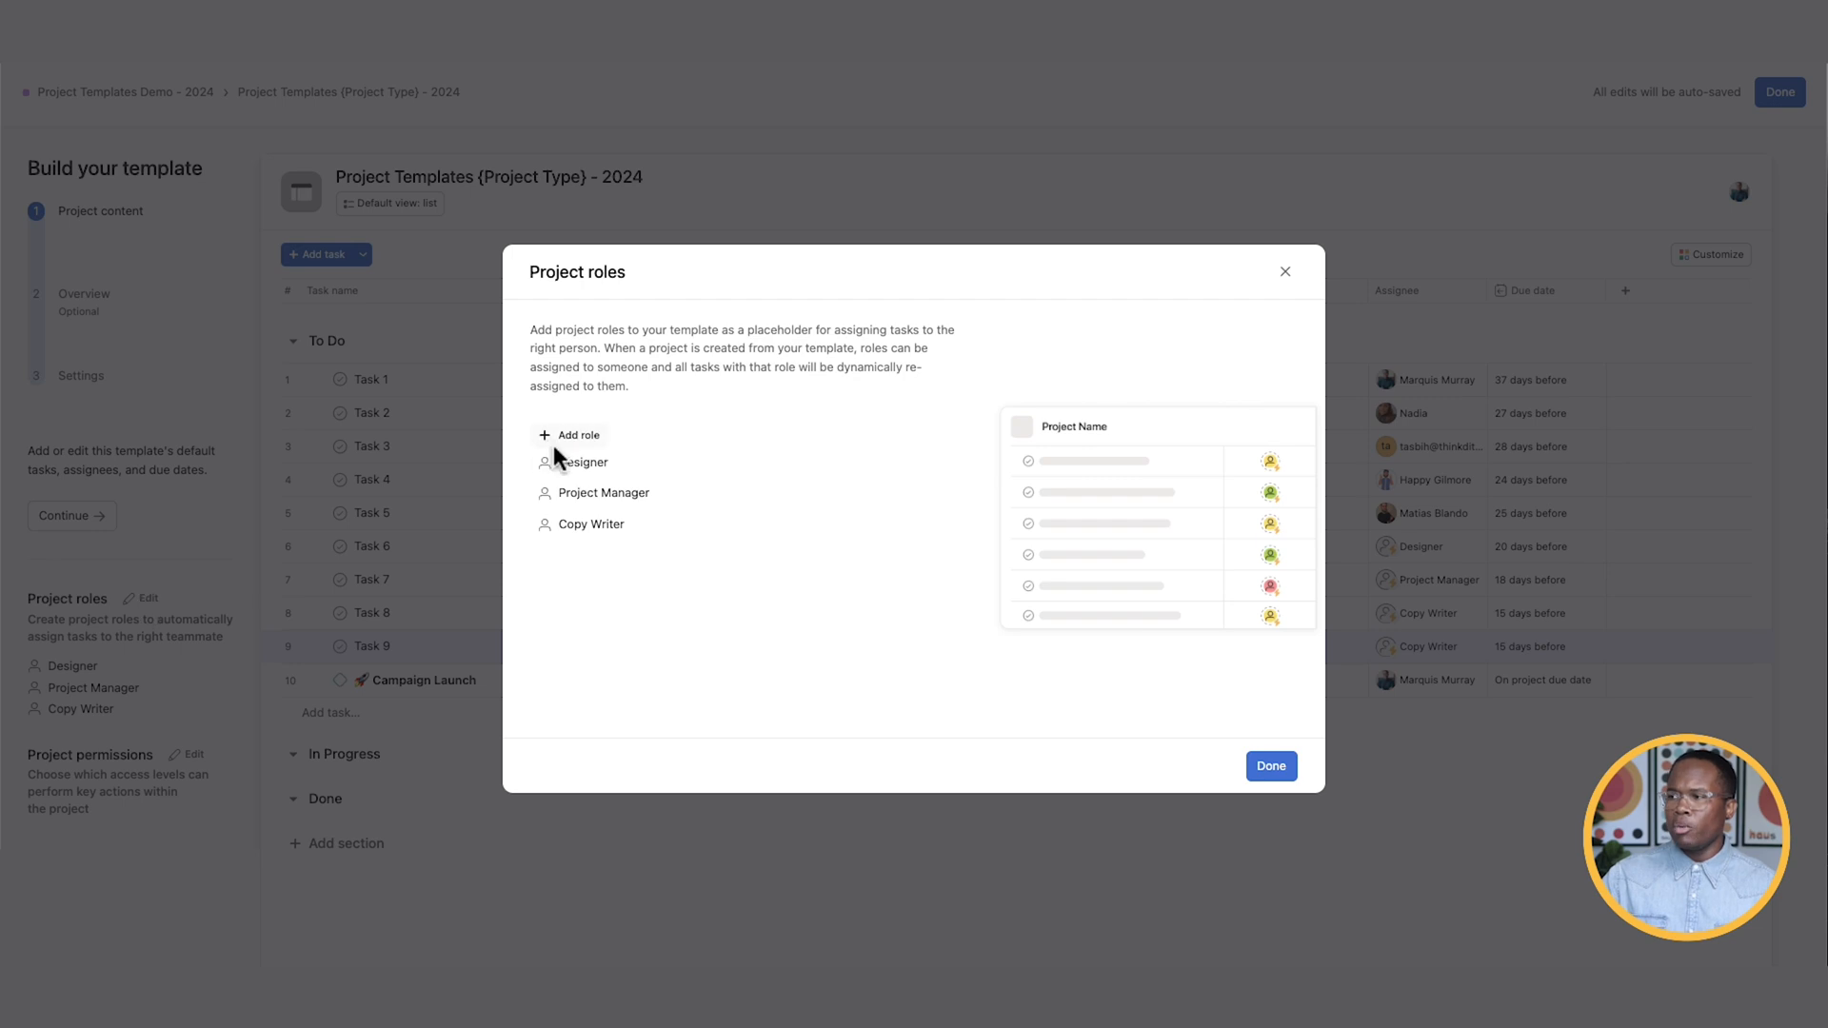
mouse_move(1240, 674)
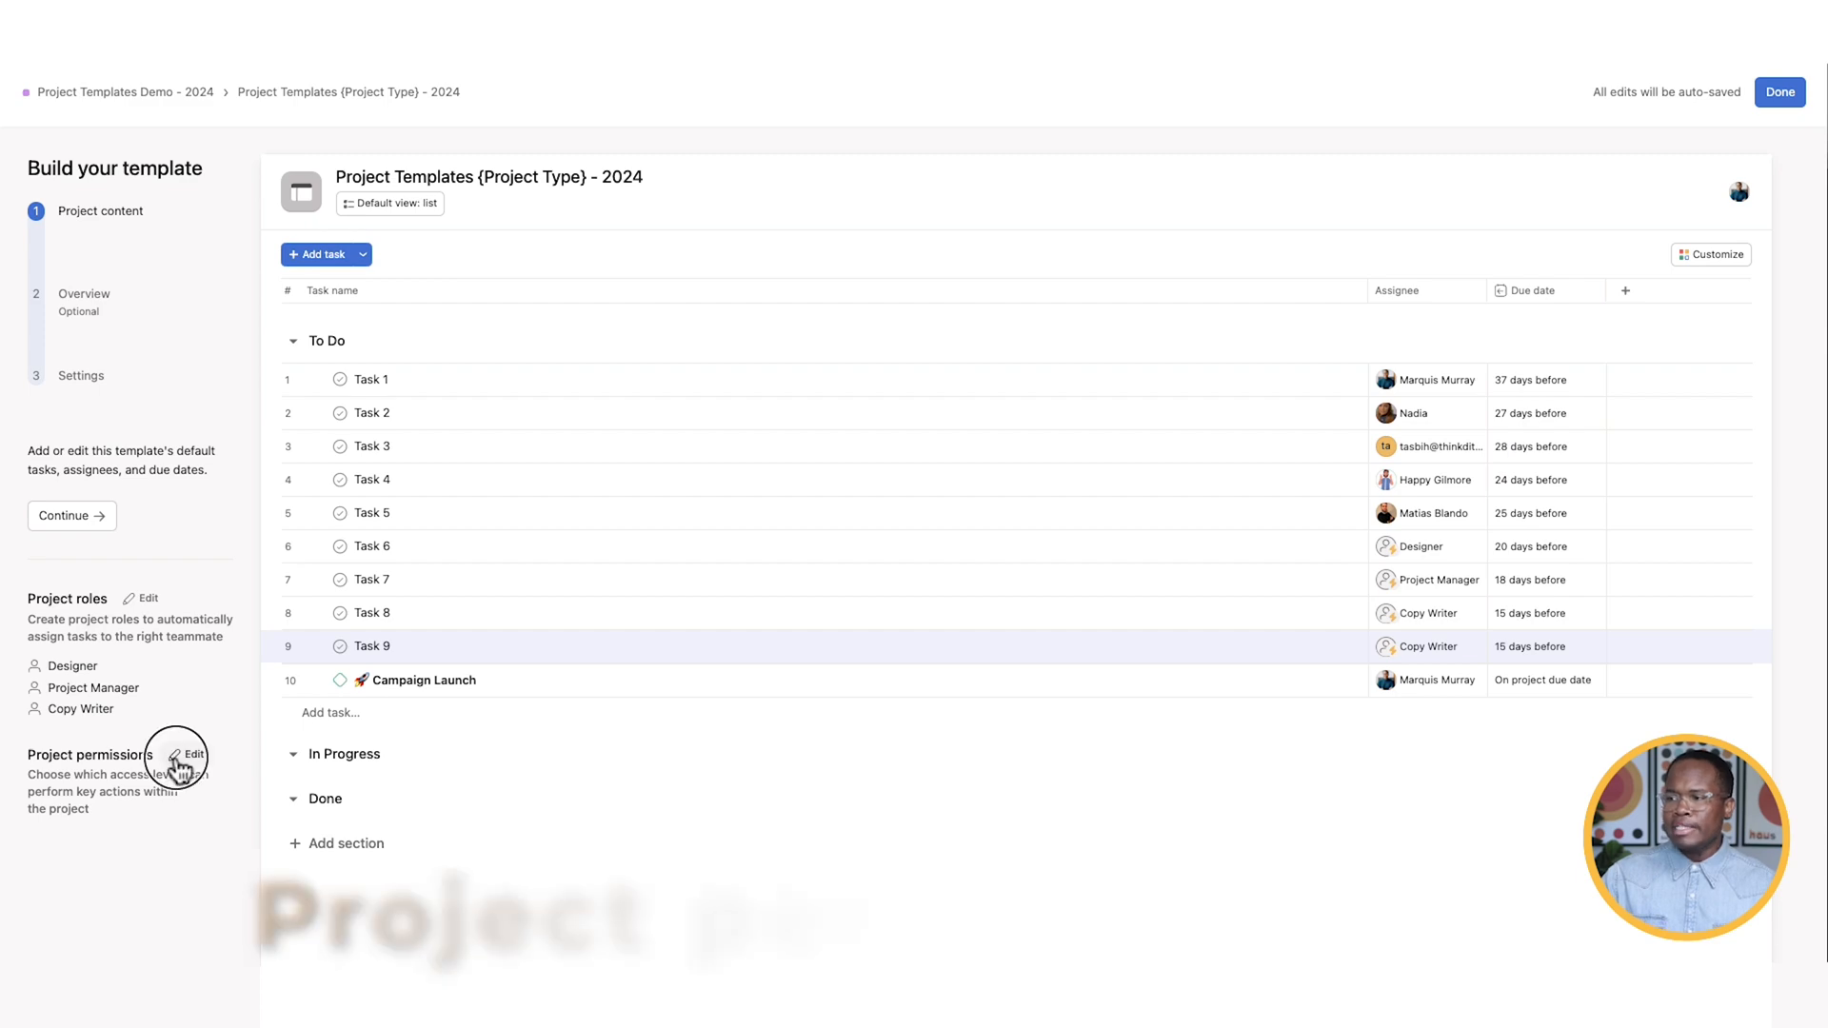
- Limit workflow changes and member-access management to project admins, keeping List as default view
click(192, 754)
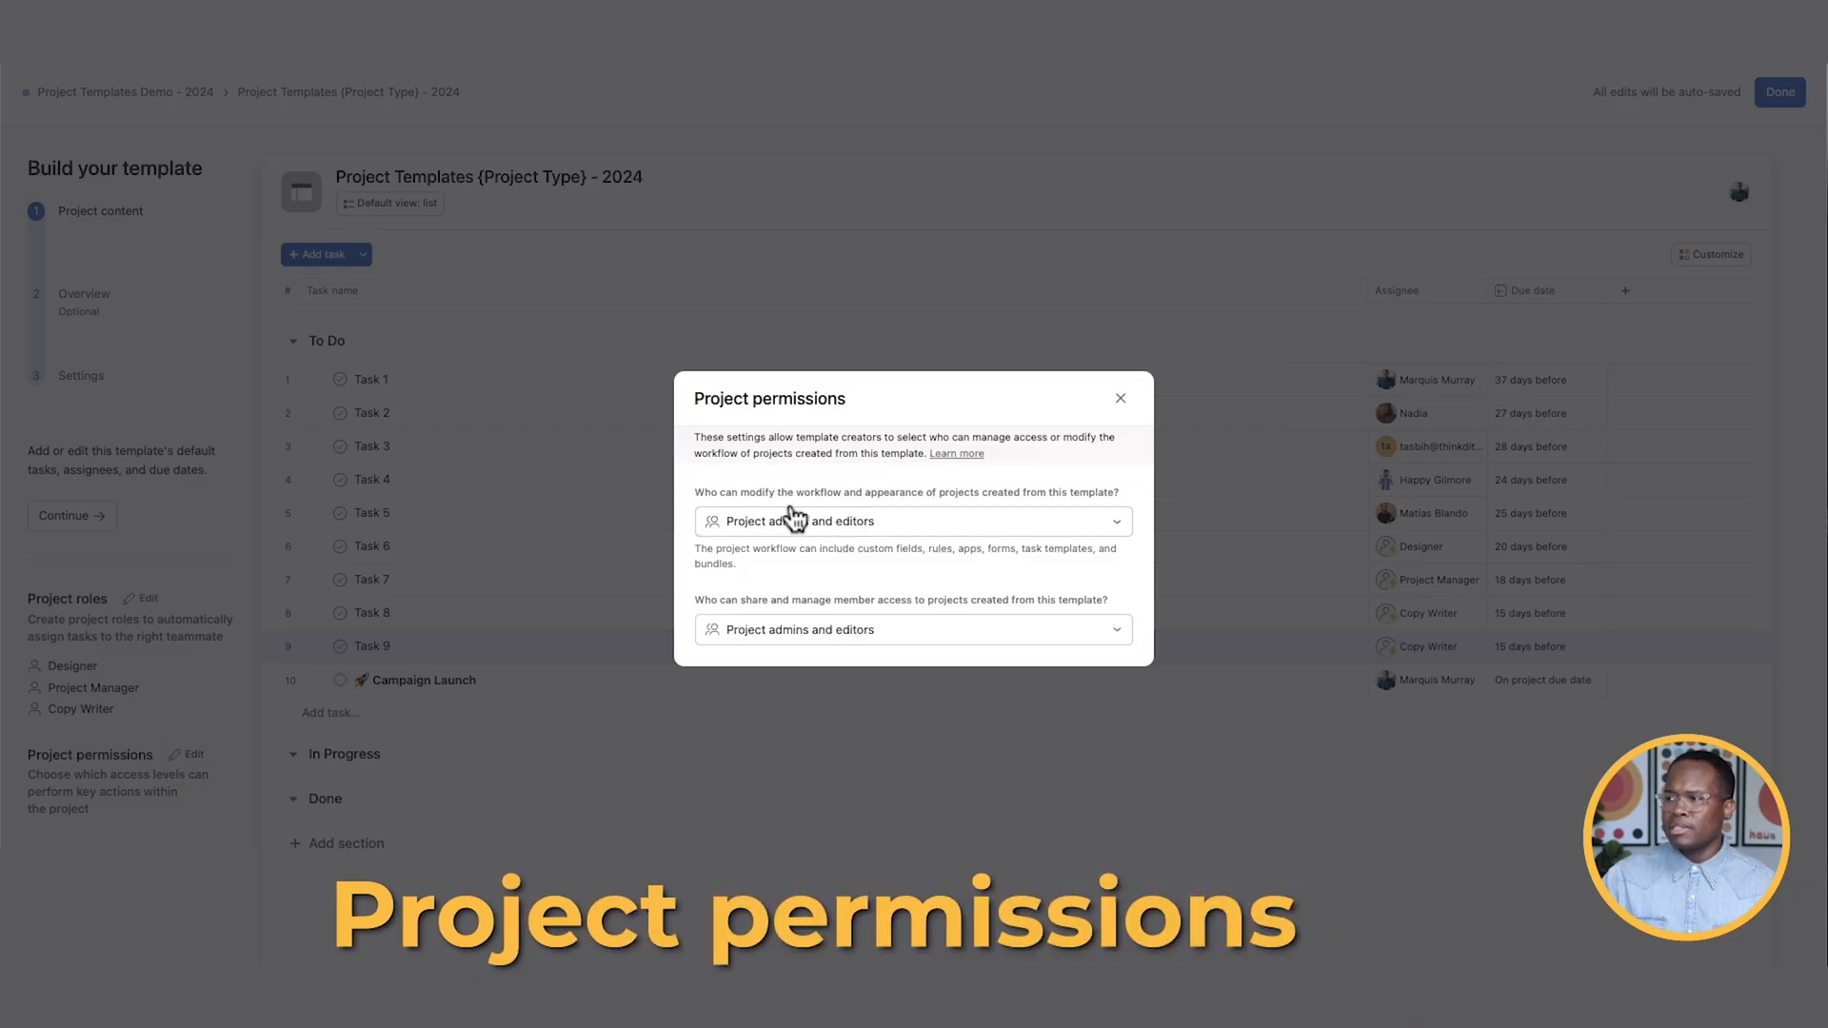
mouse_move(863, 509)
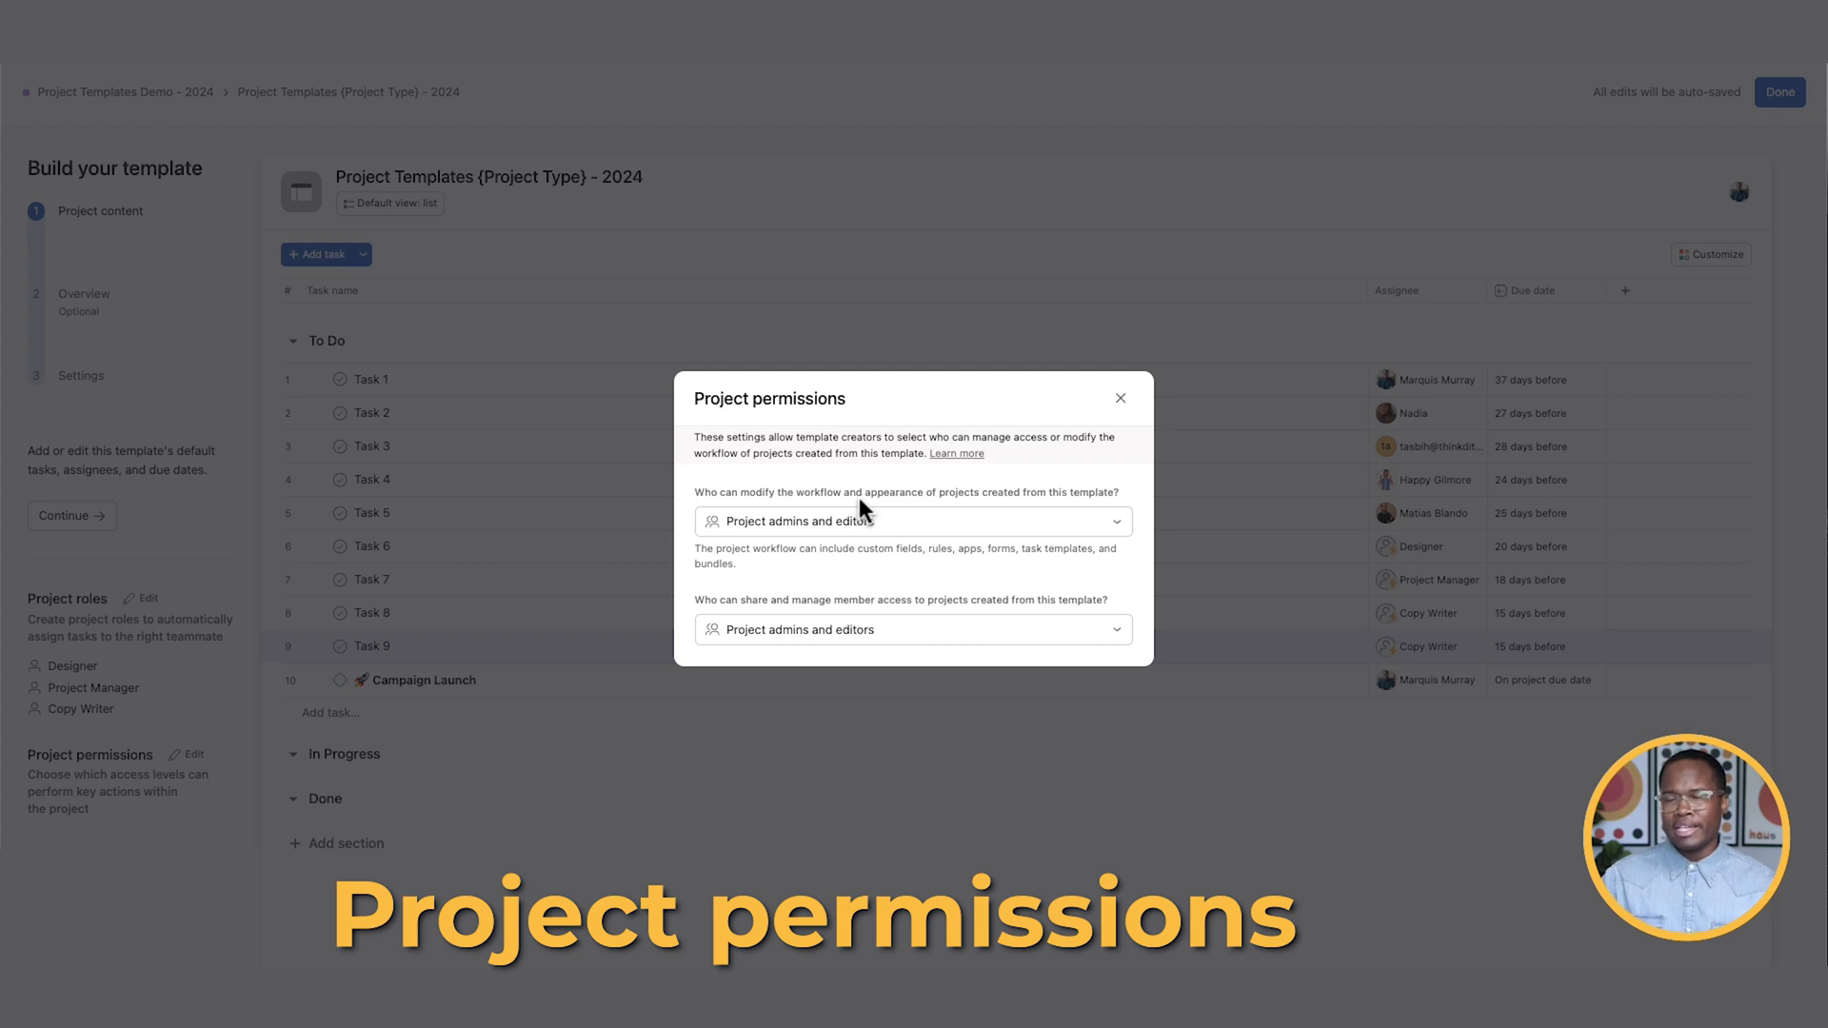
click(912, 521)
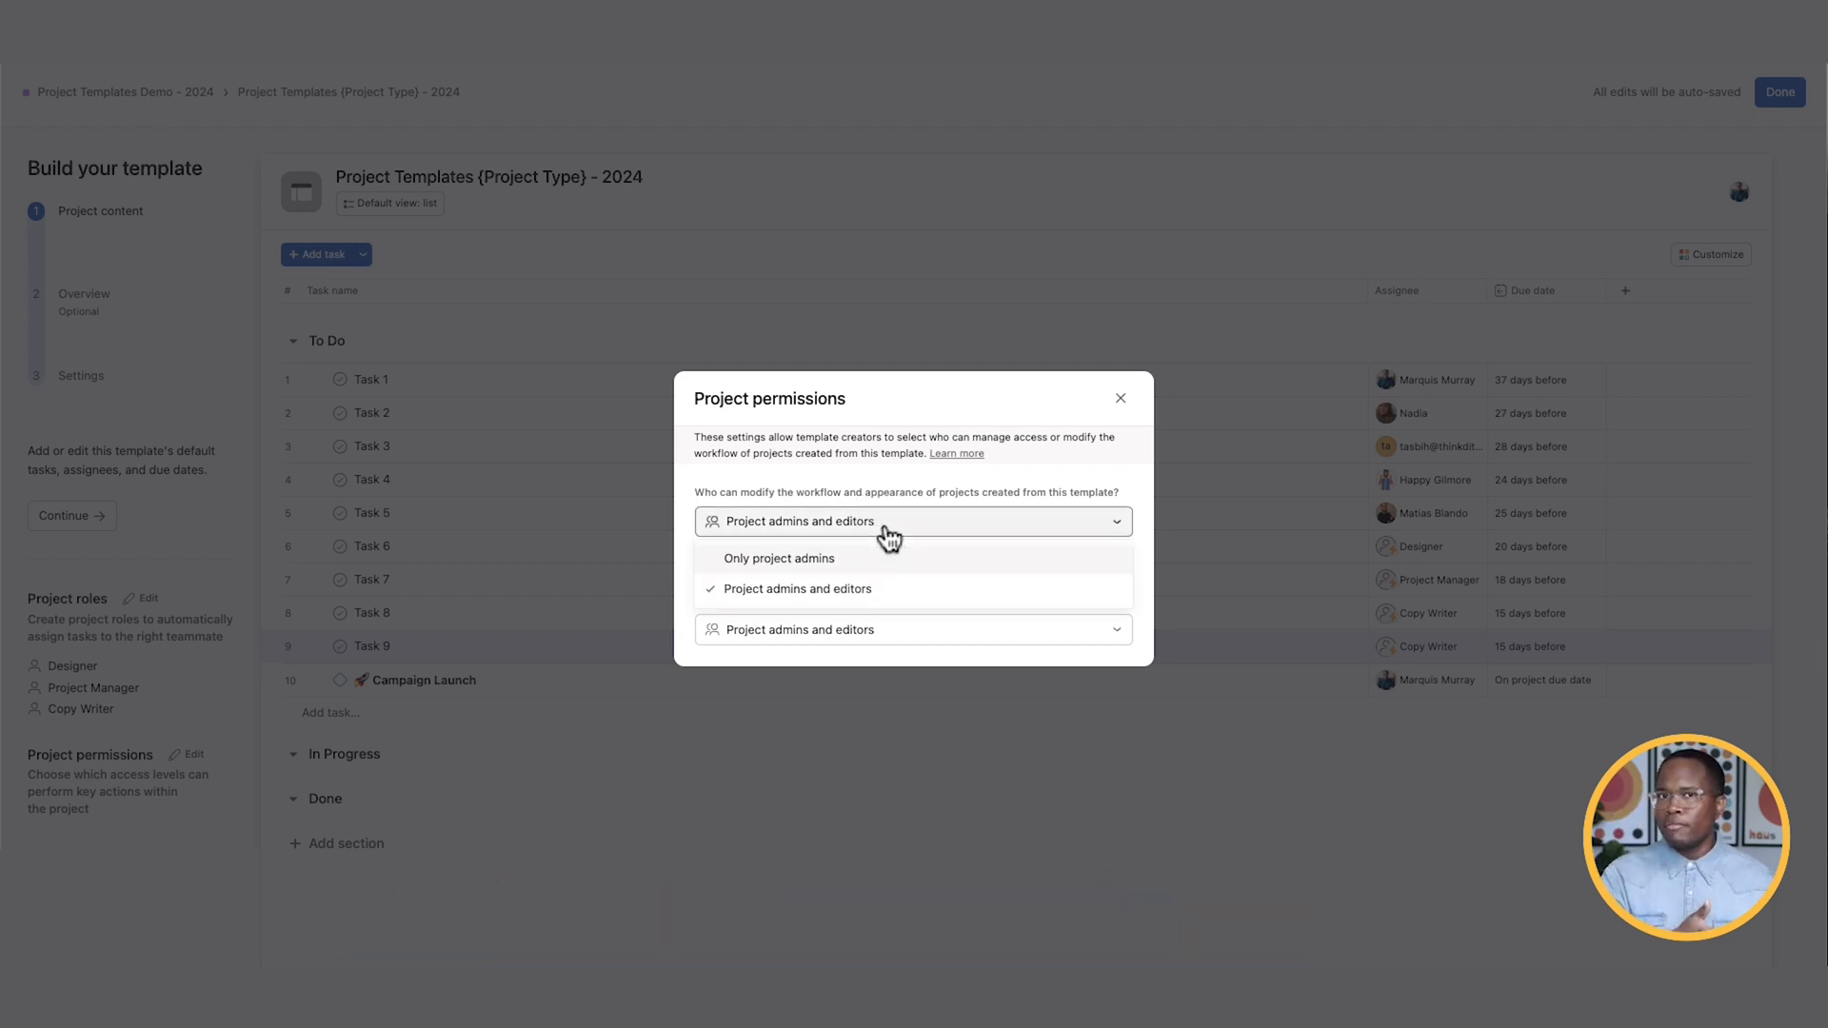
mouse_move(892, 557)
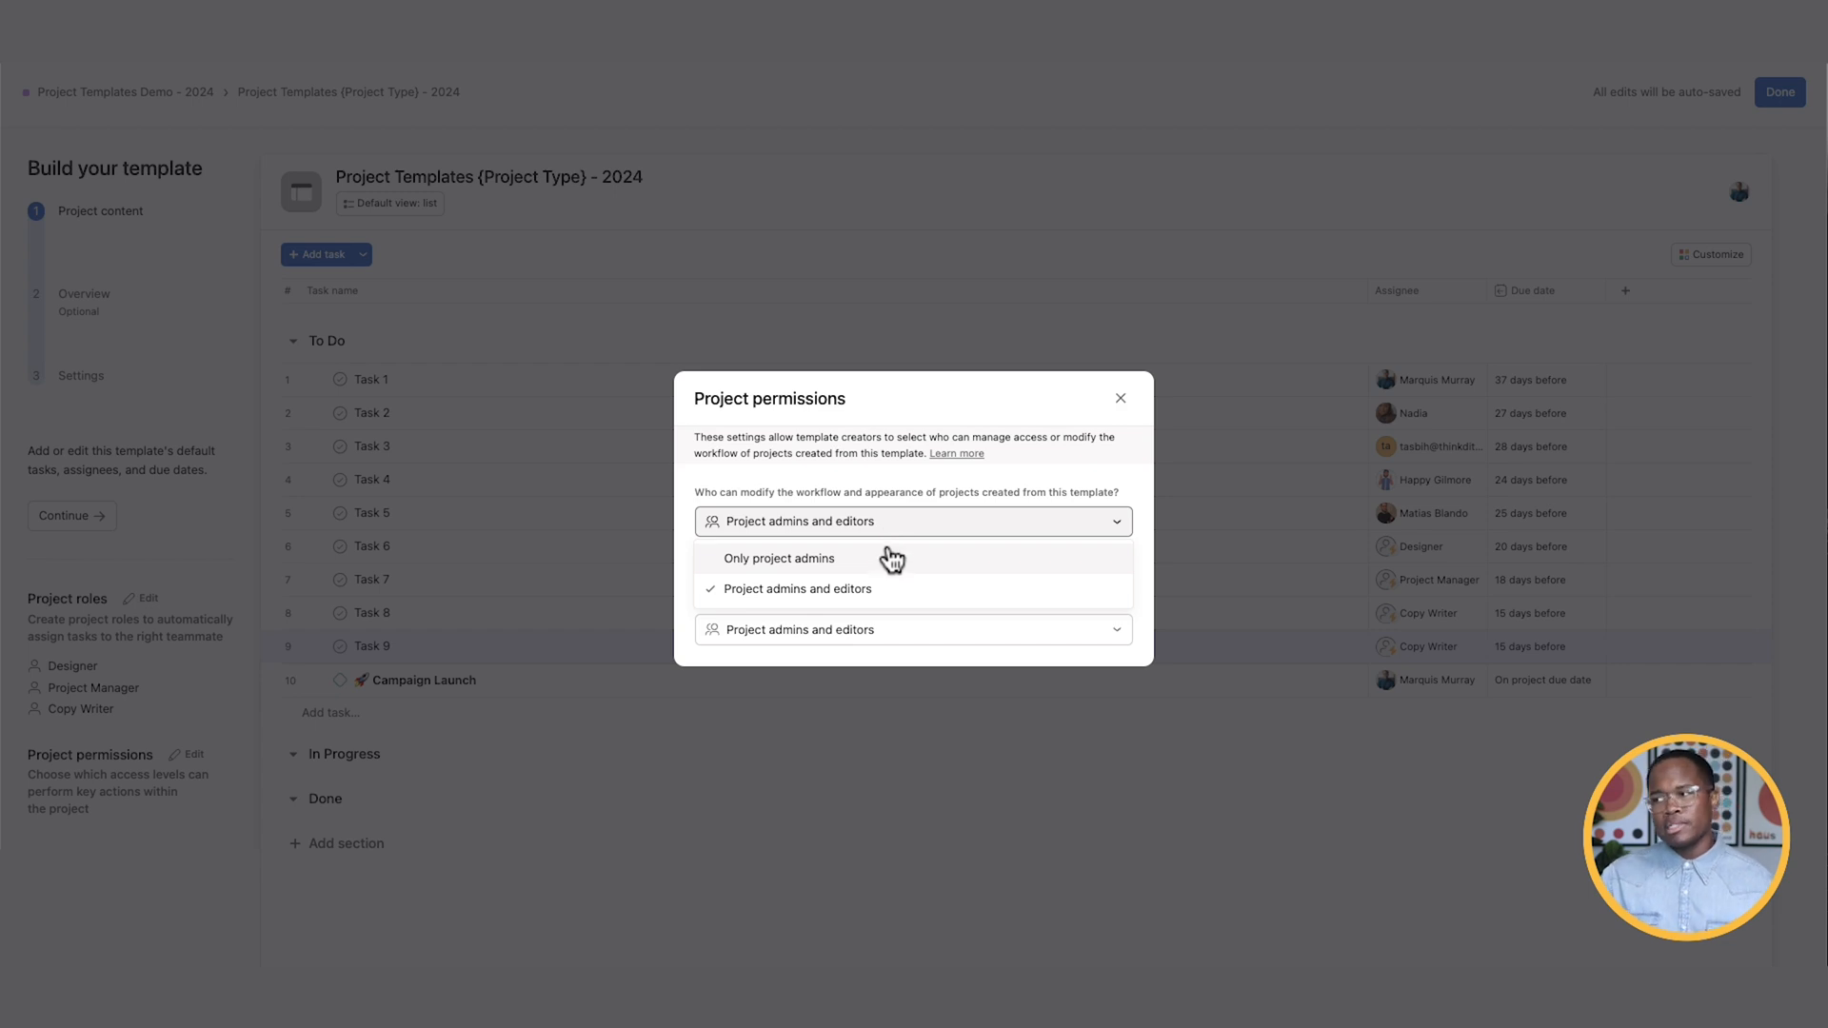
click(780, 557)
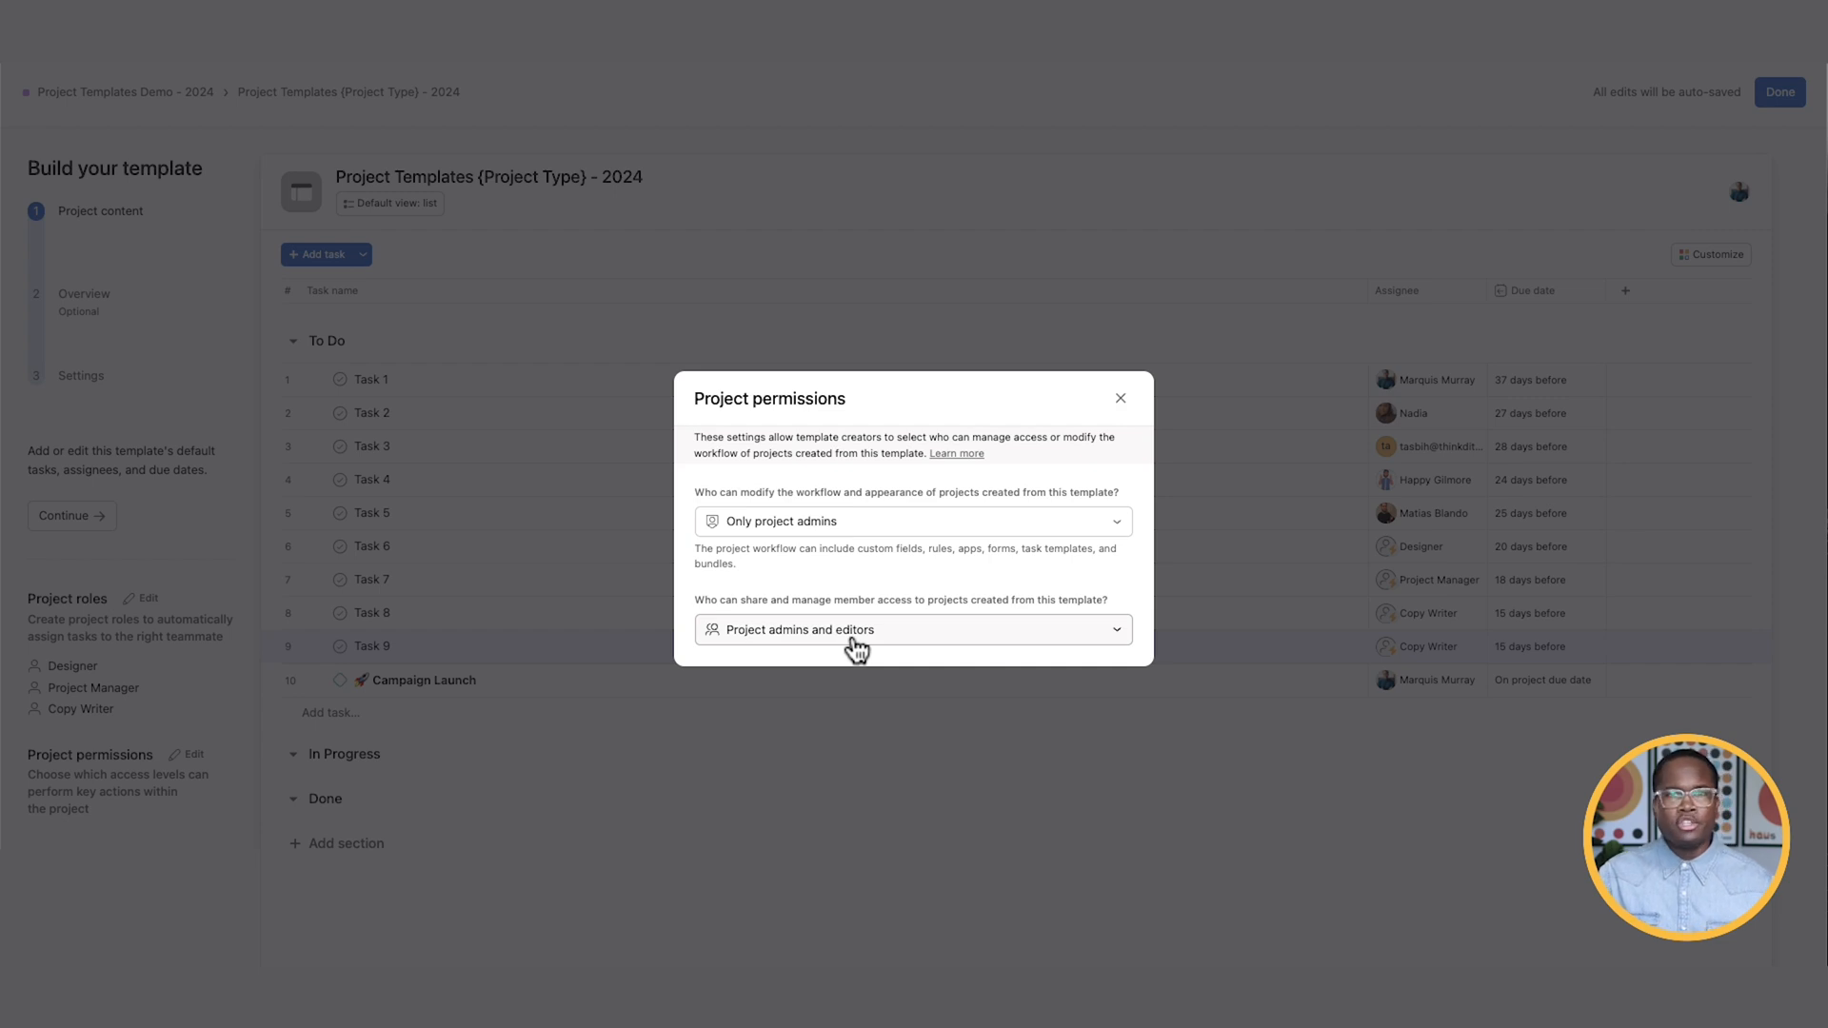
click(913, 630)
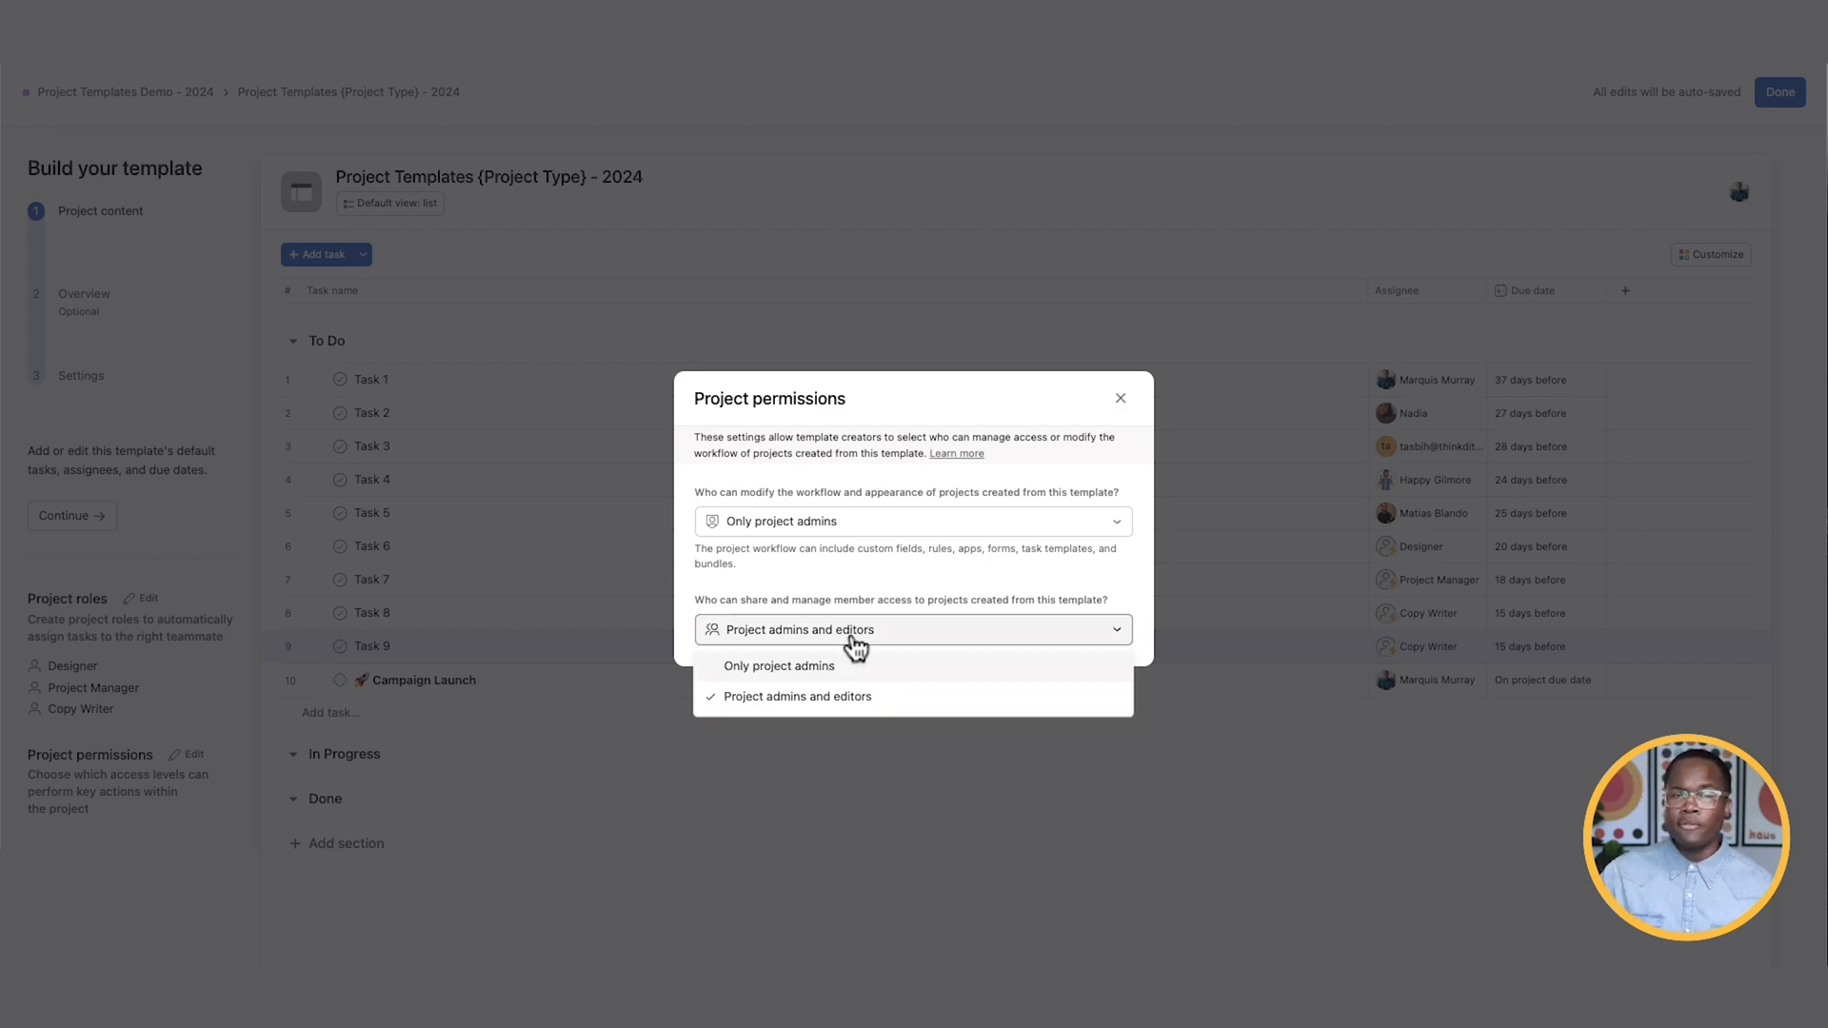
click(779, 666)
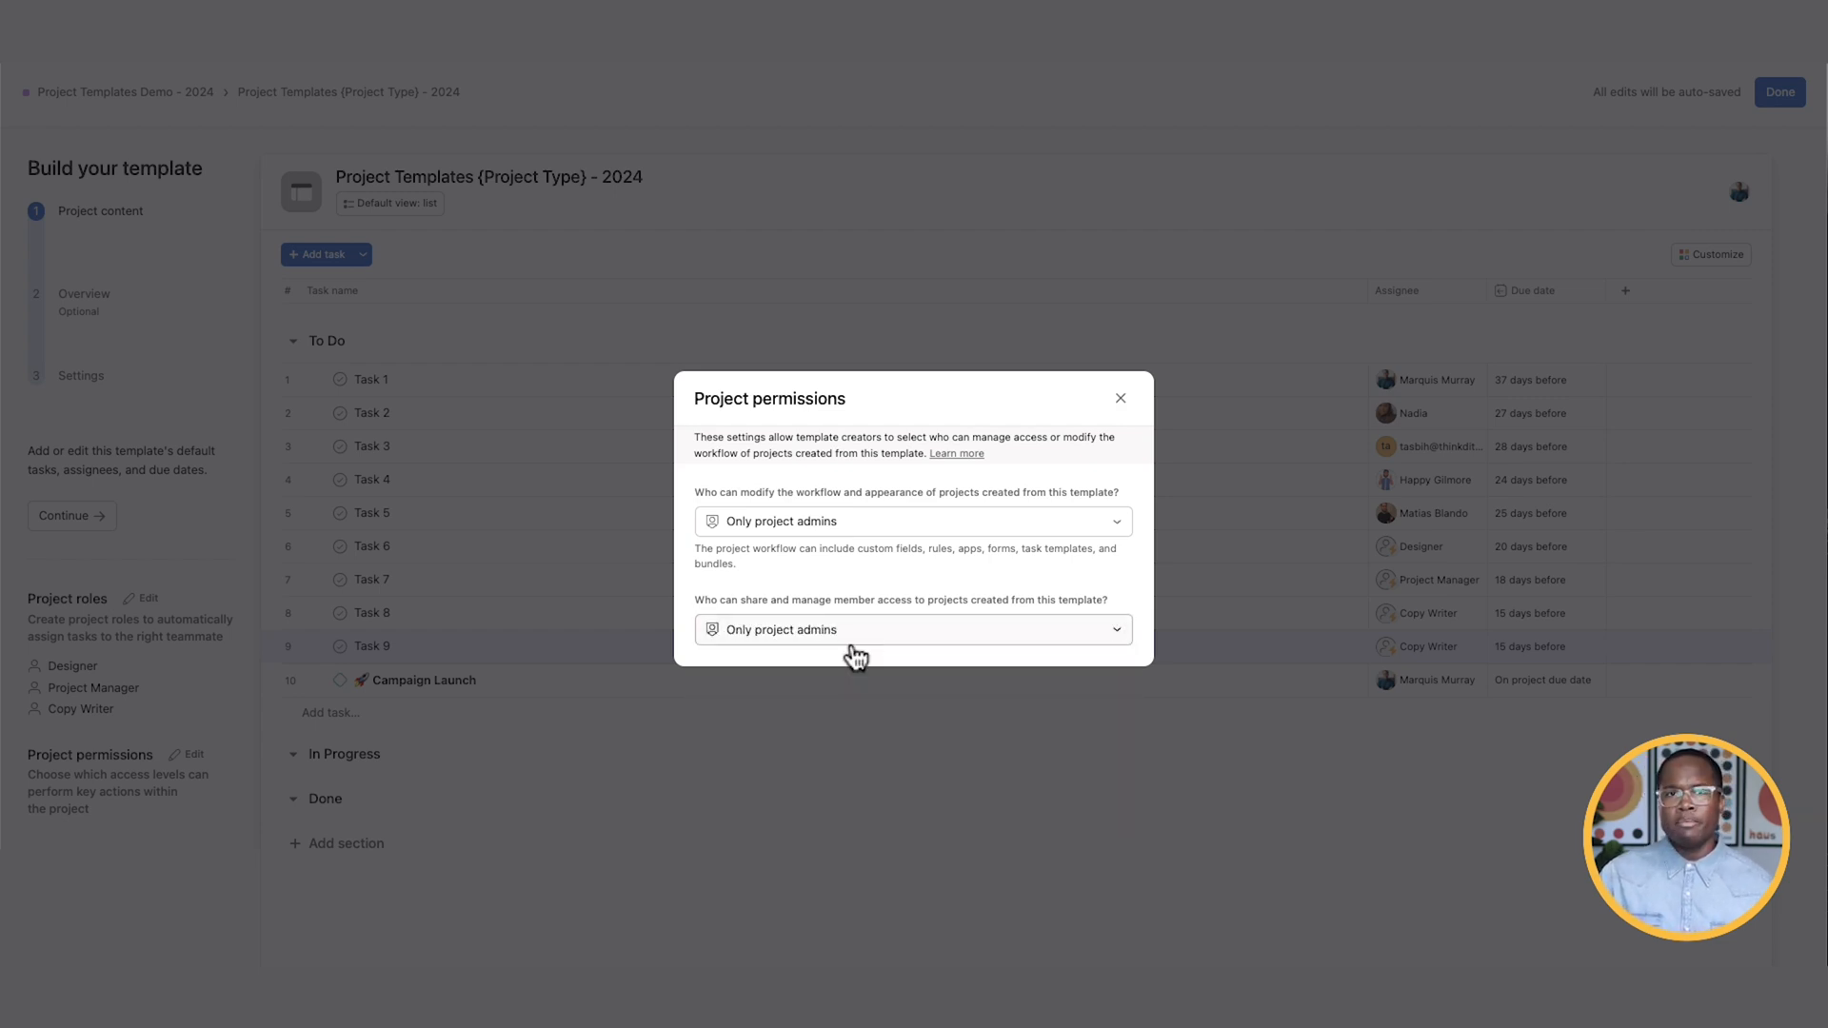
click(1121, 398)
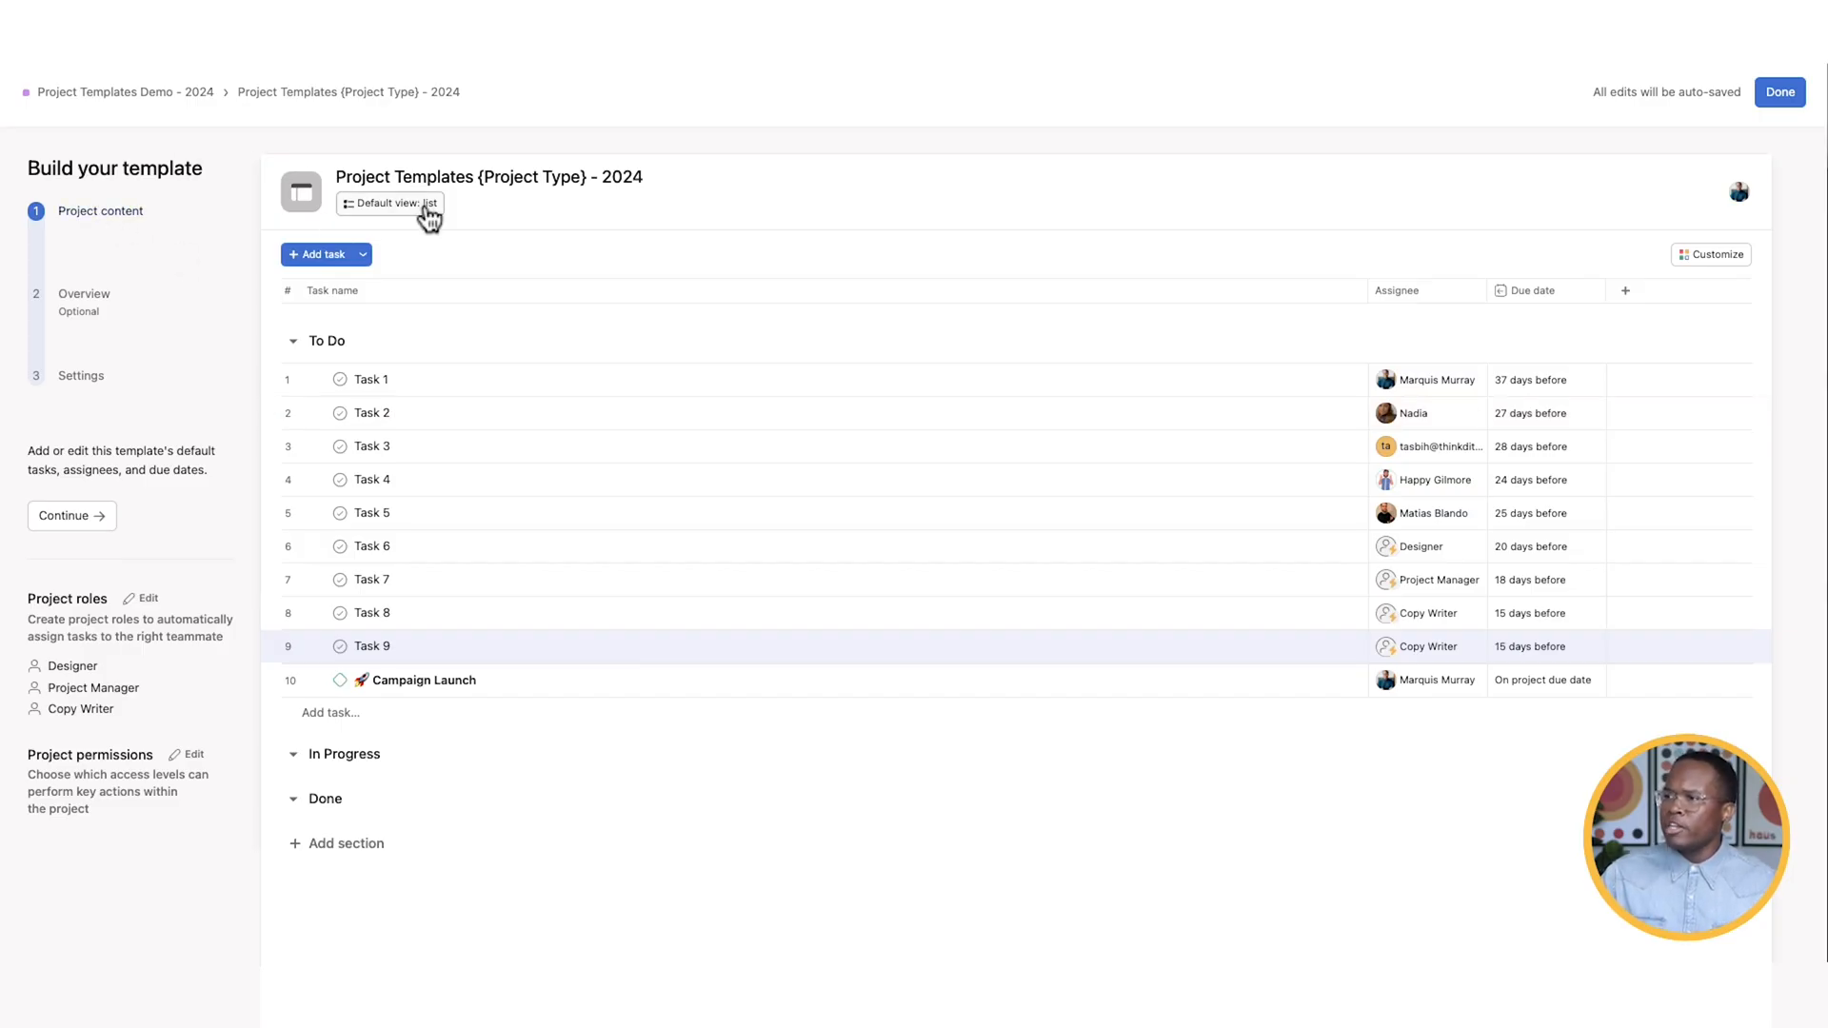
click(391, 203)
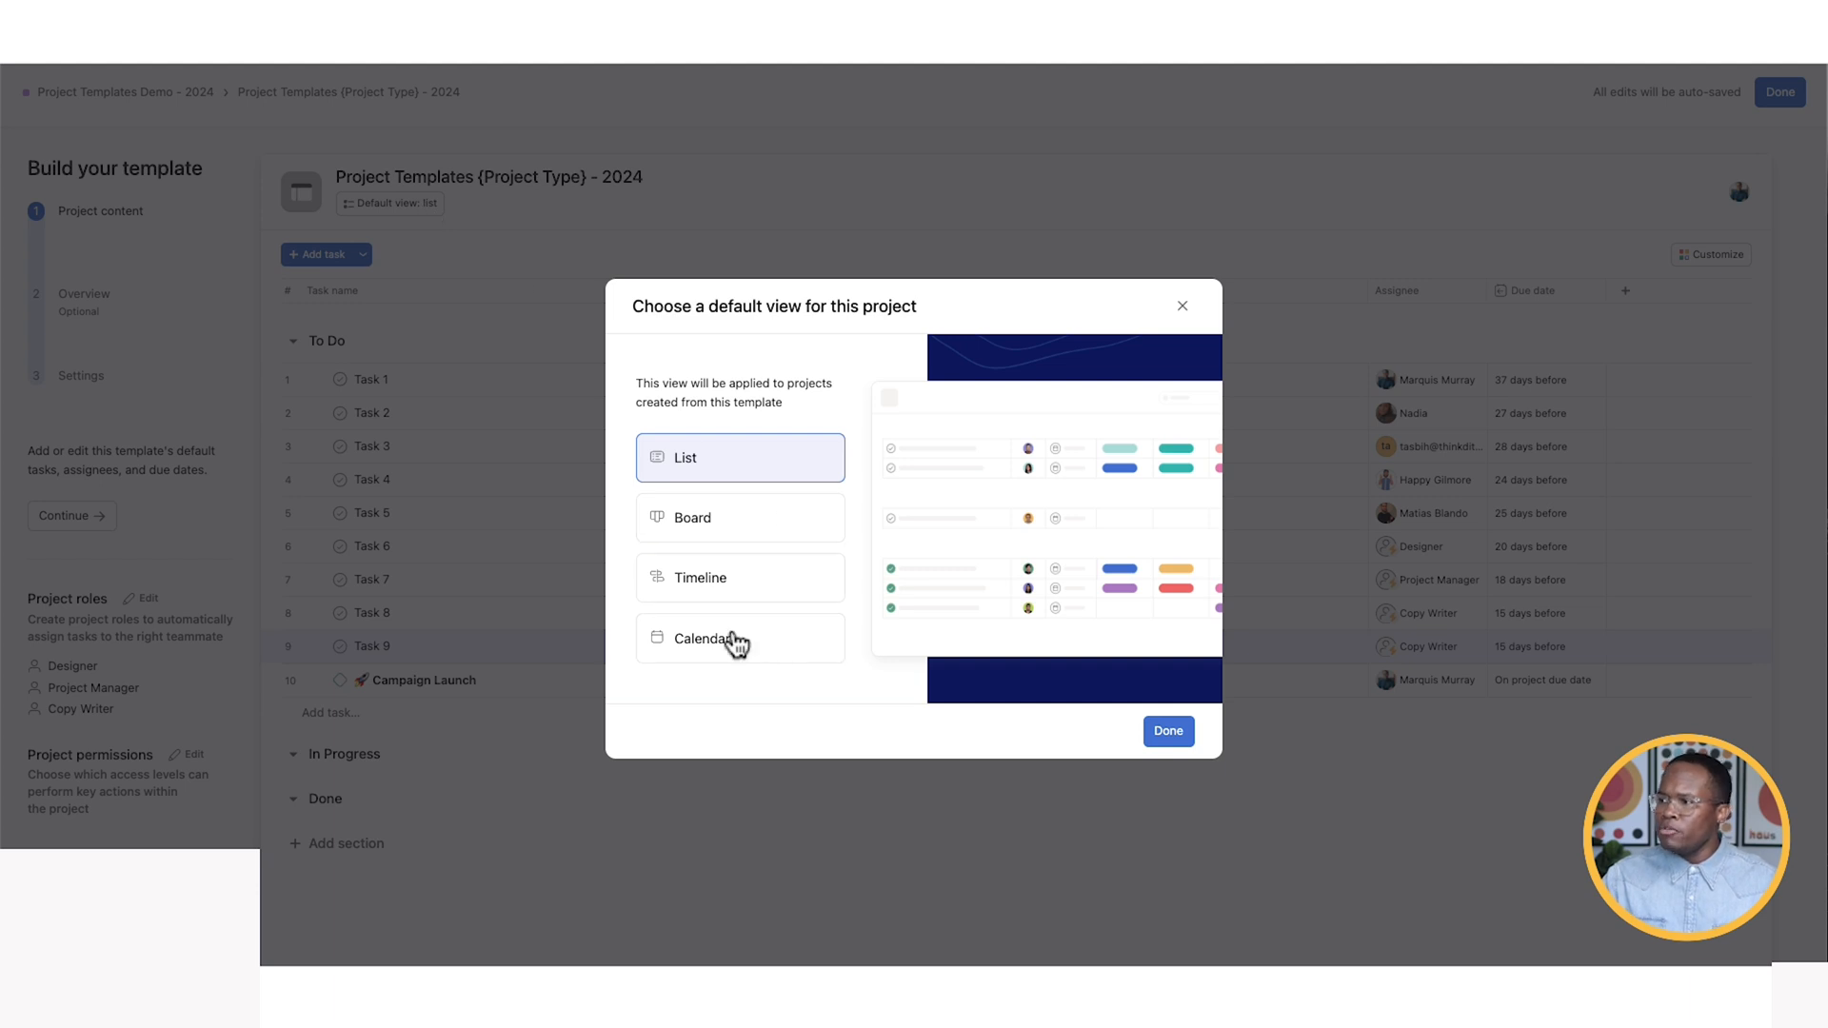
click(1167, 731)
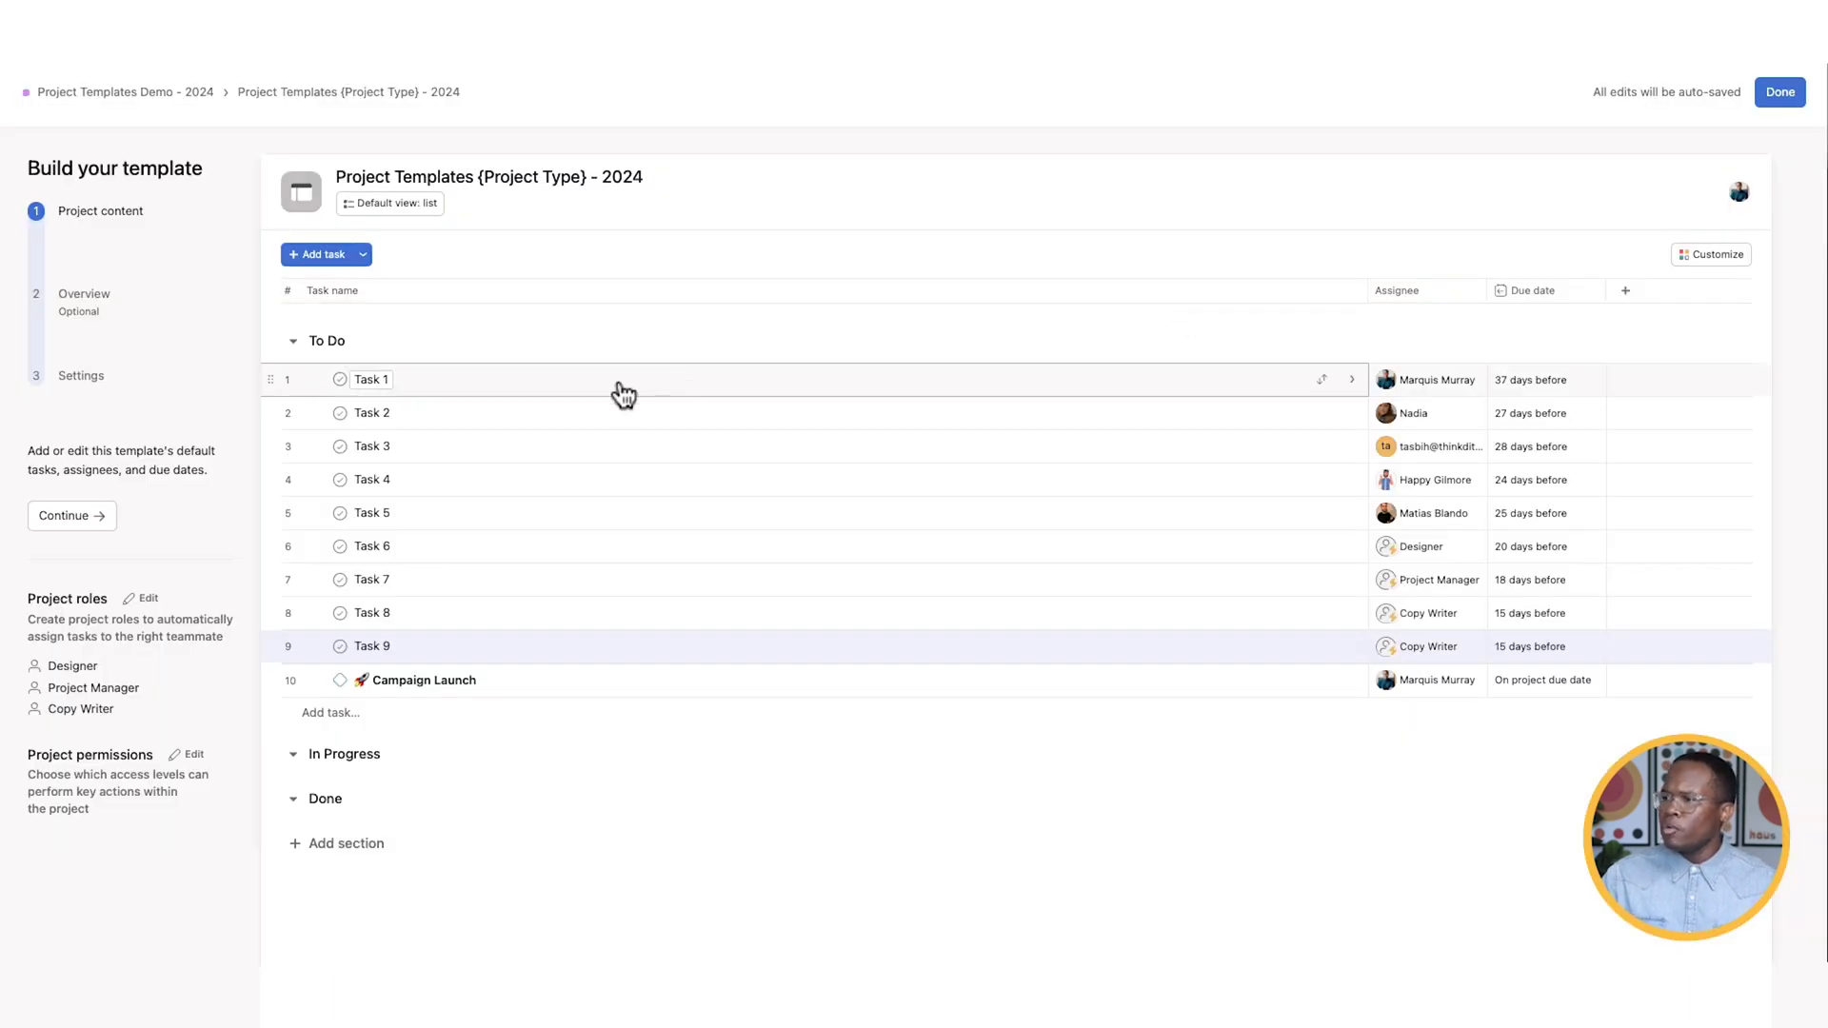
mouse_move(114, 307)
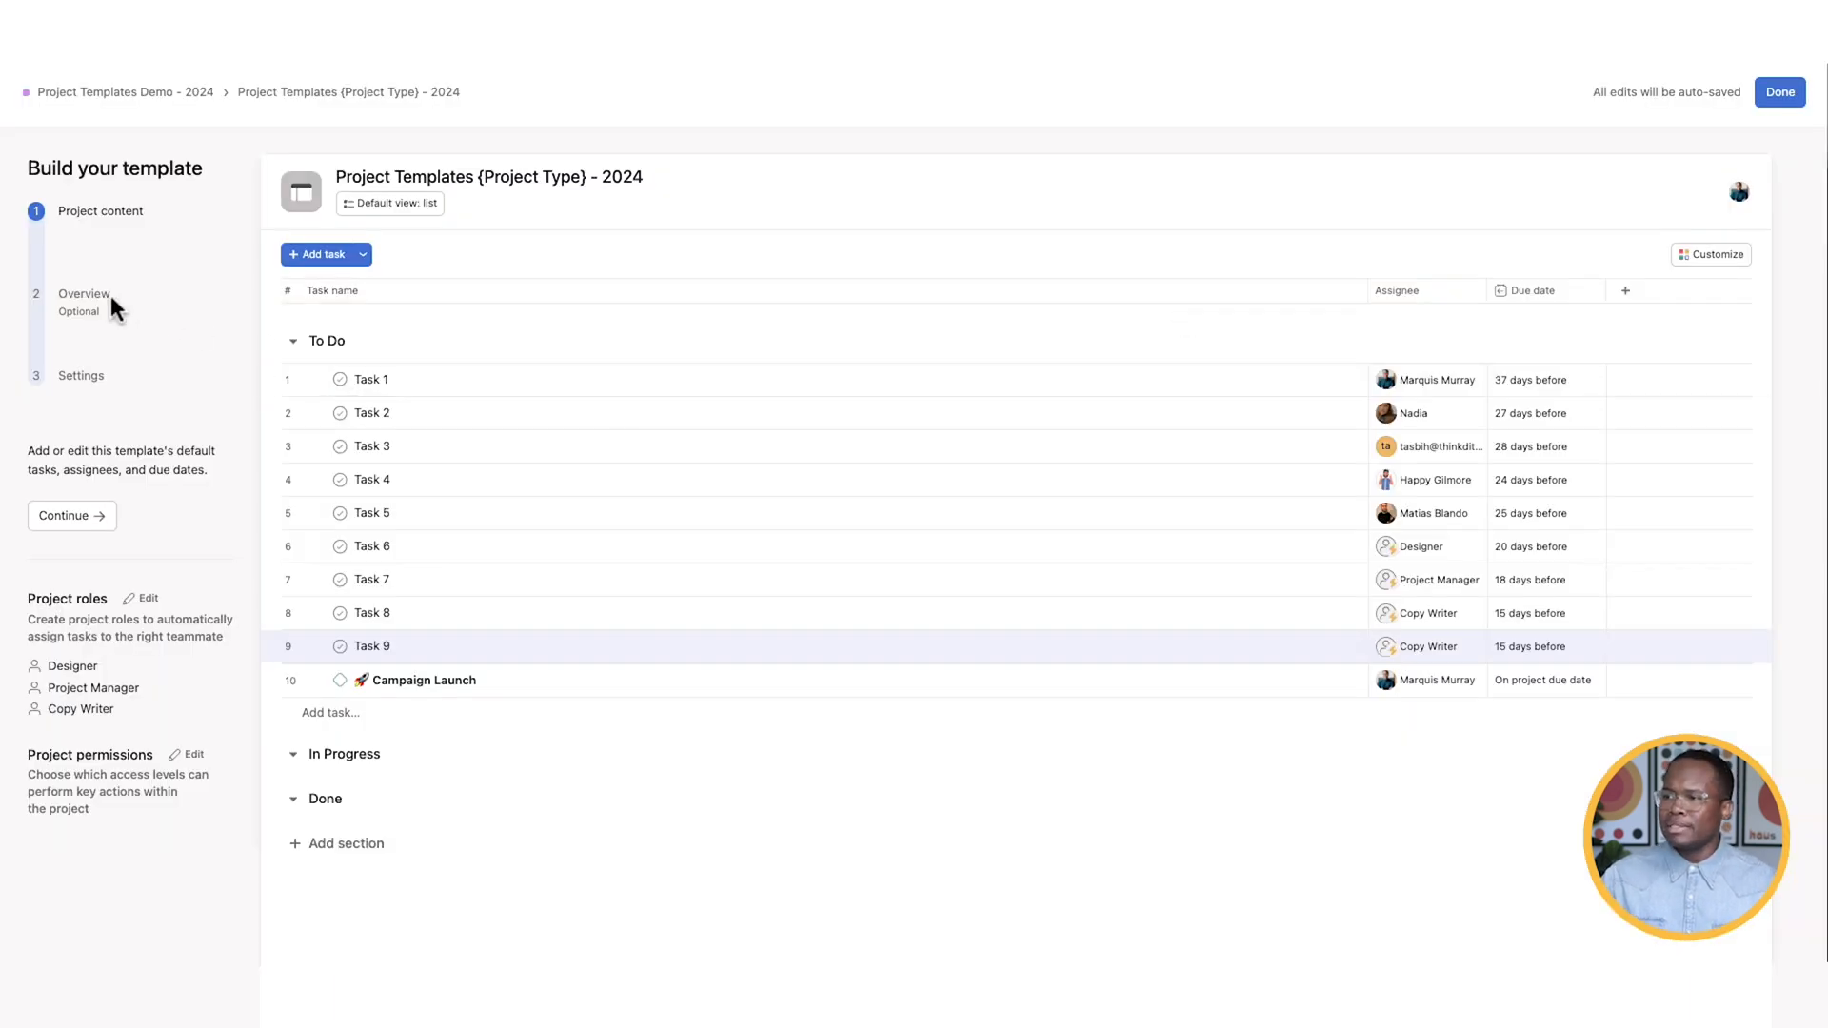
- Write 'How we will work together.', 'Project information' and 'Project Team' in the Overview description
click(82, 295)
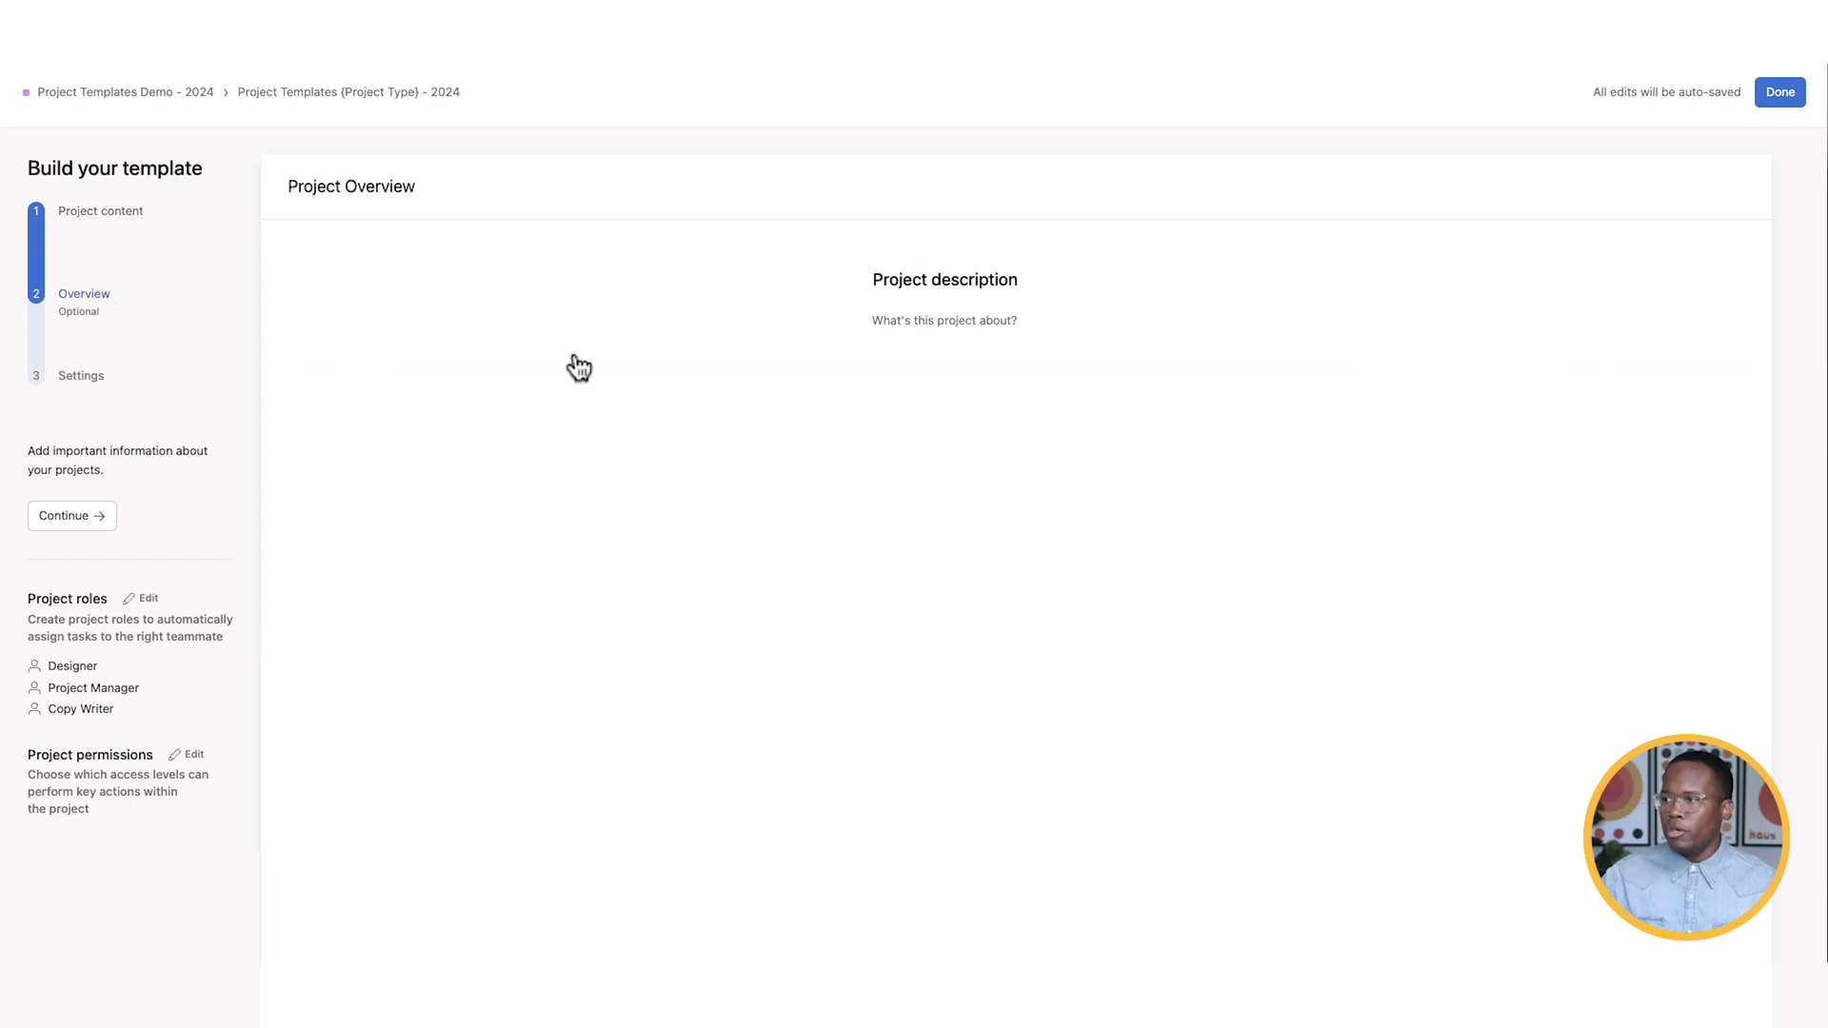
text(How we will work together)
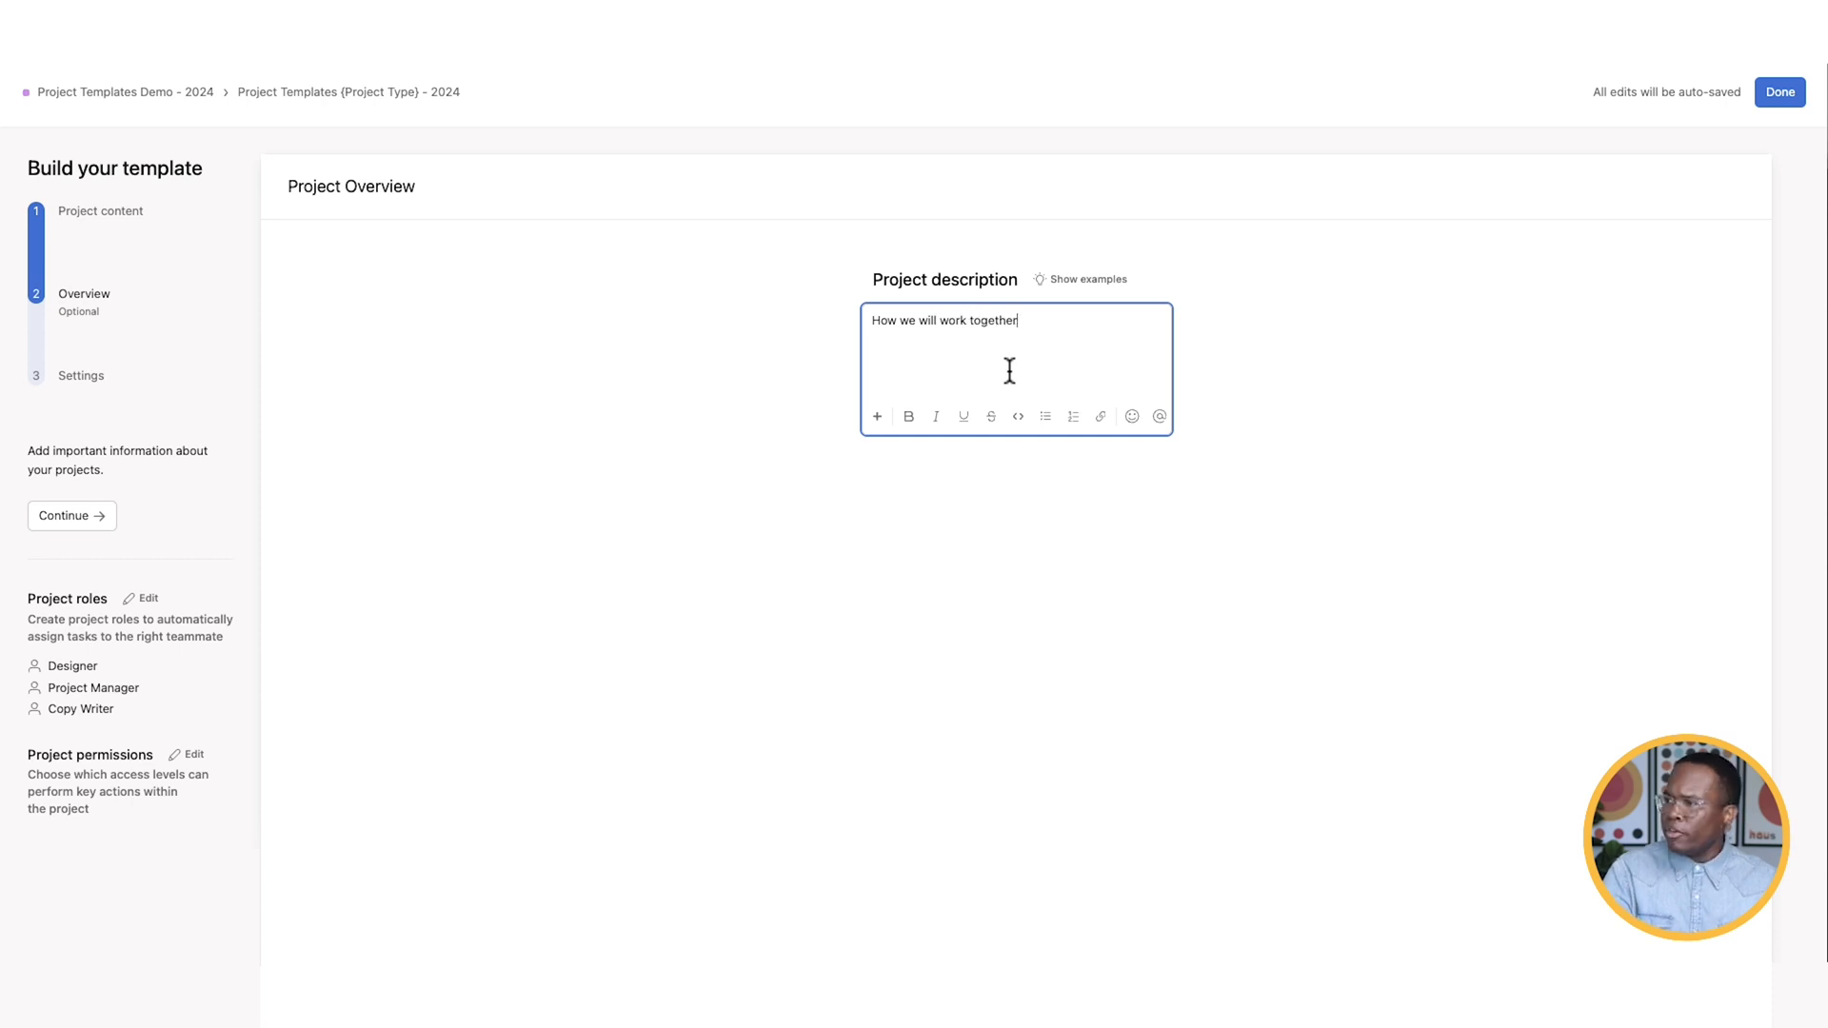
text(Project infor)
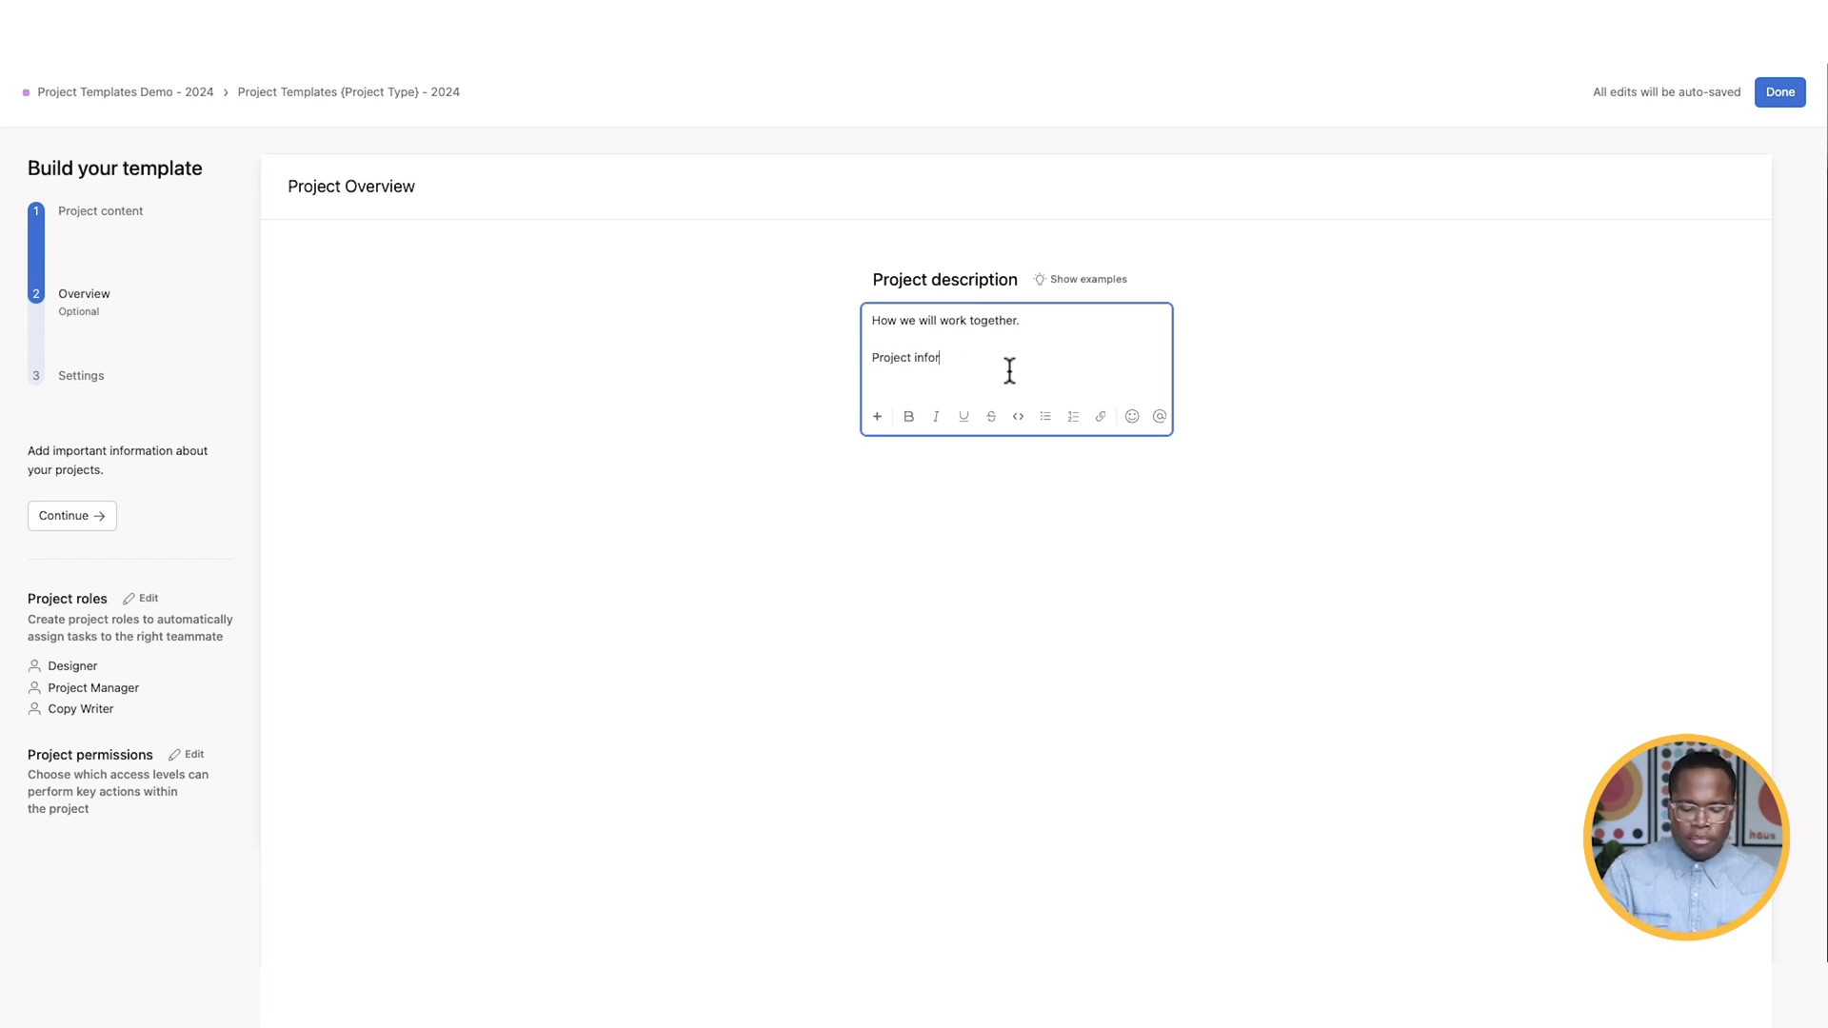
text(mation)
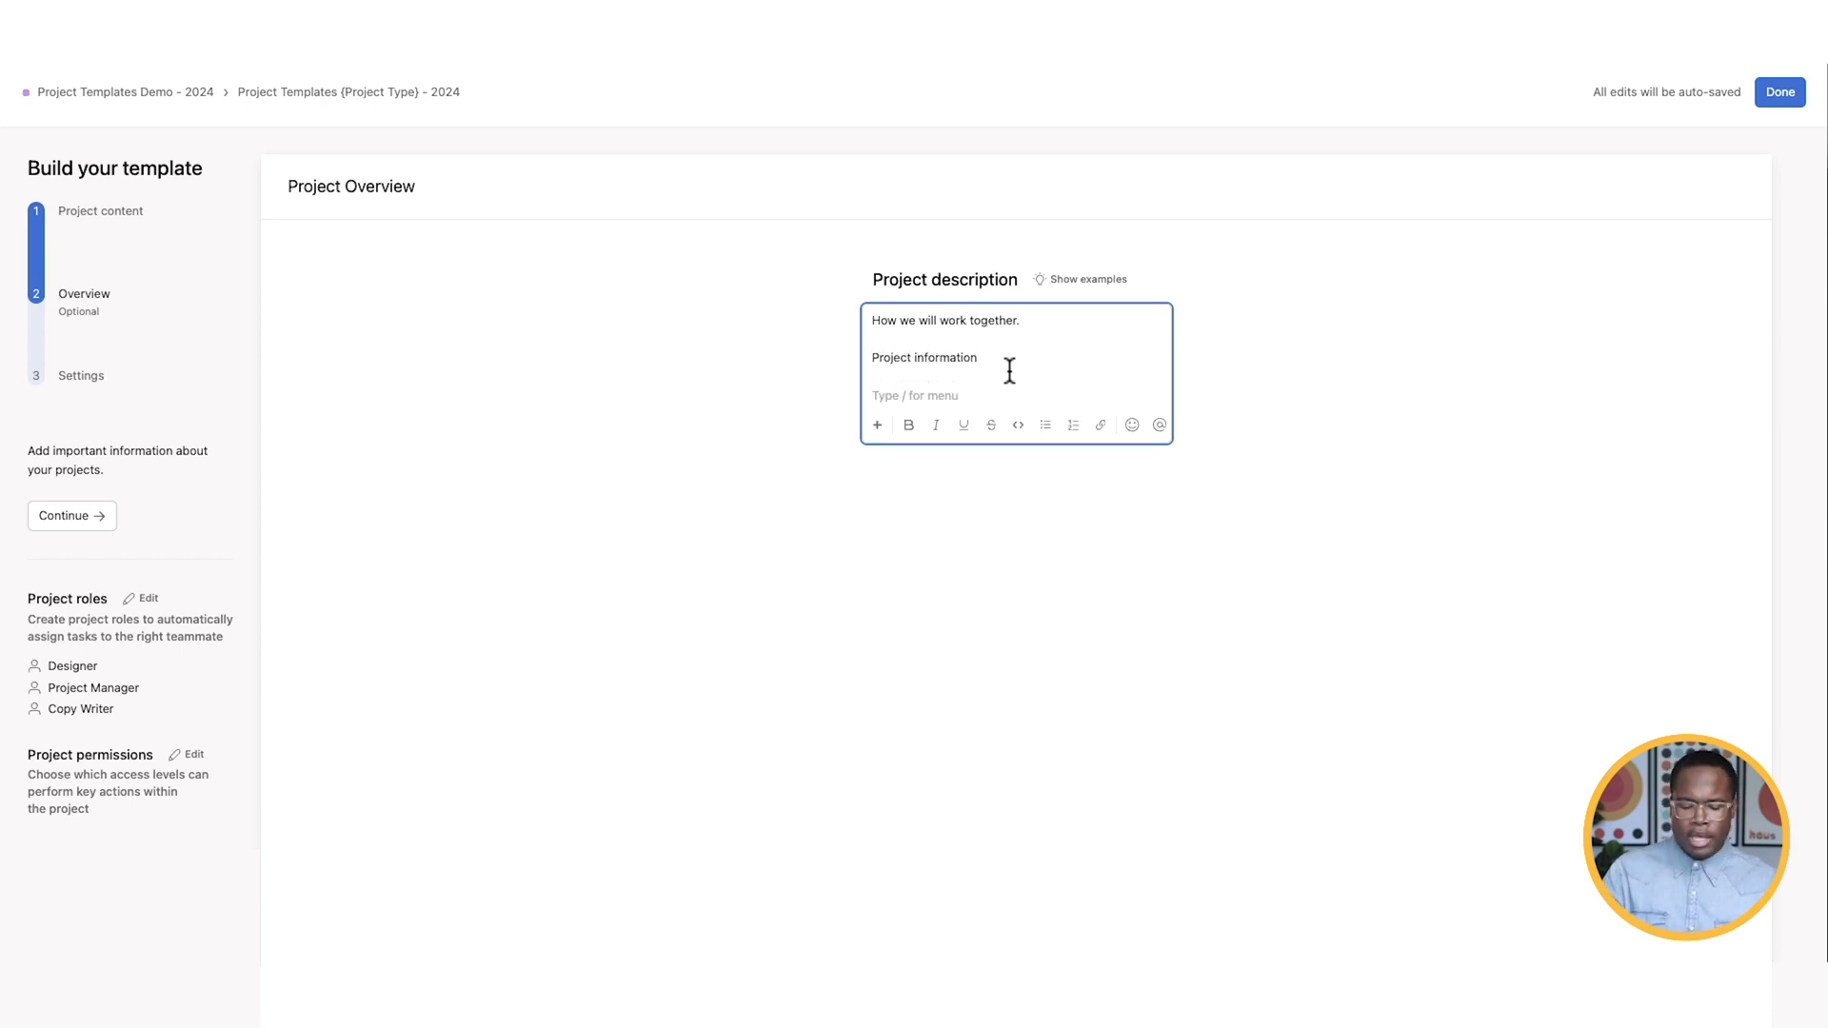
text(Project Team)
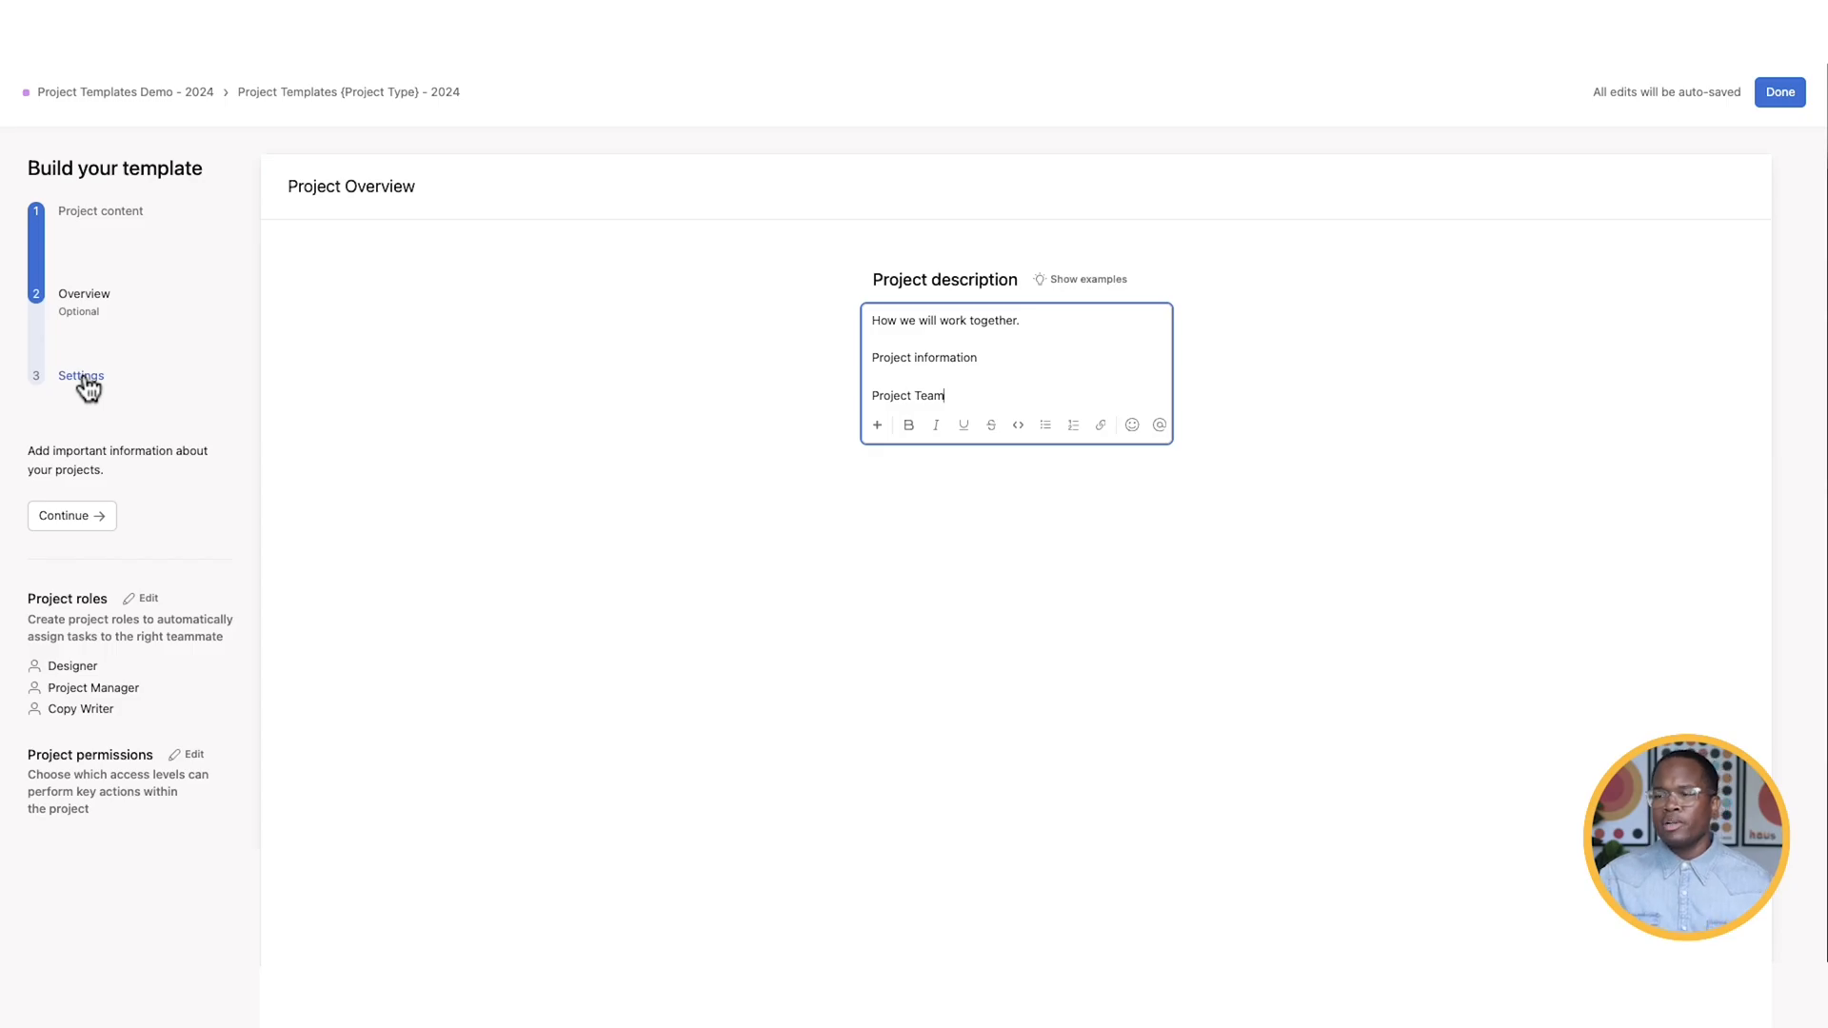
- Describe the template as a campaign launch template with WBS structure, keeping the YouTube & Webinar Demos team
click(80, 375)
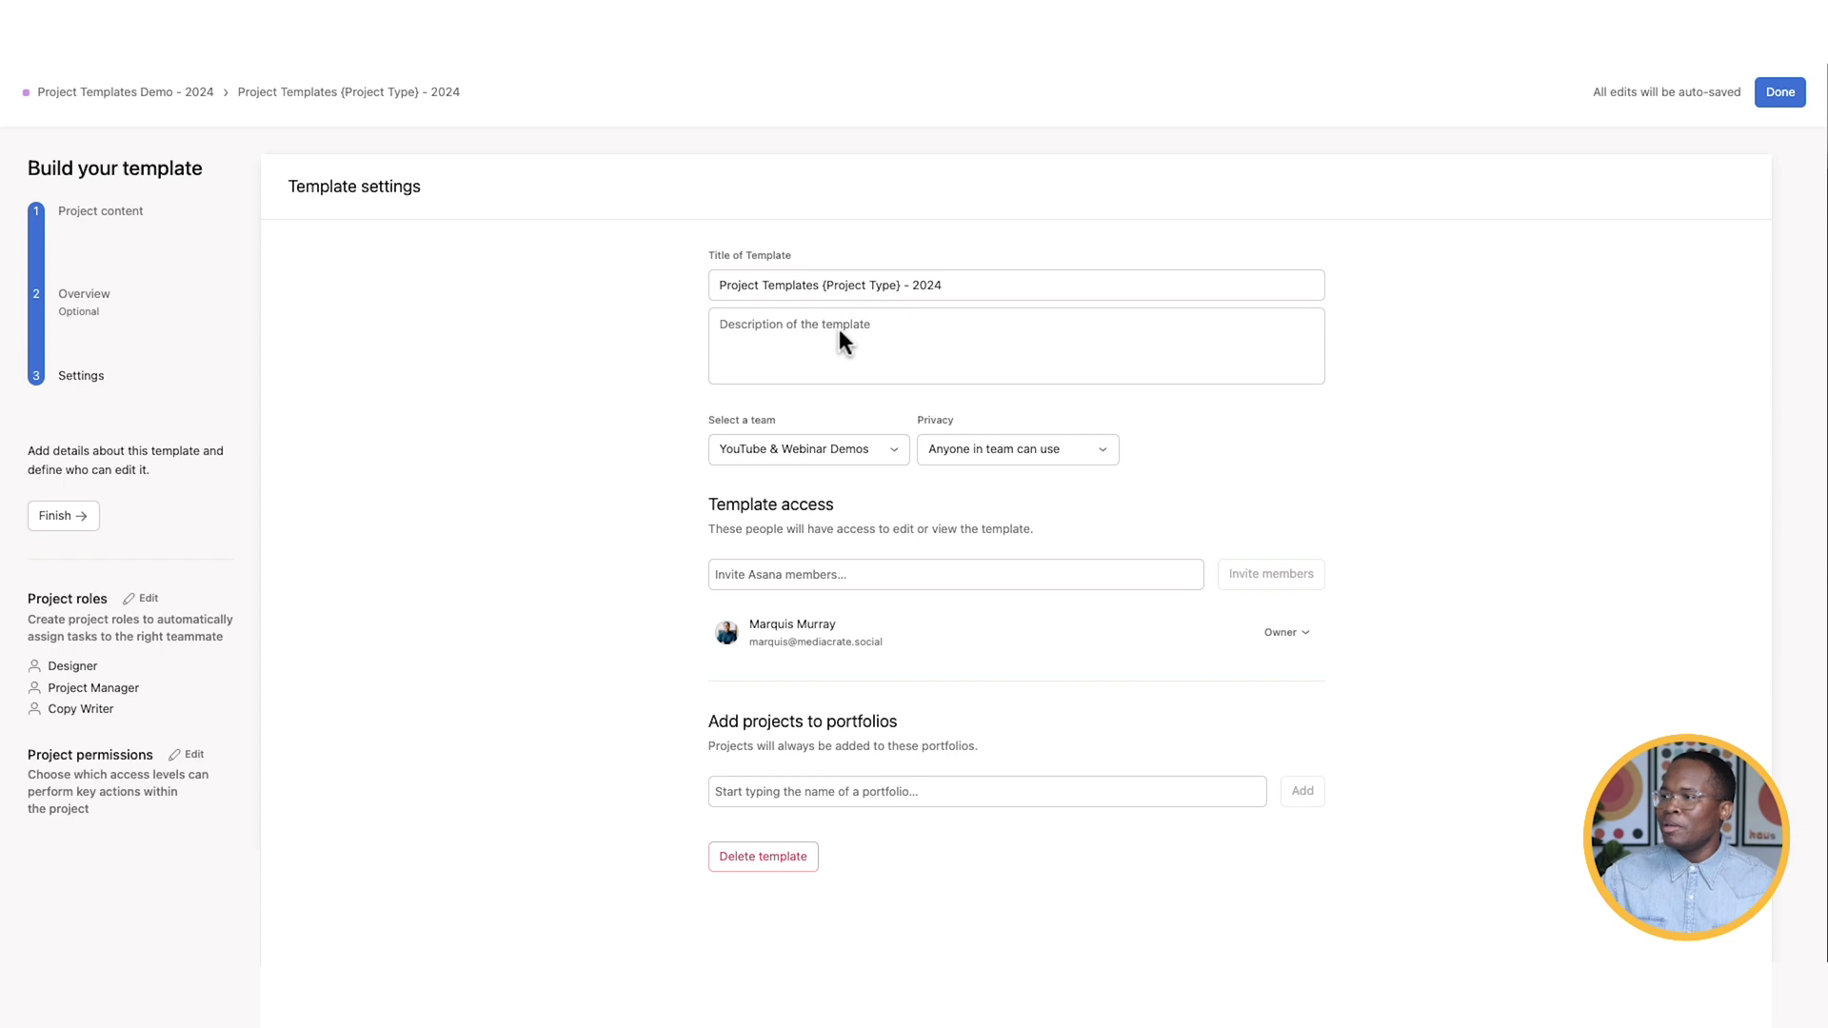
click(1014, 345)
text(So this a campaign launch template with a WBS)
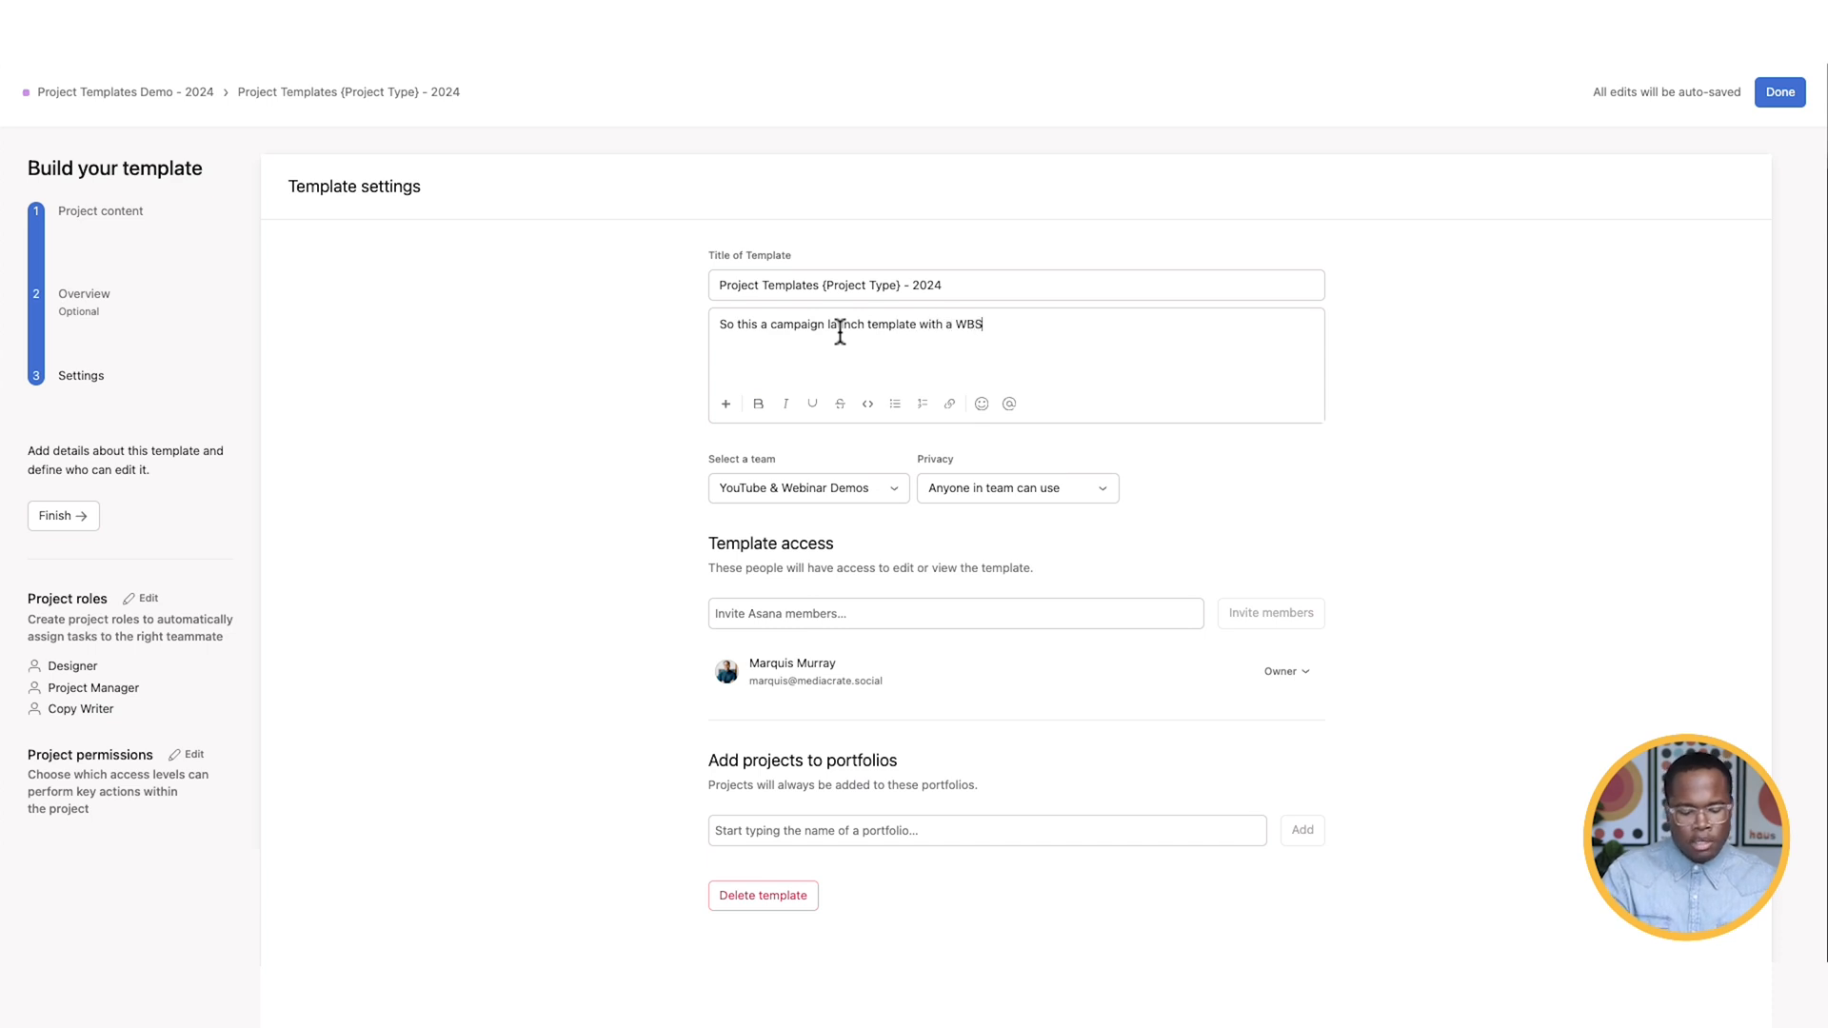
text(structure.)
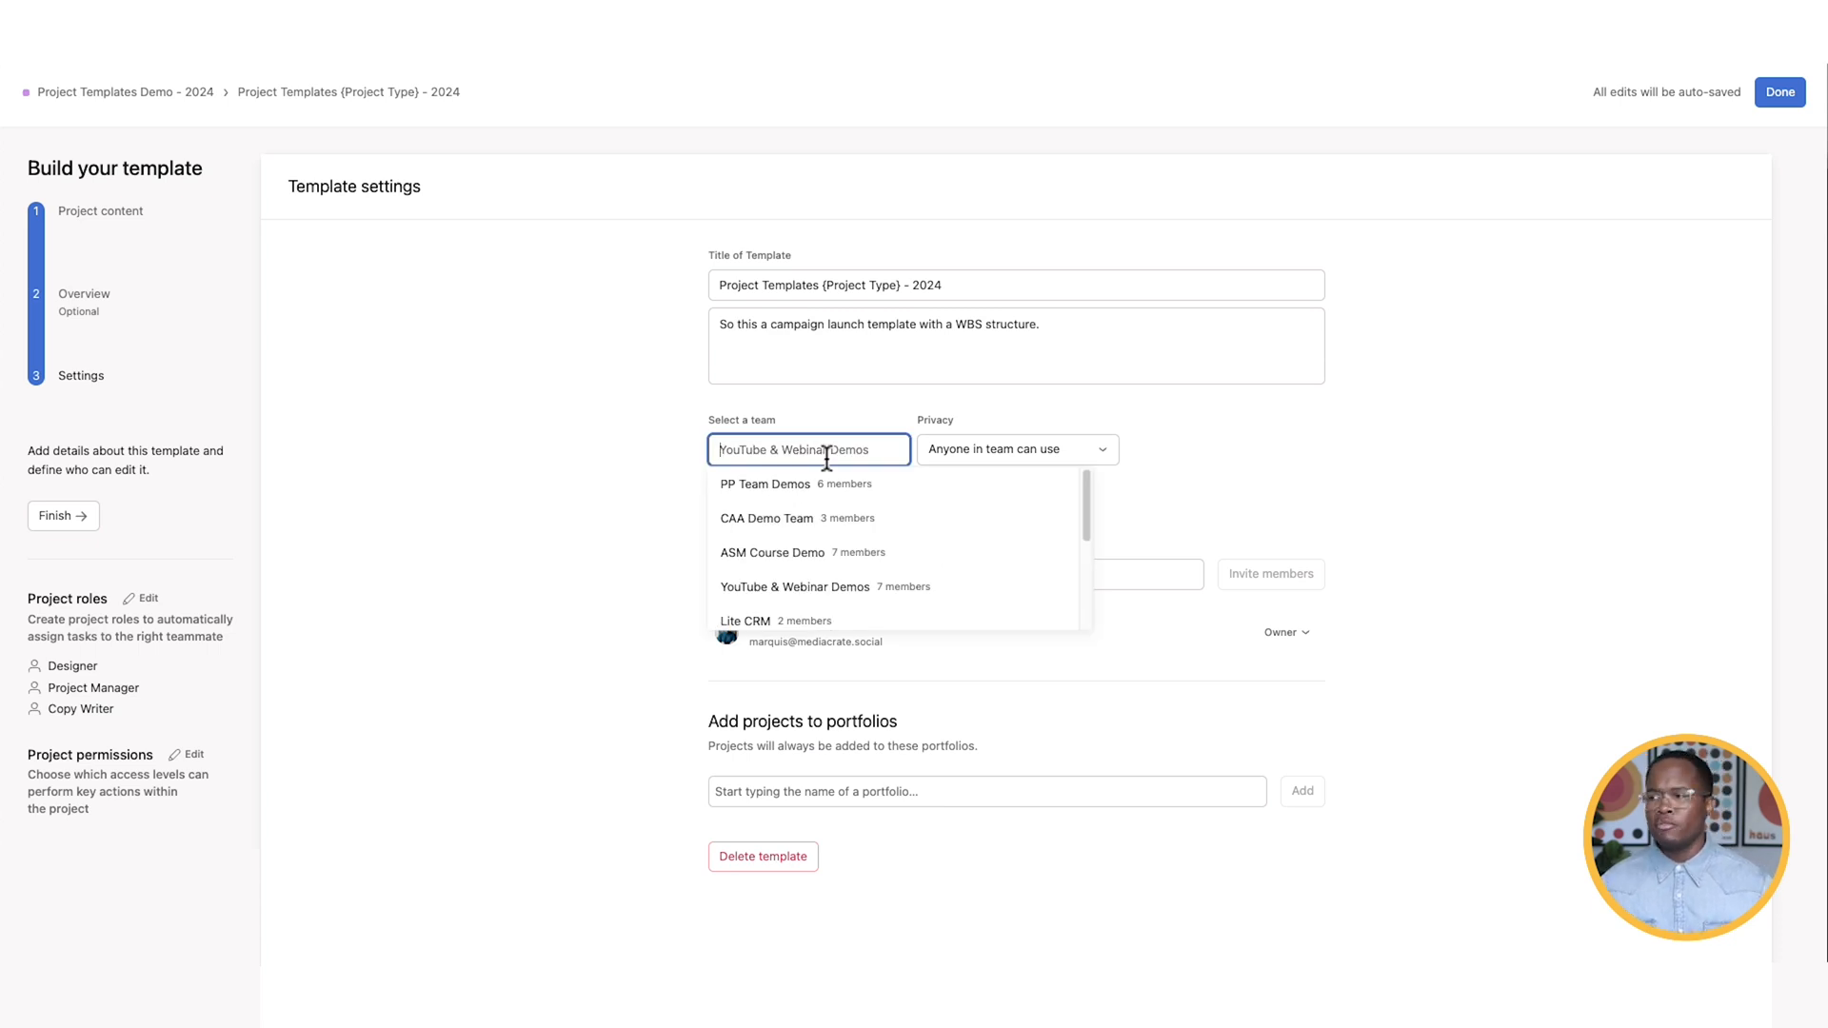
click(794, 586)
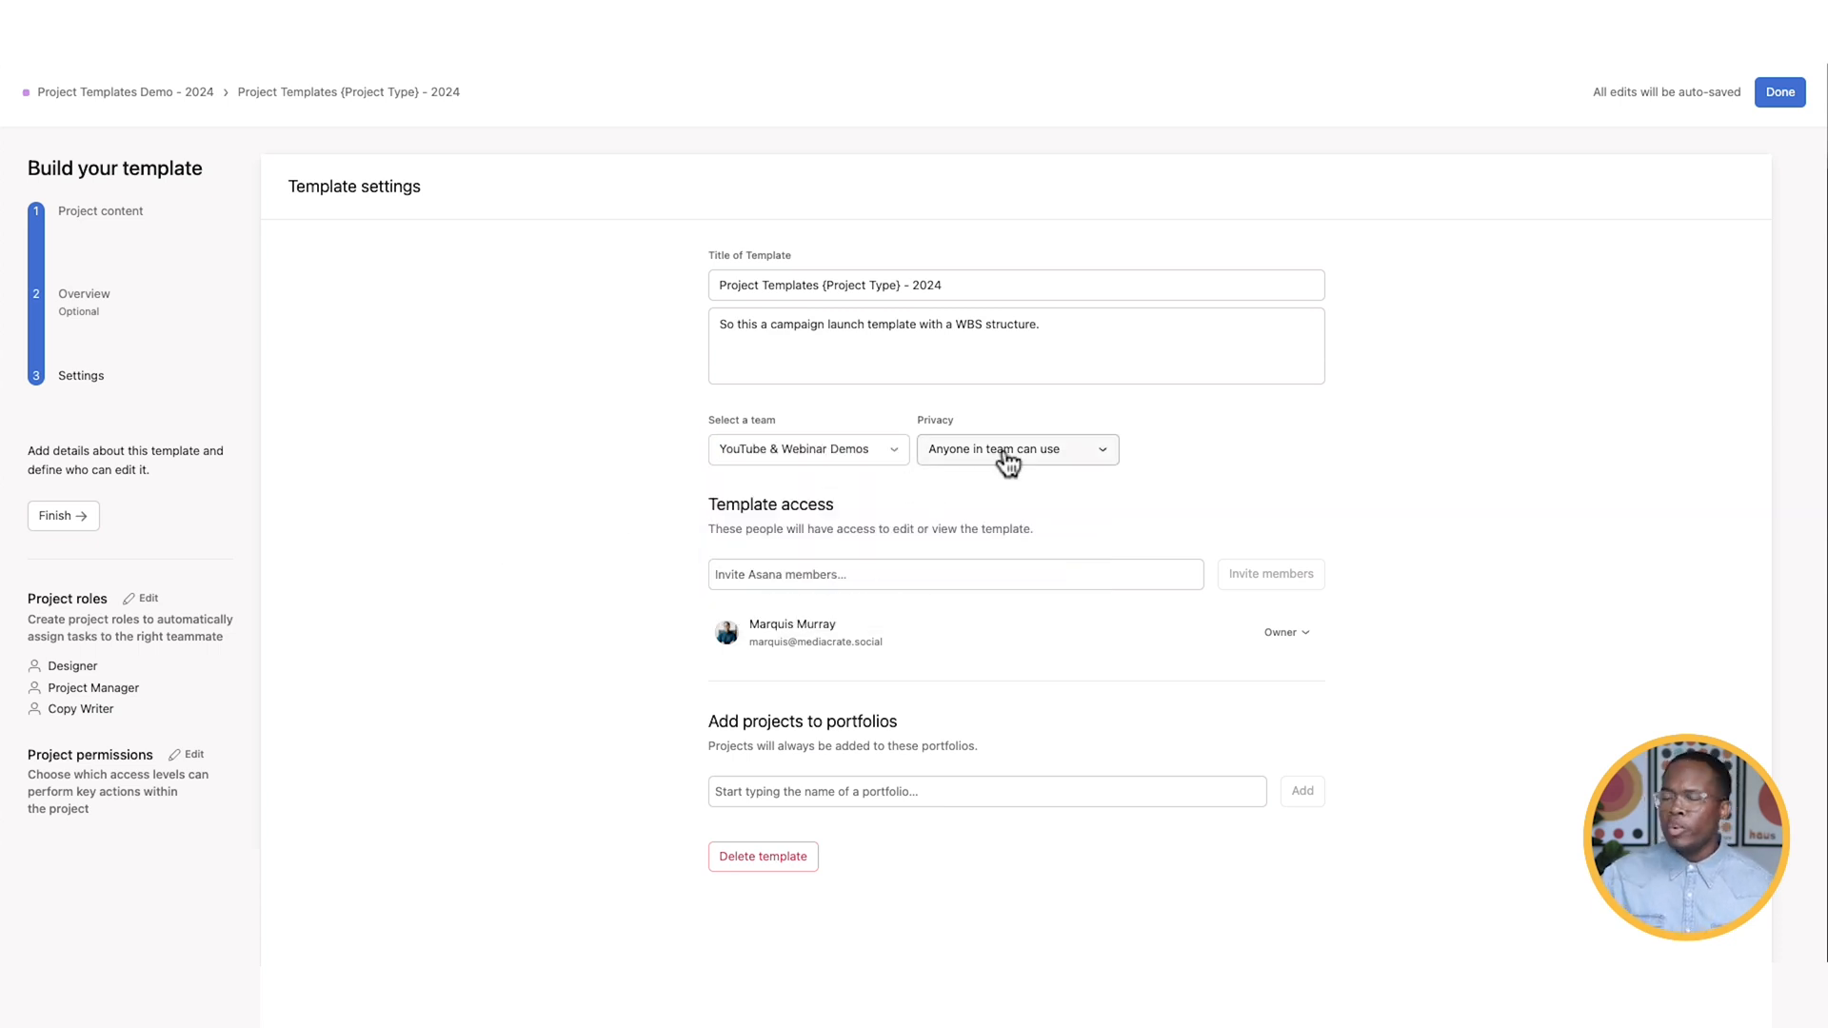
click(1013, 449)
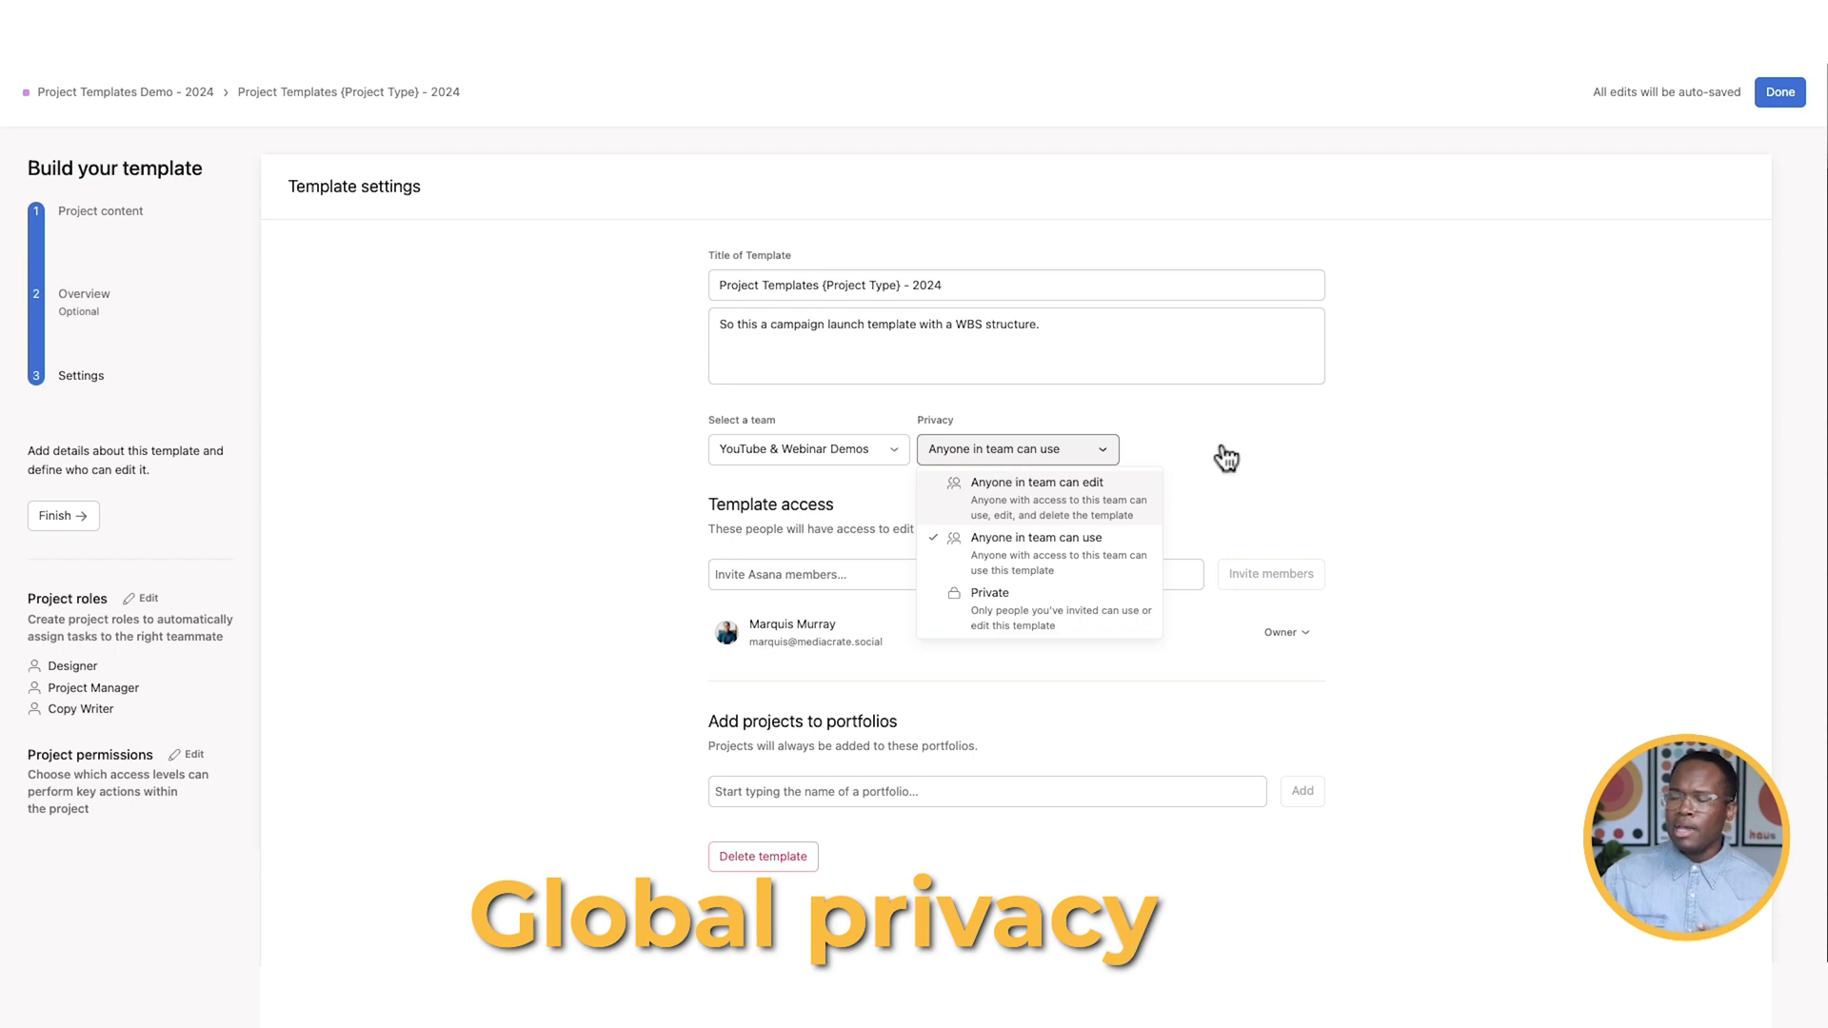
- Invite a teammate to the template with Can edit access
click(955, 573)
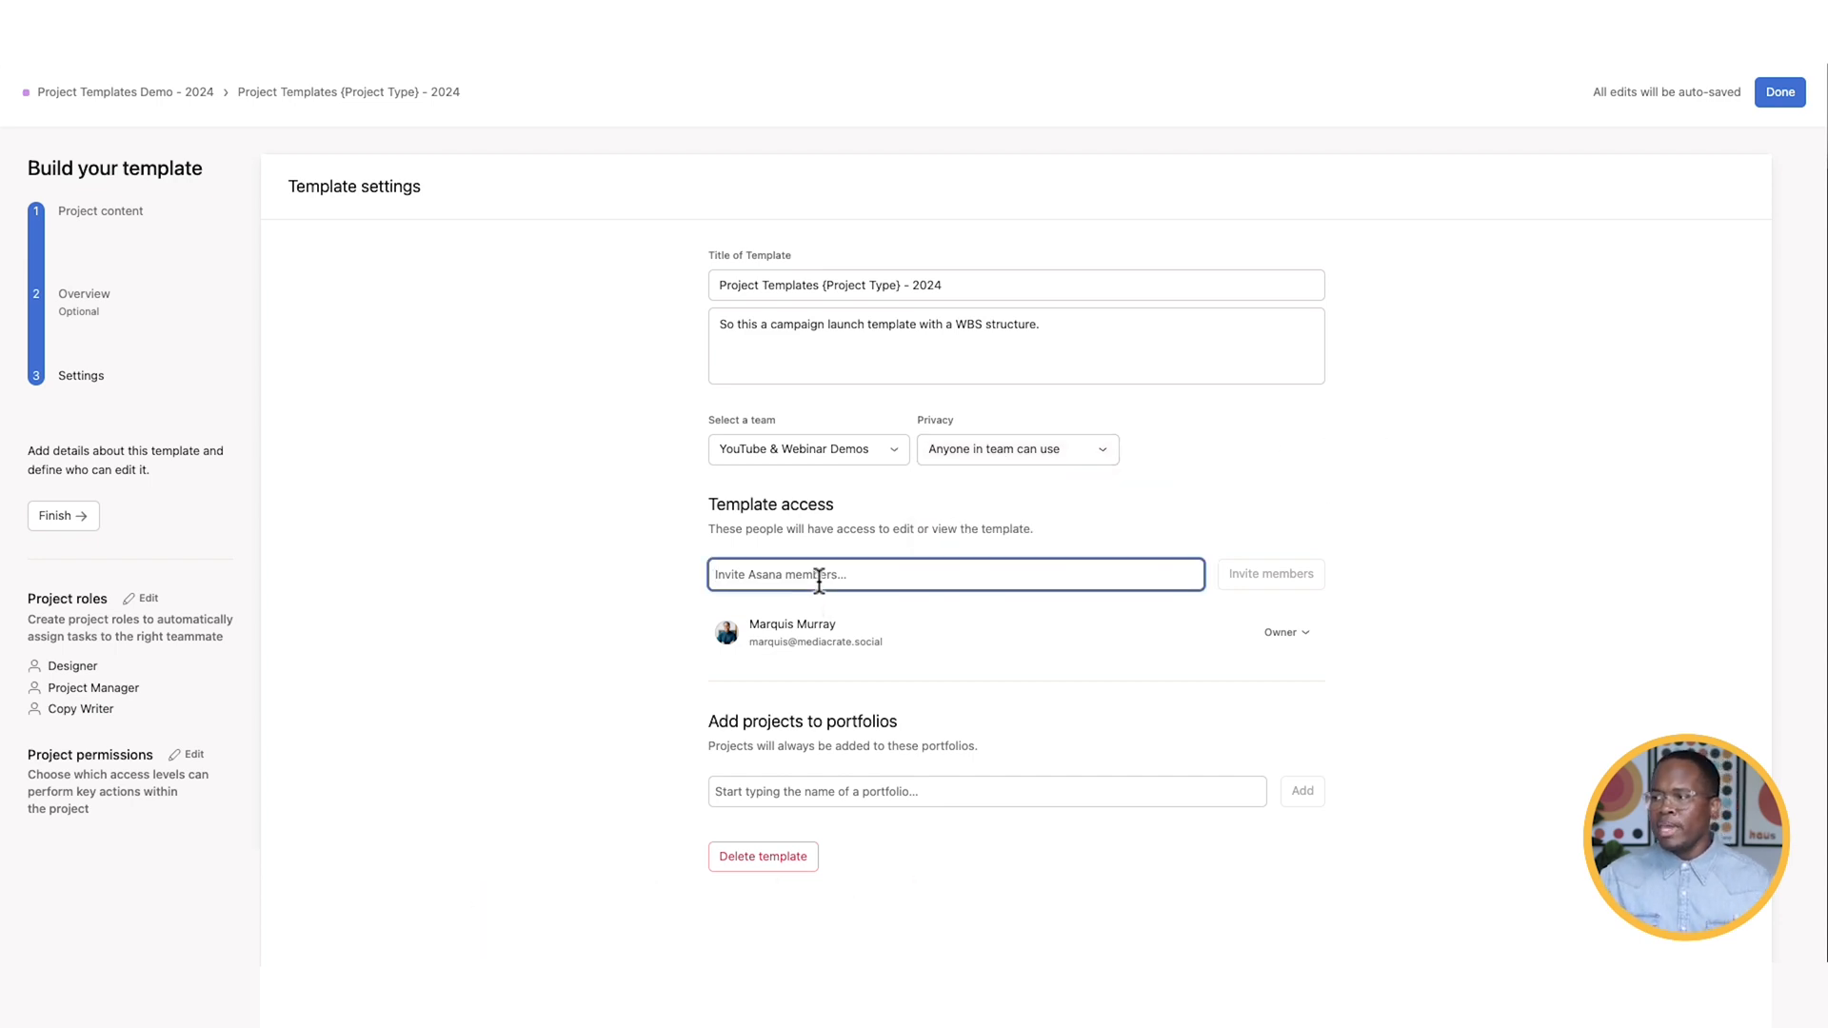
text(happ)
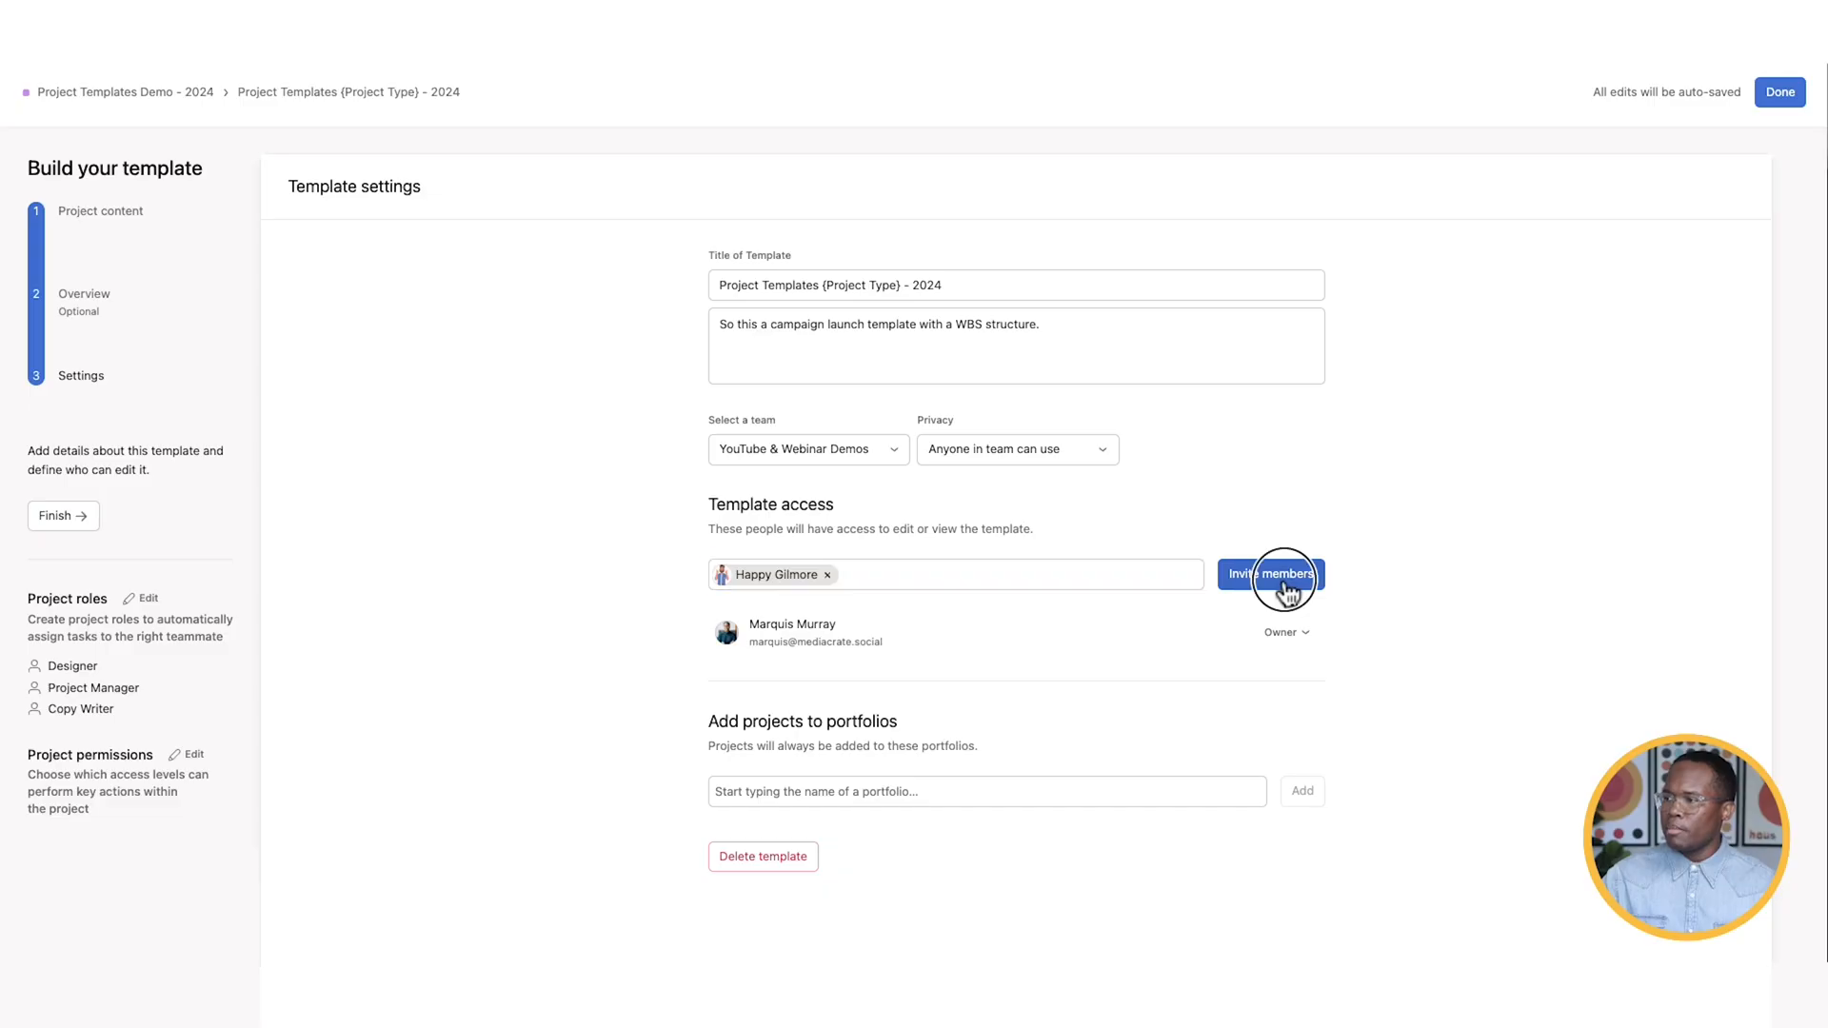
click(1269, 573)
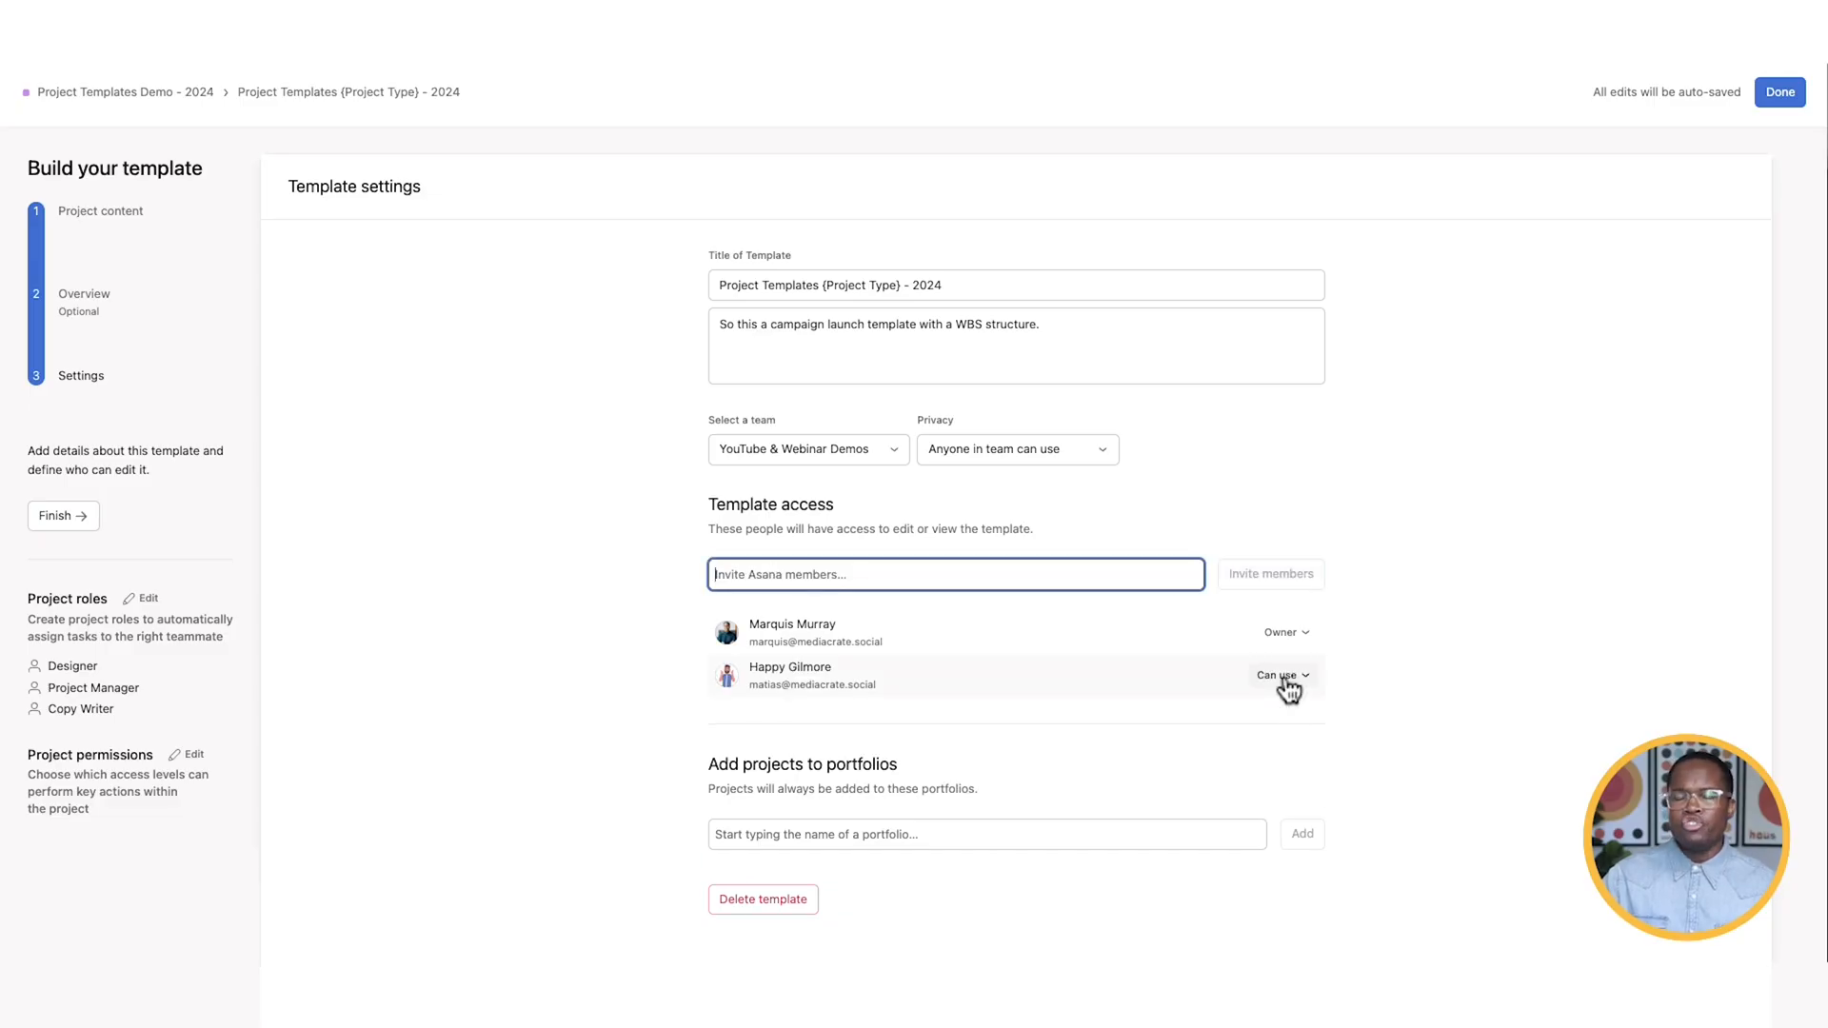
click(1282, 676)
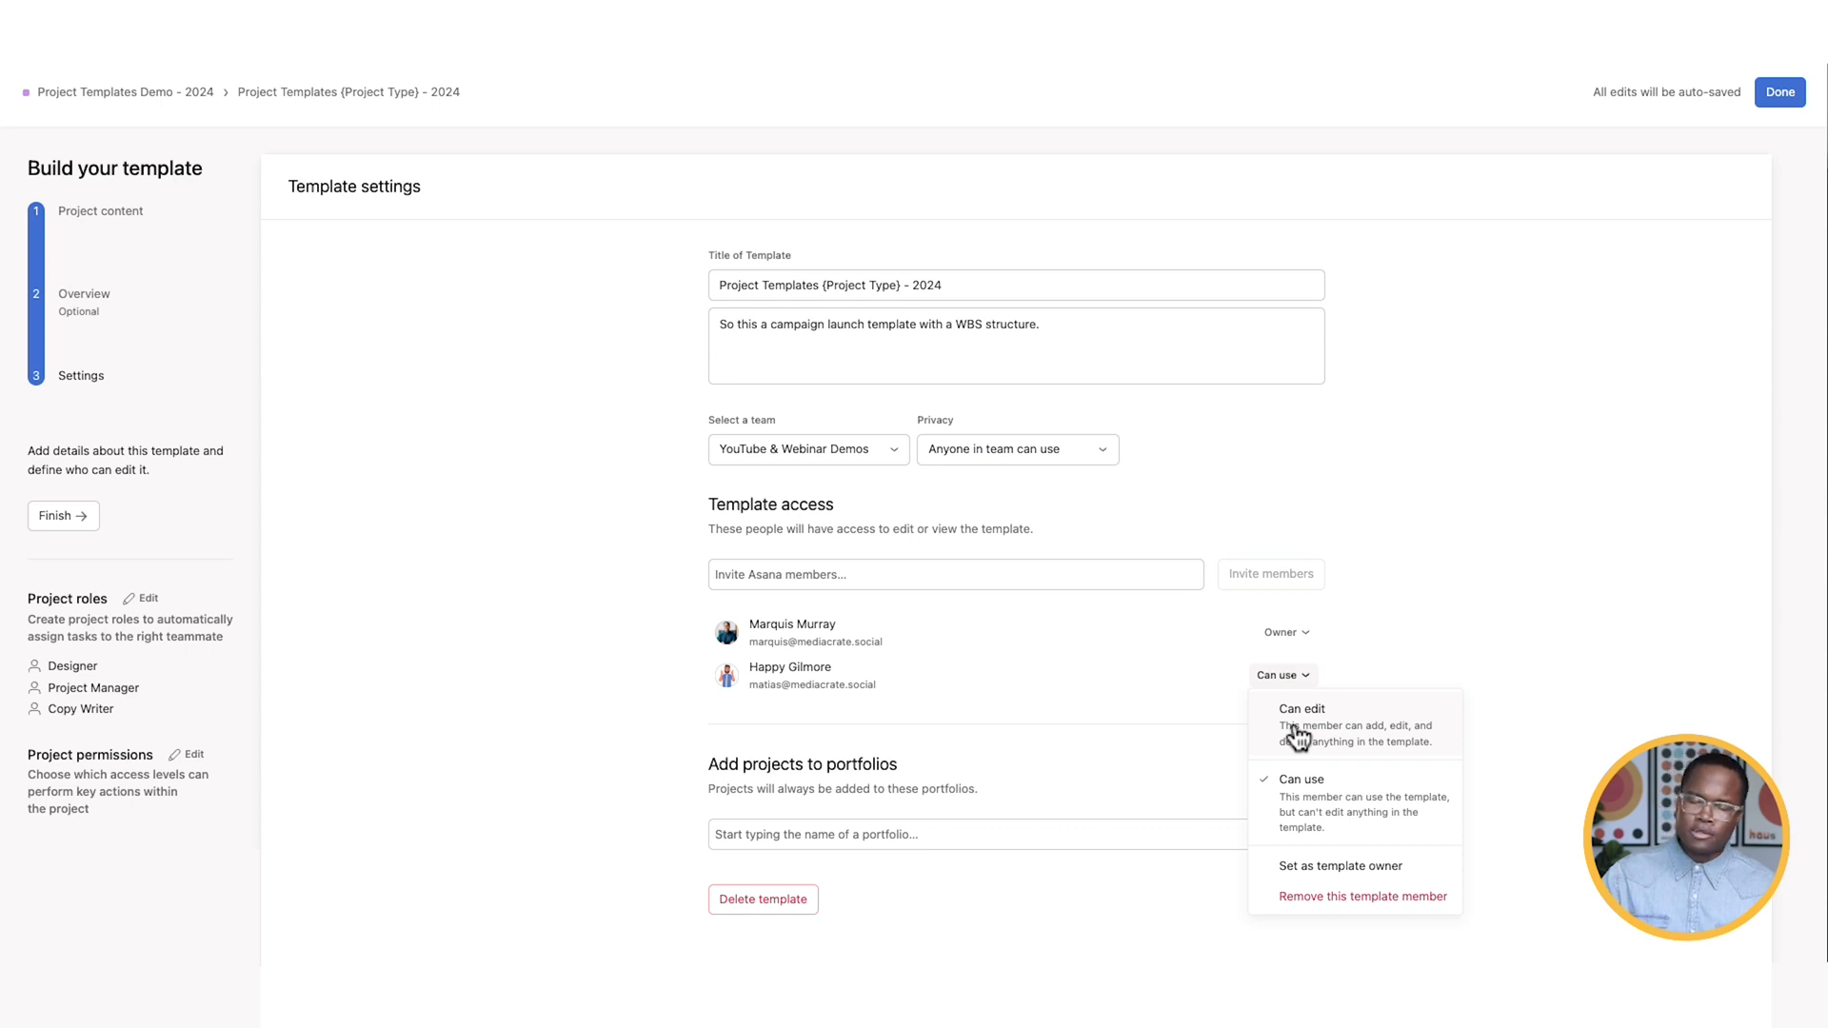
click(1302, 708)
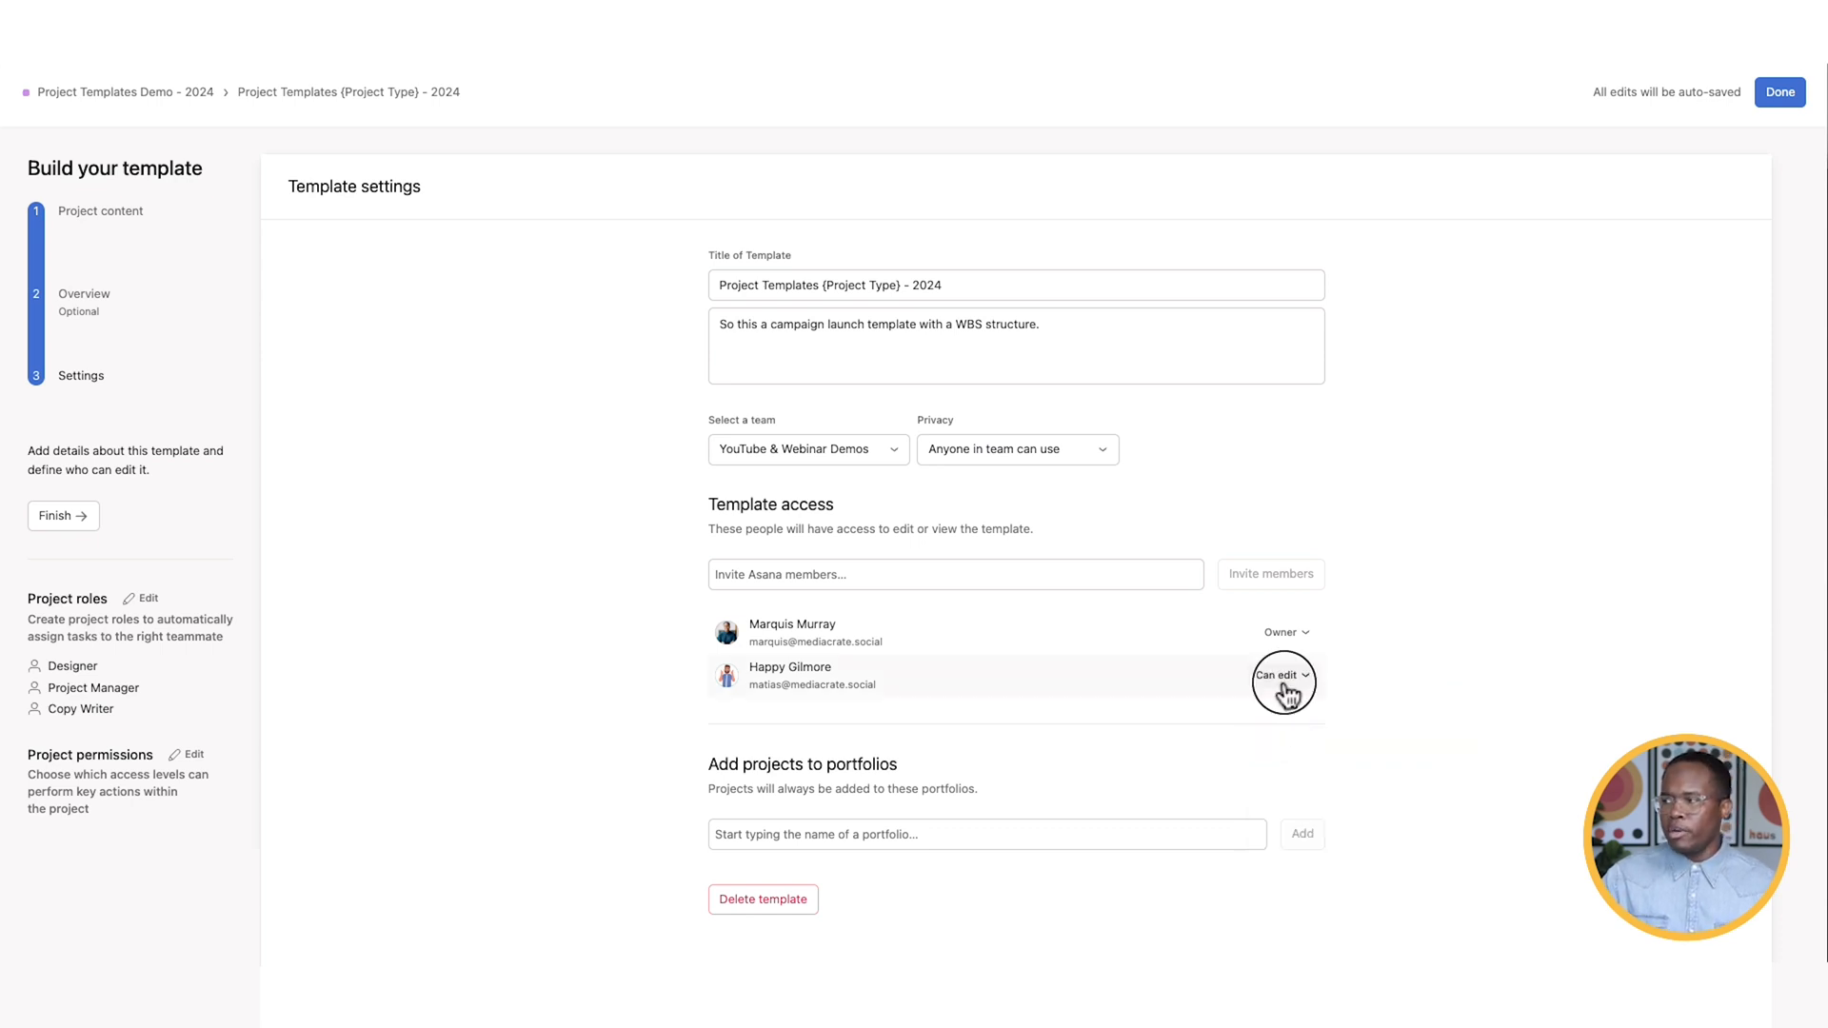
click(1279, 675)
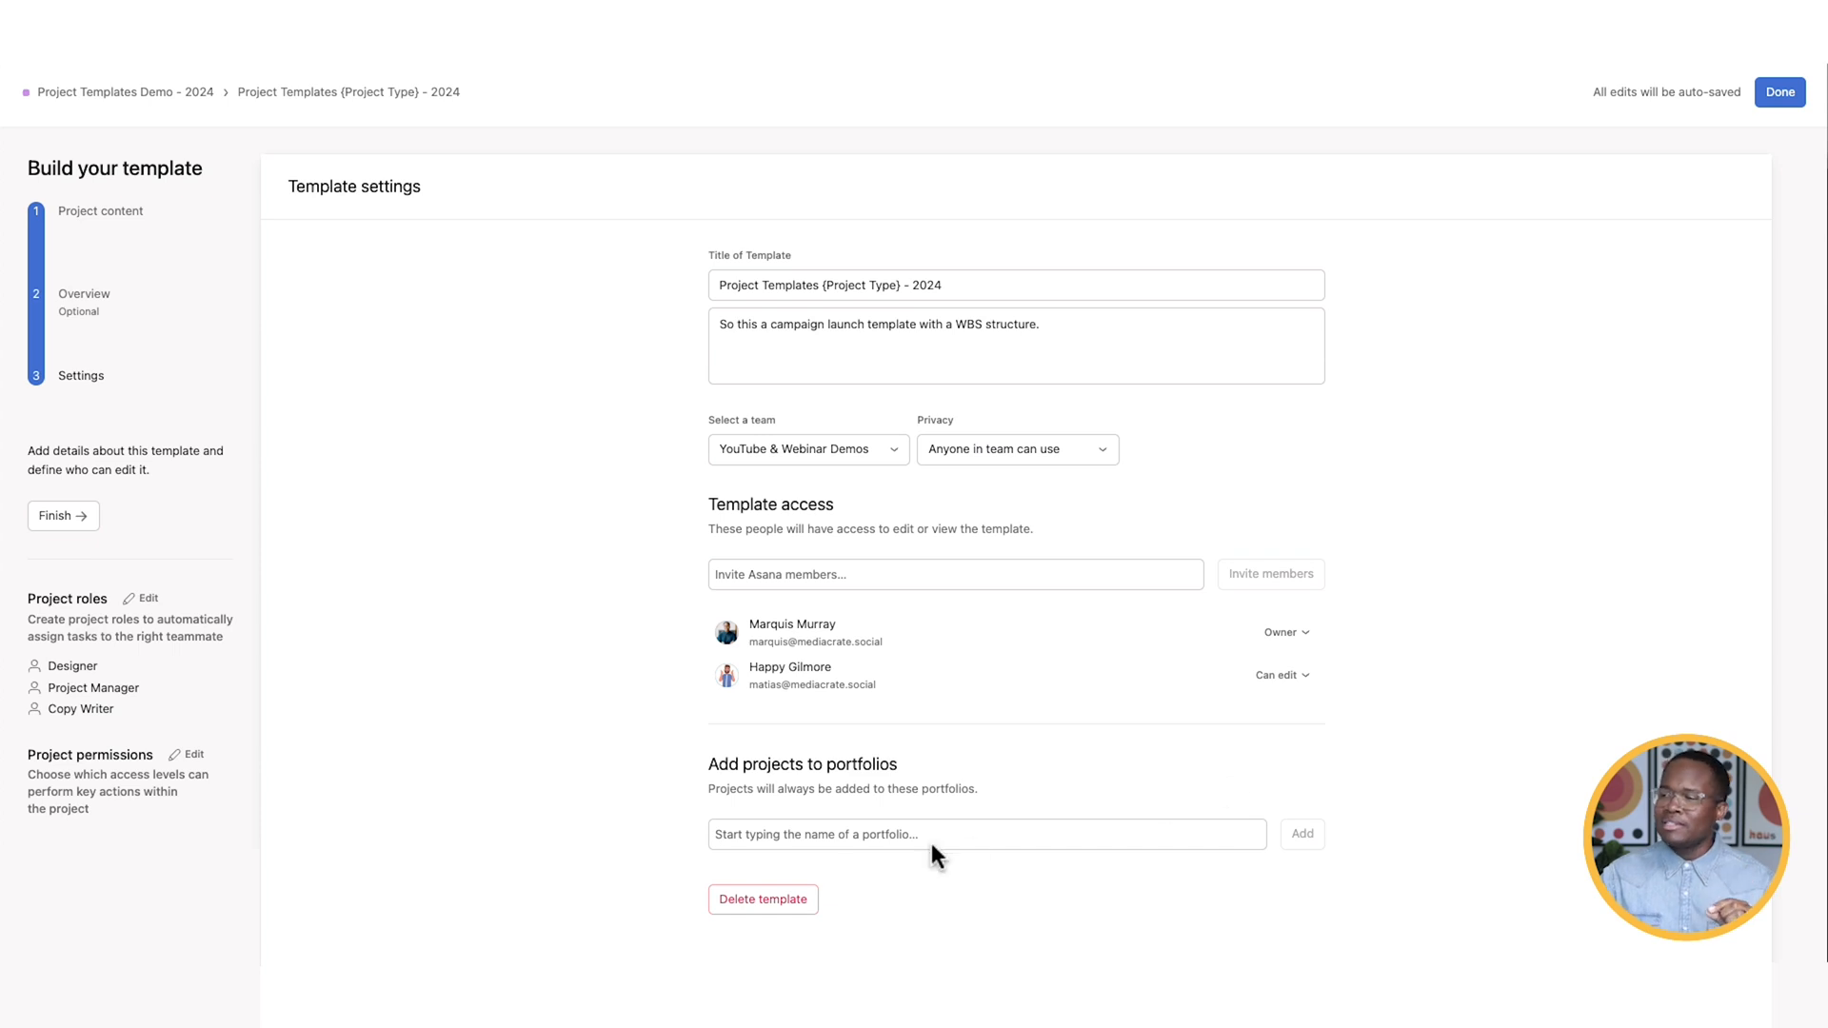
- Add the Asanathon 2023 Demo portfolio as the destination for projects created from the template
click(986, 834)
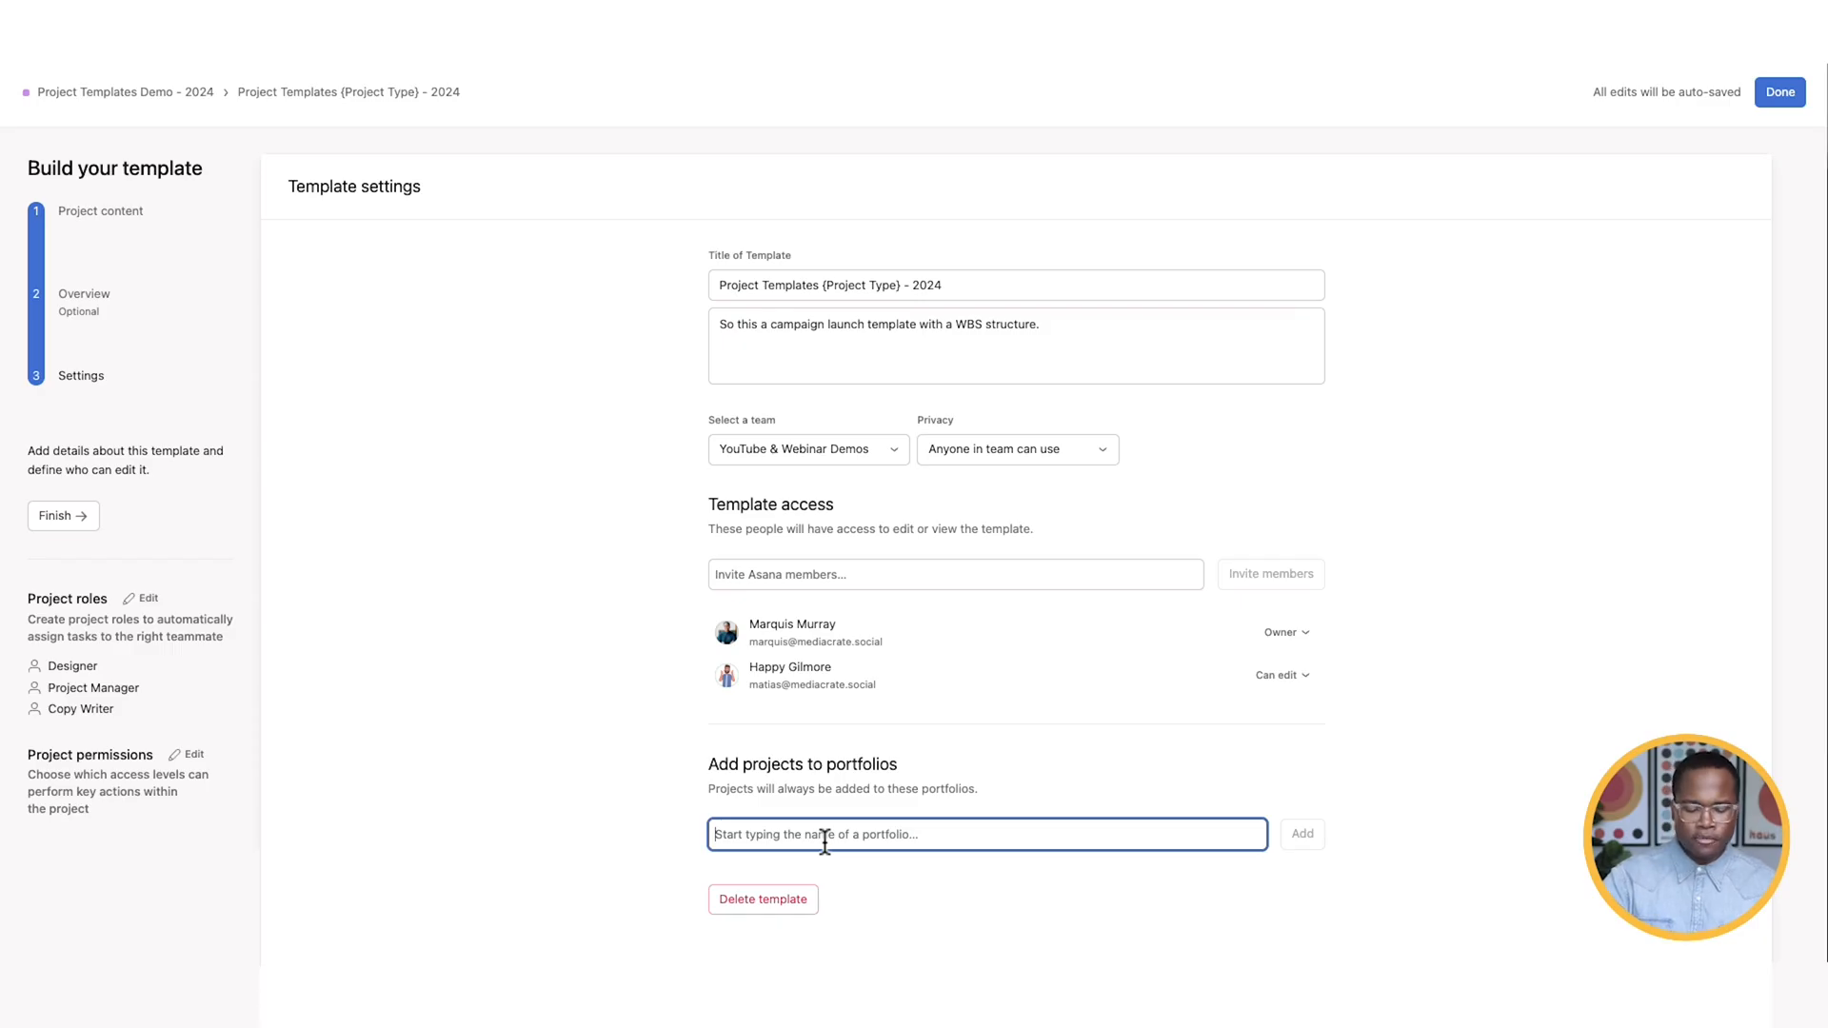
text(a)
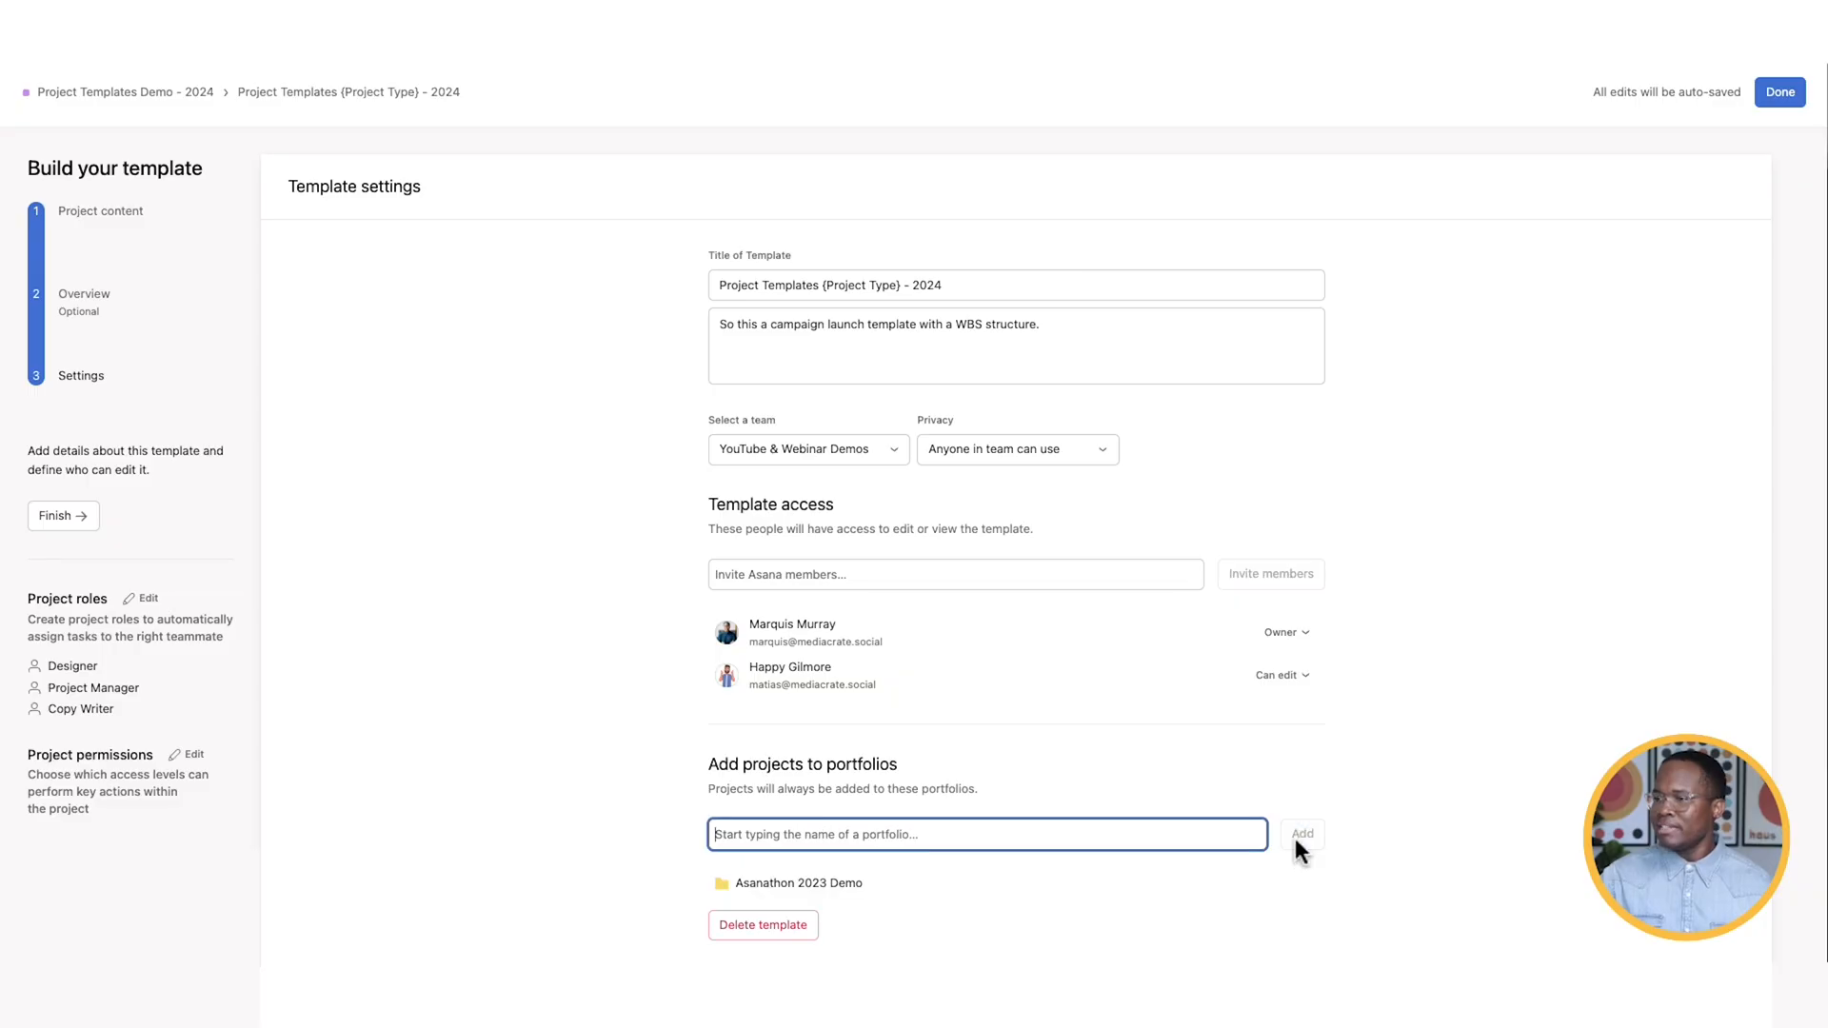
mouse_move(1780, 92)
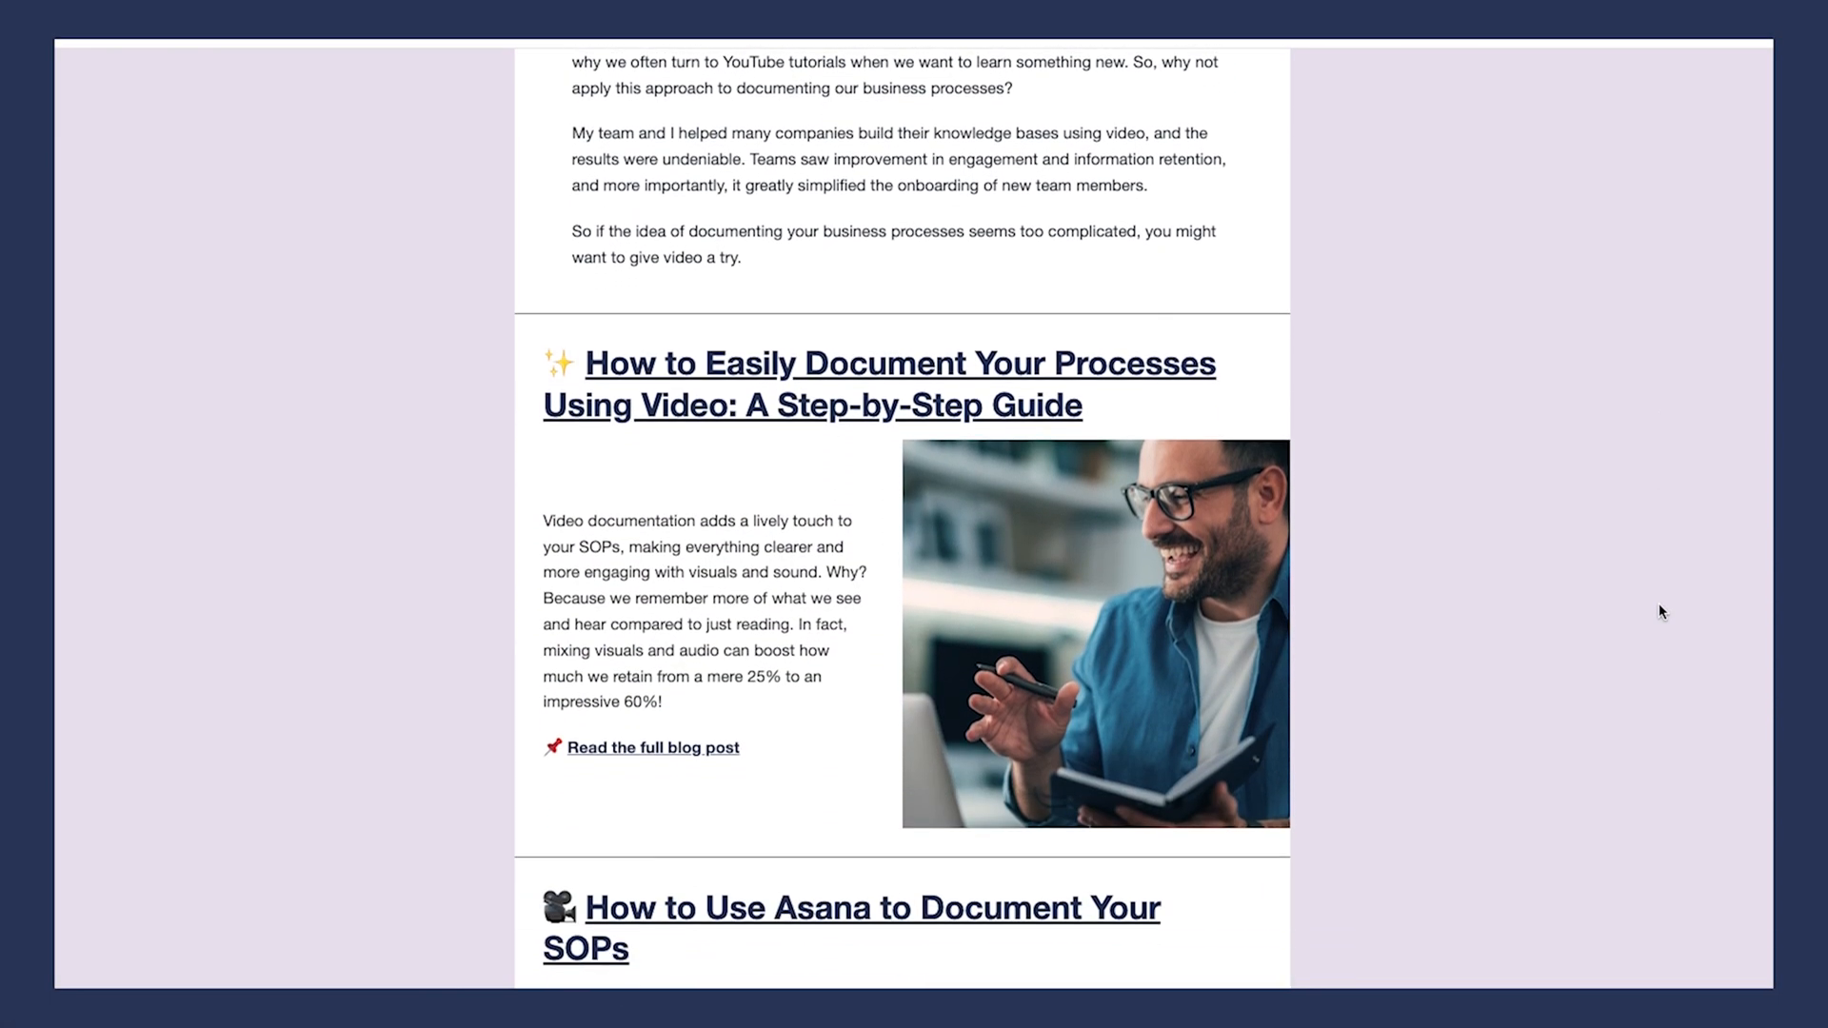
- Submit the All Systems Go newsletter sign-up form with name and email filled in
scroll(down, 3)
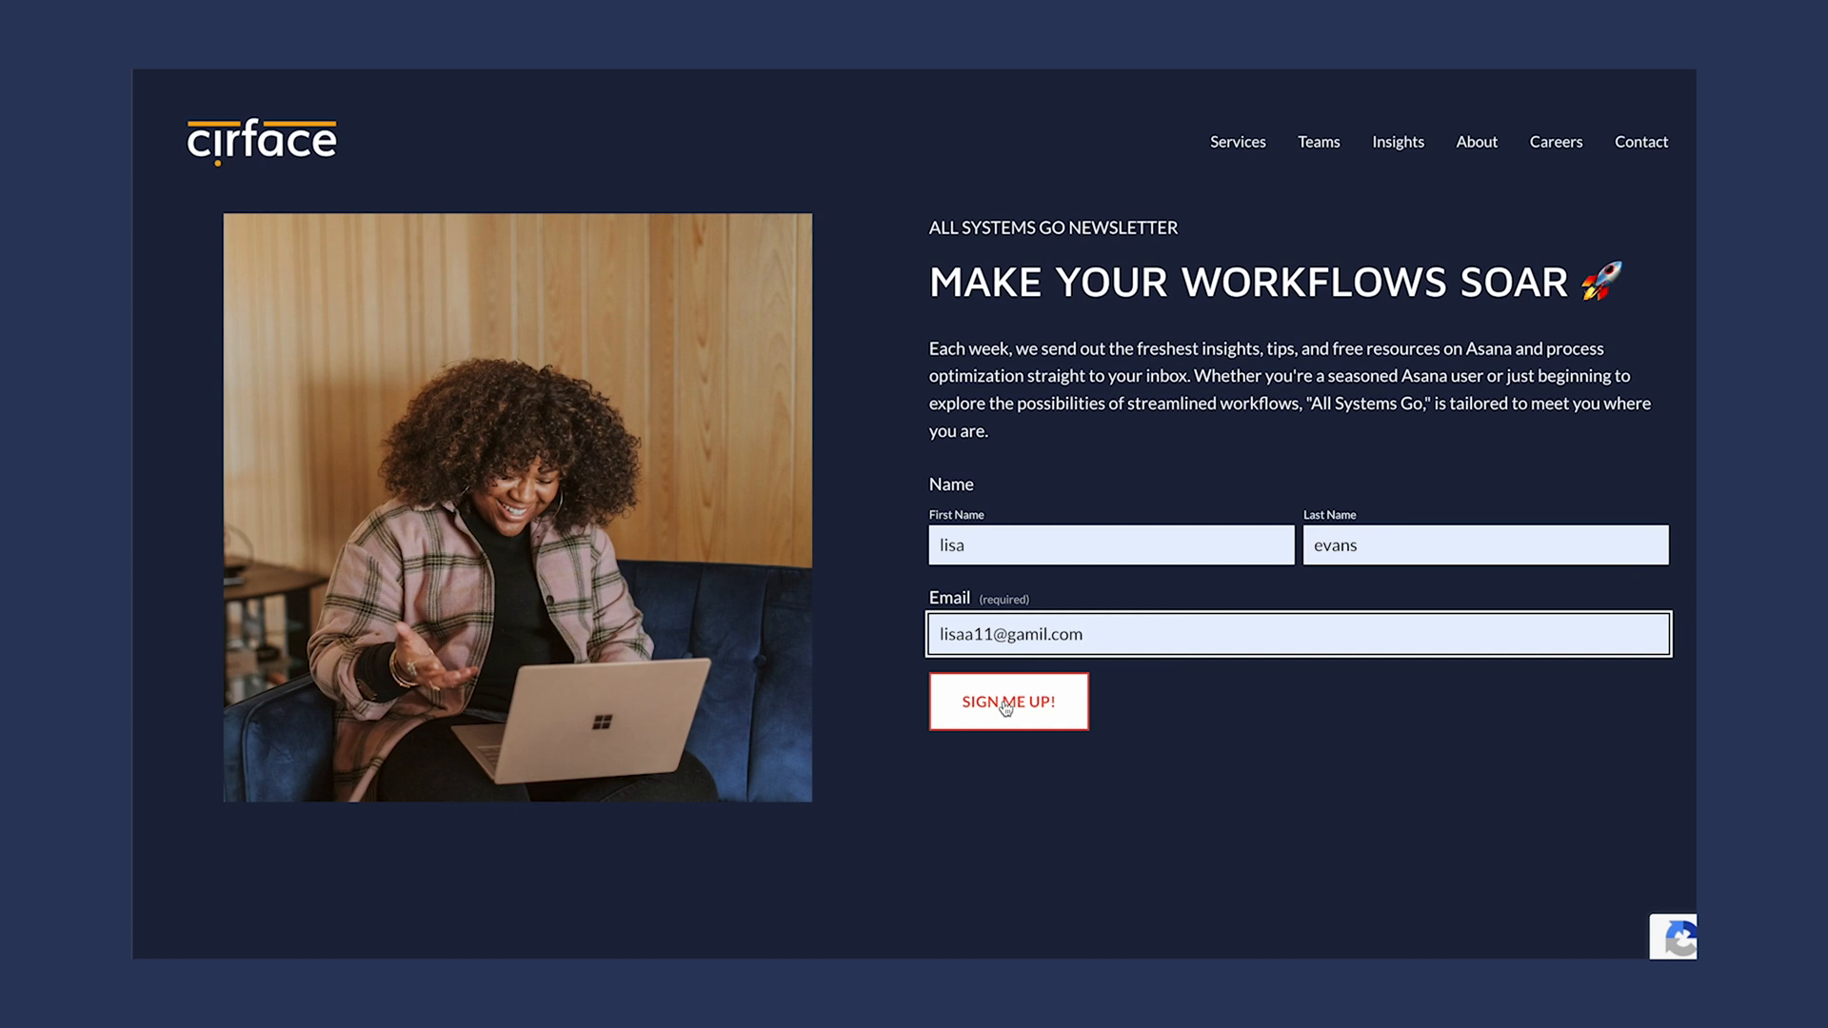
click(1008, 701)
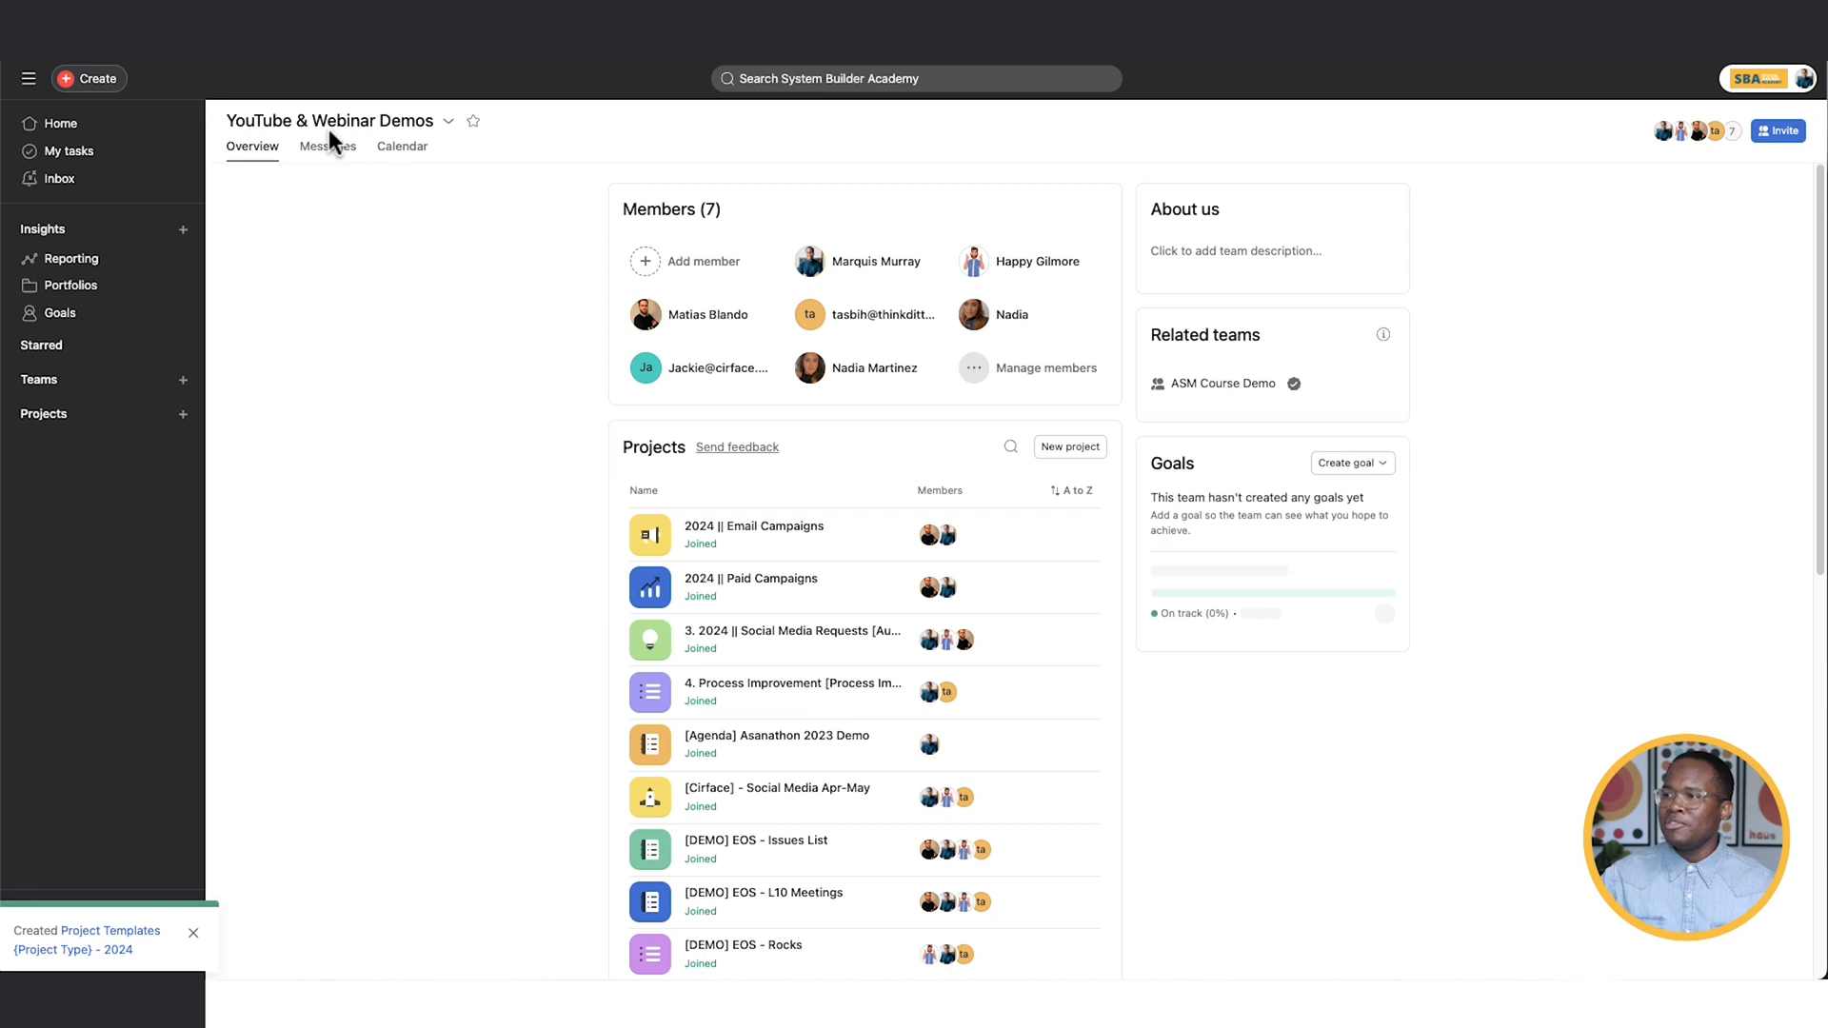
scroll(down, 3)
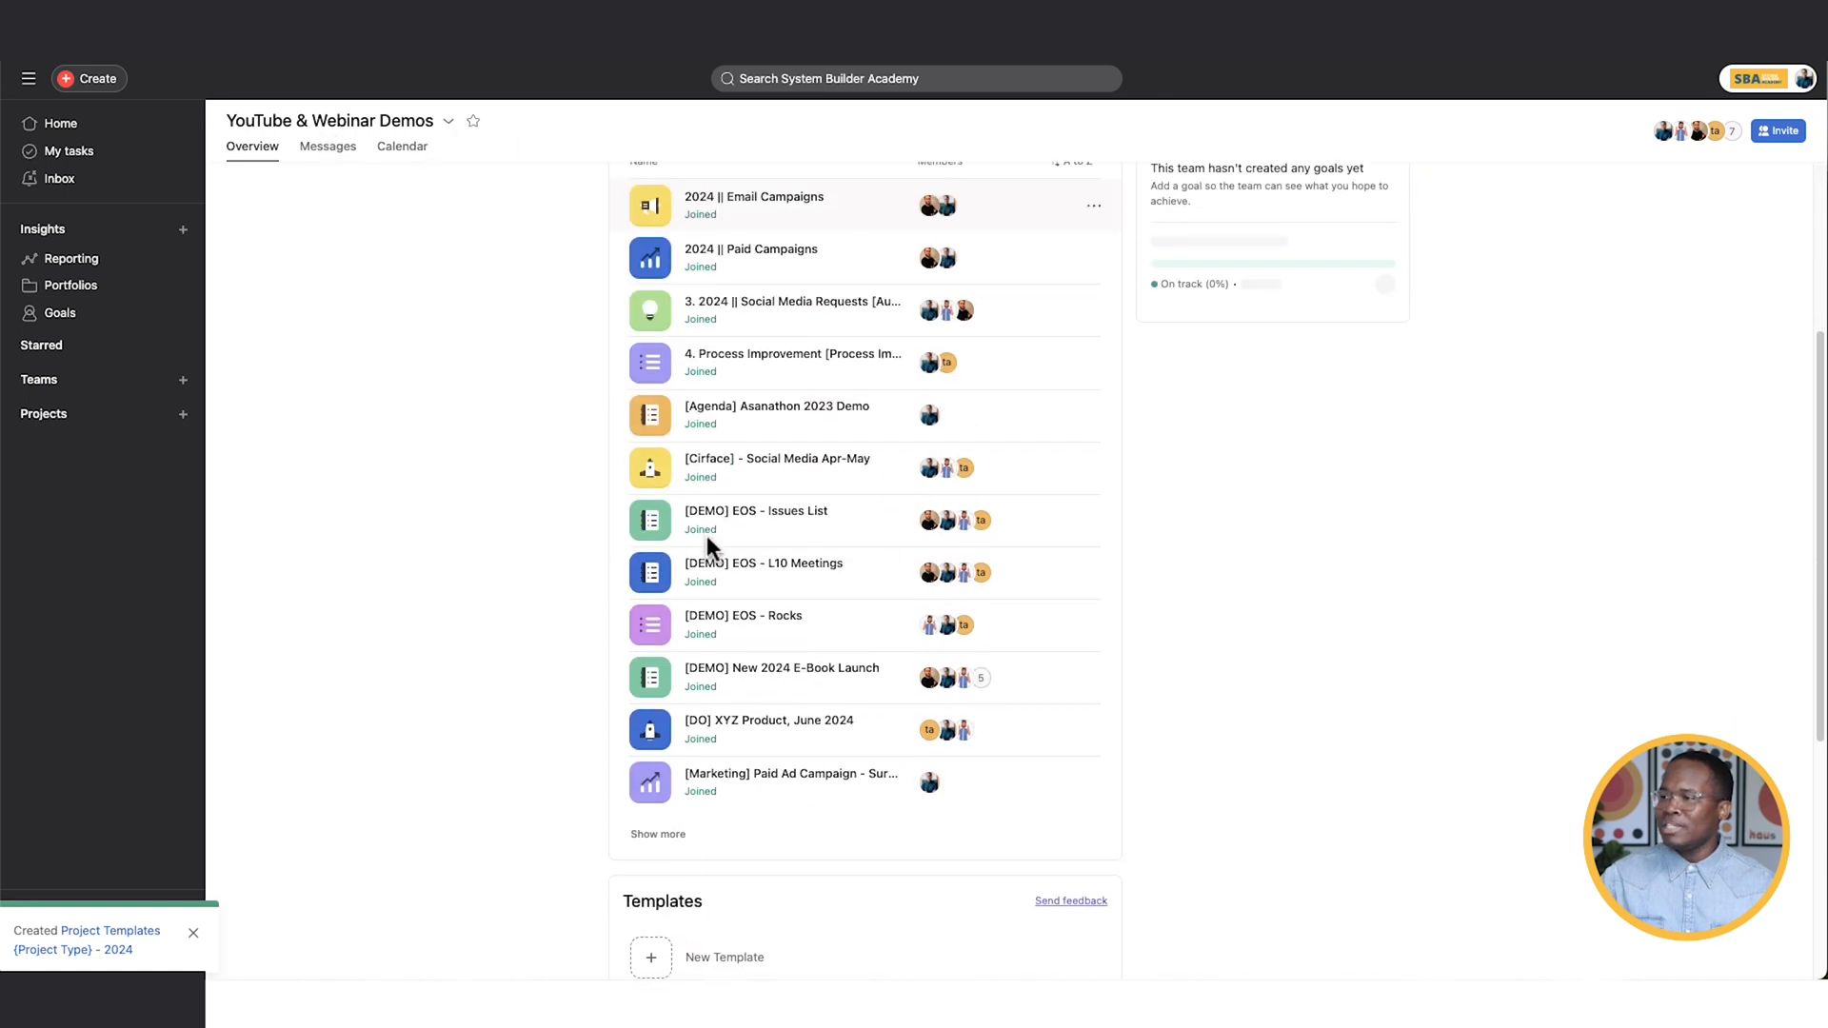
scroll(down, 3)
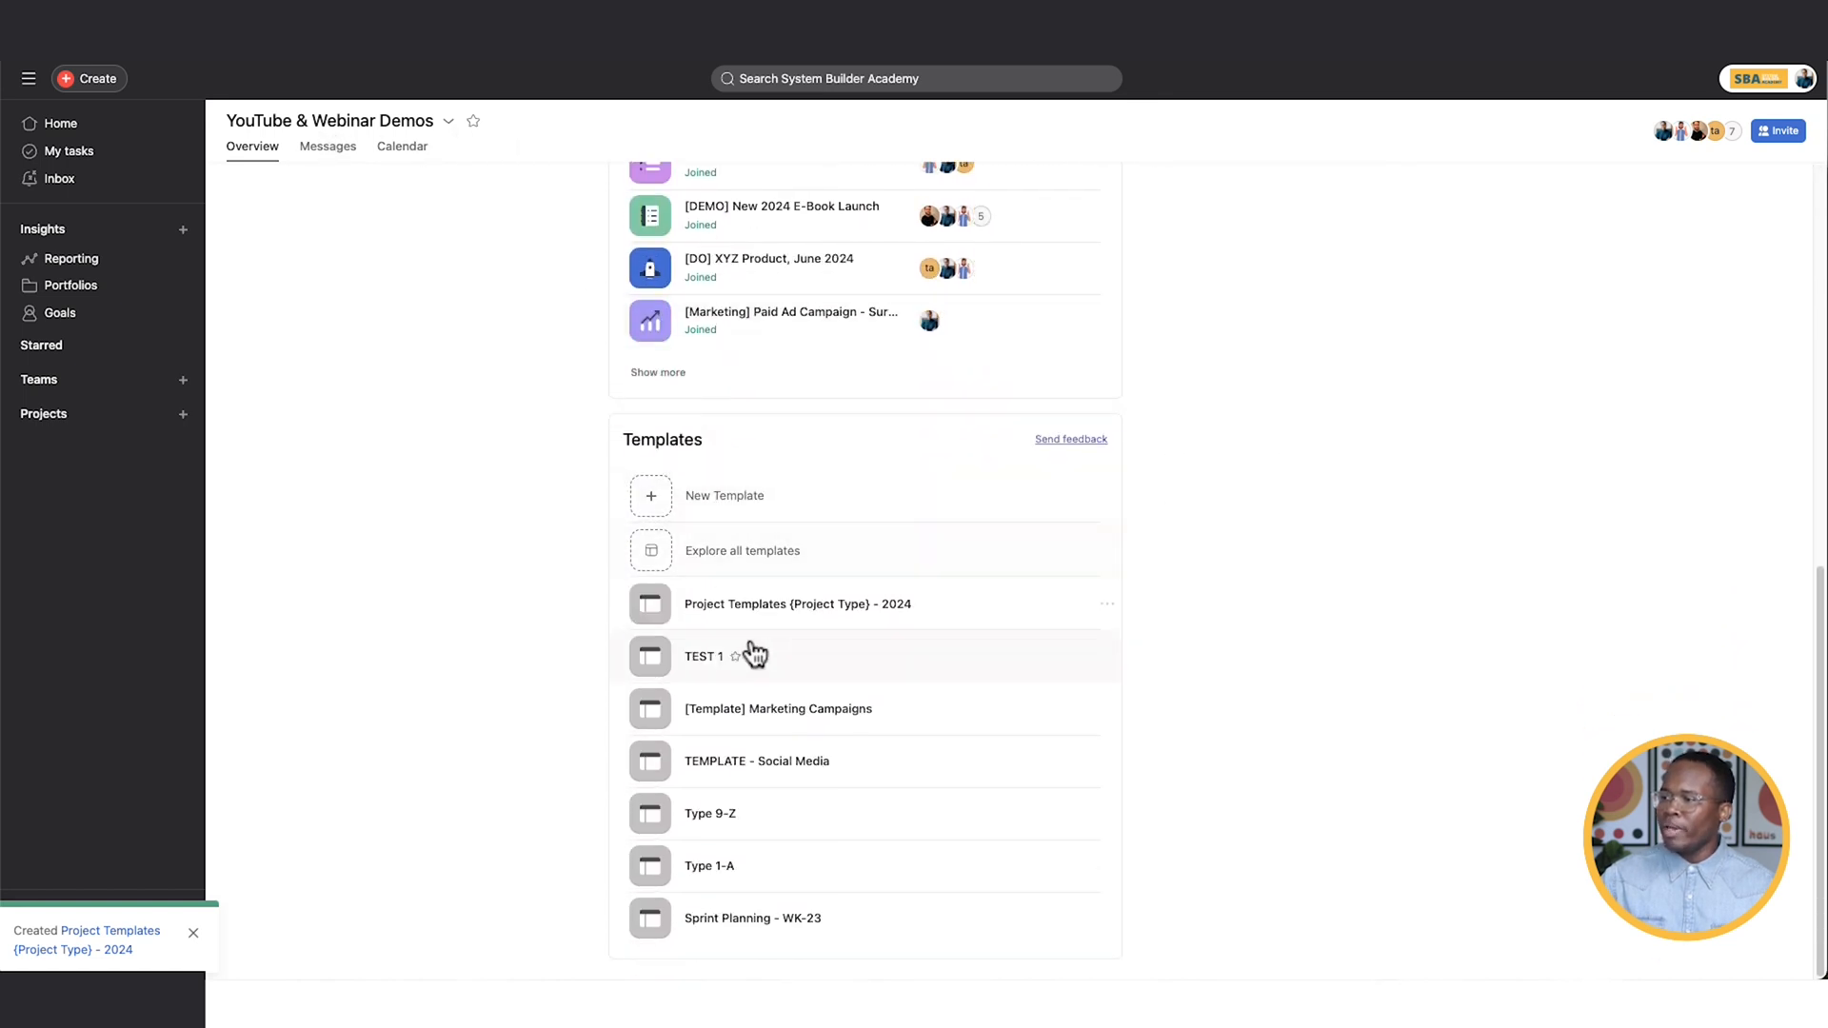
mouse_move(799, 612)
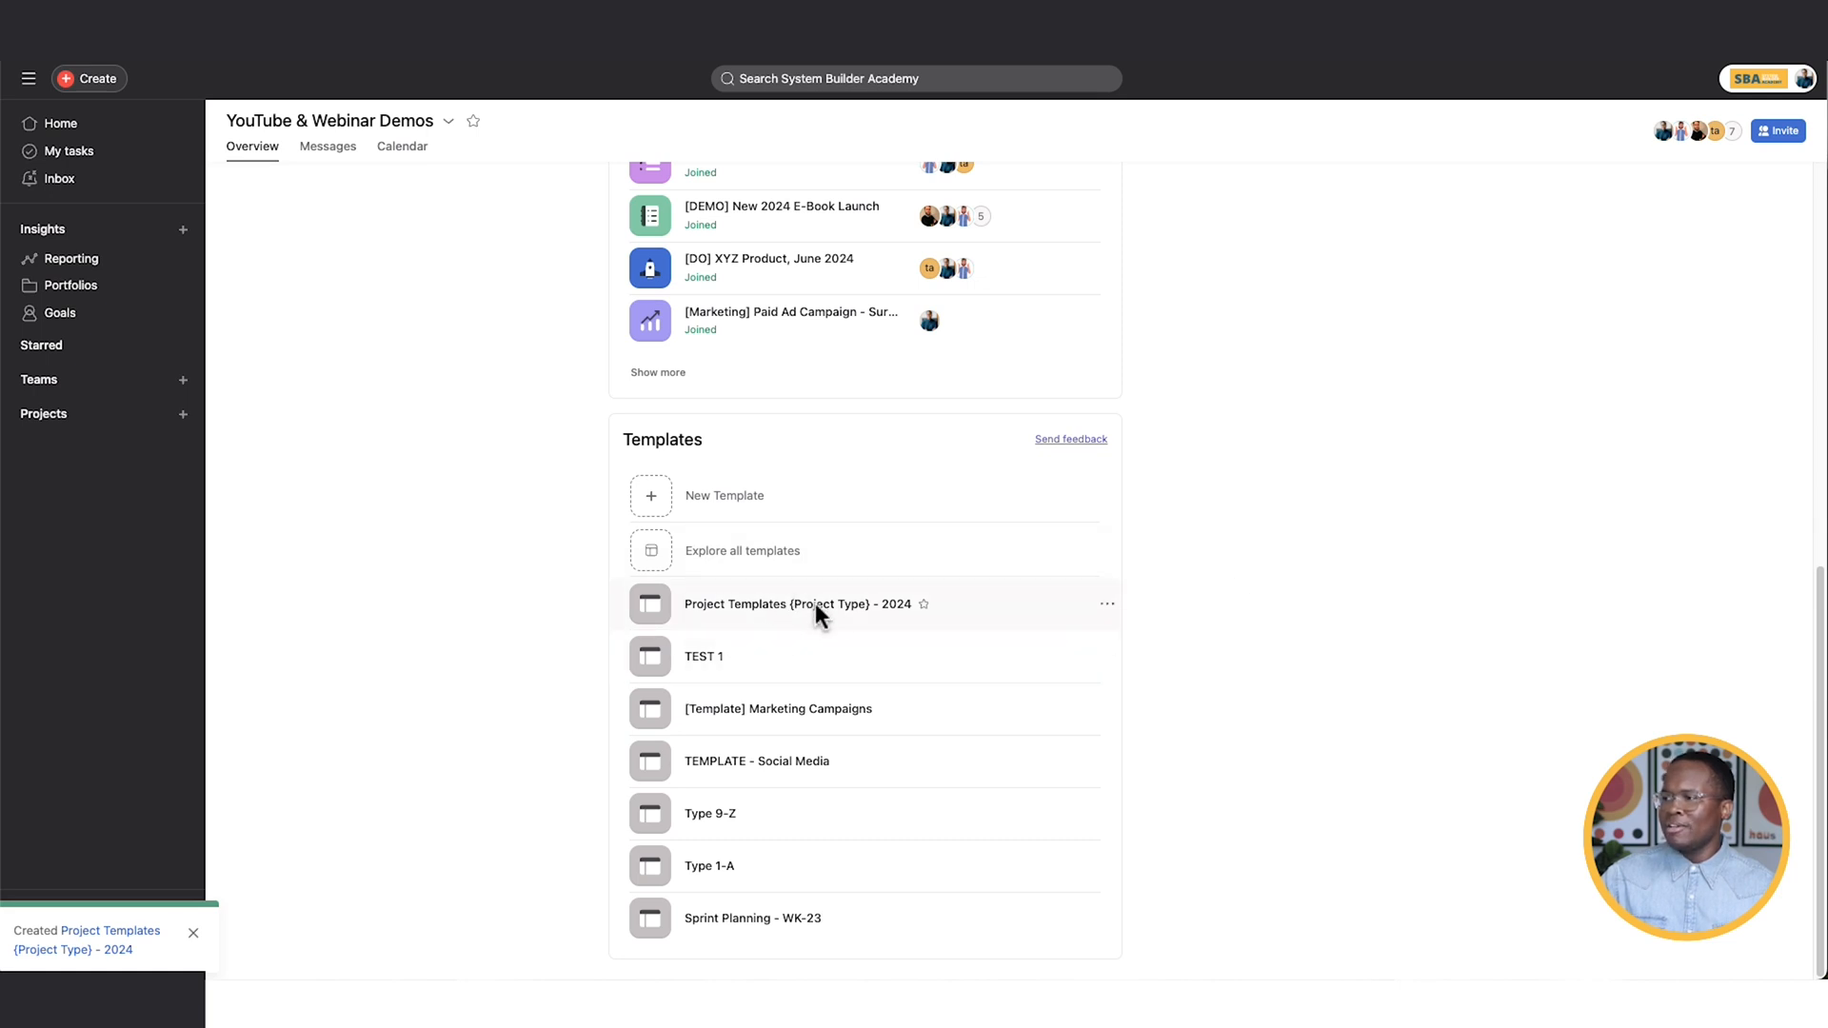
click(805, 604)
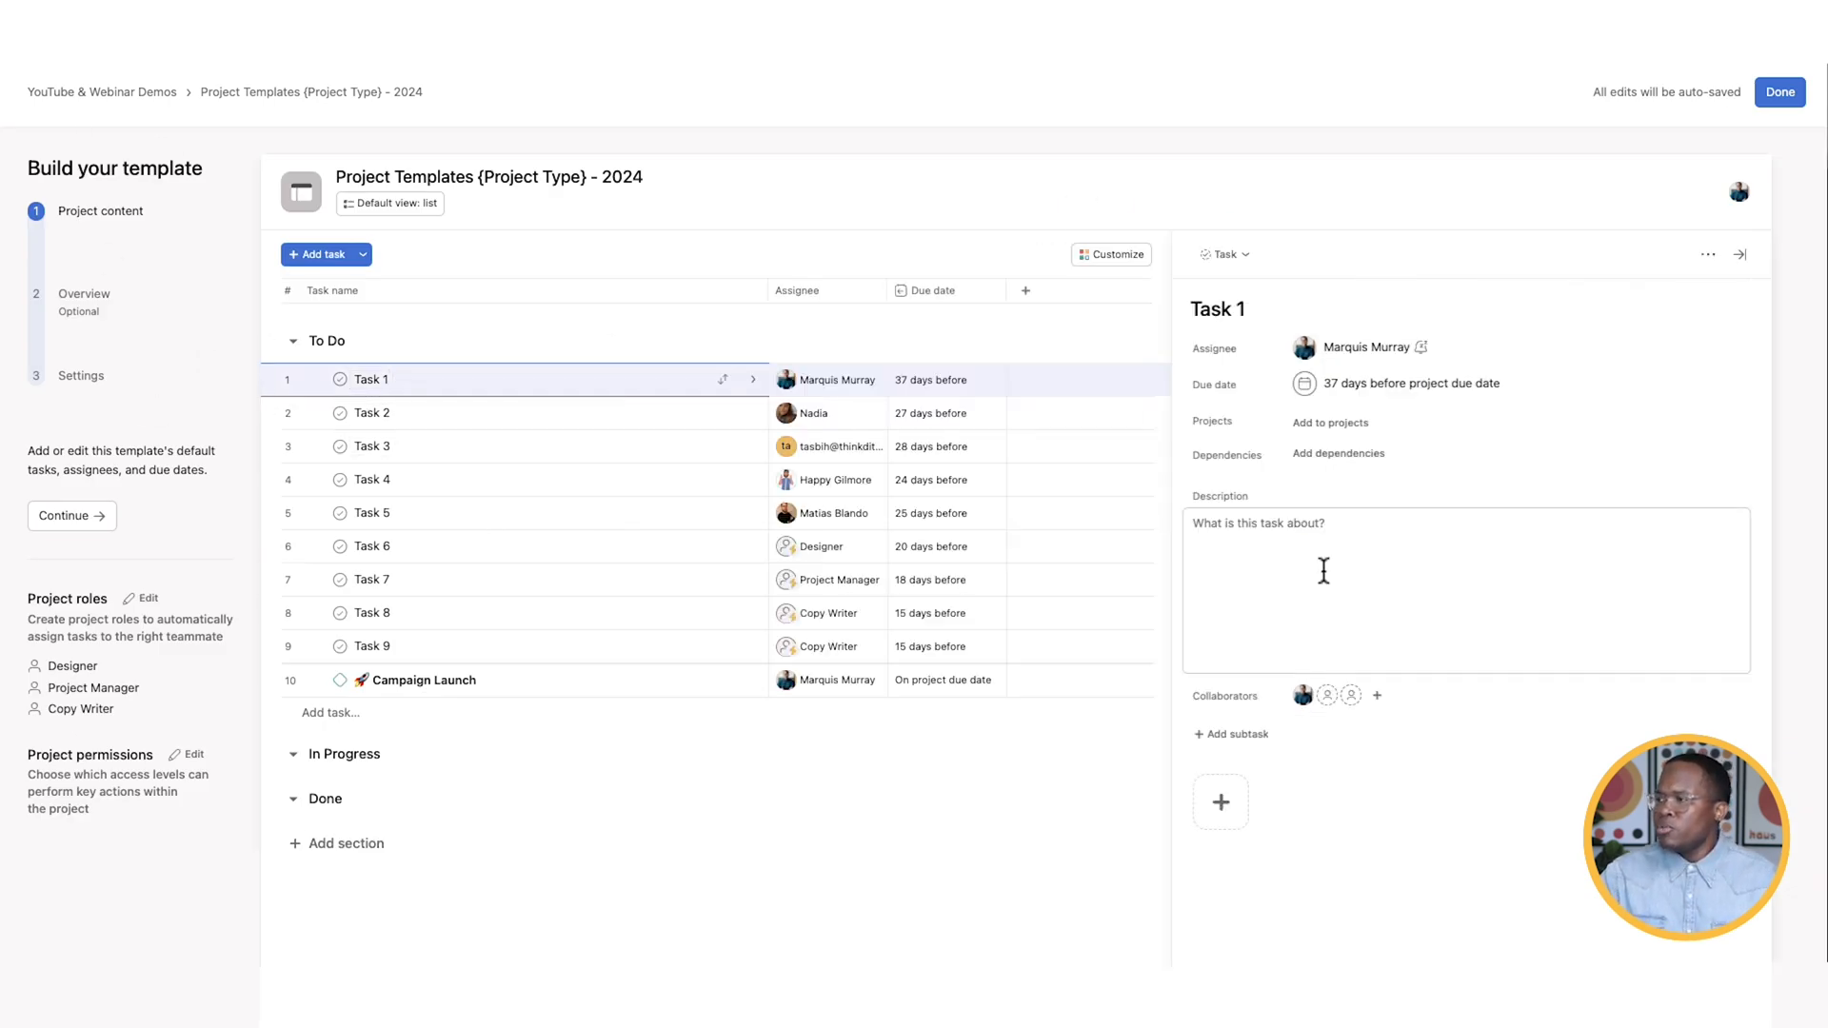
click(1324, 572)
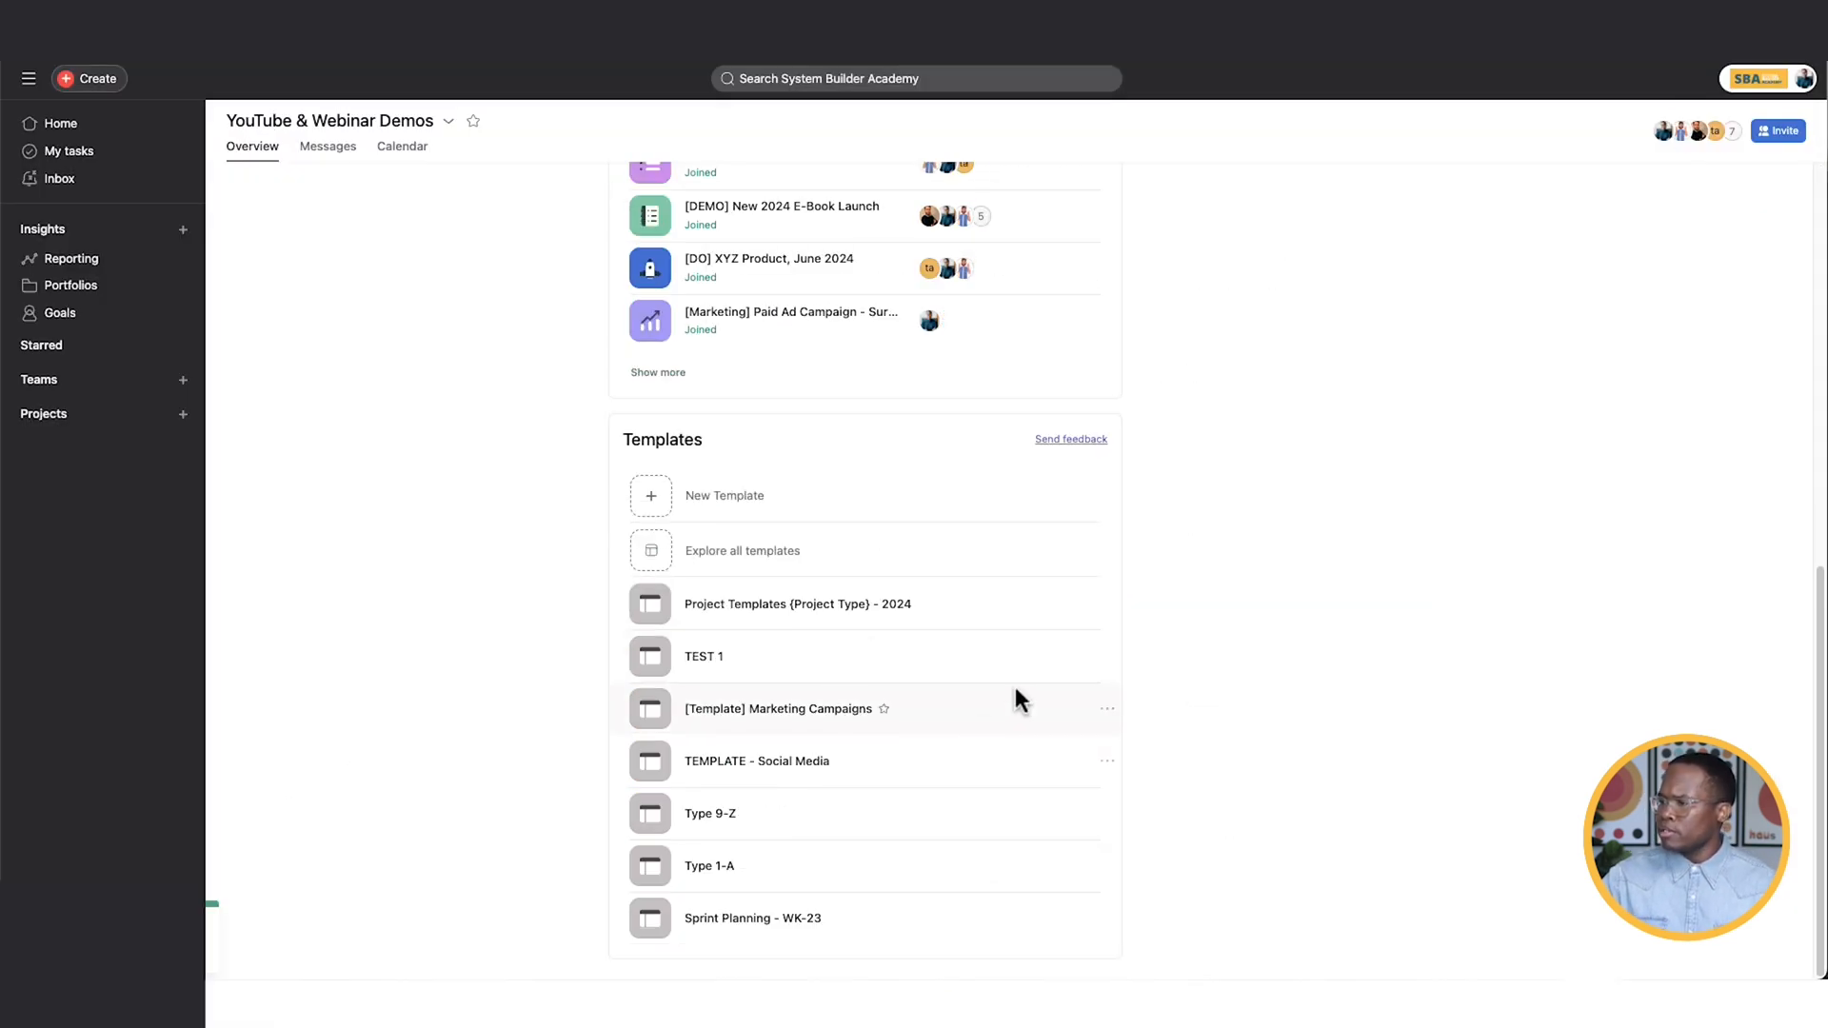
click(1105, 604)
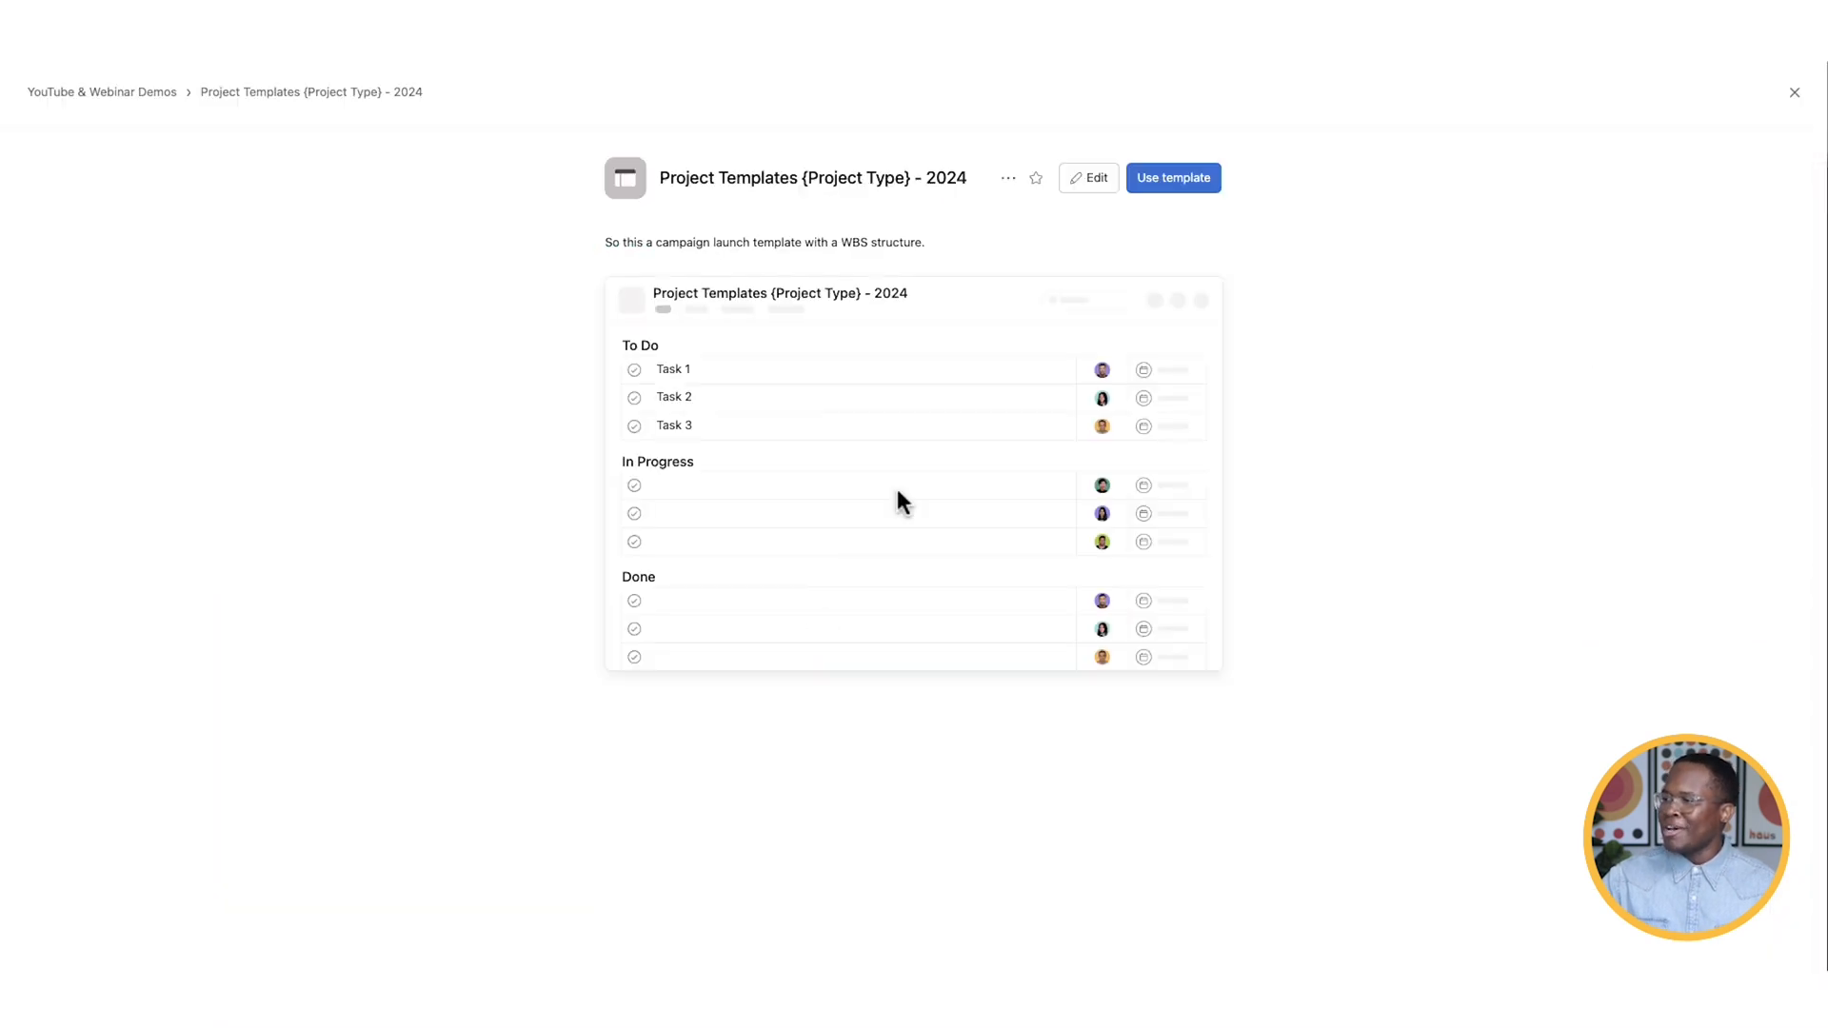
mouse_move(1035, 177)
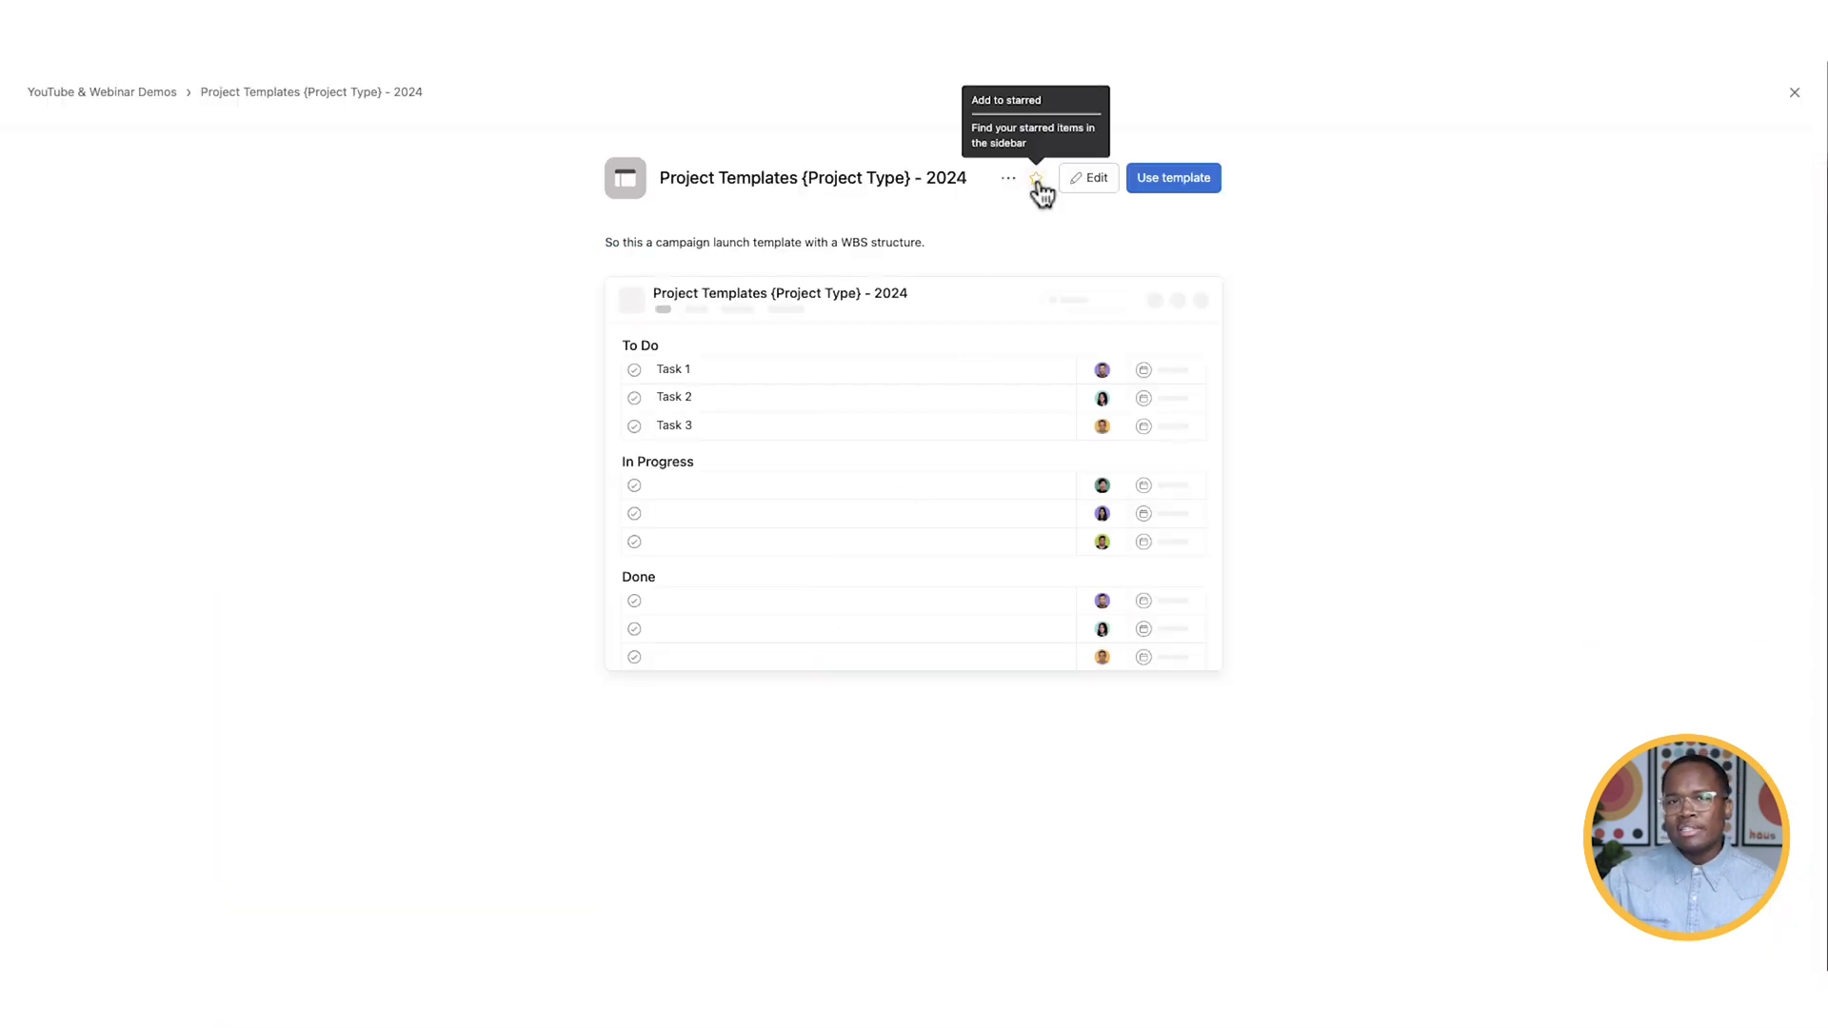
- Close the template preview to get back to the YouTube & Webinar Demos overview
click(1794, 92)
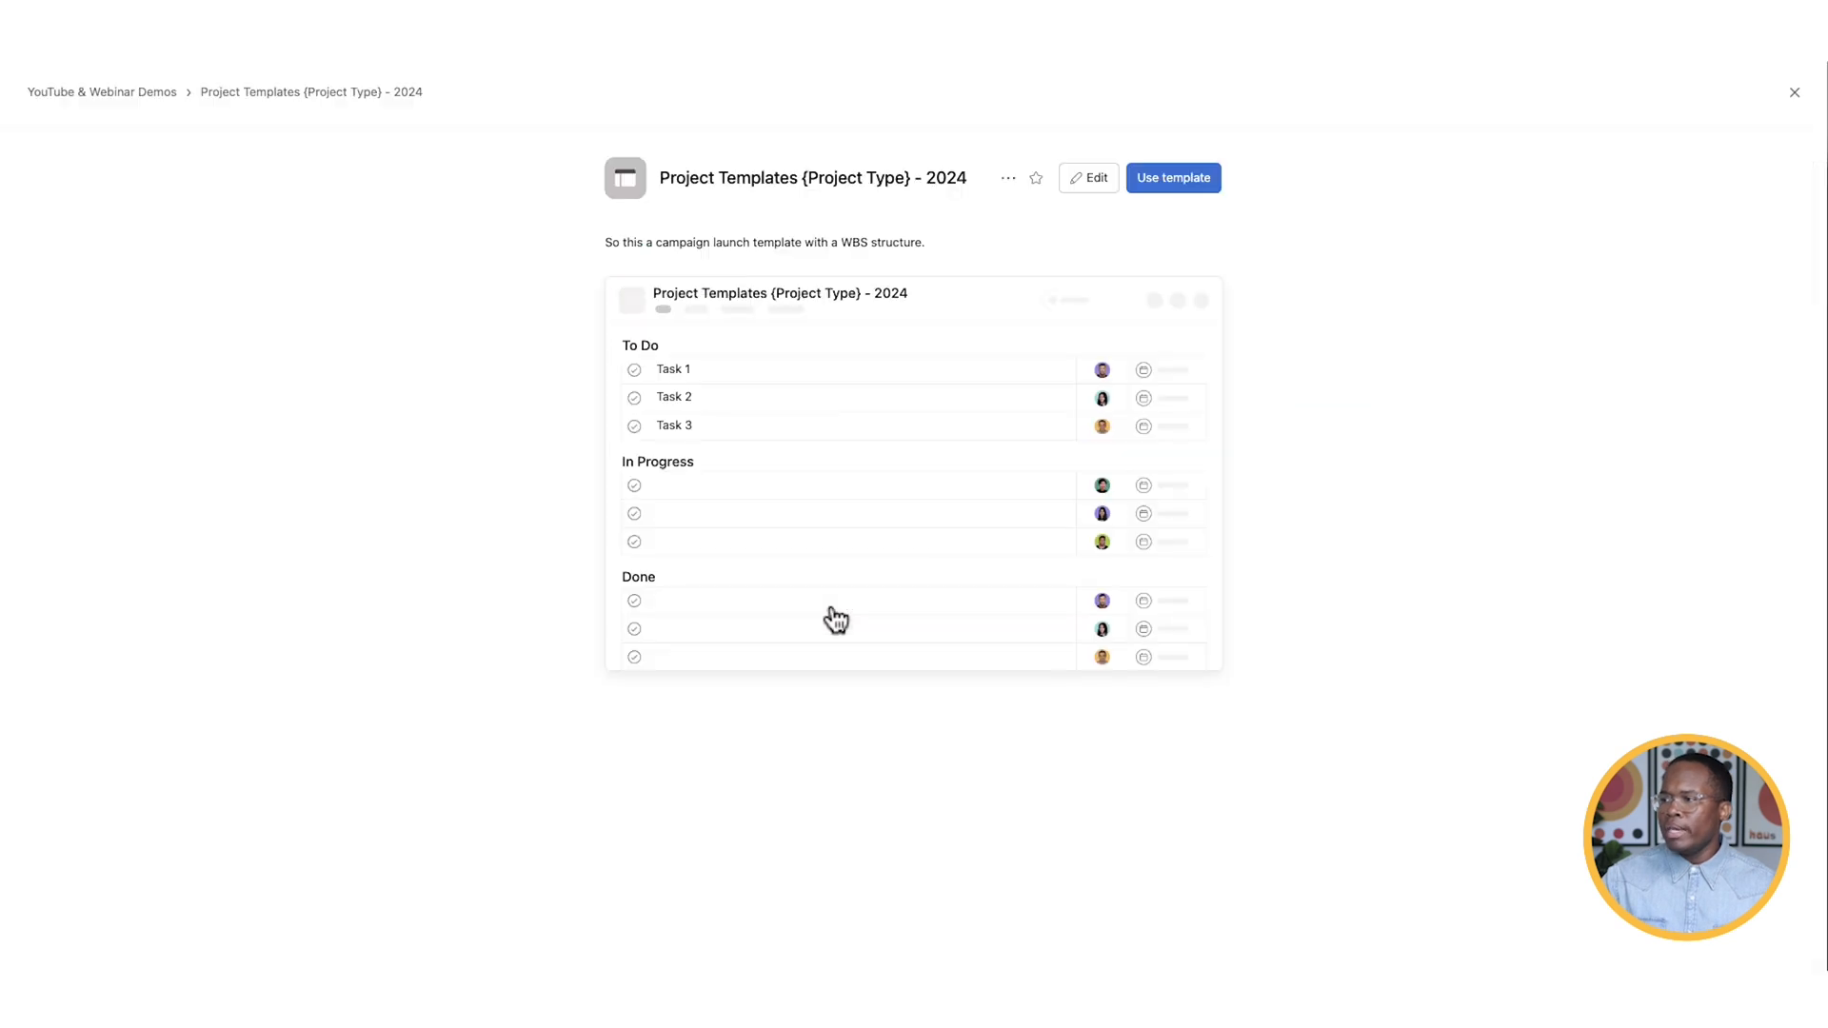
mouse_move(1796, 92)
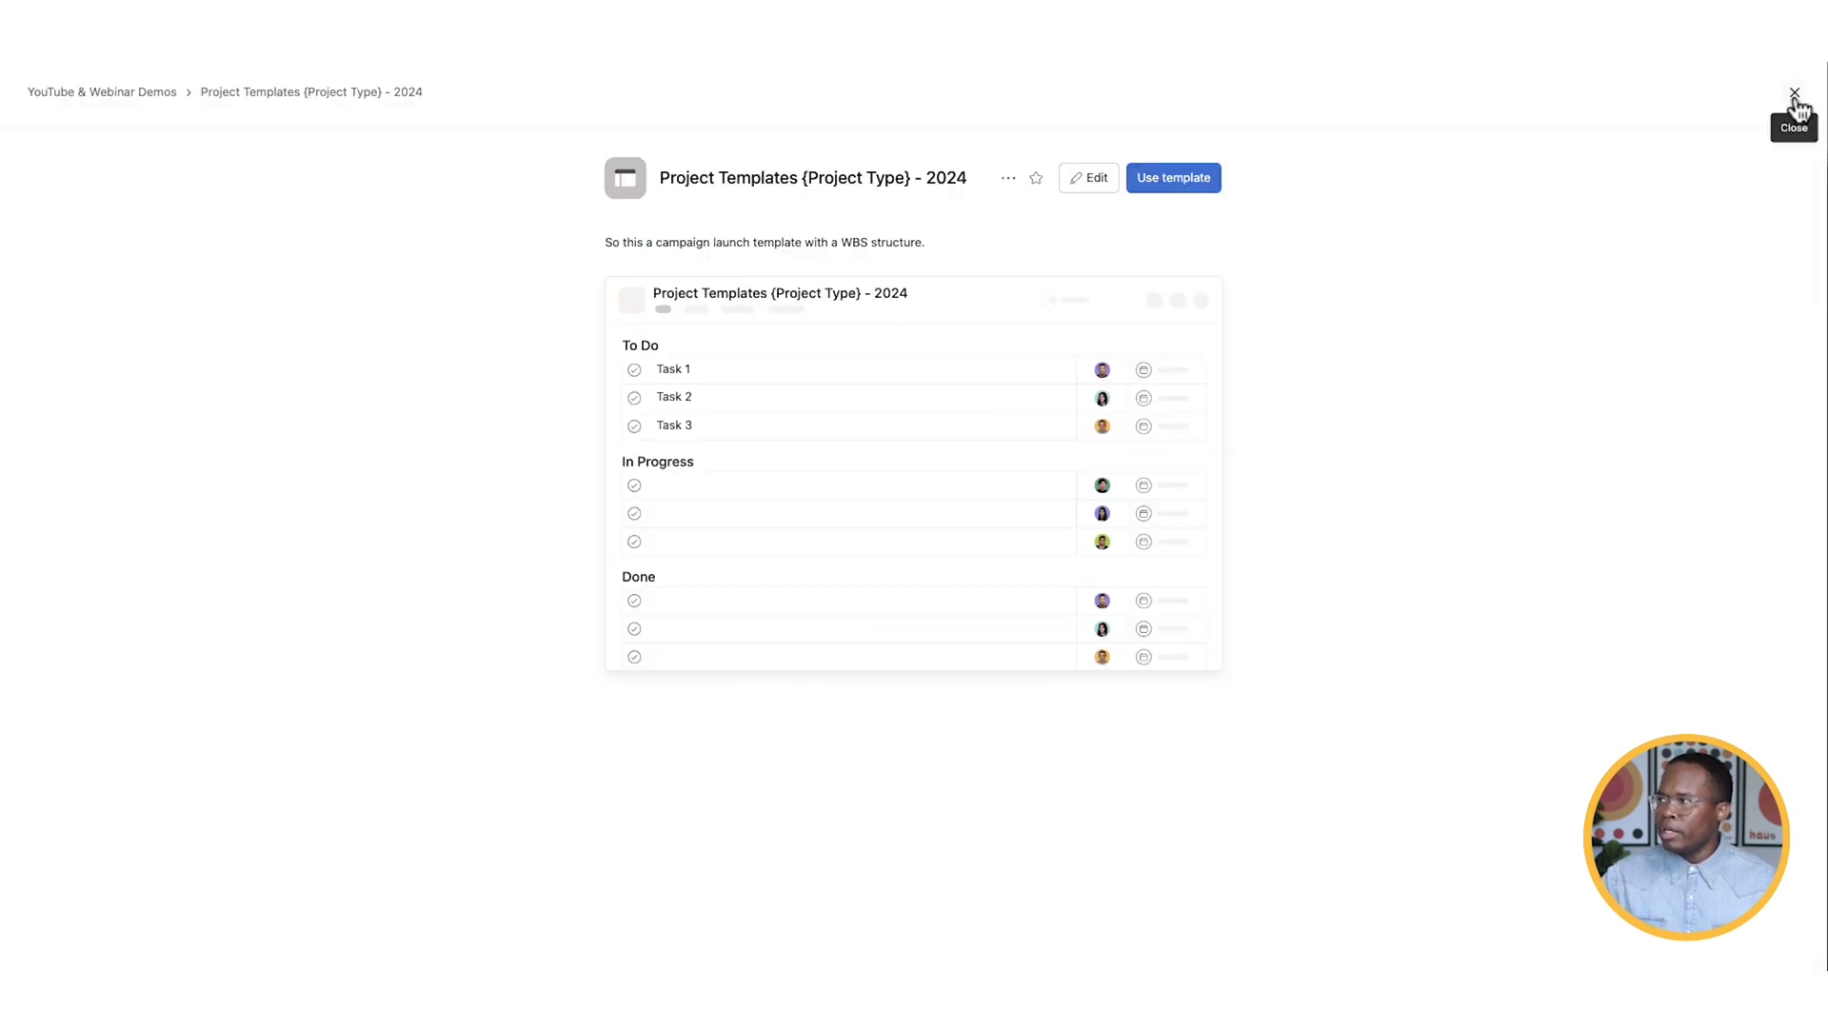
click(1793, 93)
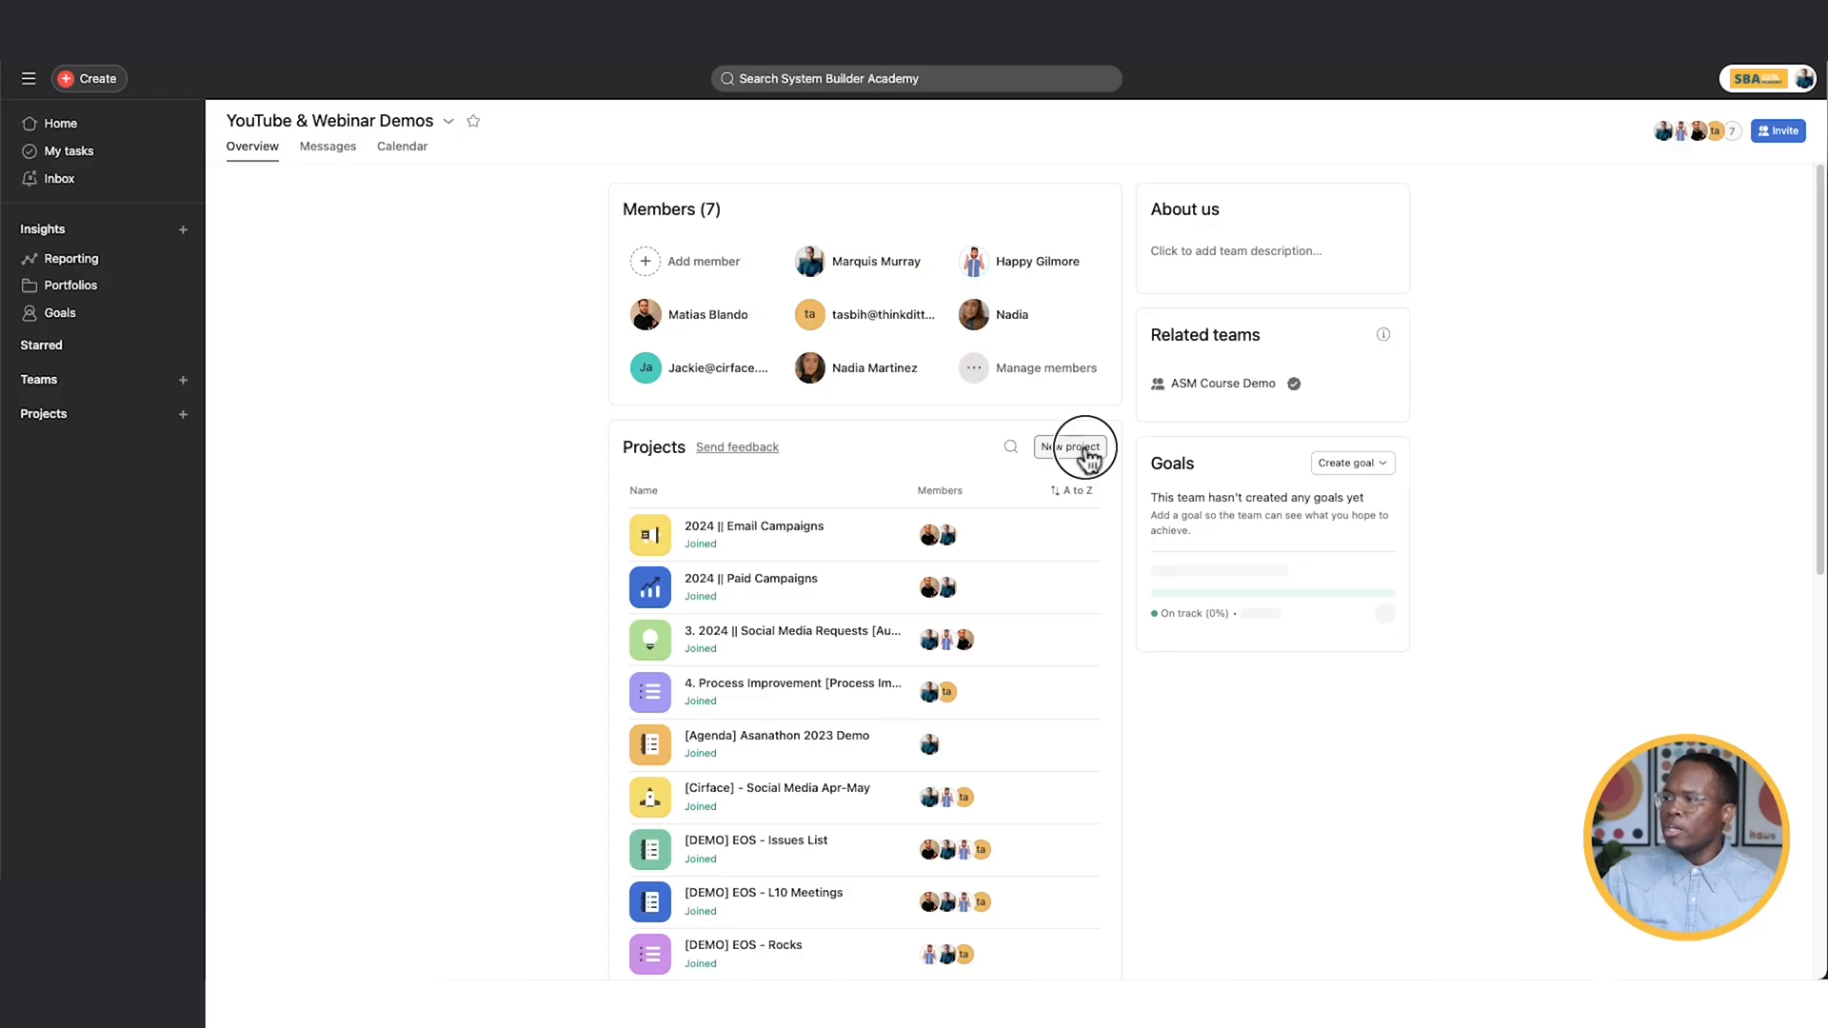
- Create a new project from the Project Templates {Project Type} - 2024 template
click(1068, 450)
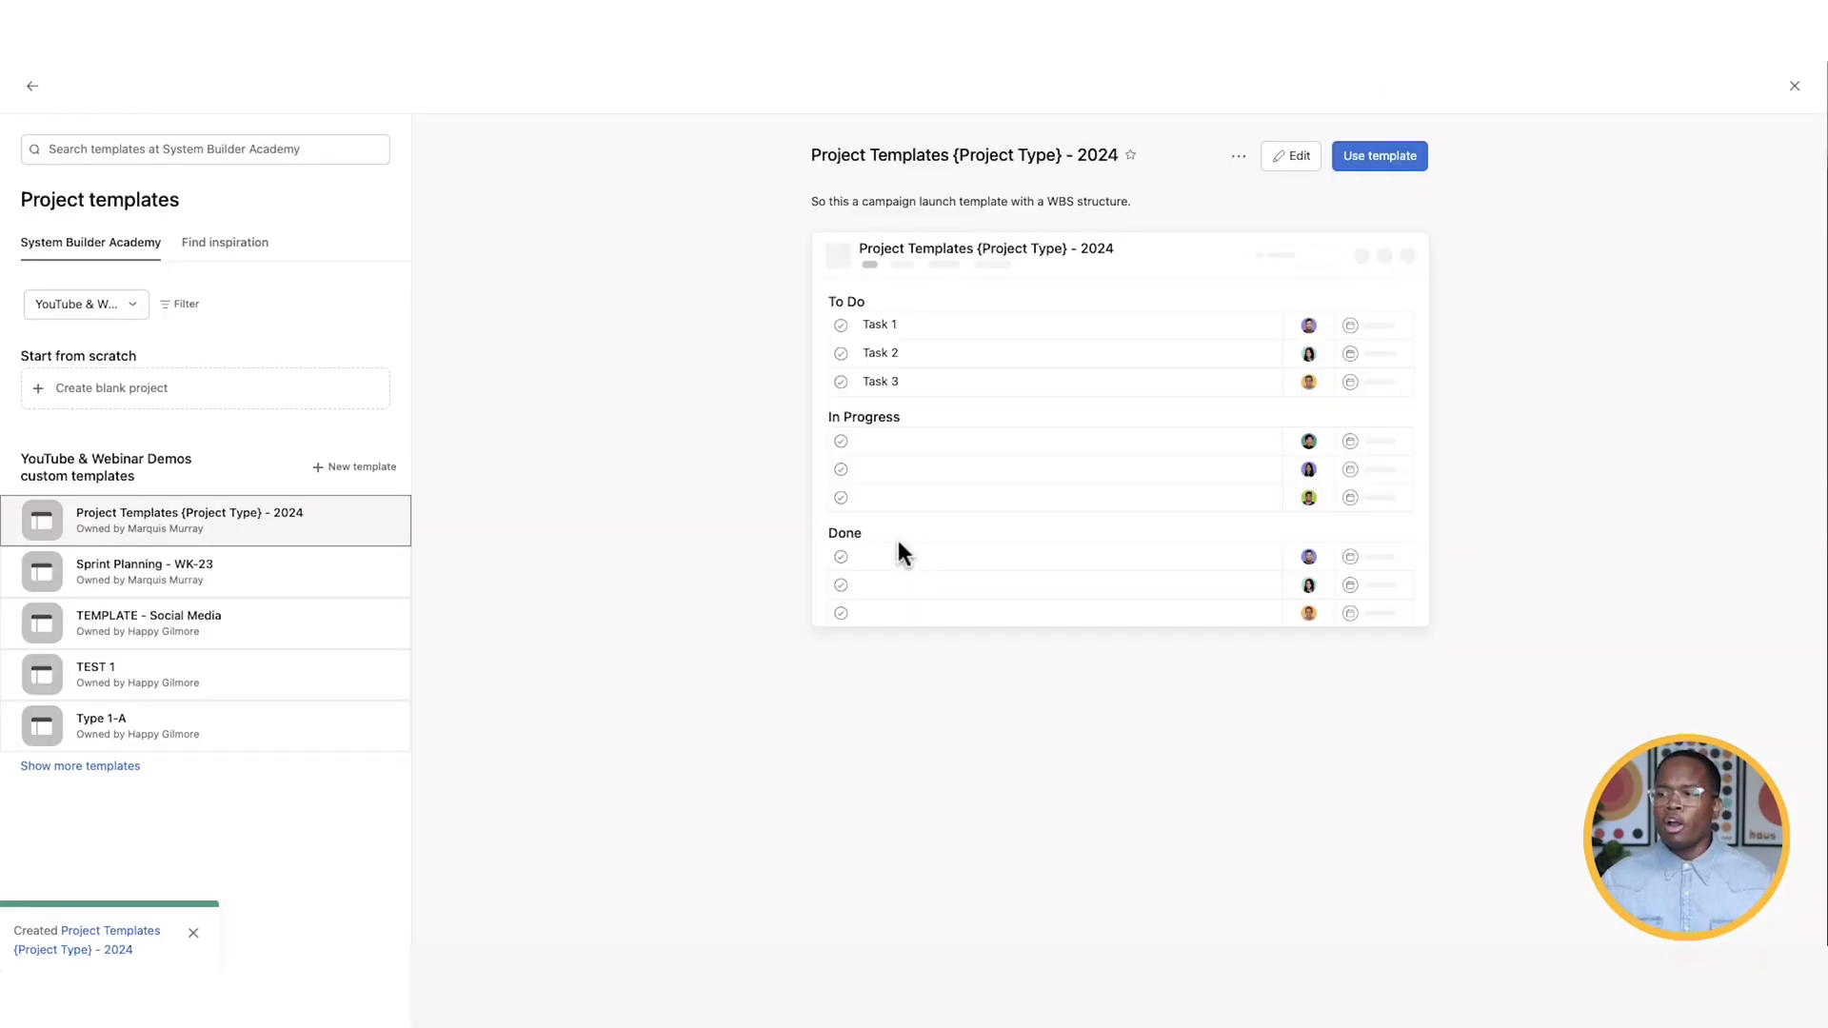
mouse_move(894, 540)
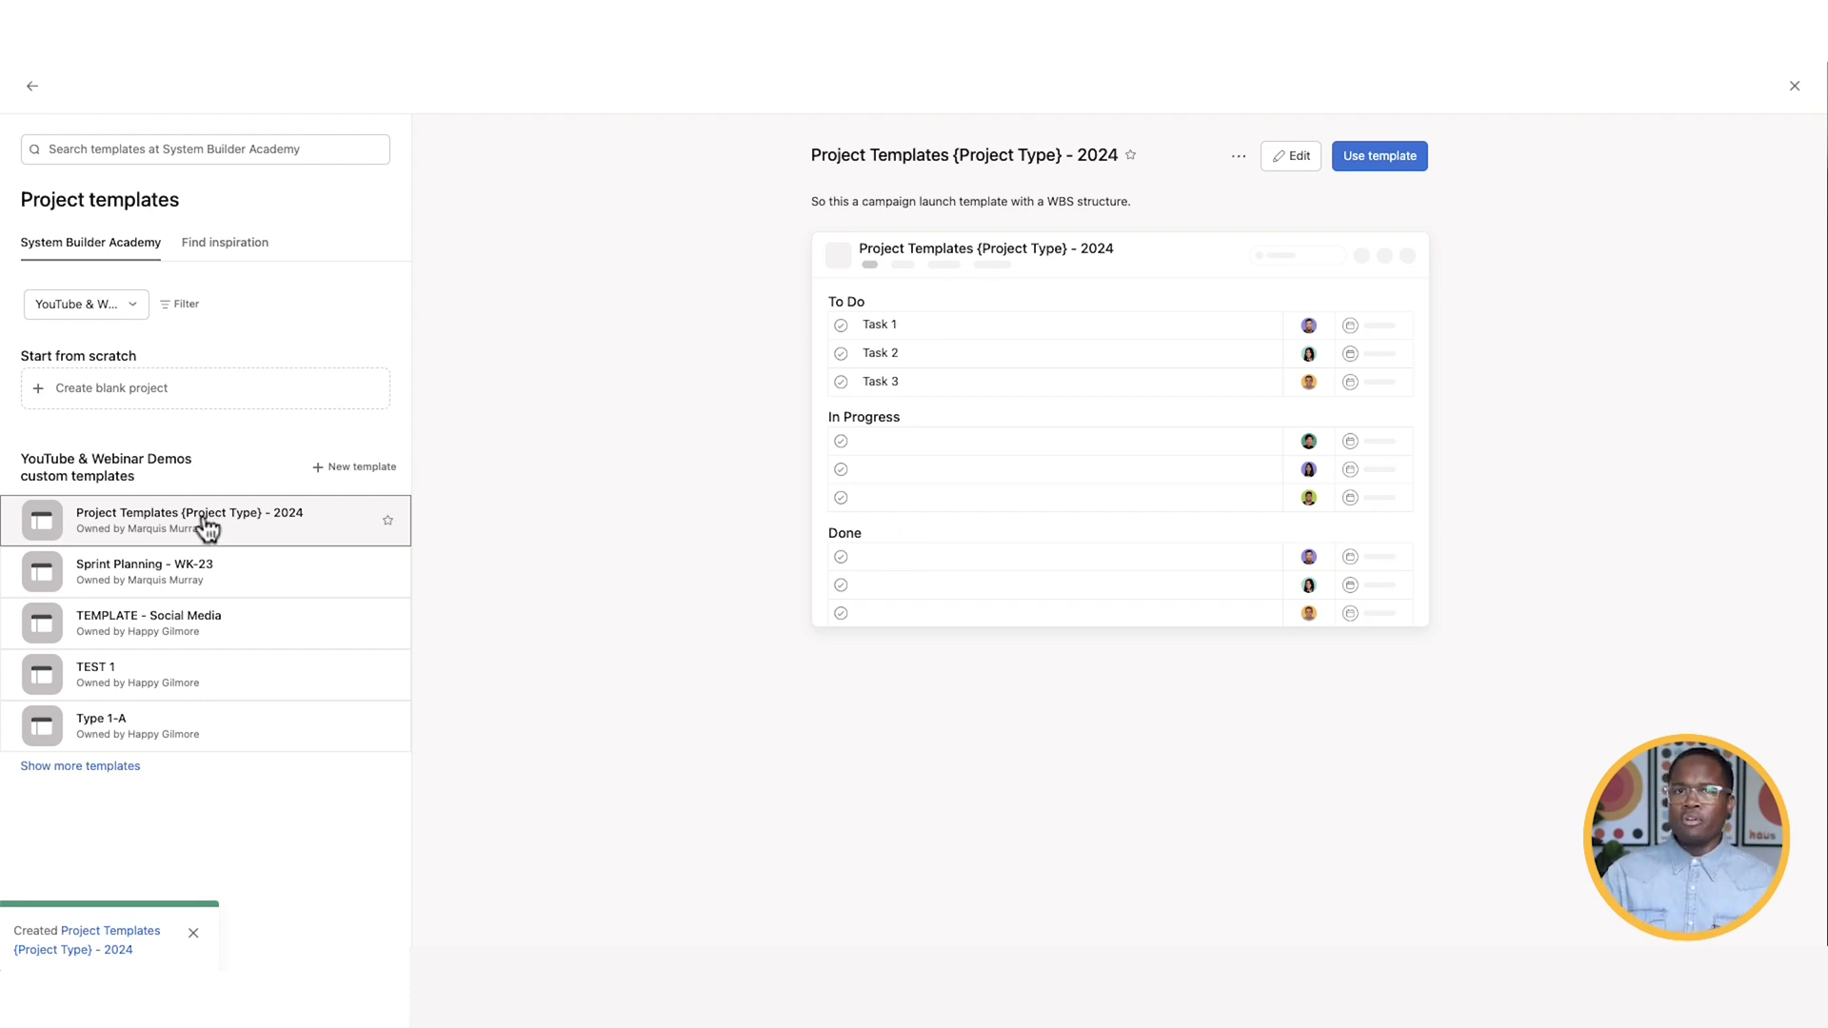
click(84, 305)
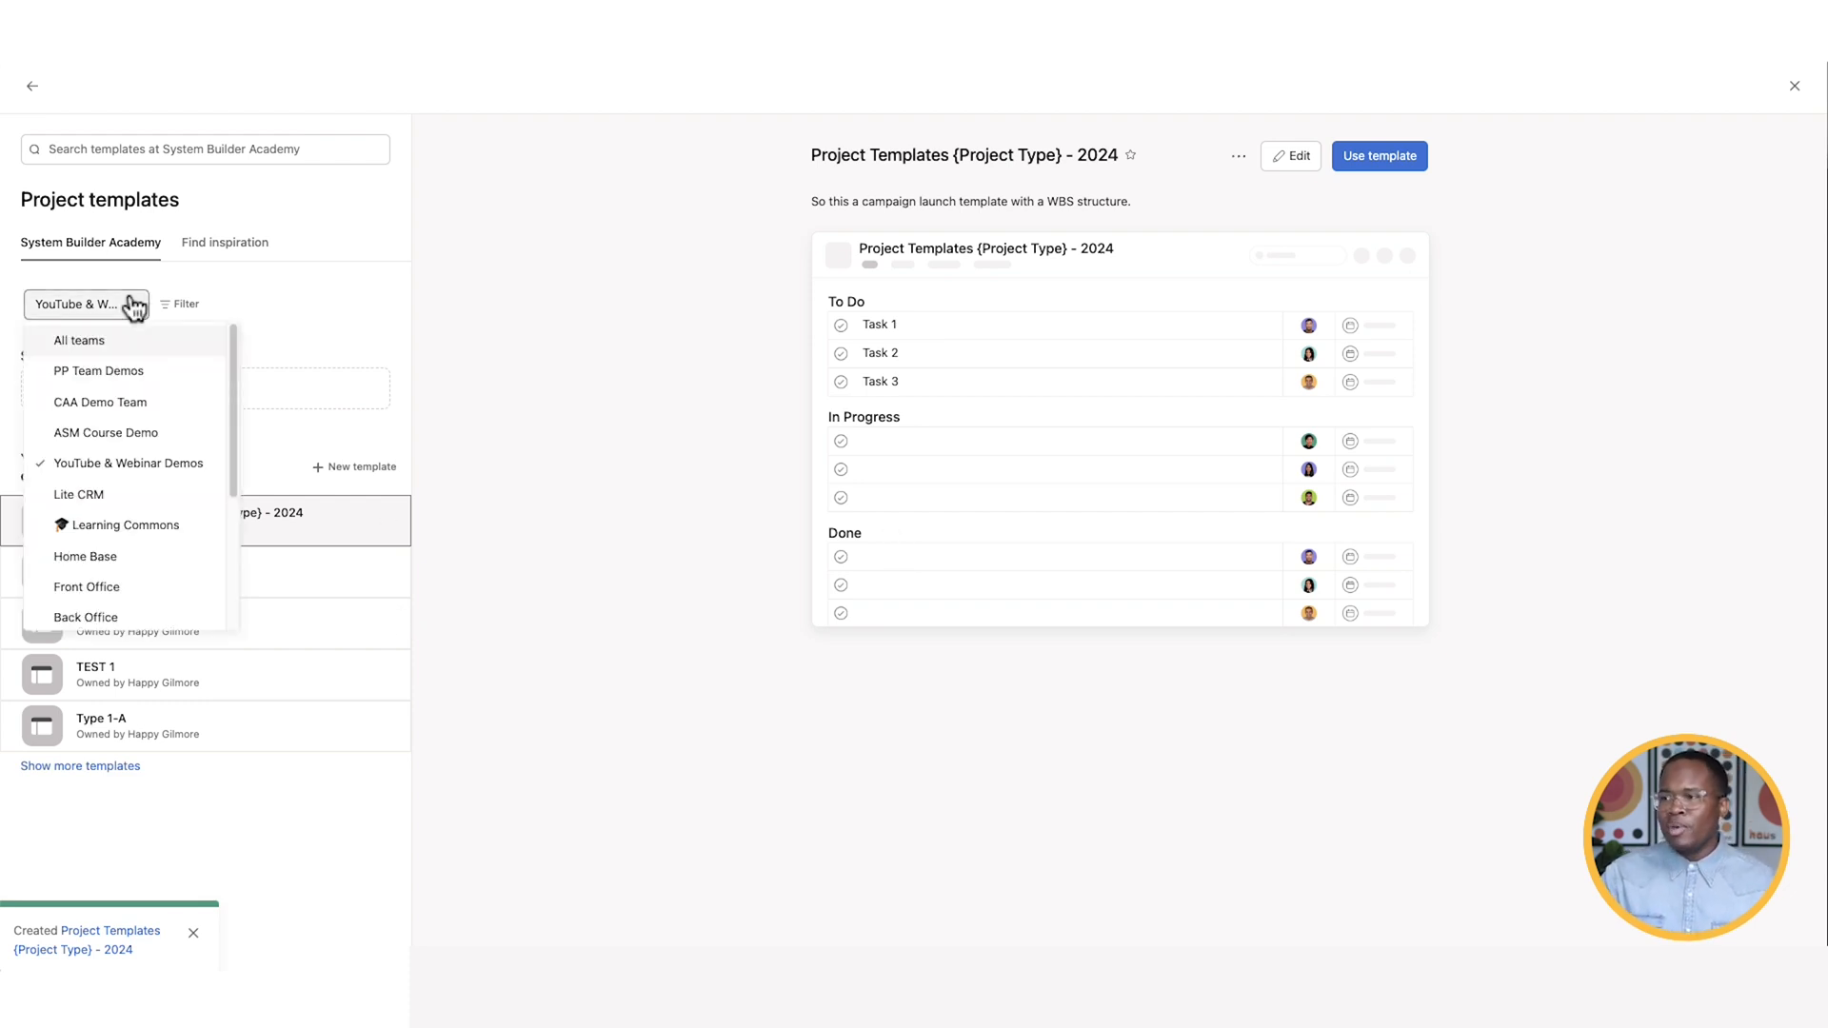
mouse_move(171, 497)
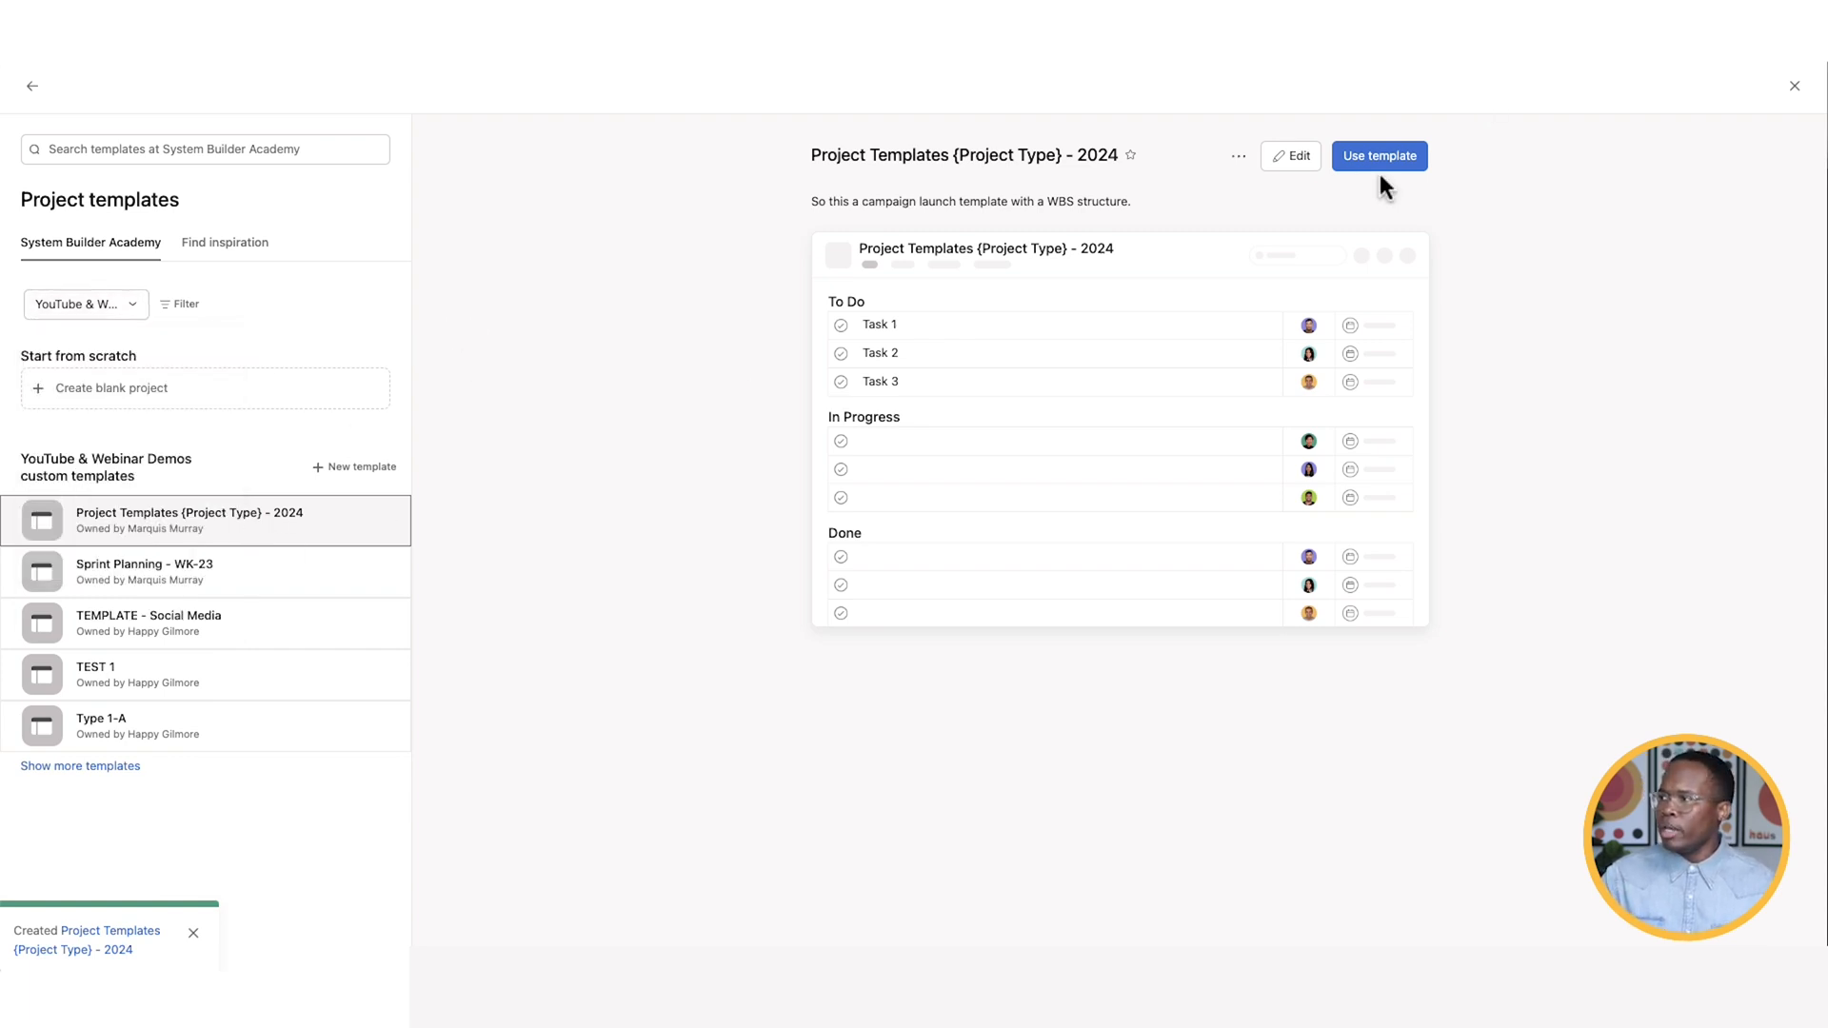
click(1380, 155)
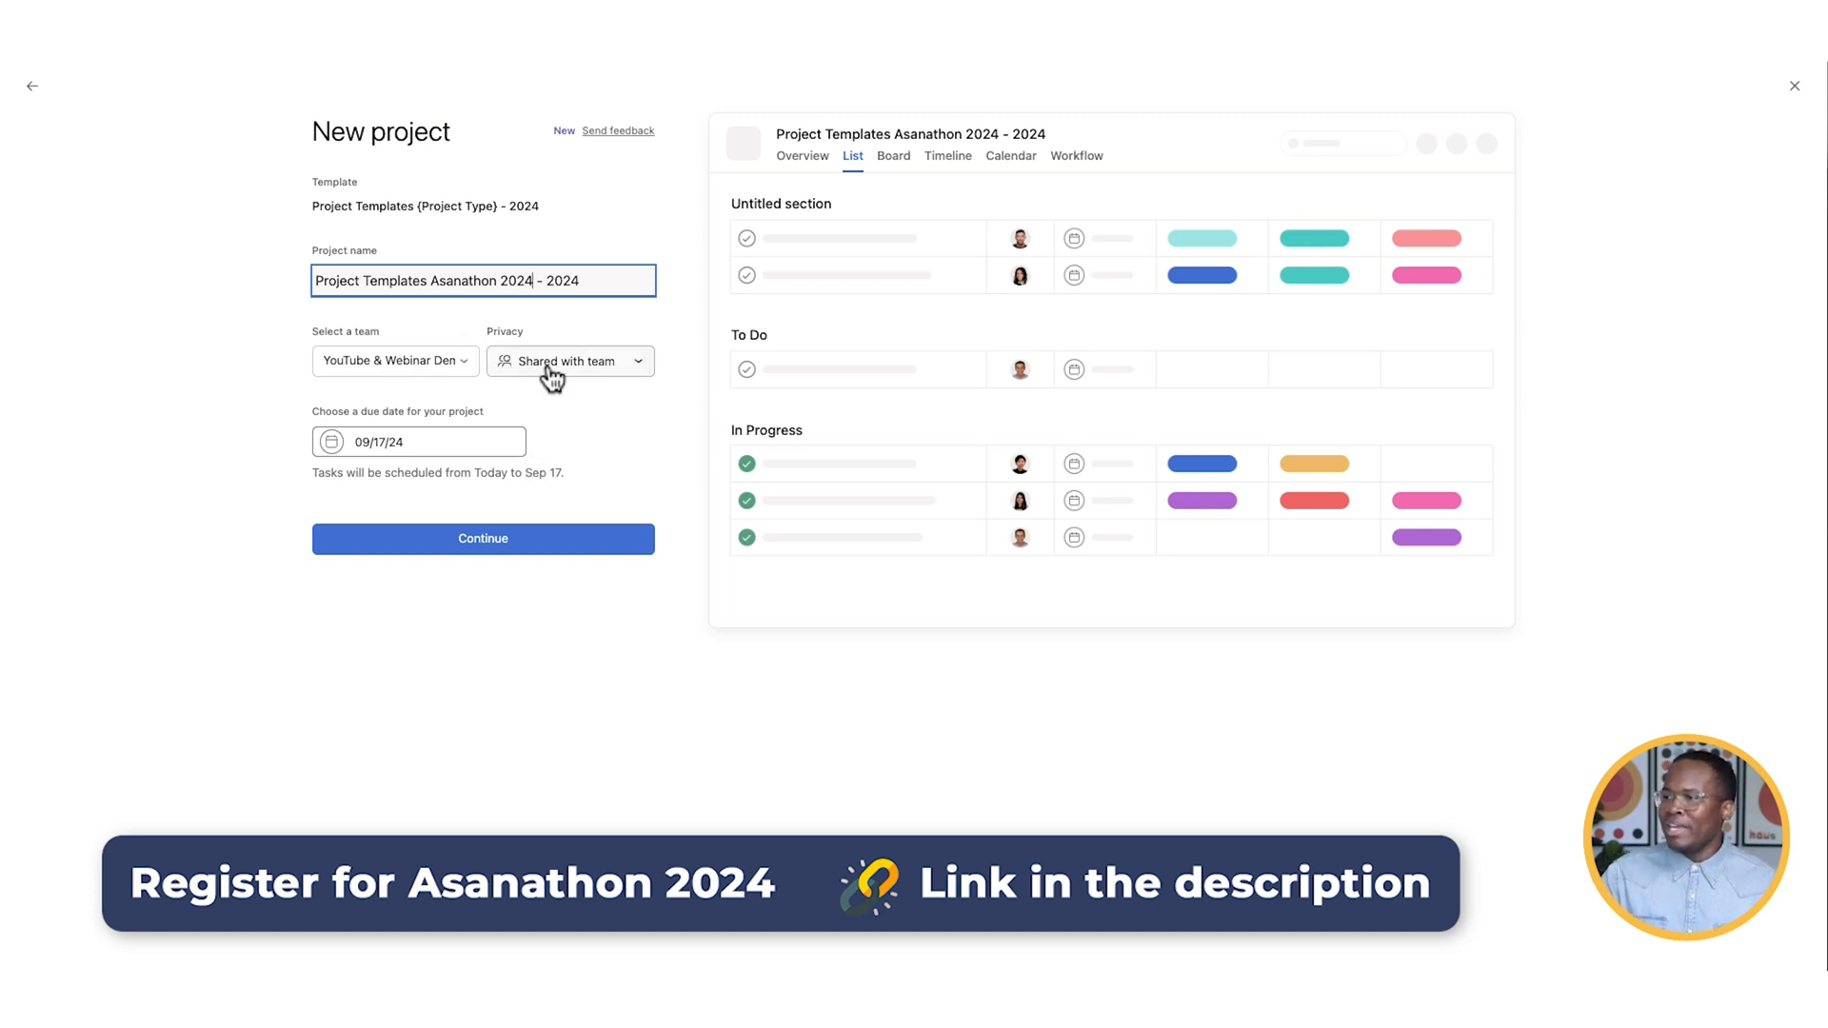
- Set the project due date to September 25, 2024 and submit the project details
click(570, 360)
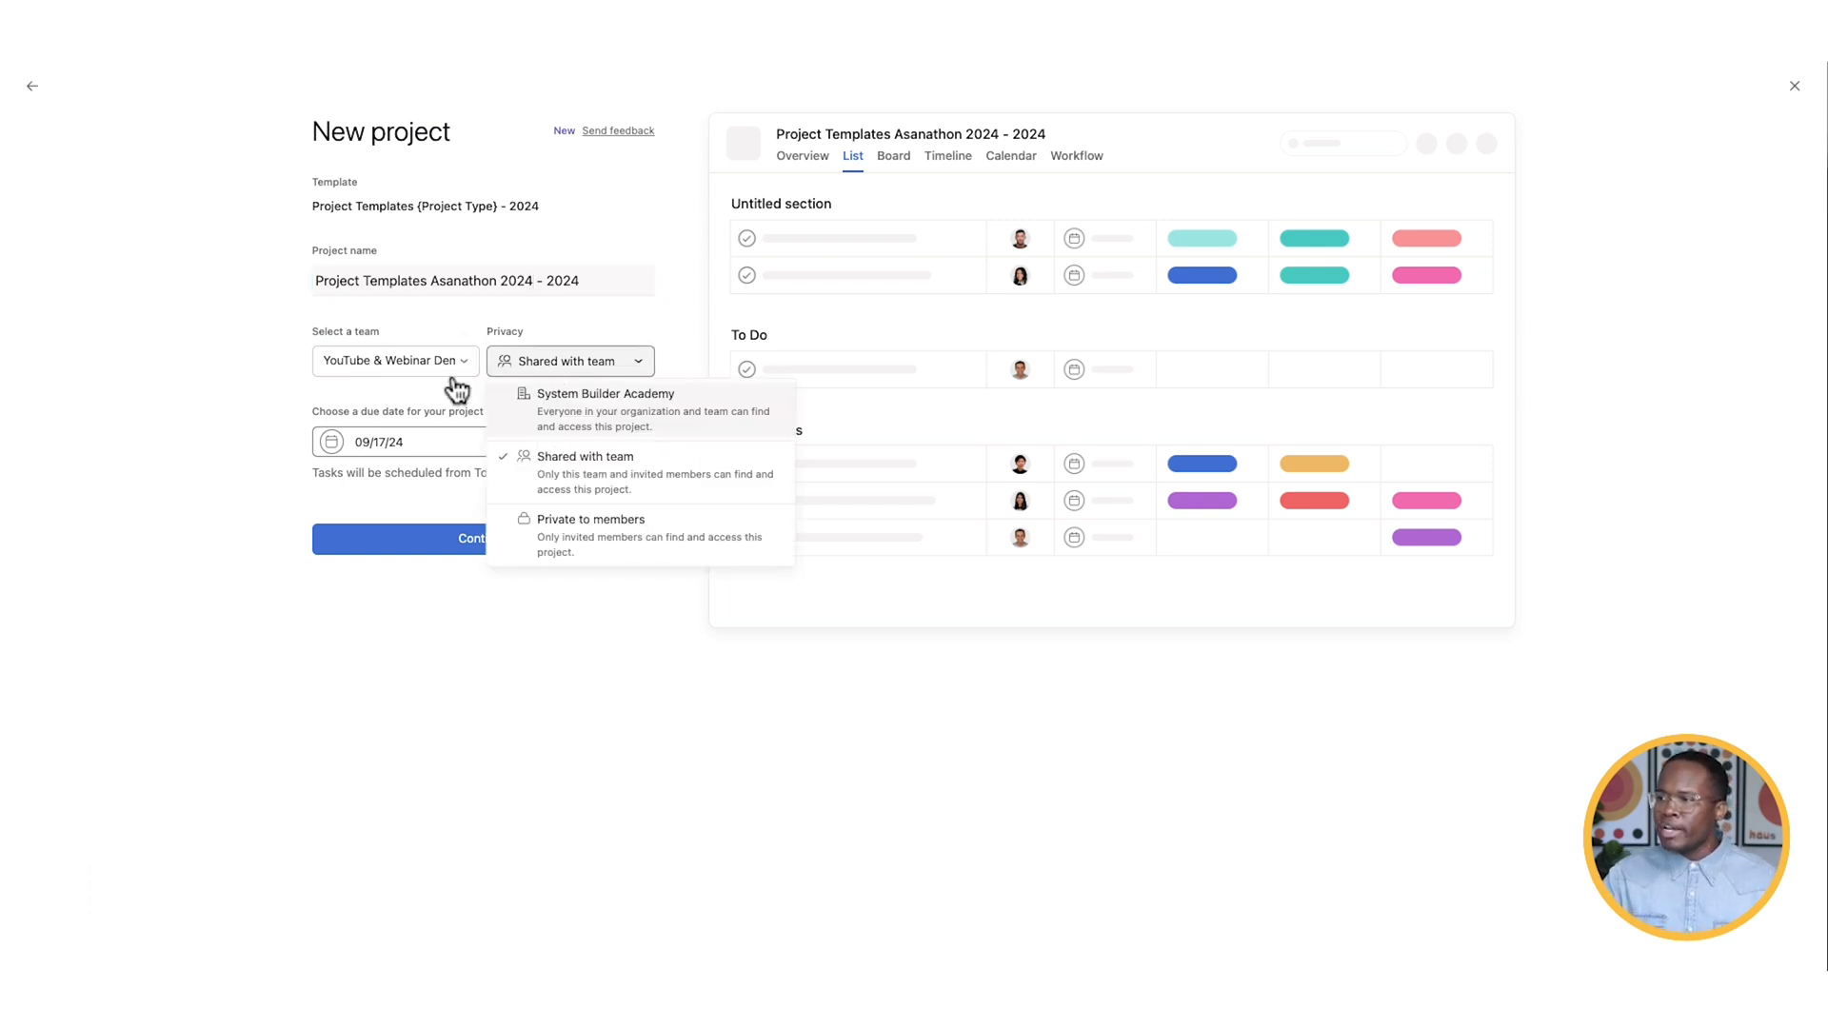
click(420, 442)
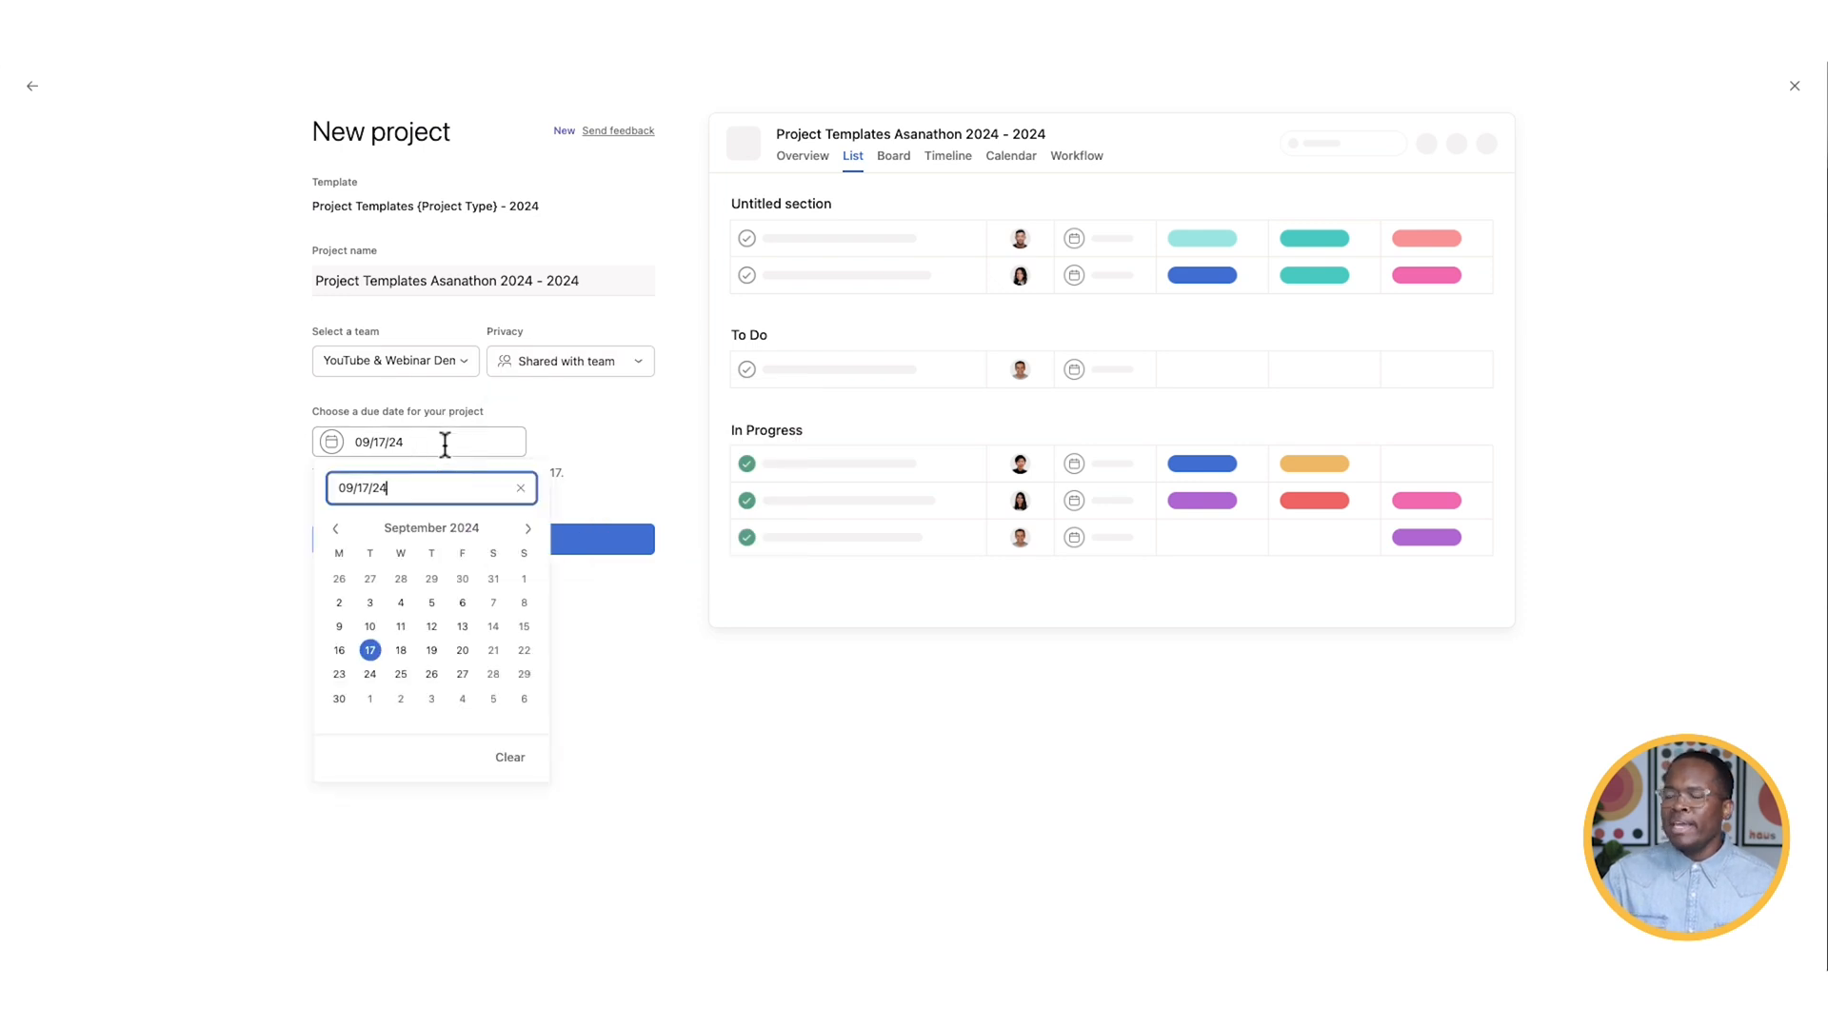
mouse_move(525, 528)
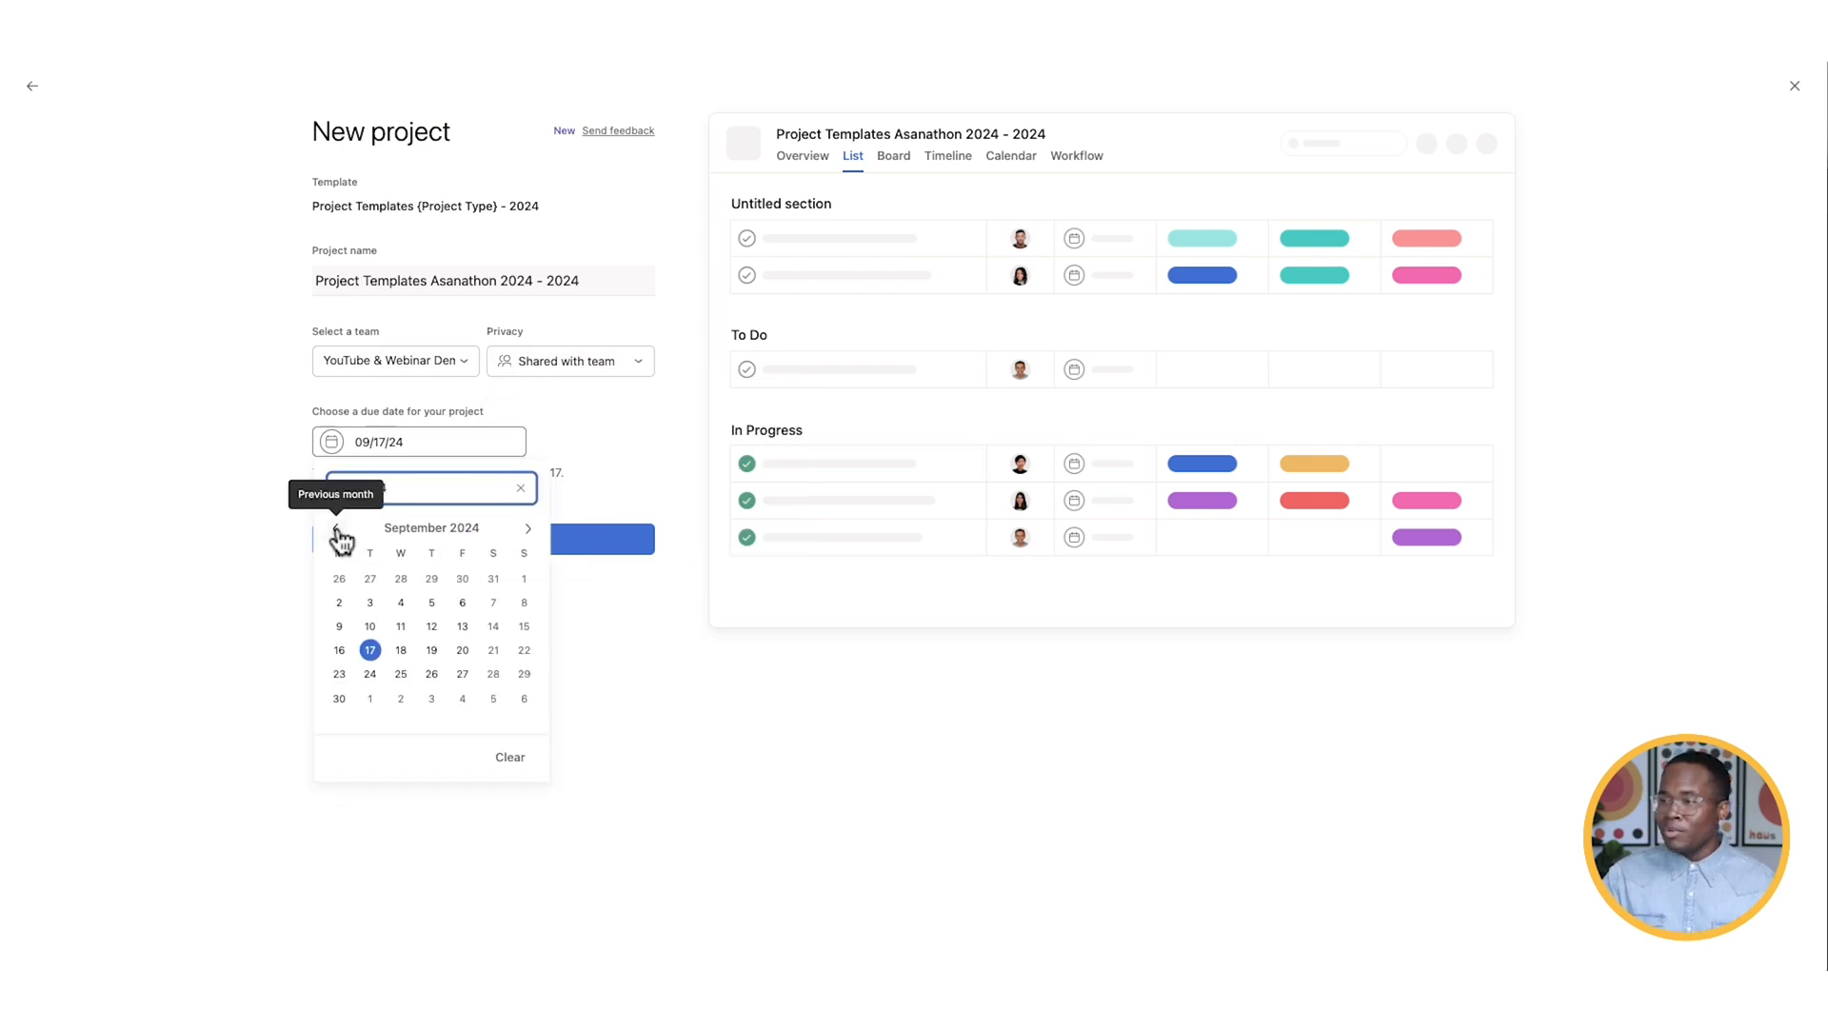
click(337, 537)
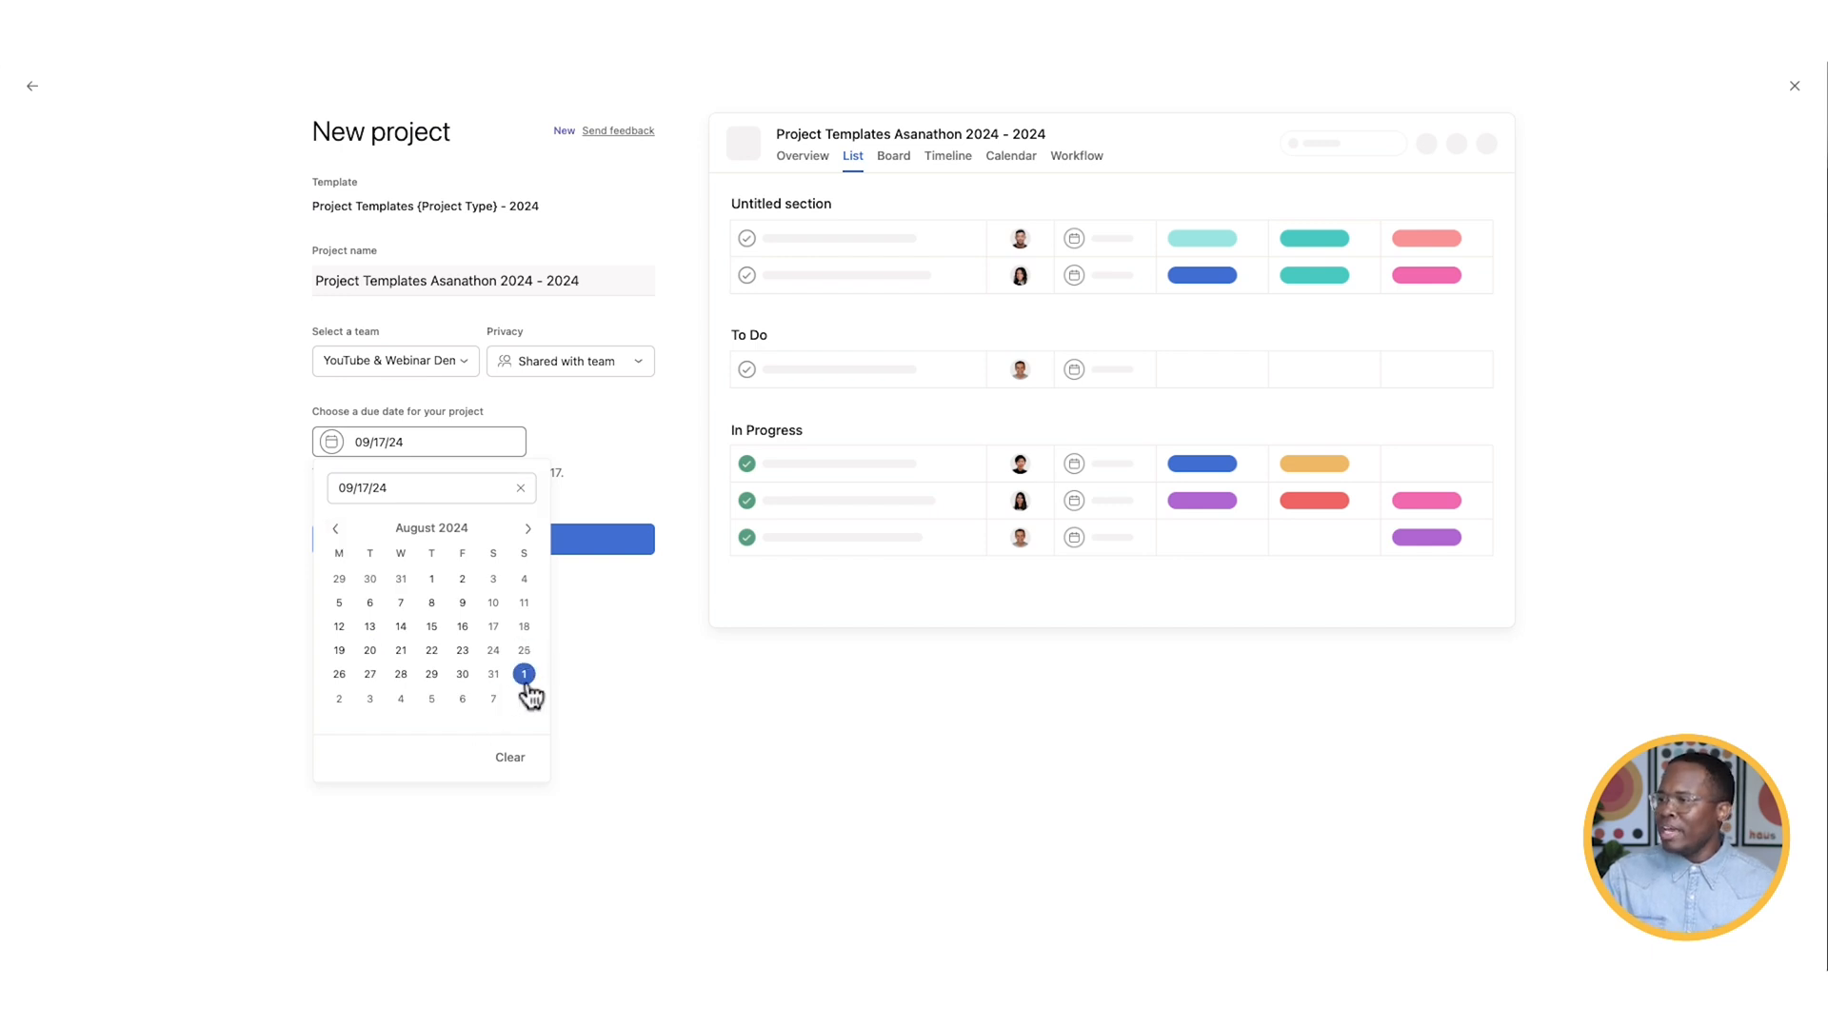
click(527, 526)
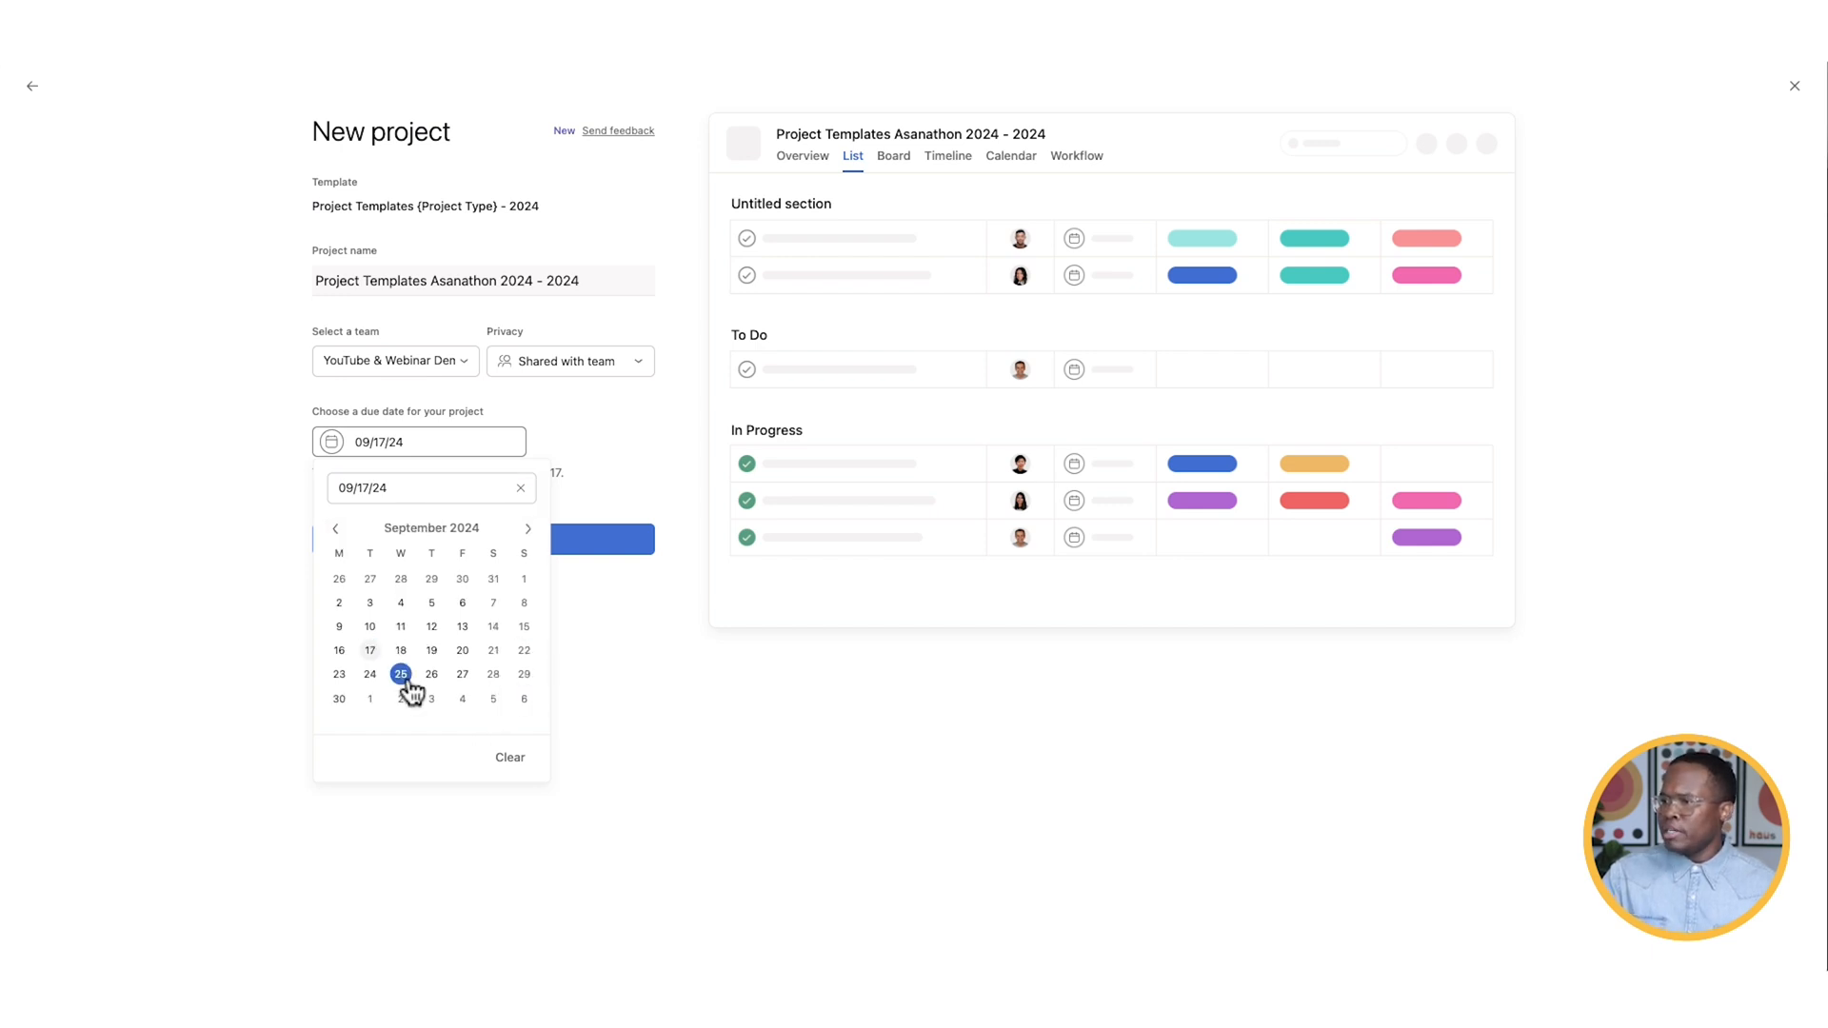
click(400, 674)
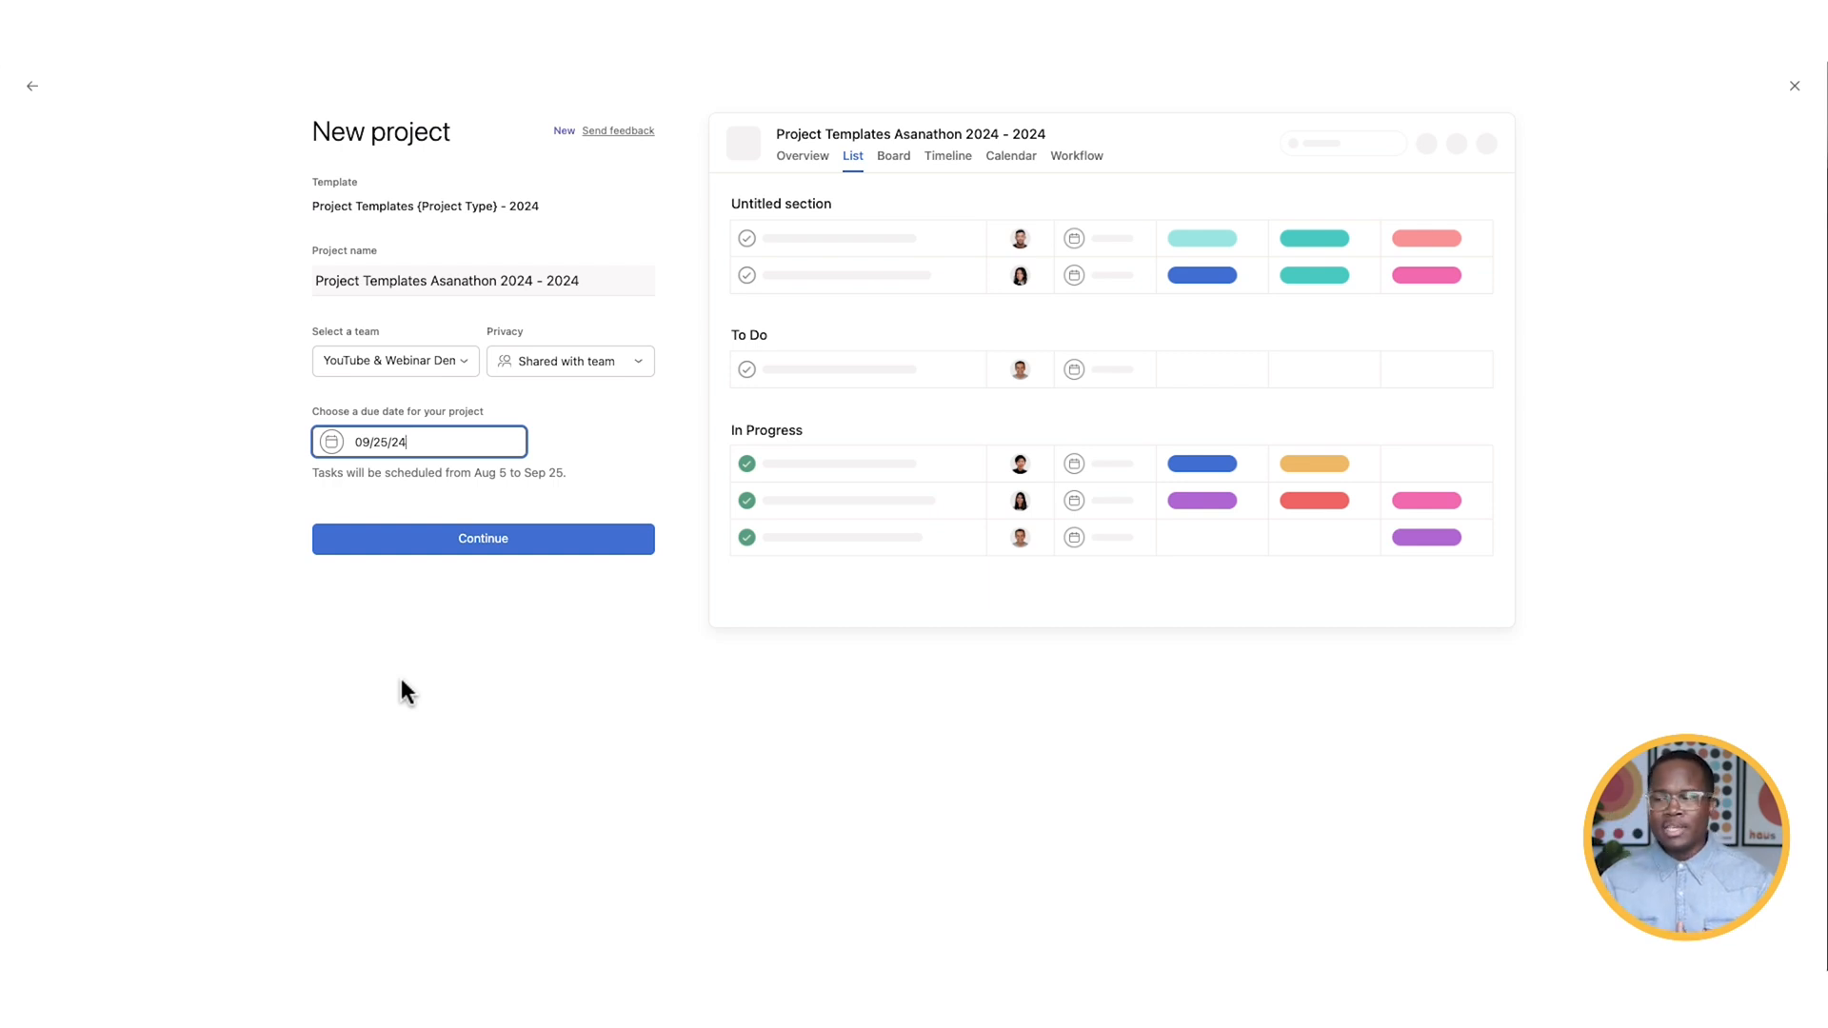
click(482, 539)
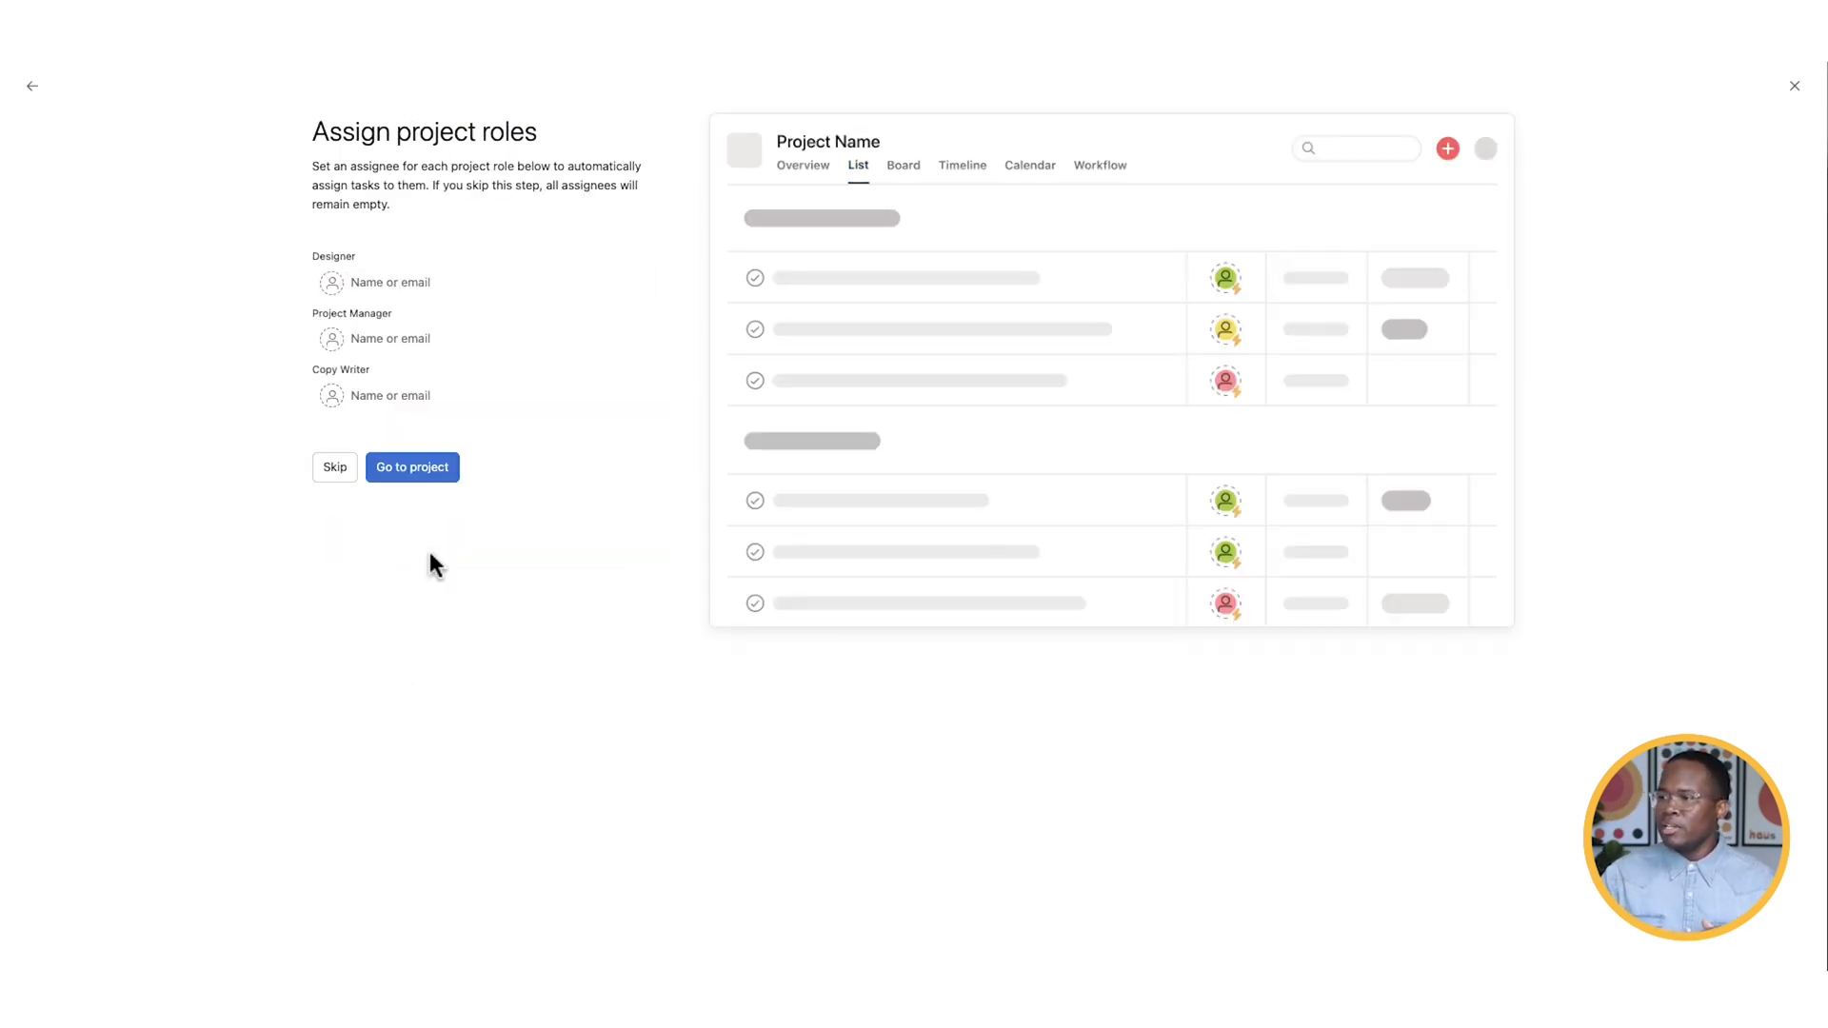
- Assign teammates to the Designer, Project Manager and Copy Writer roles, then open the project
click(420, 282)
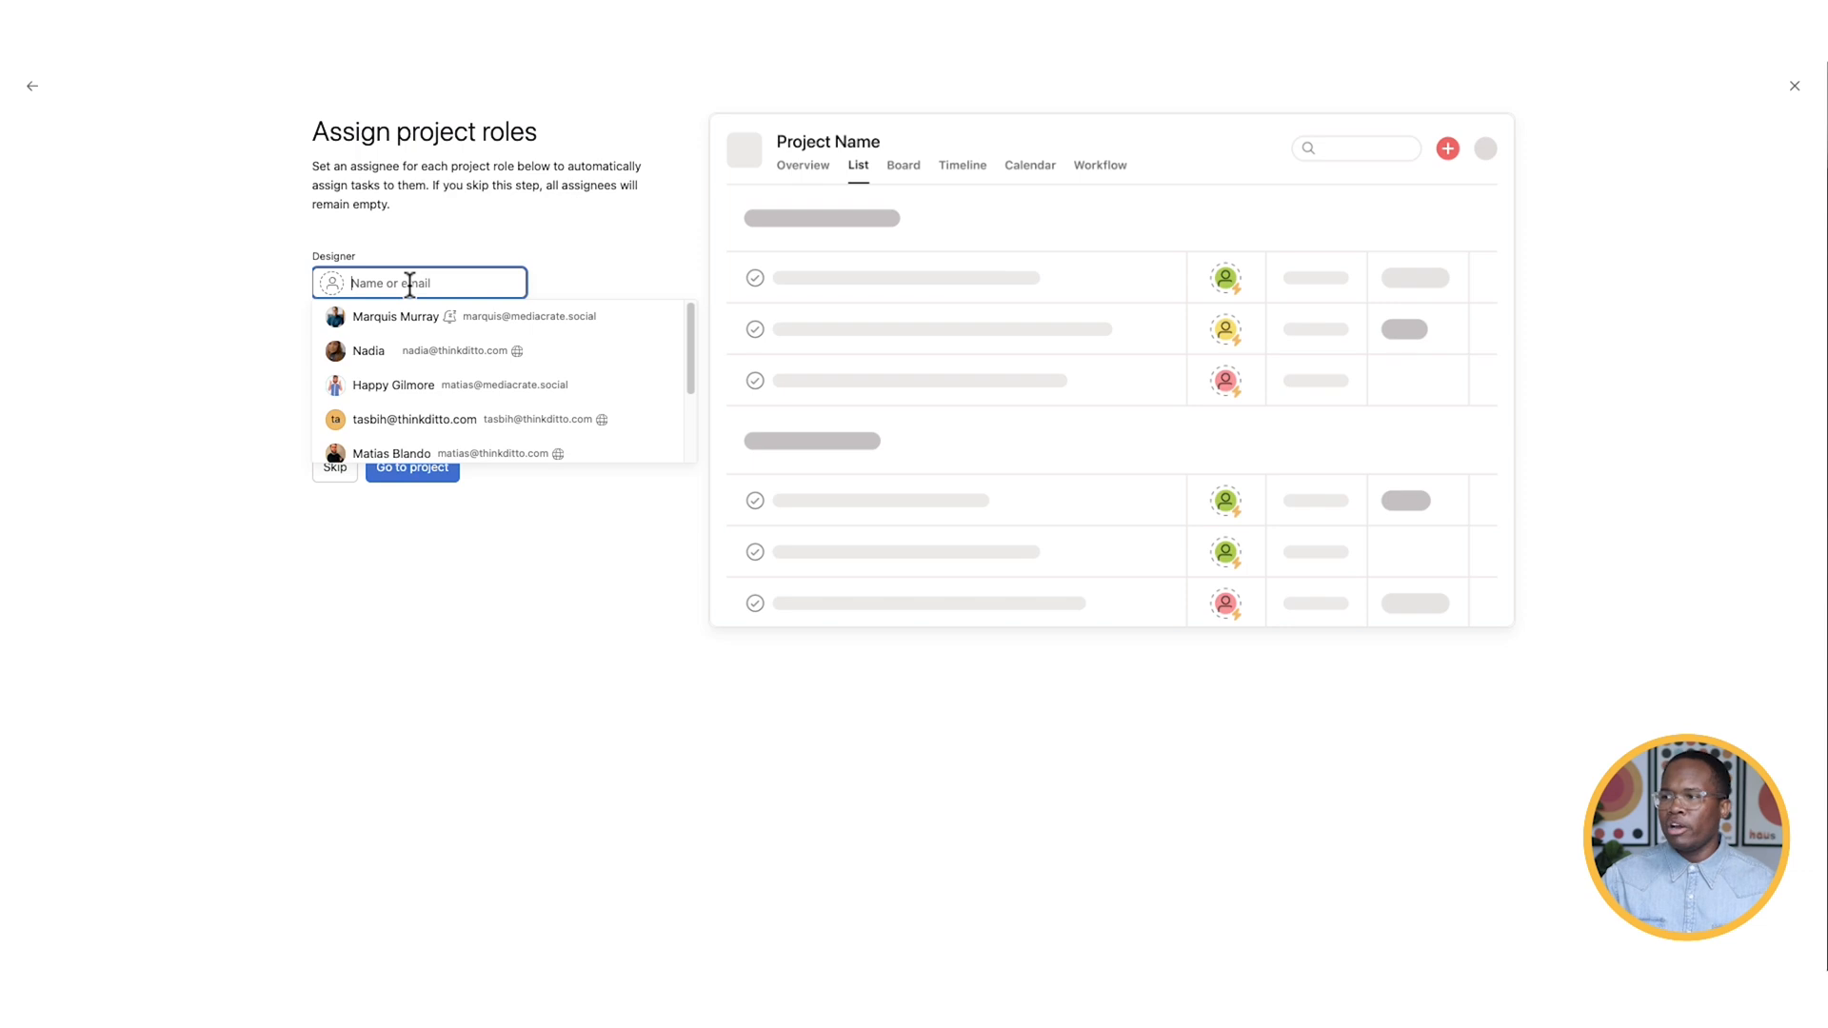
click(414, 419)
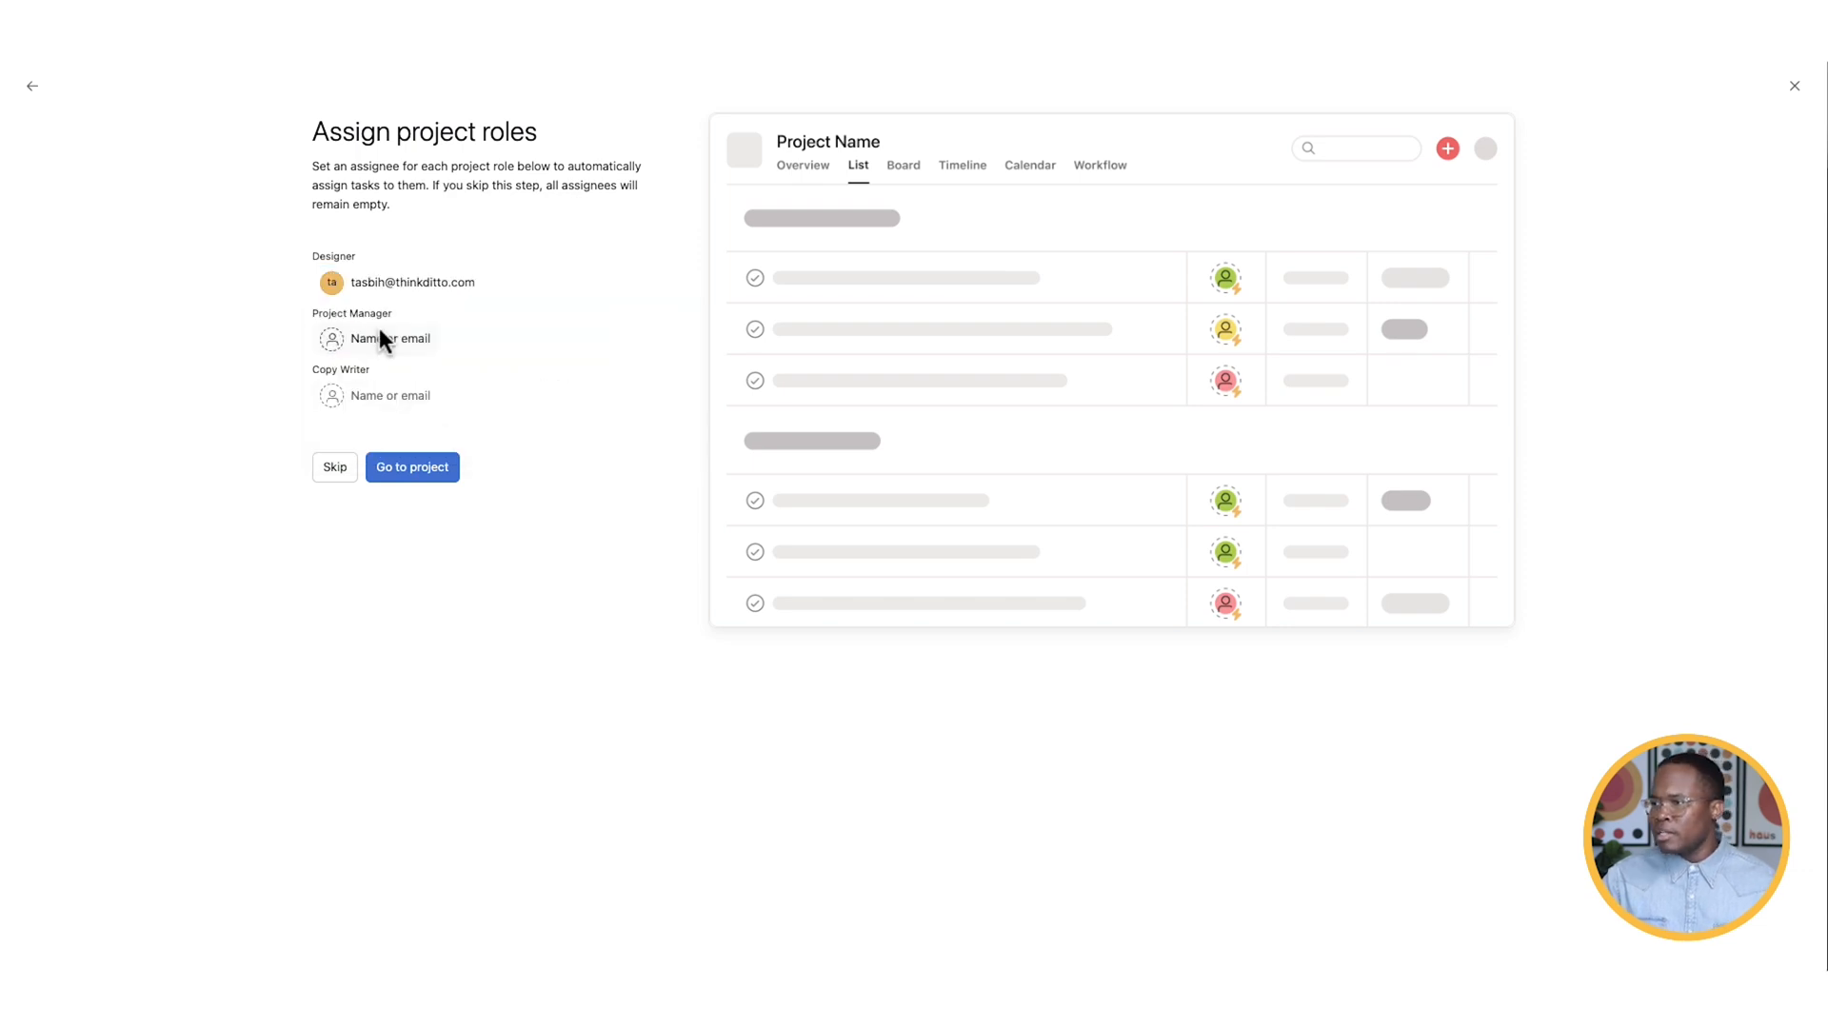
click(420, 395)
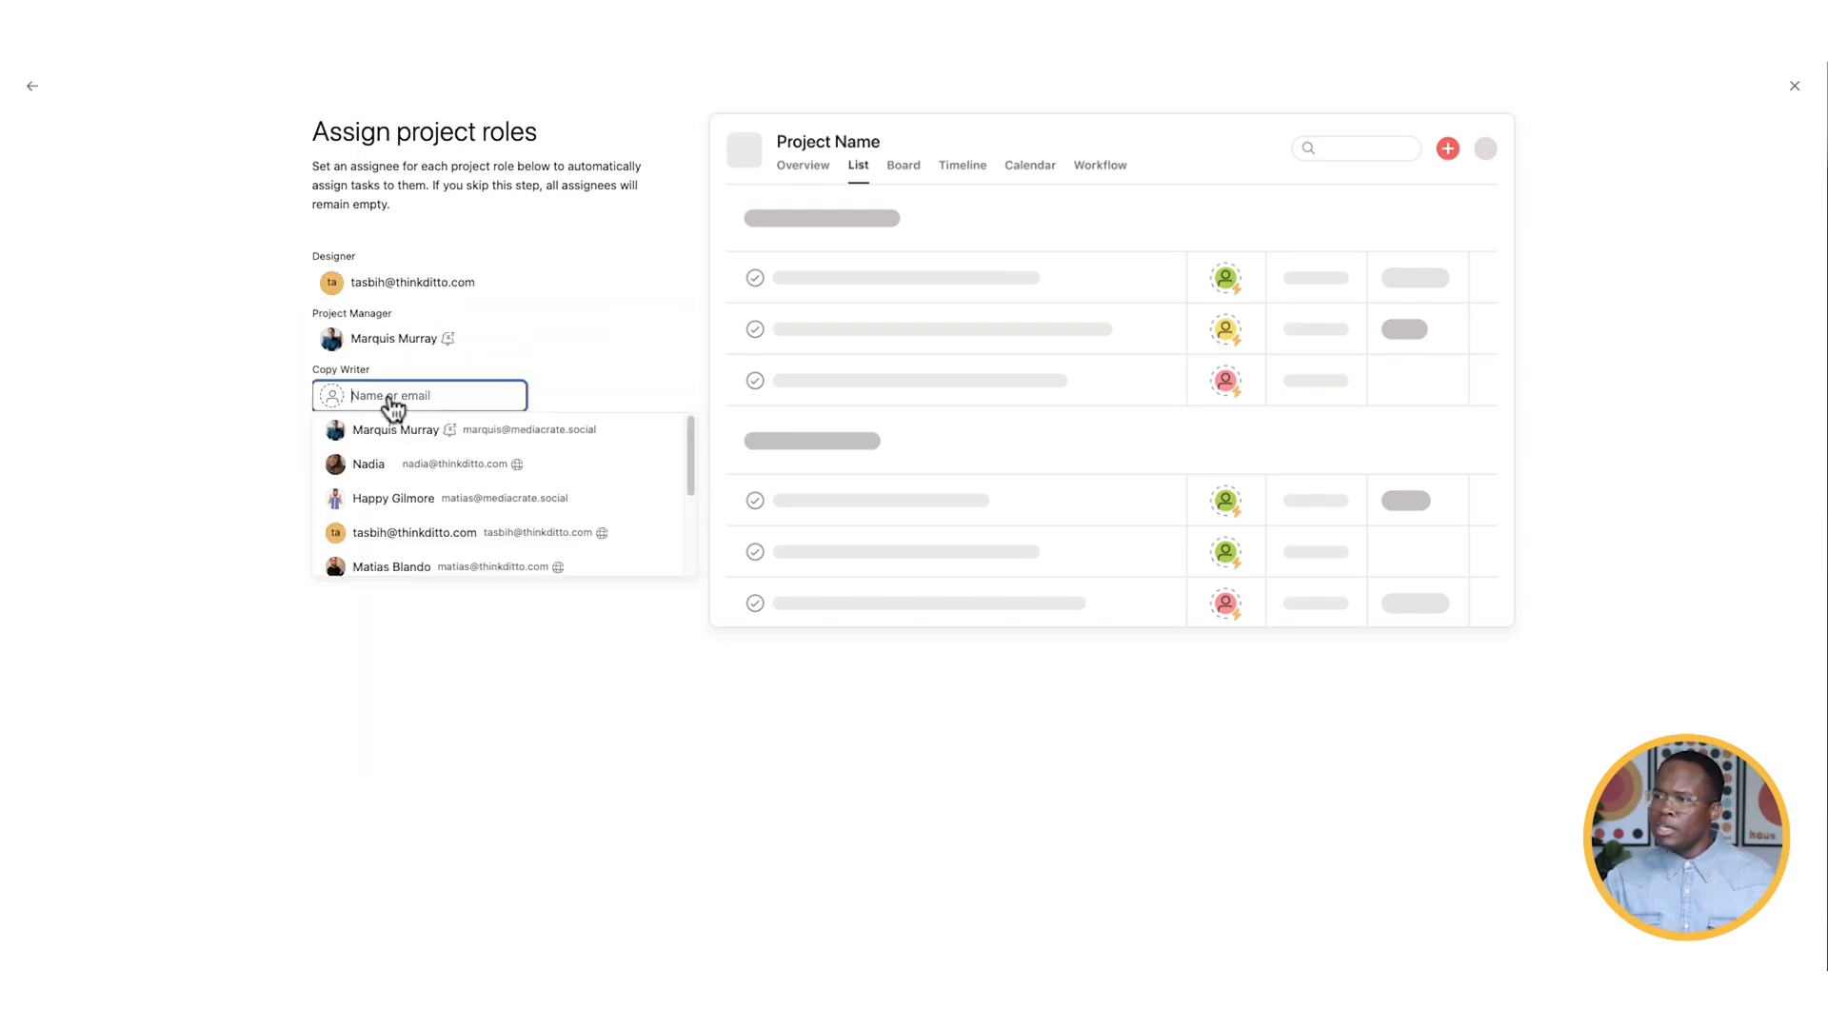
click(393, 498)
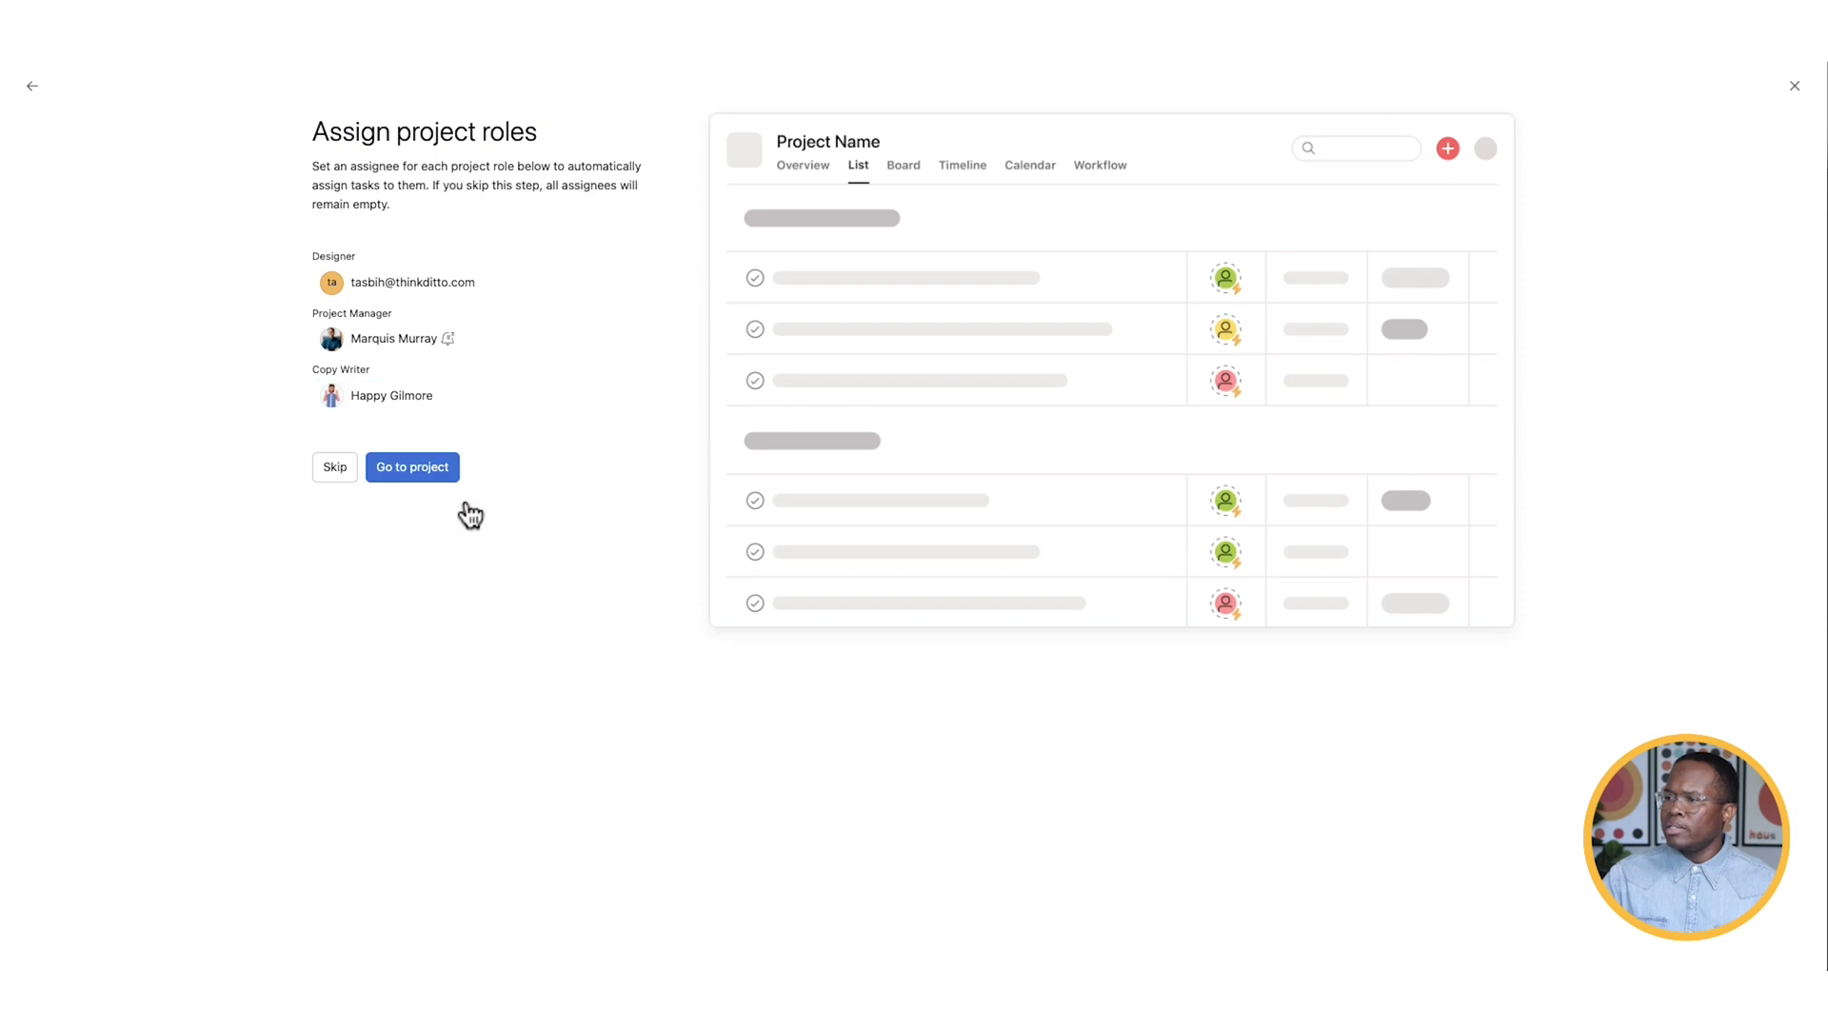
click(411, 466)
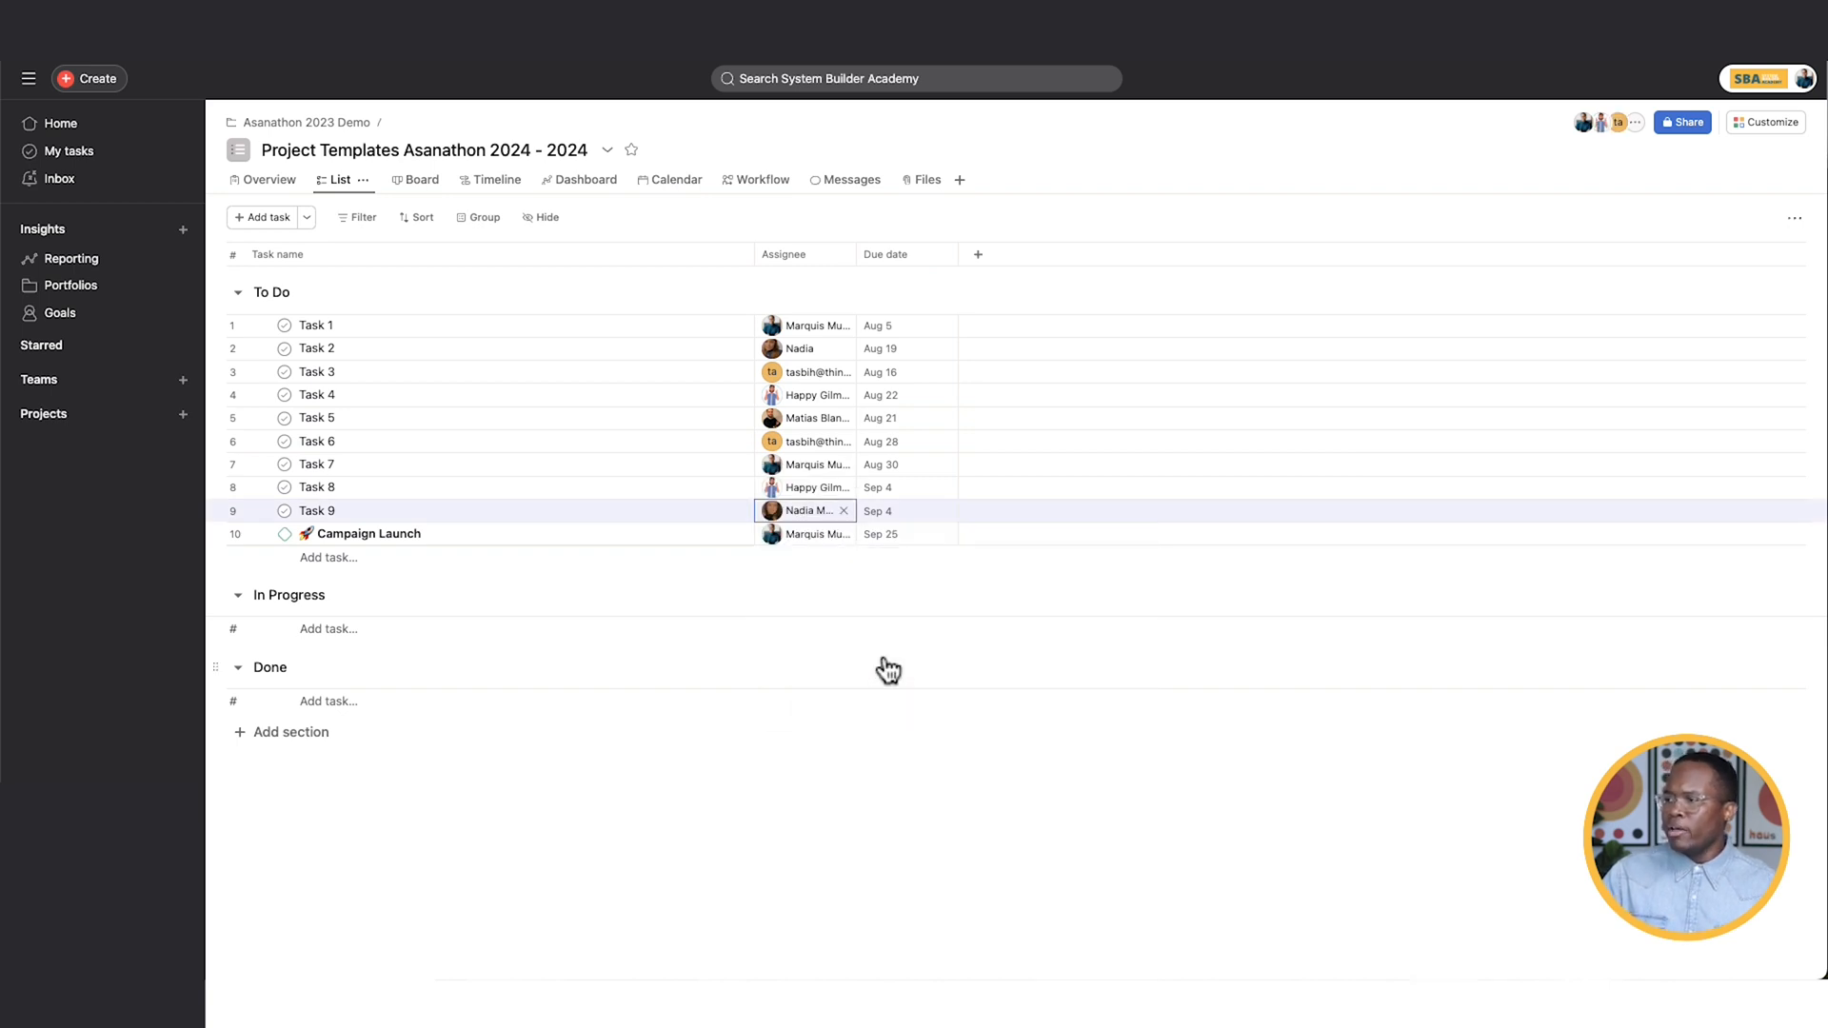
mouse_move(813, 794)
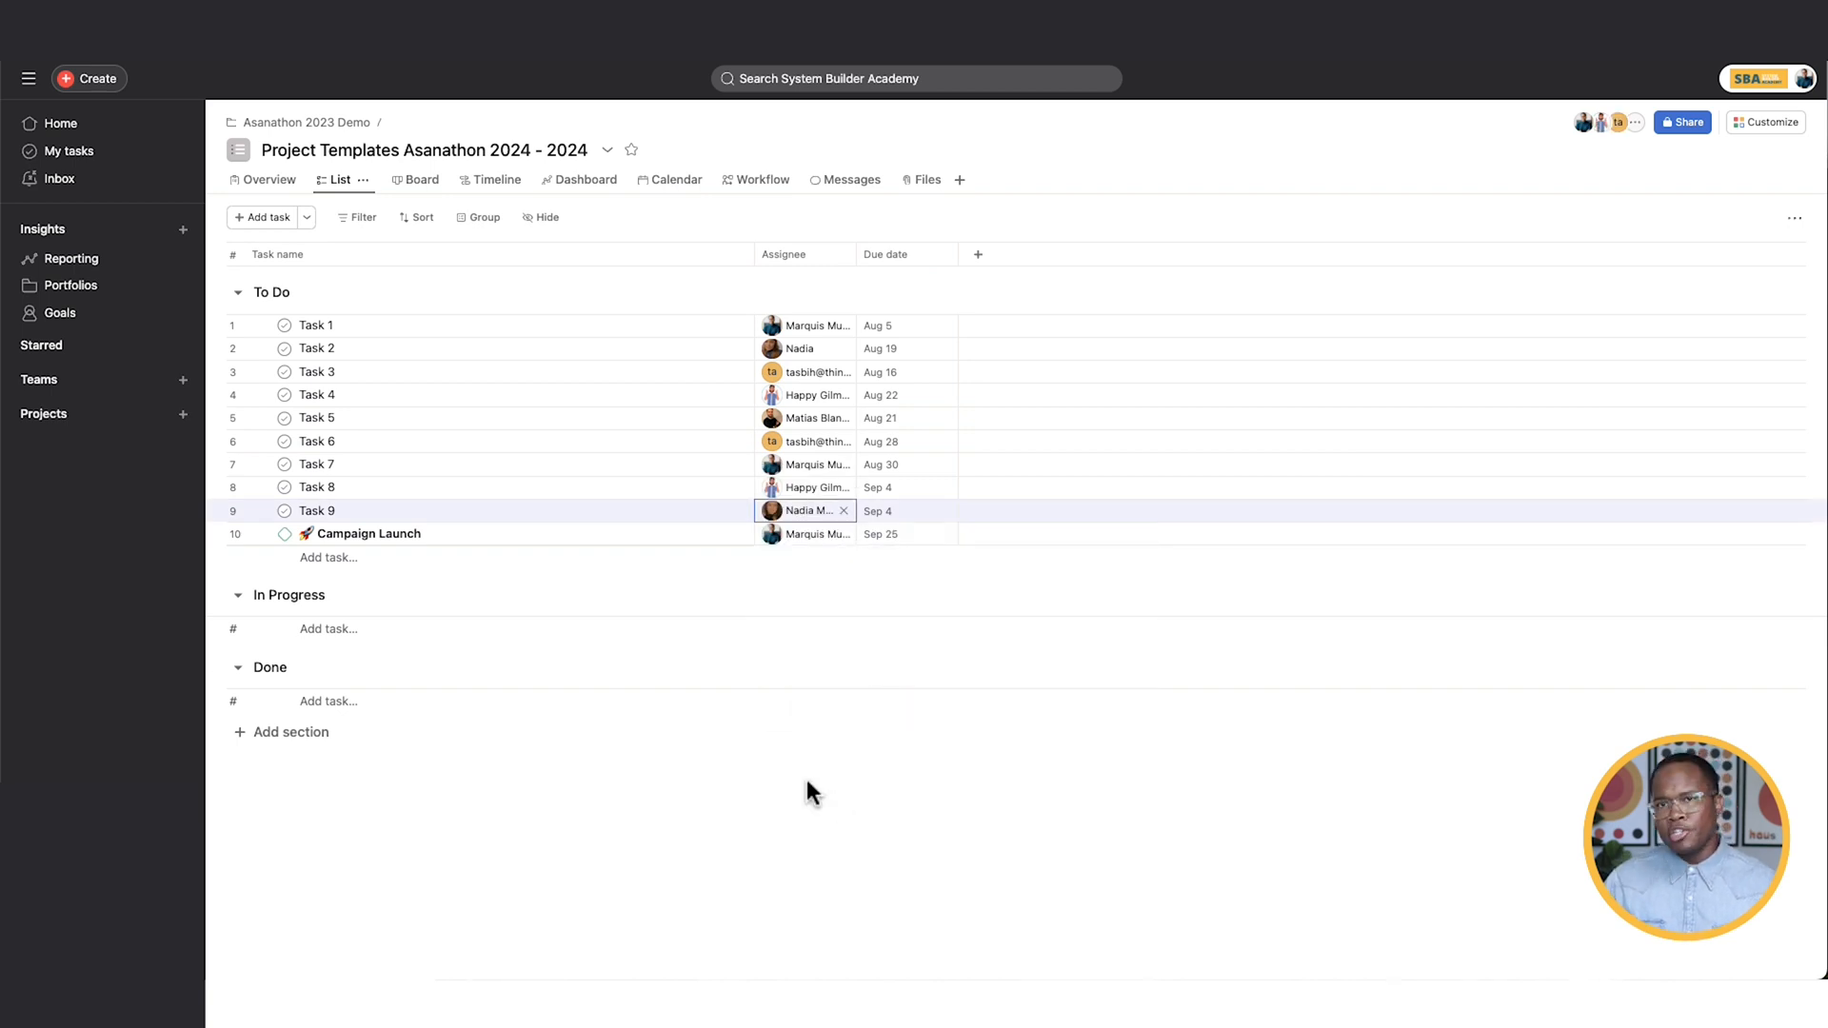